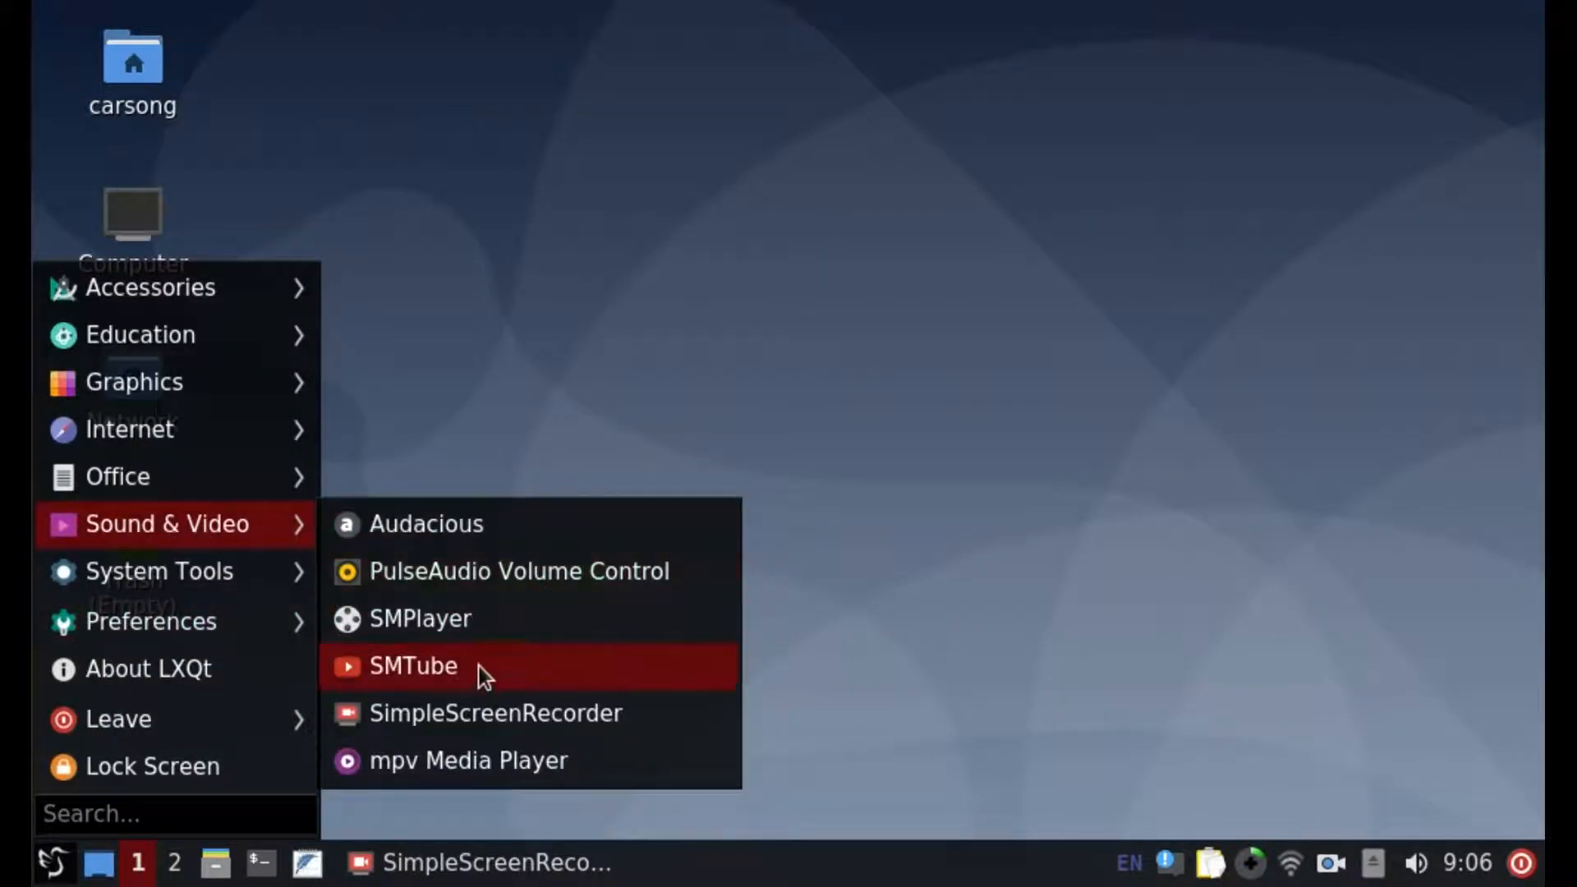
mouse_move(450, 691)
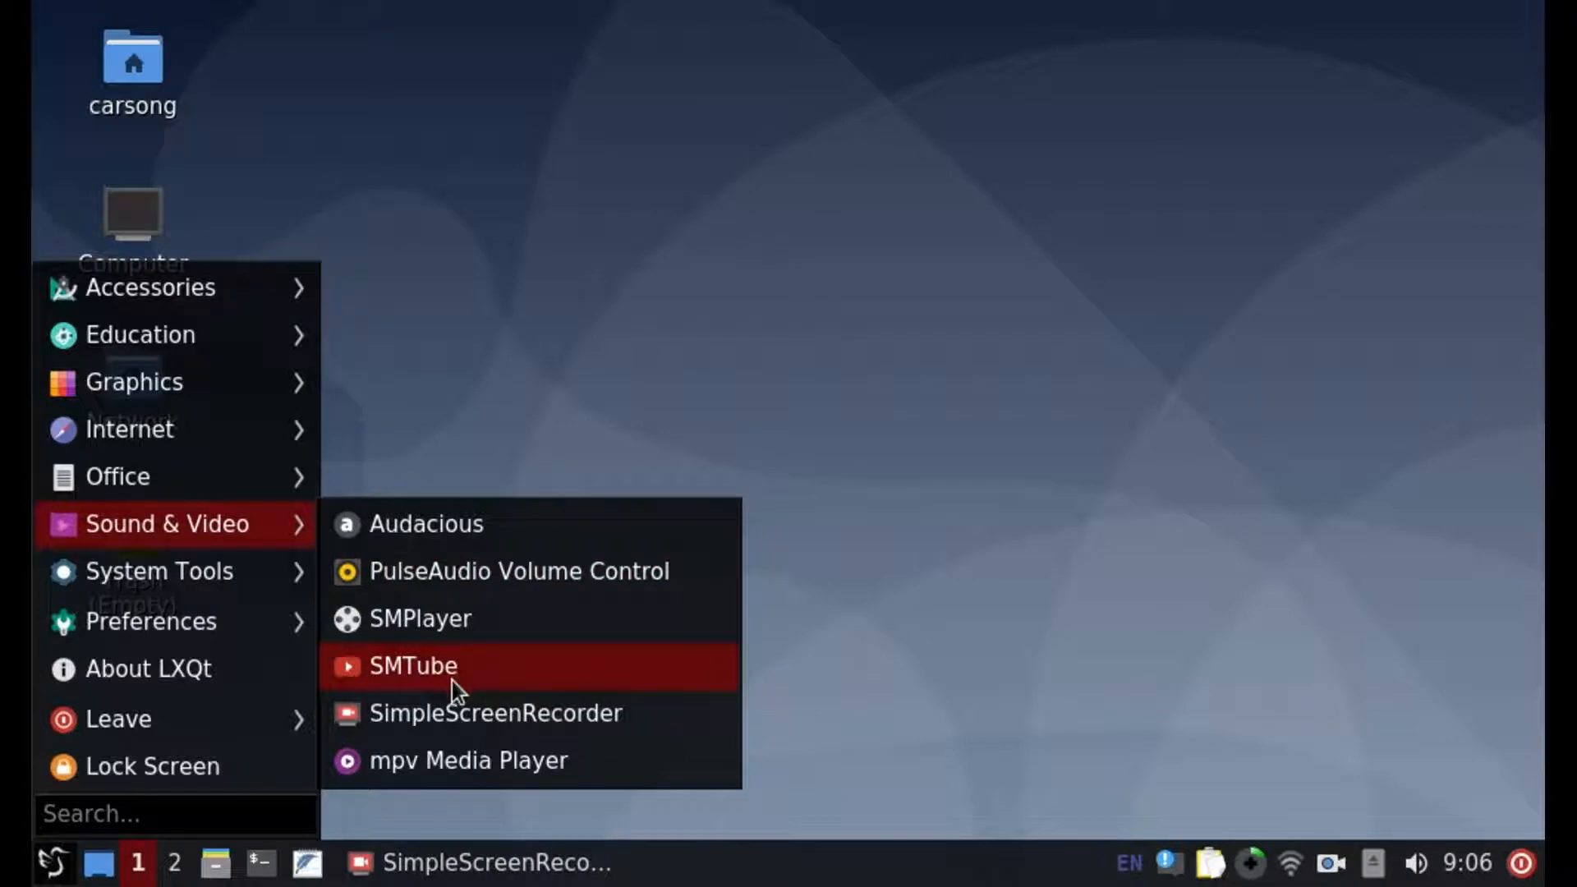
mouse_move(453, 683)
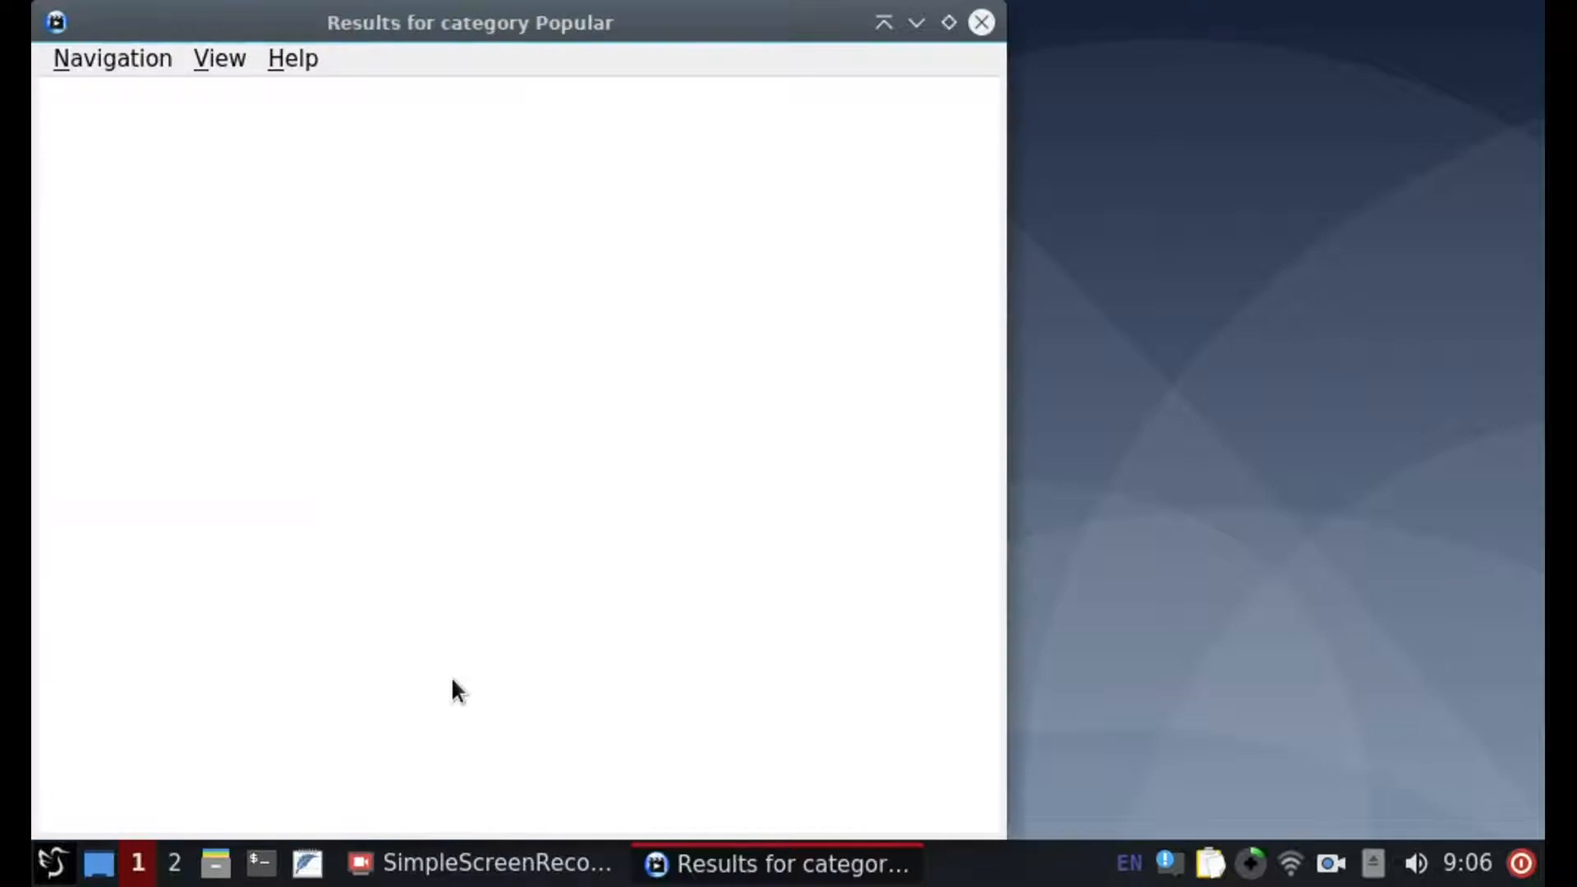
mouse_move(426, 414)
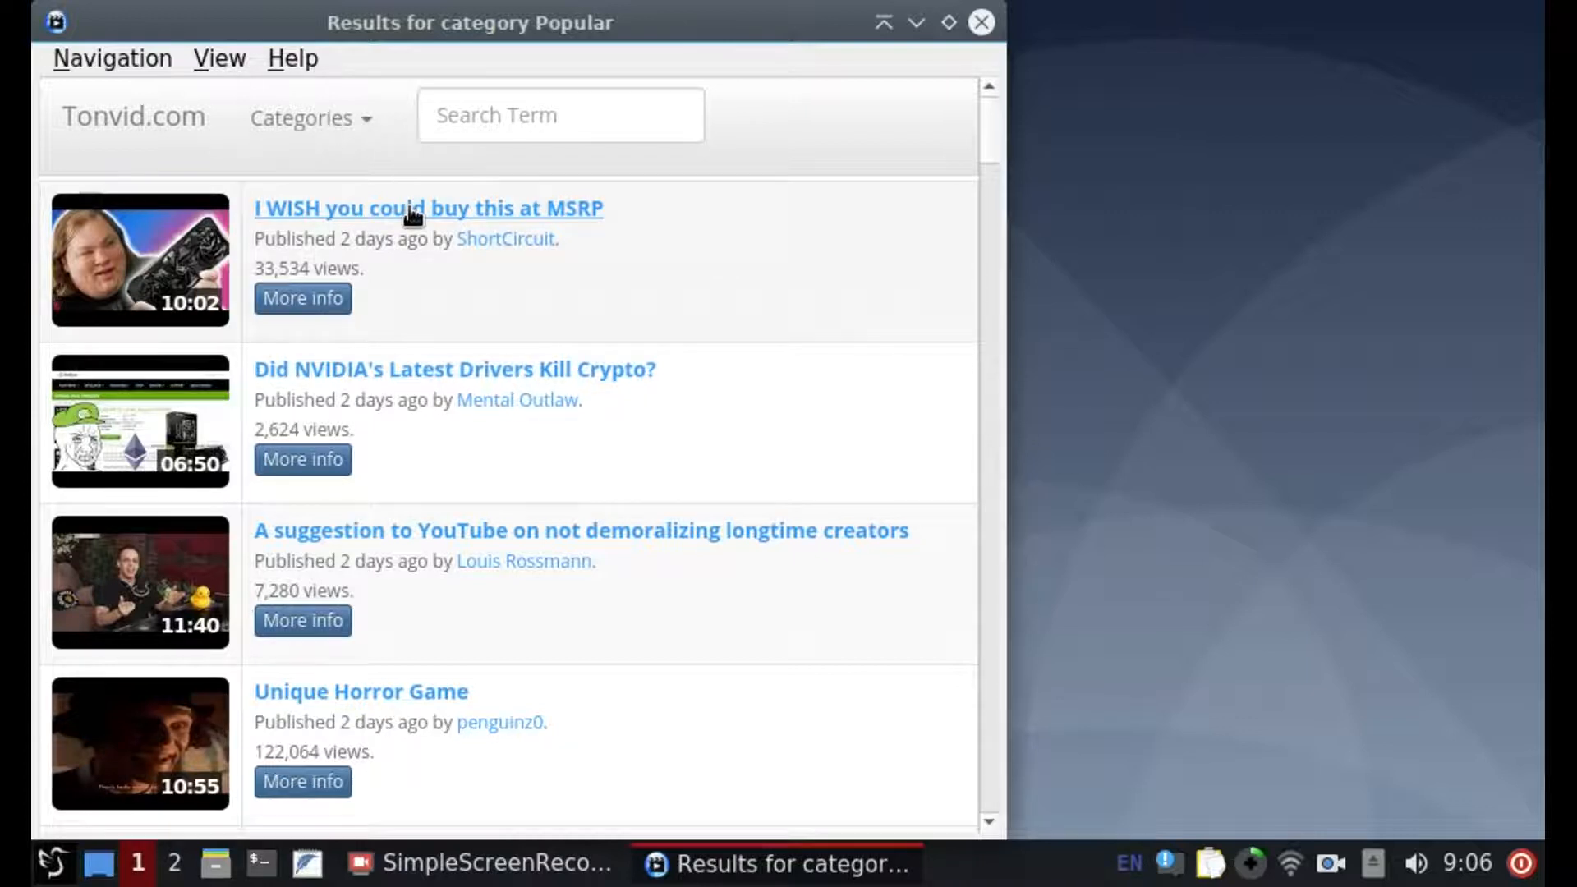
Step: Try the first popular video in SMTube, dismiss the 'No video found' error and close SMTube
left_click(411, 211)
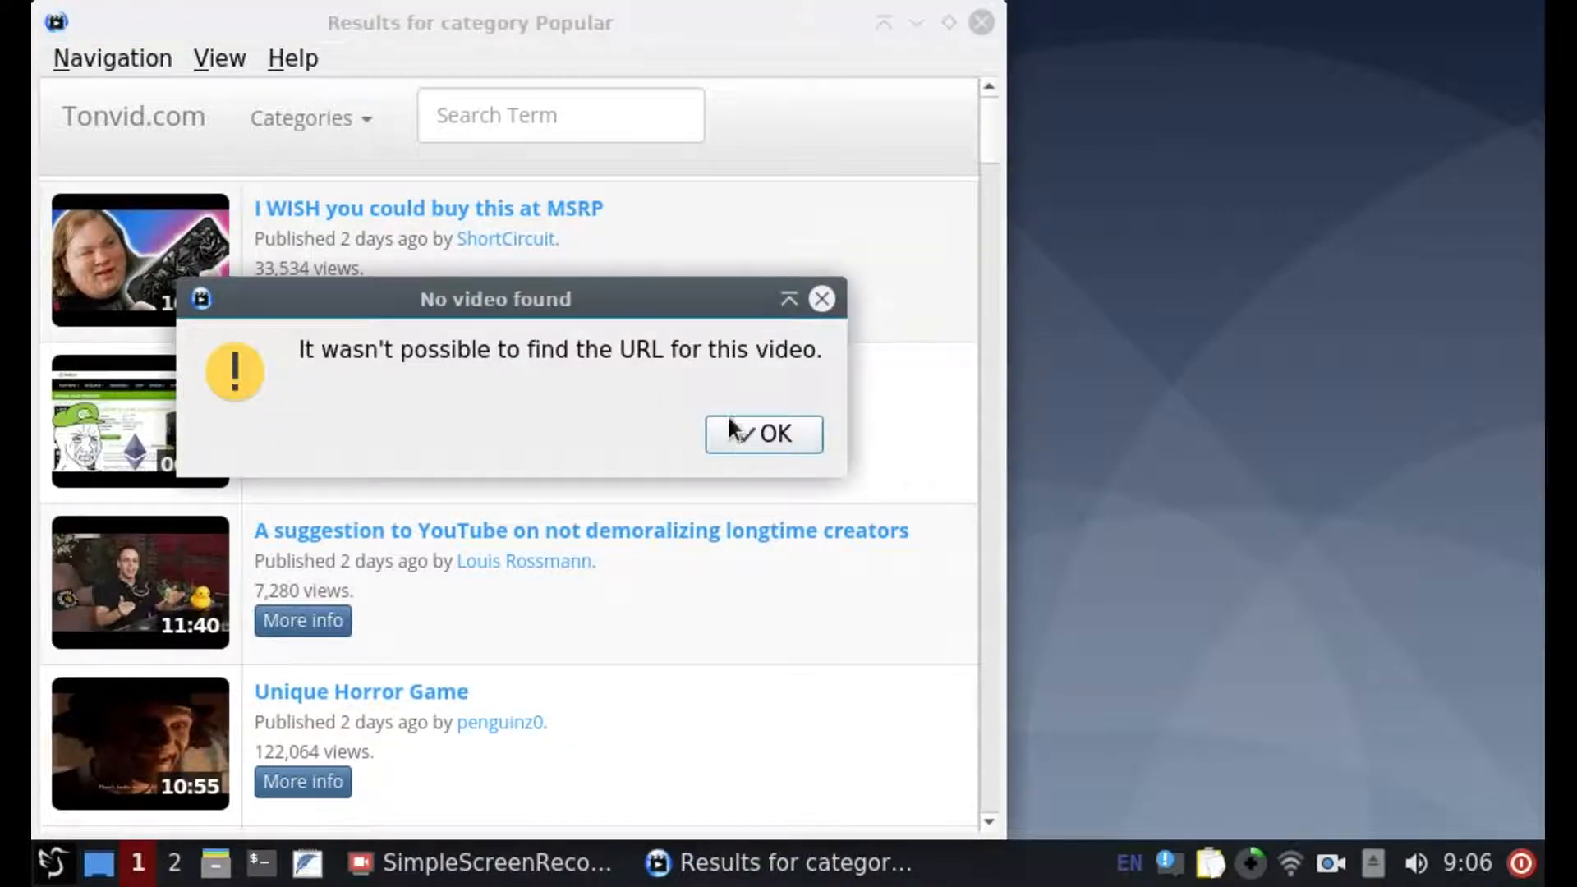
left_click(763, 434)
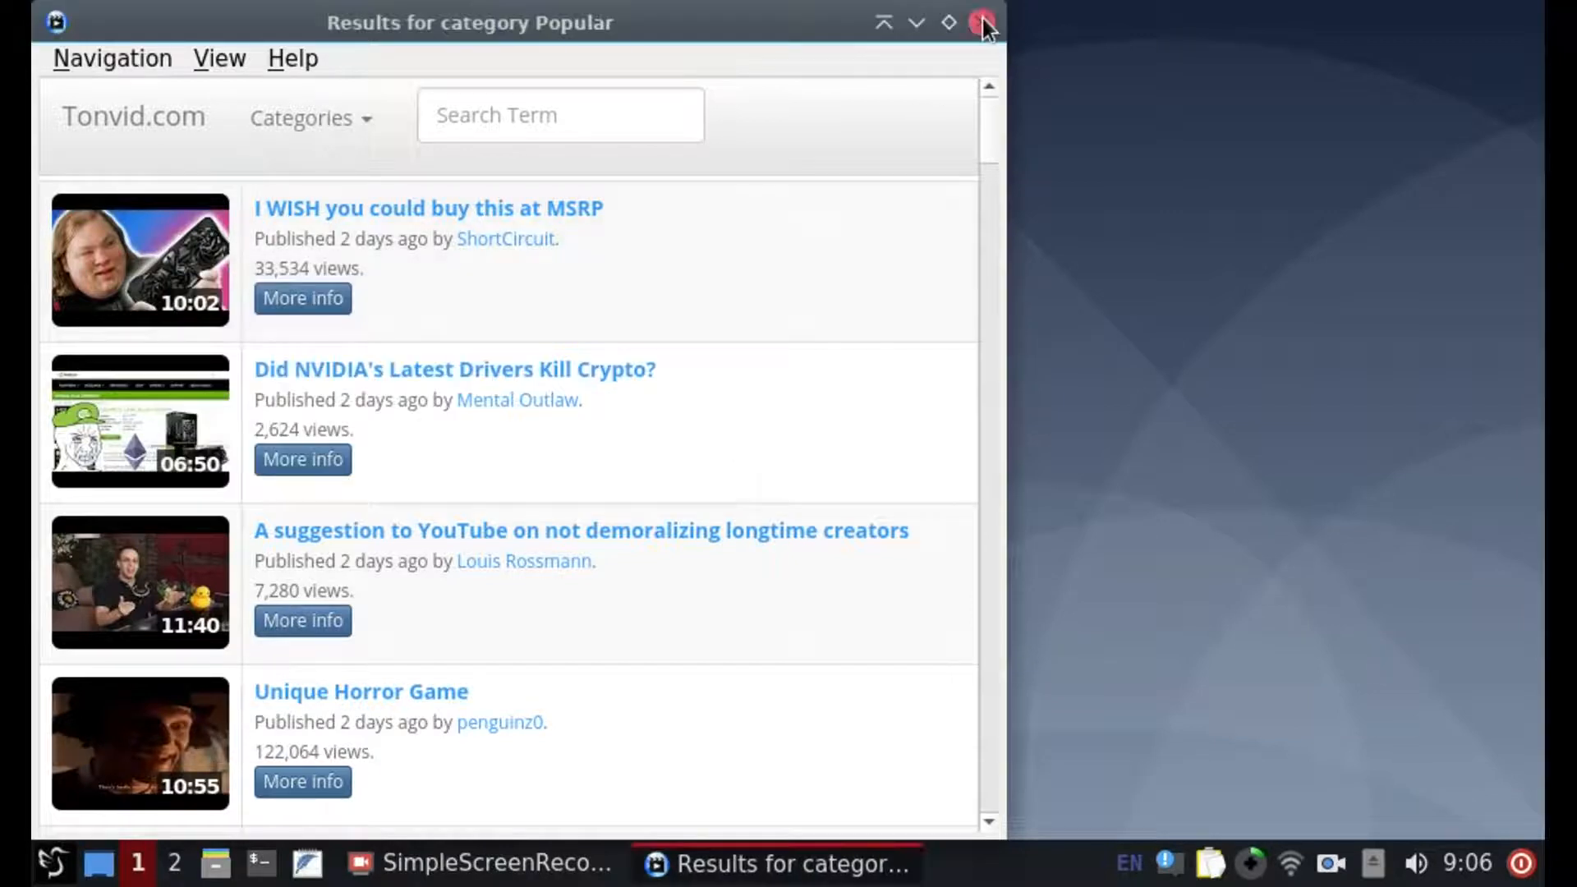
left_click(982, 20)
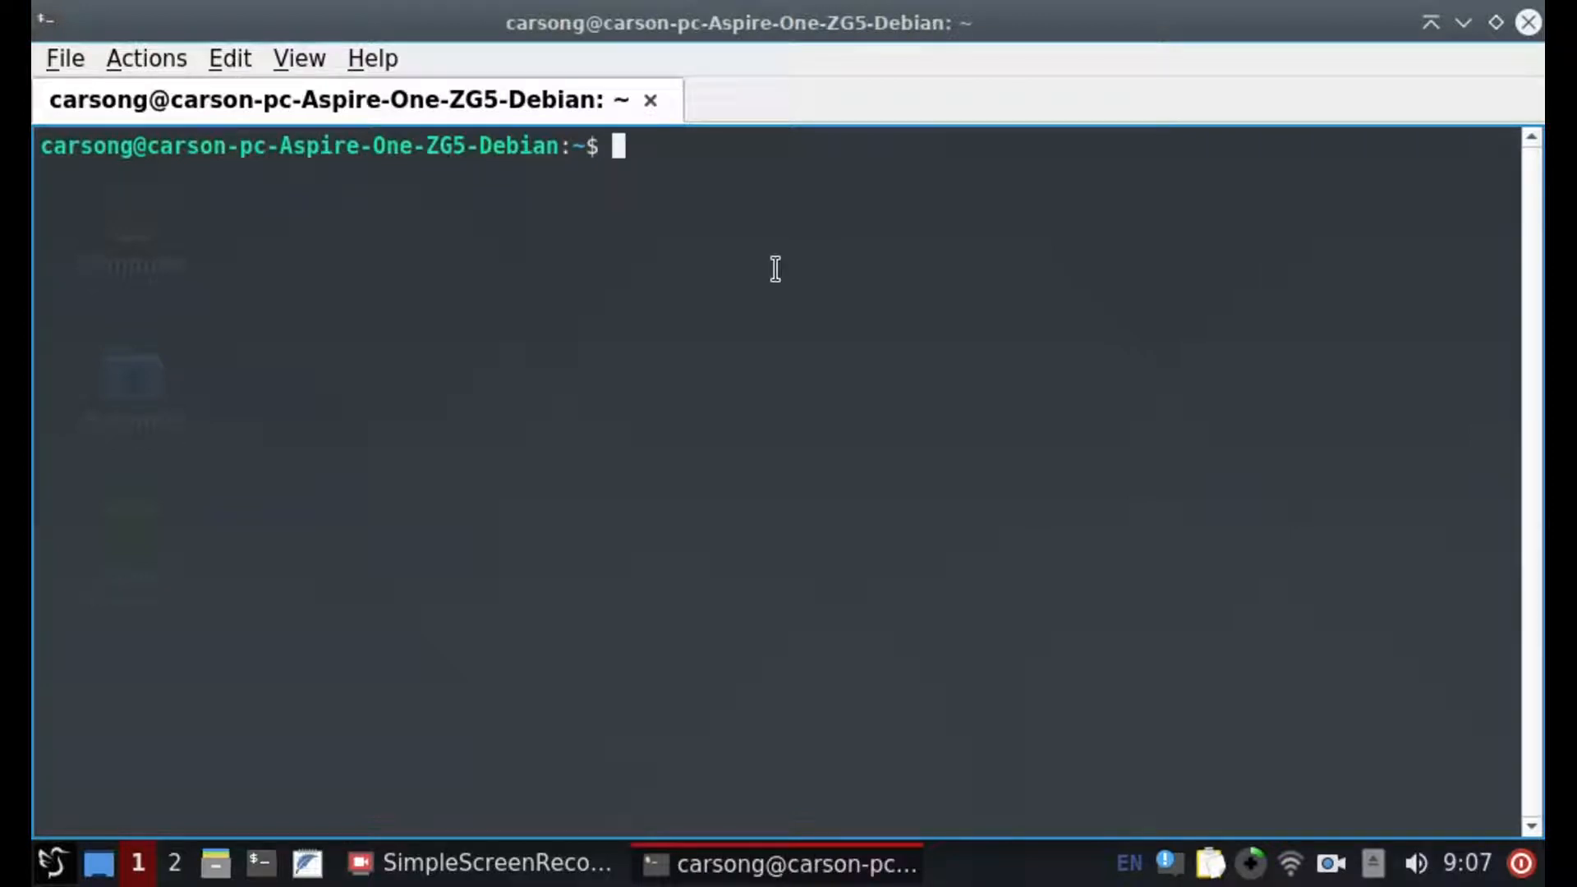
Step: Remove the smtube package with 'sudo apt remove smtube', authorising and confirming with y
type("sudo apt")
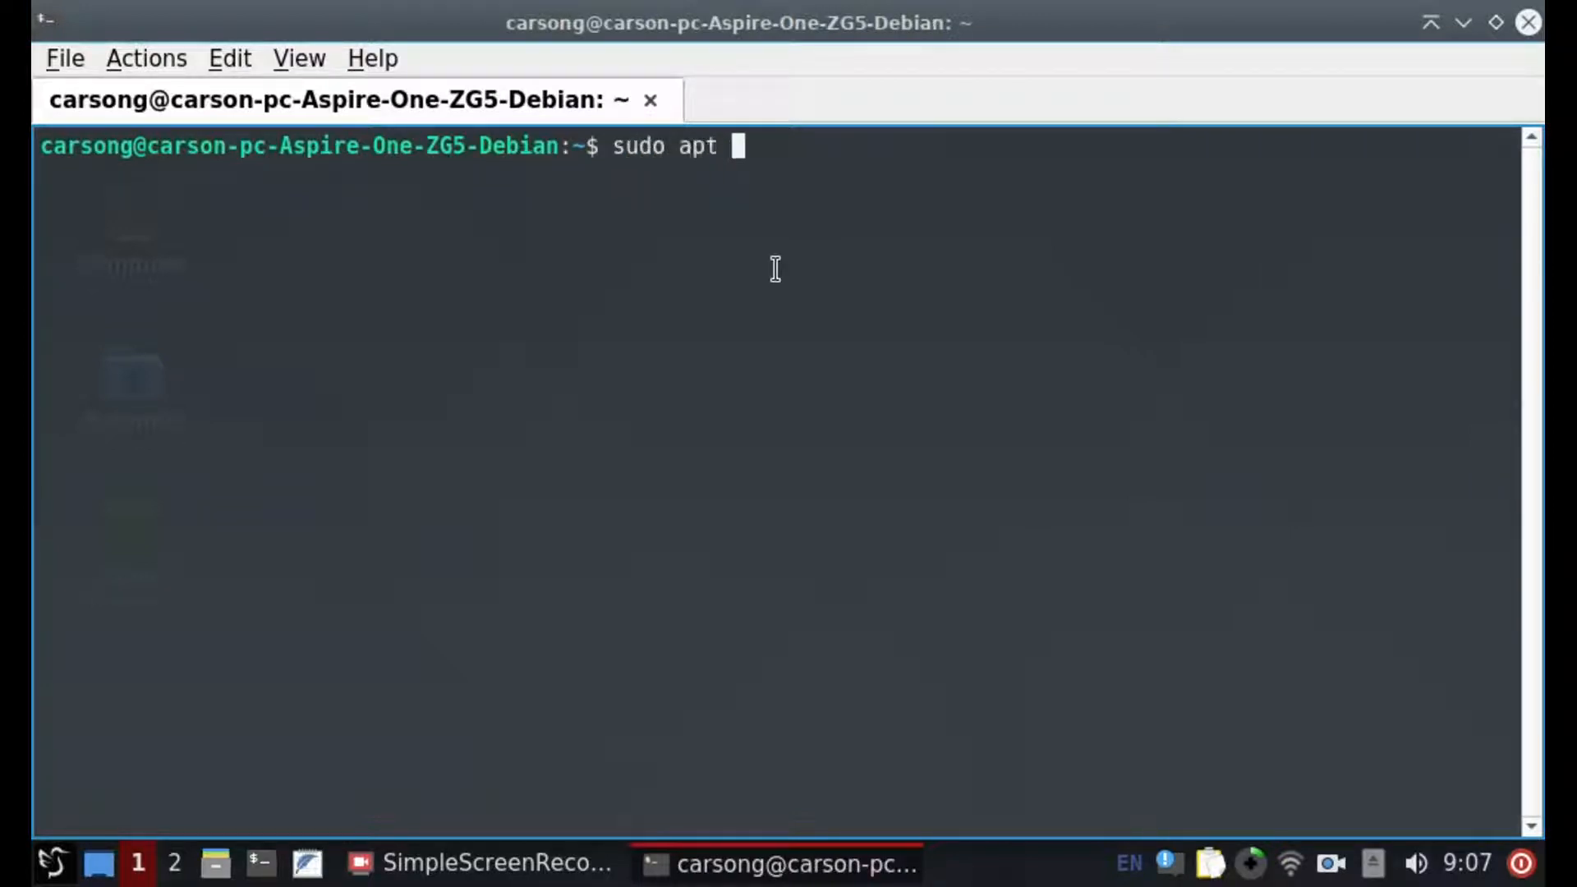
type("remove")
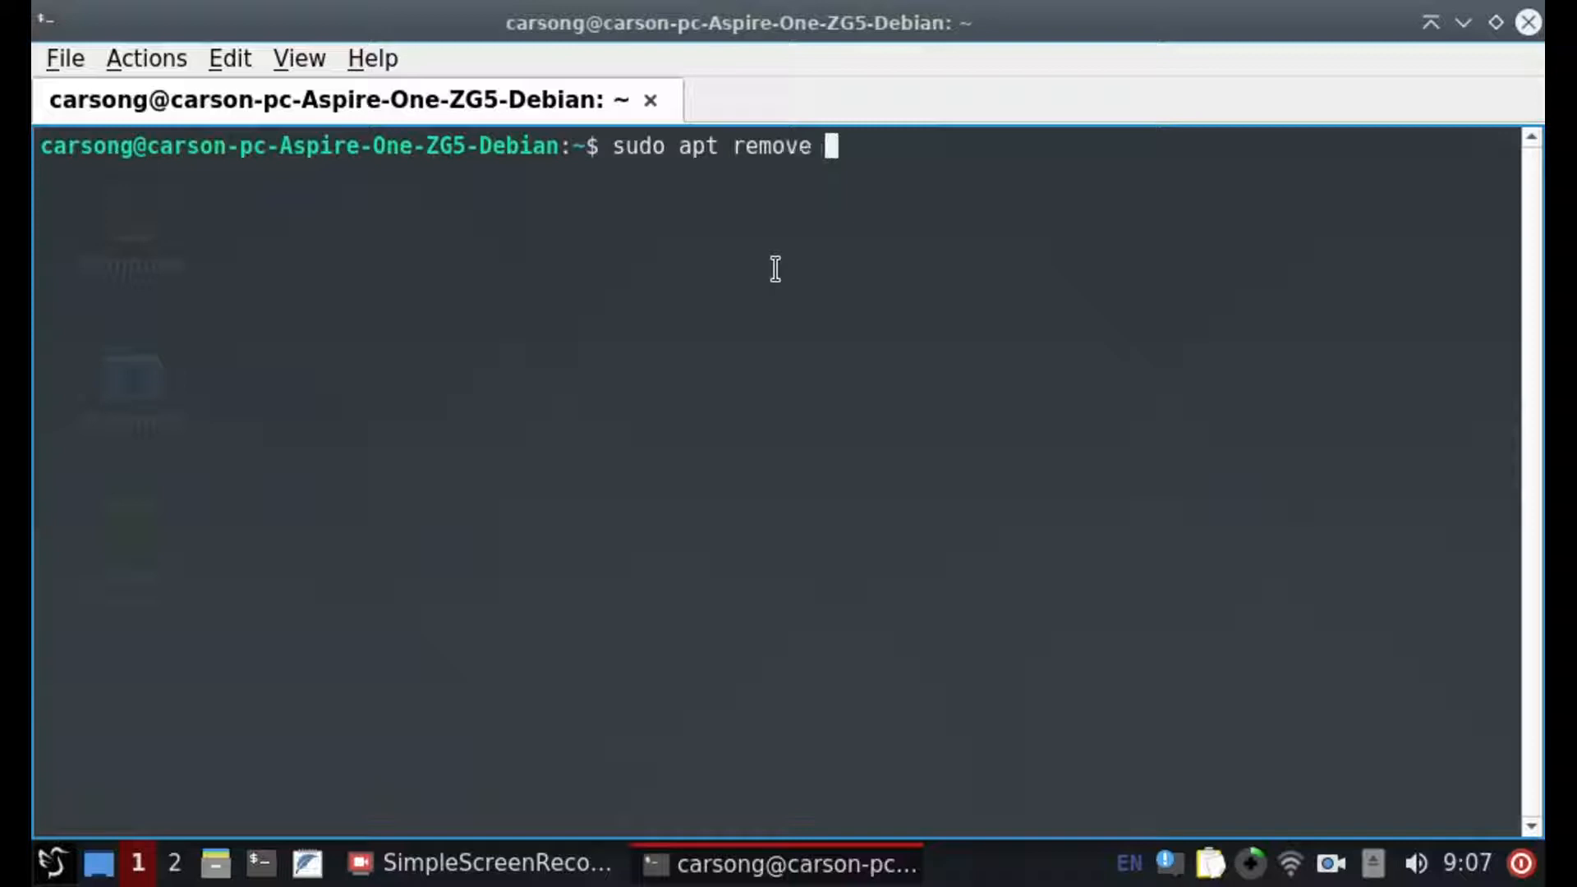
type("smtube")
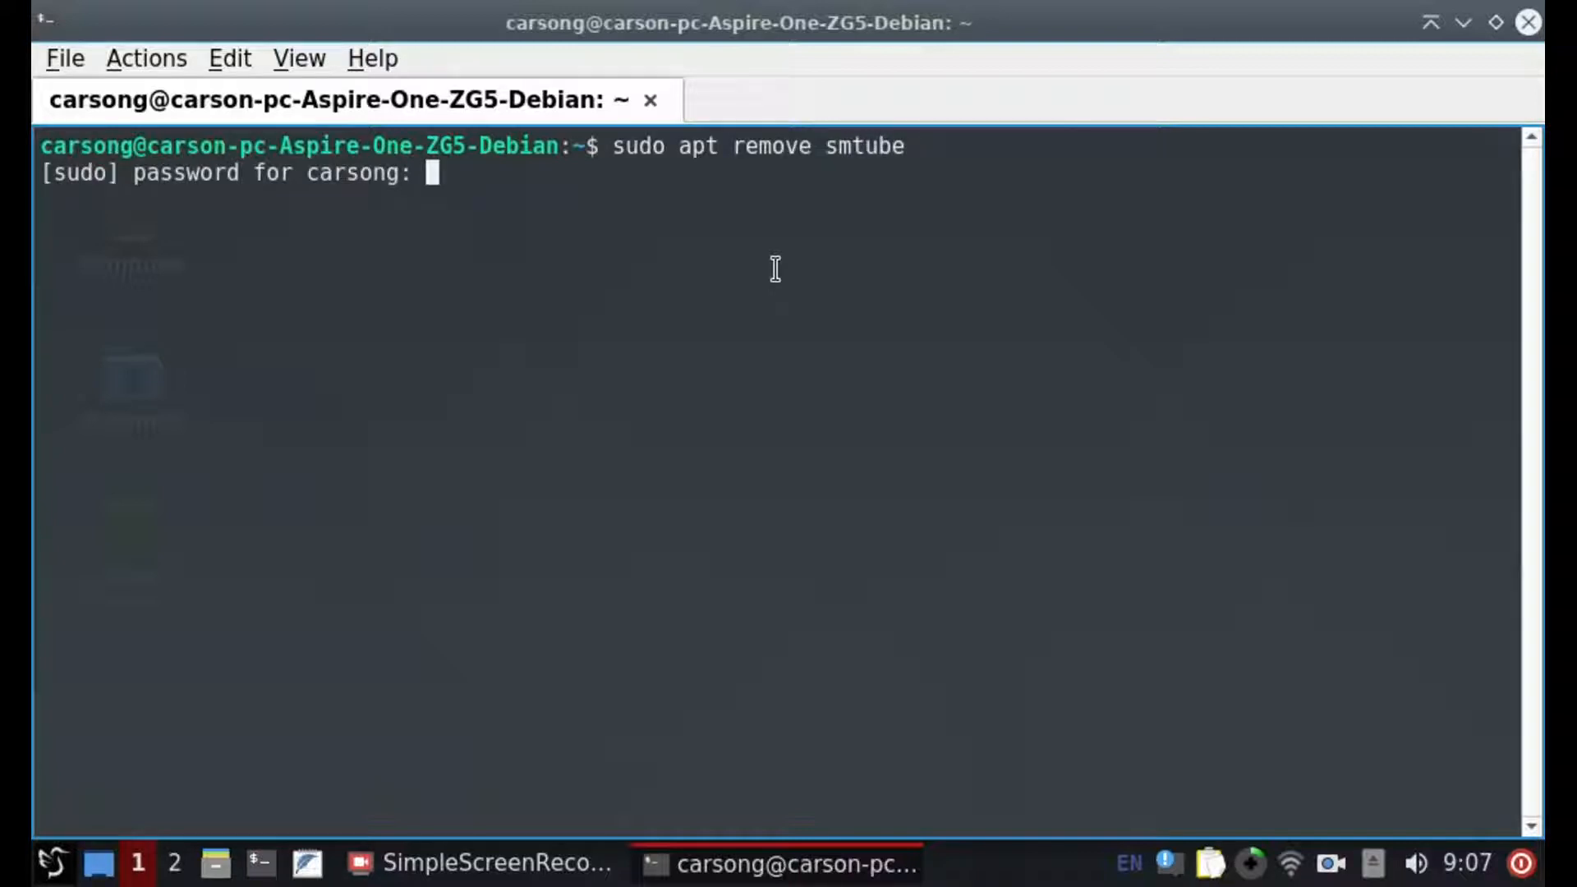
key("Return")
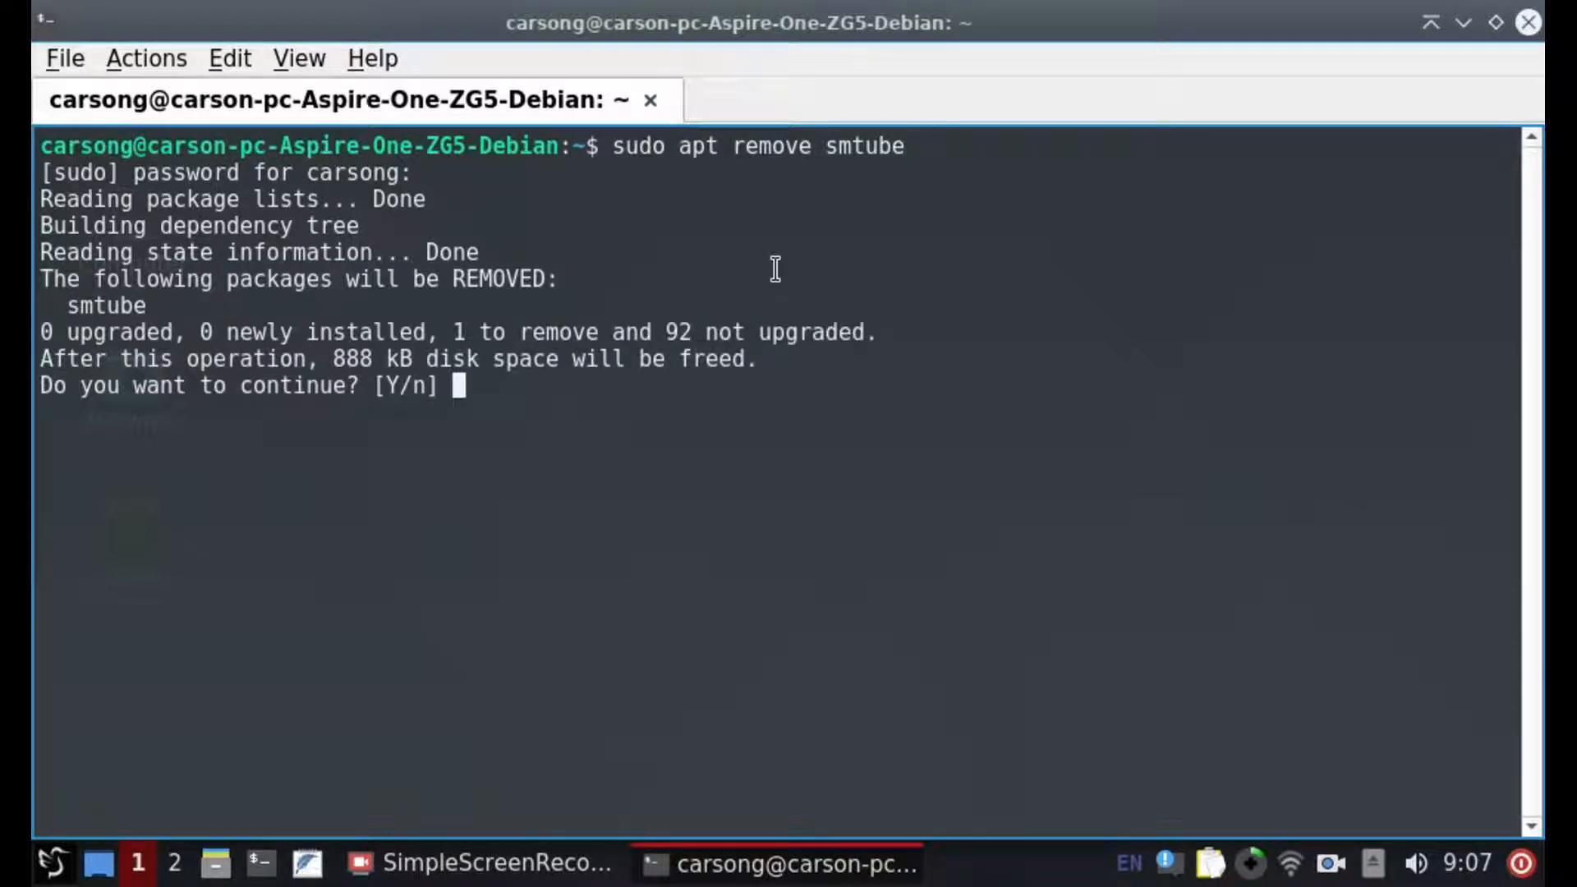
type("y")
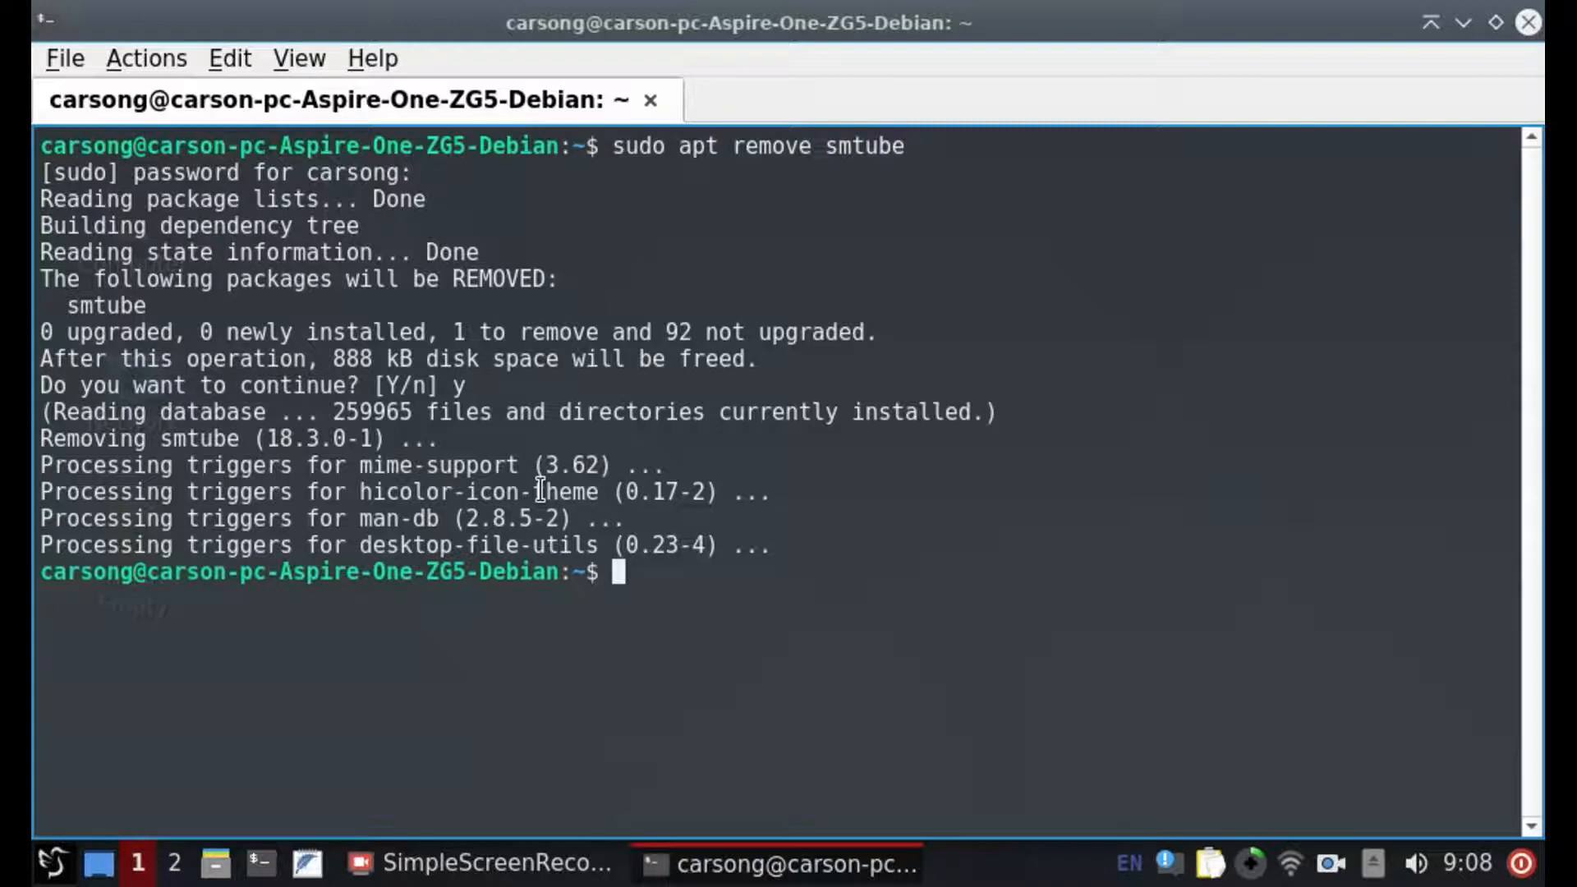
mouse_move(505, 503)
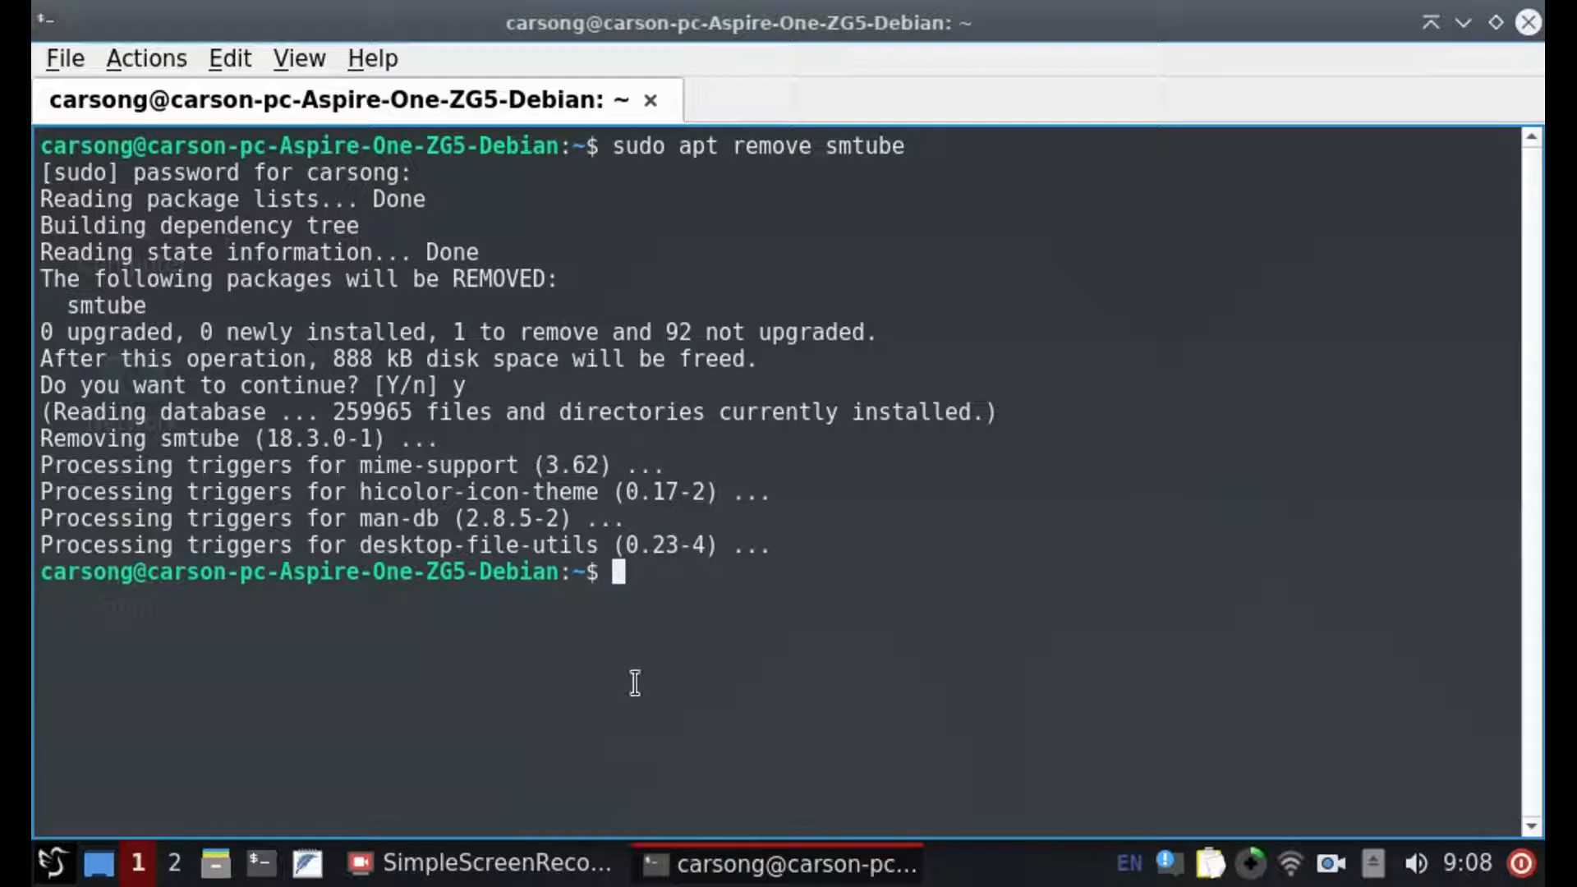
Step: Remove the old youtube-dl package with 'sudo apt remove youtube-dl'
type("sudo")
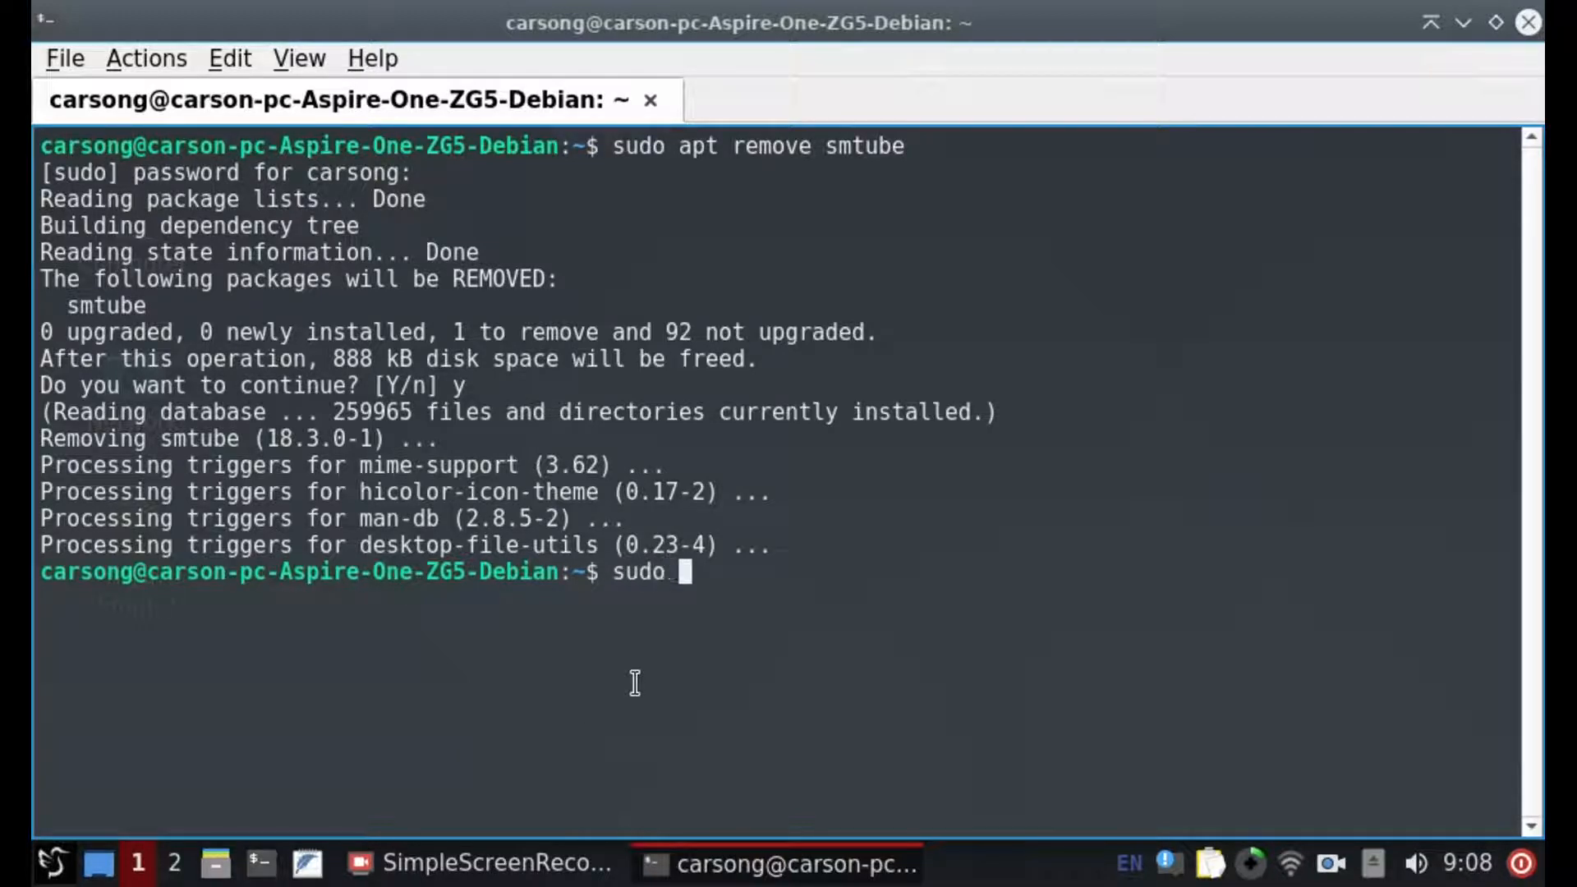
type("apt remove s")
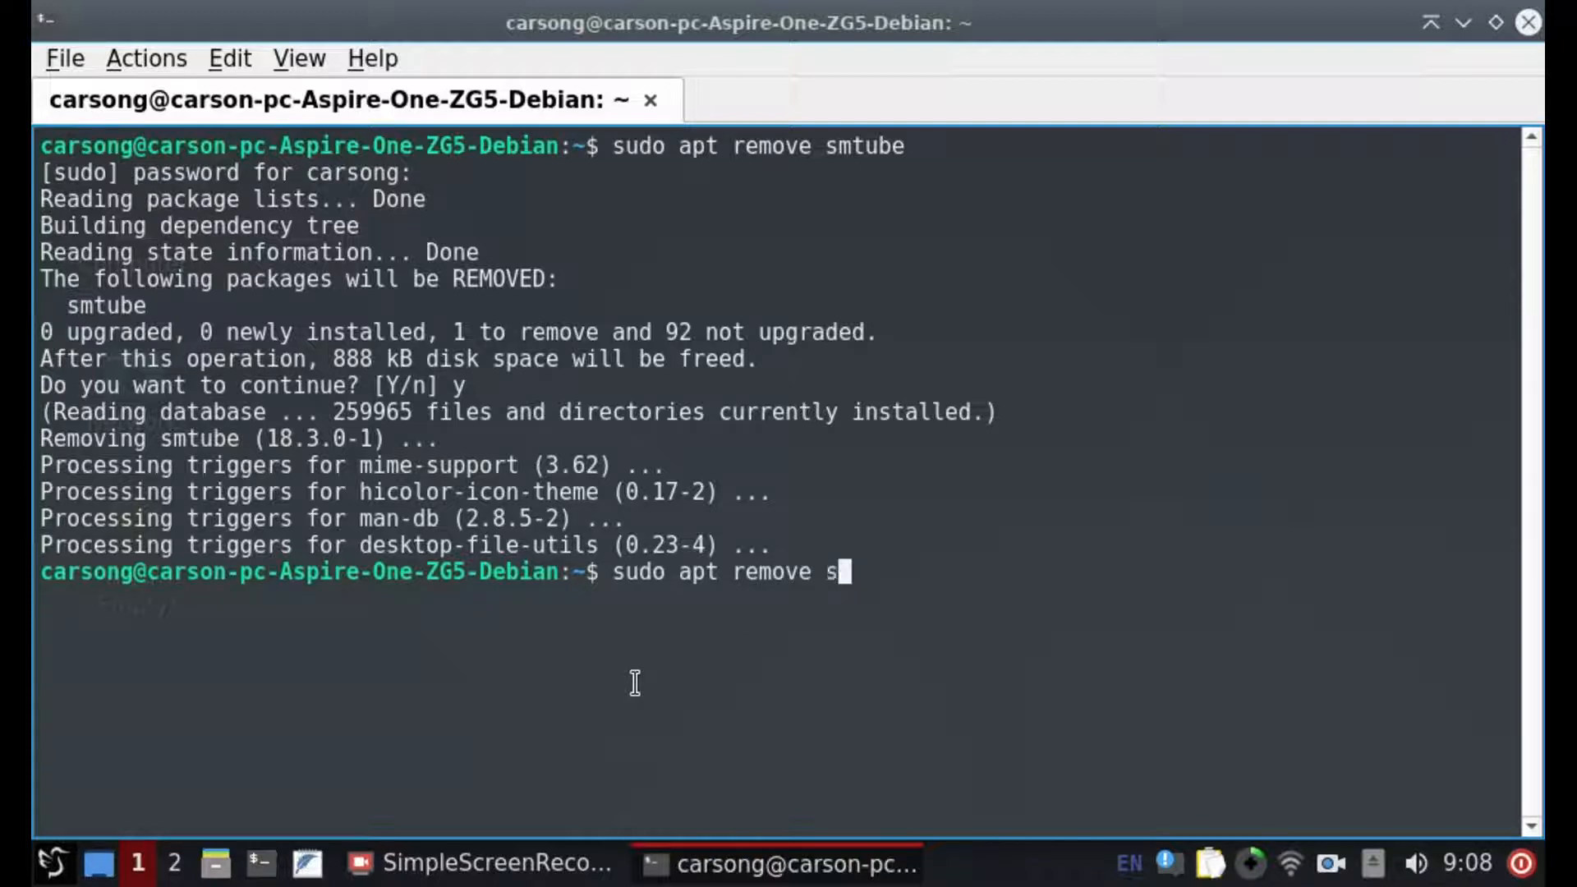
type("outube-dl")
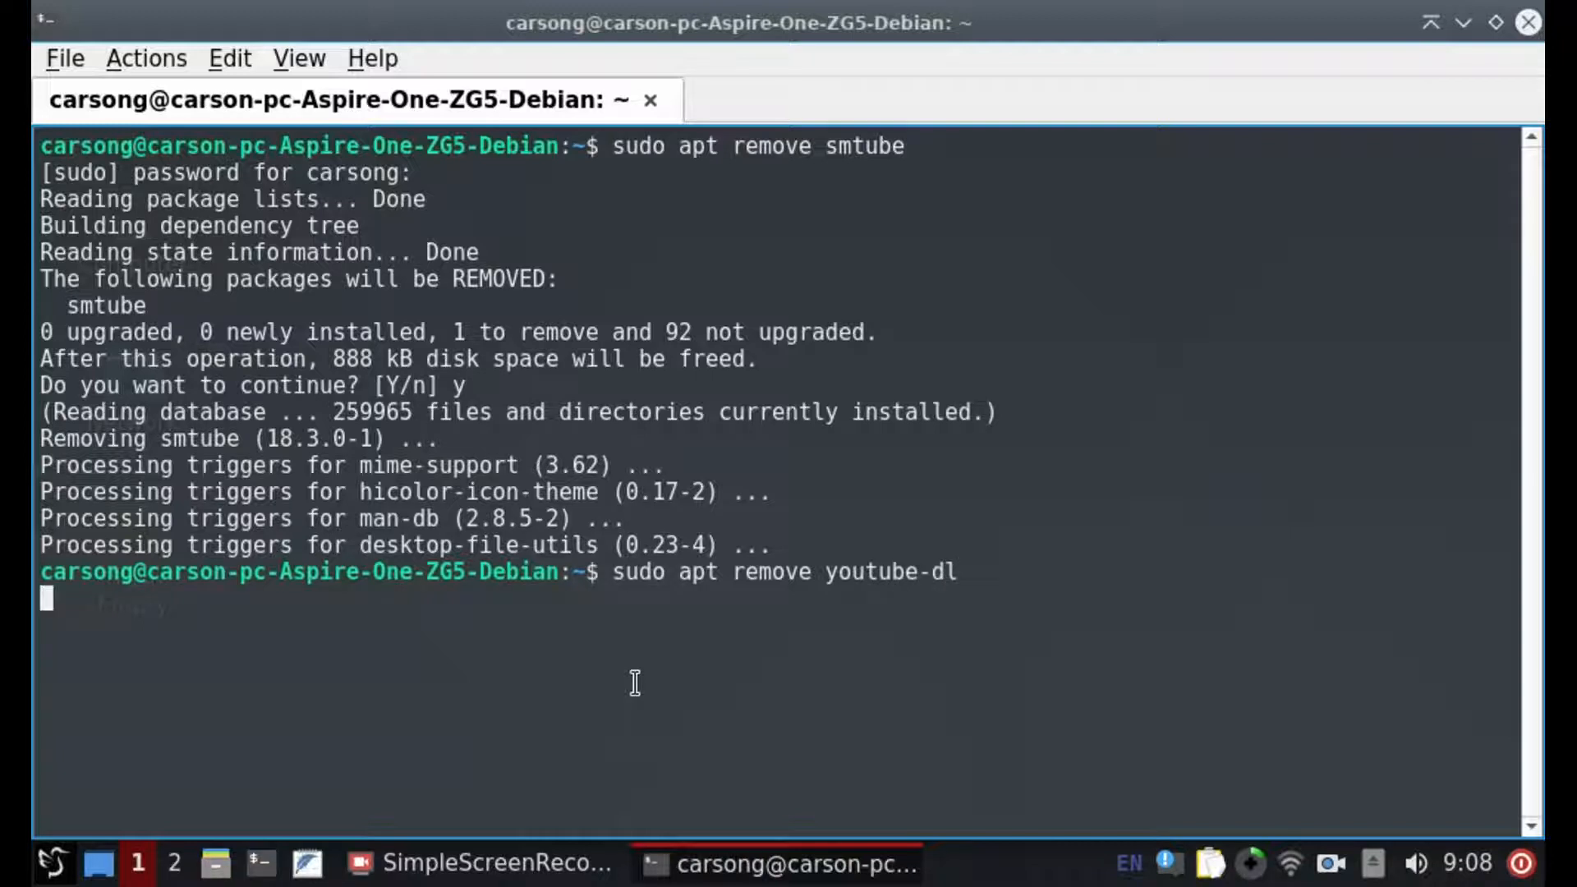
key("Return")
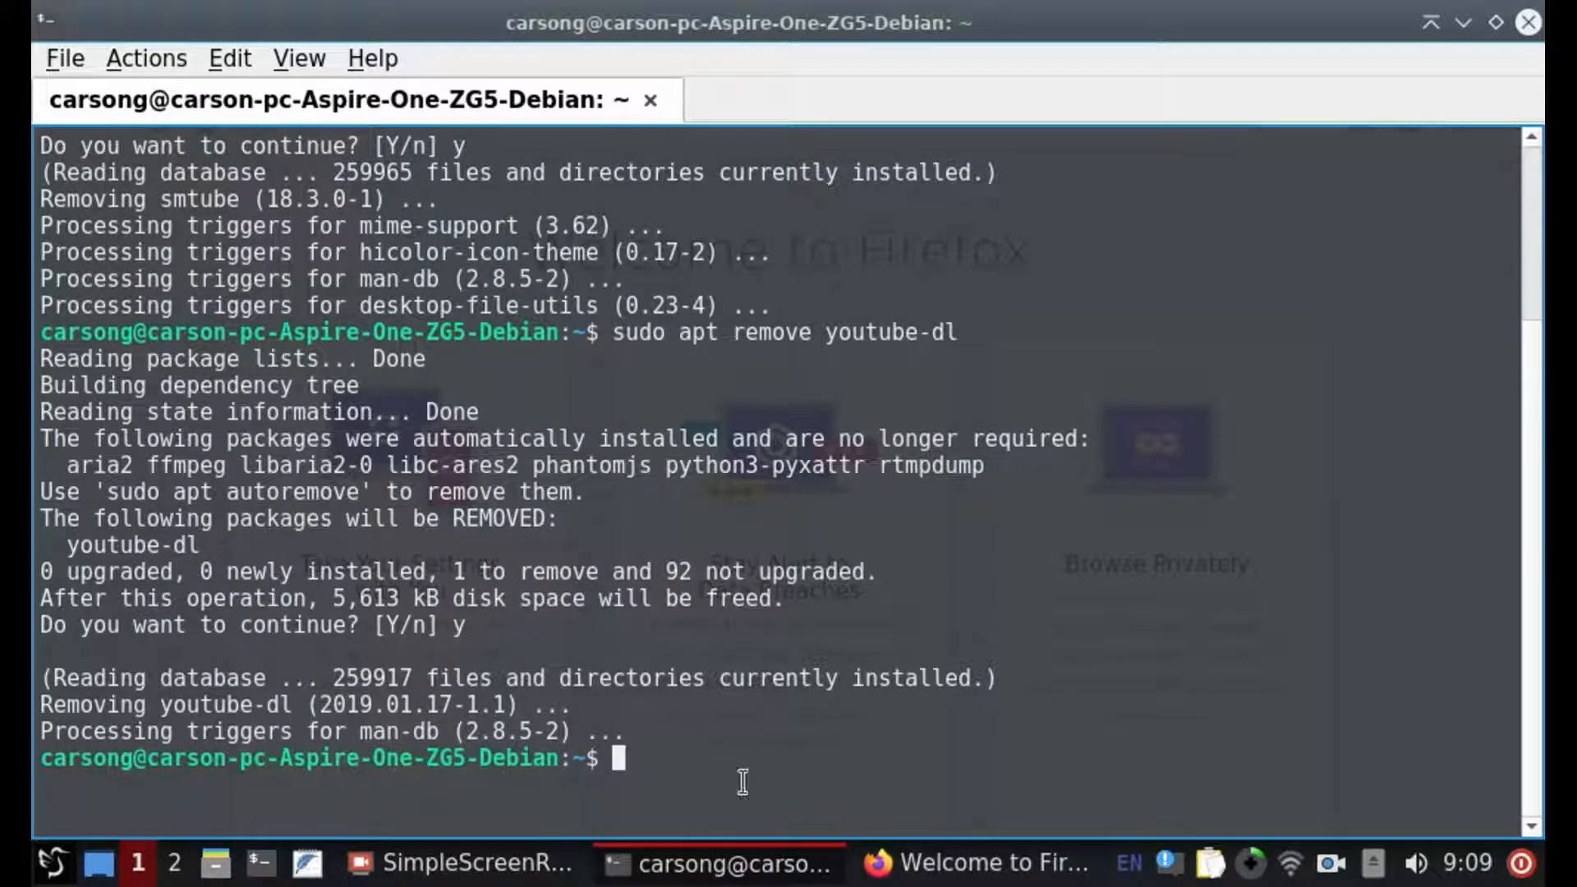
Step: Begin a new 'sudo apt install' command at the prompt
type("sudo")
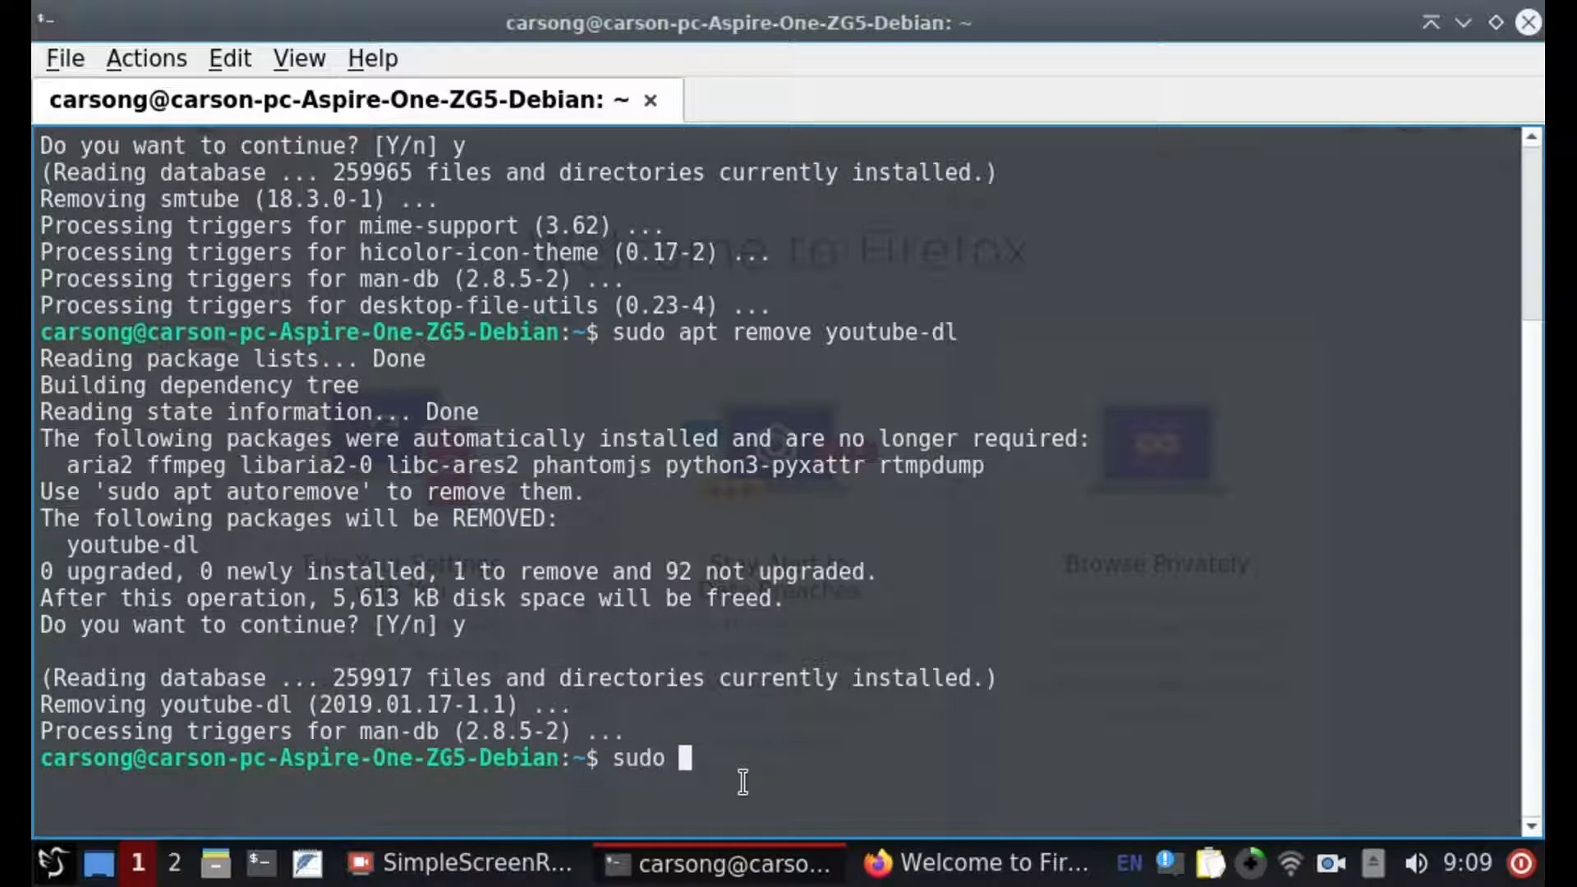
type("apt")
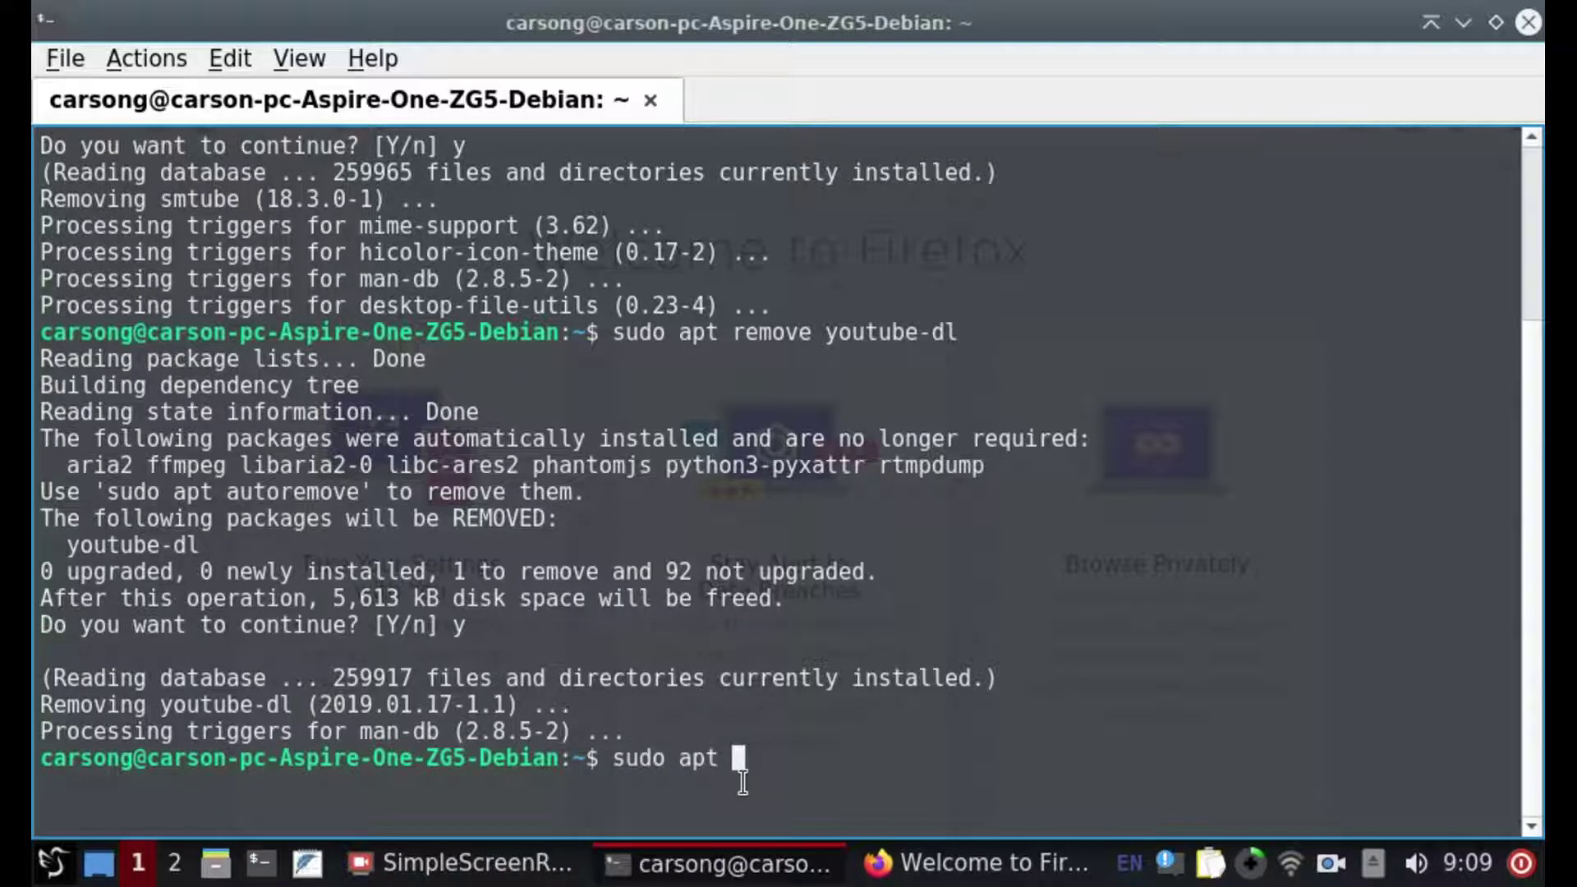
type("i")
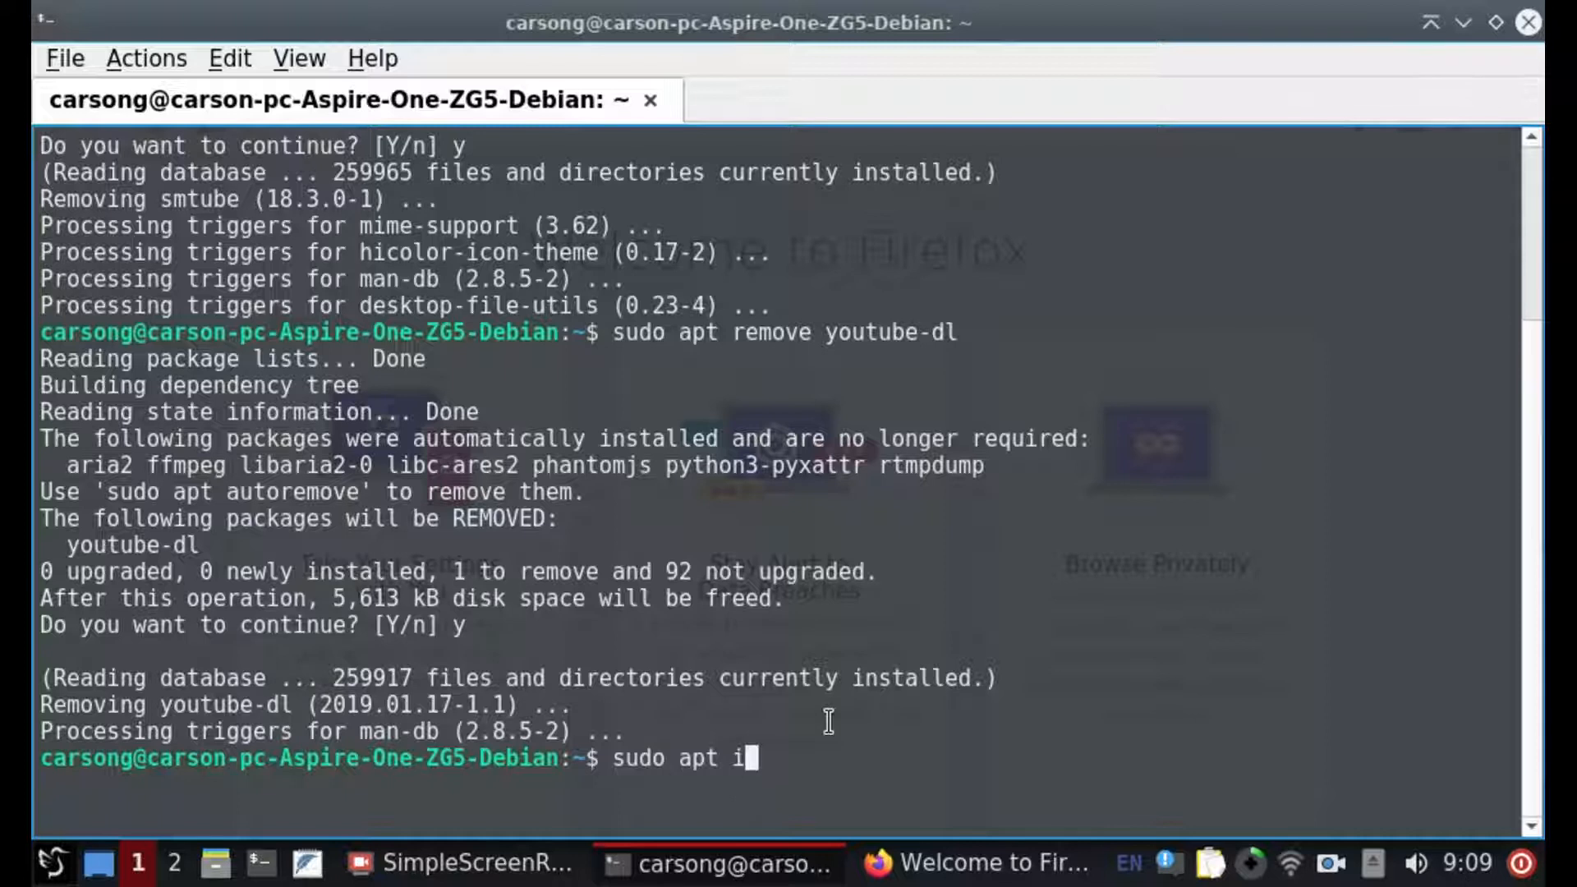
type("nstall")
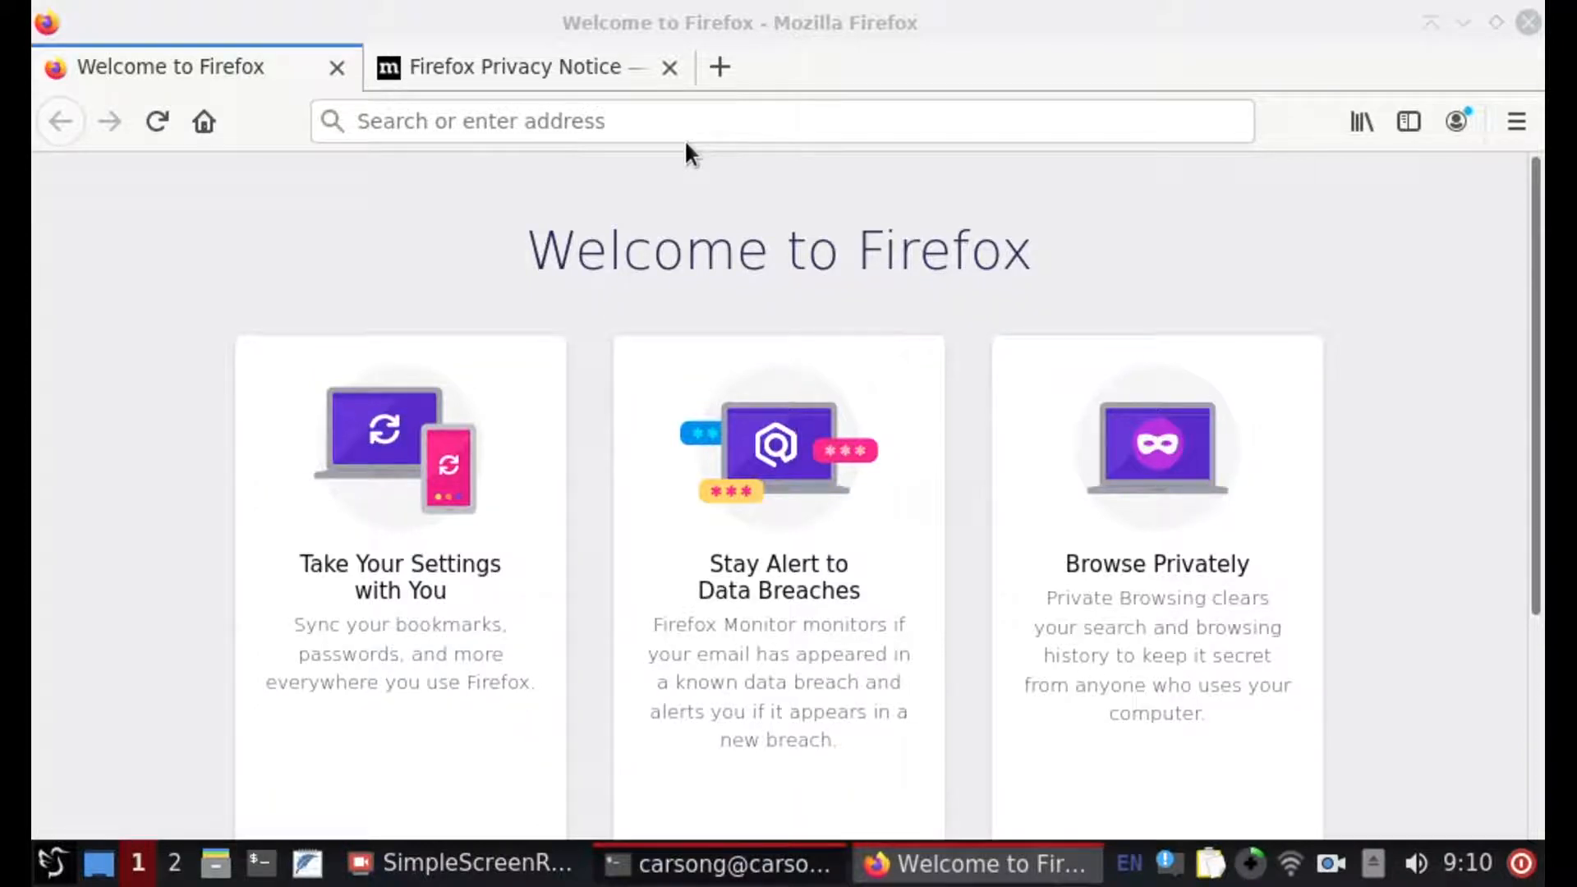
left_click(670, 66)
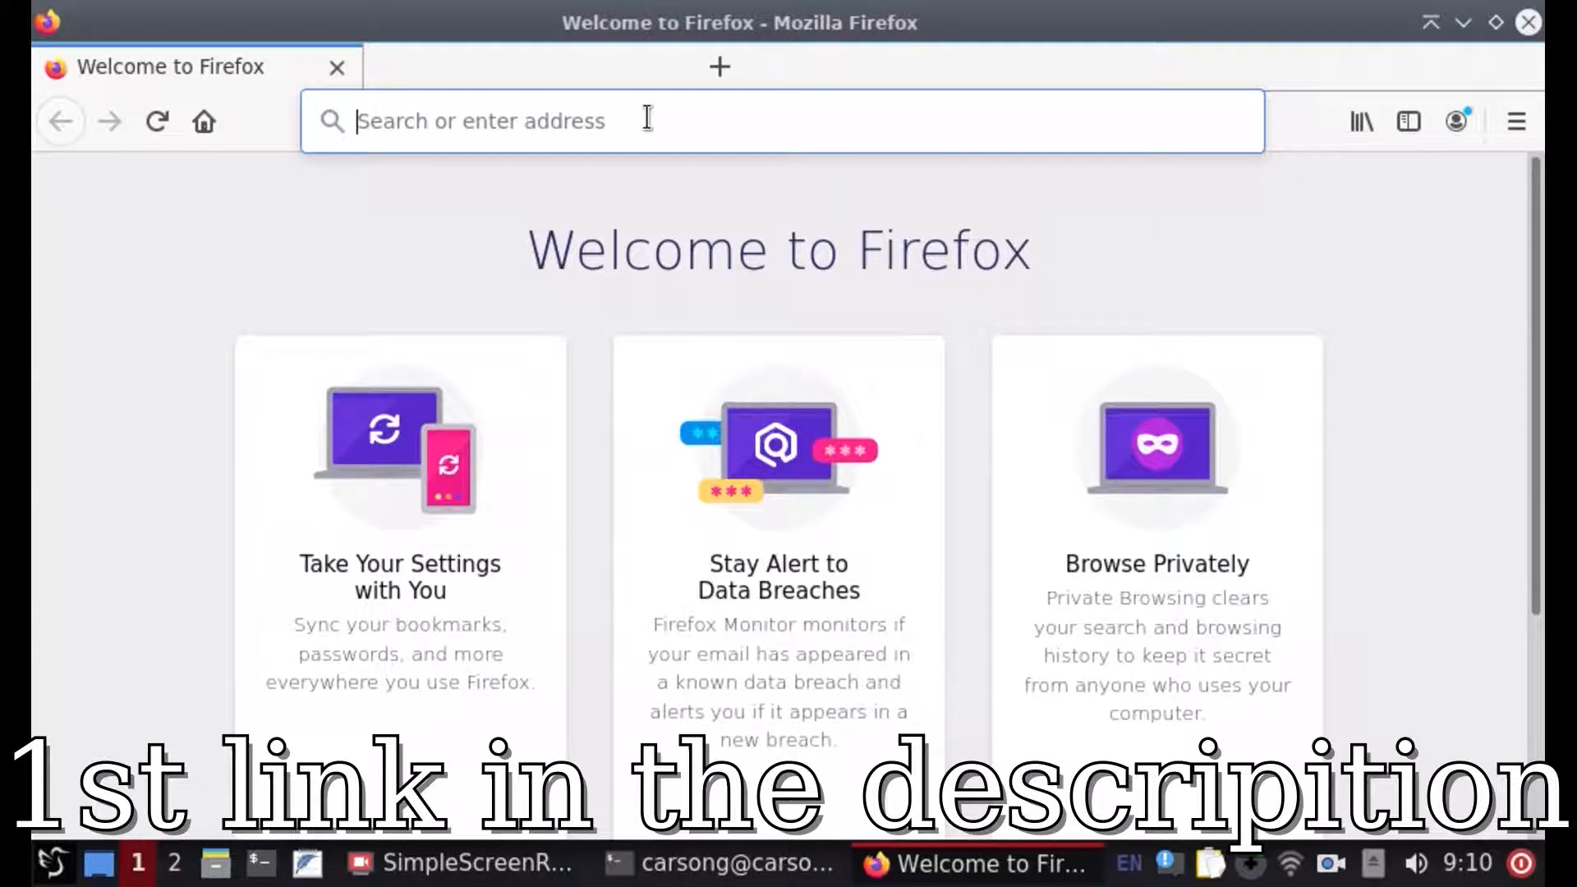
type("smtube")
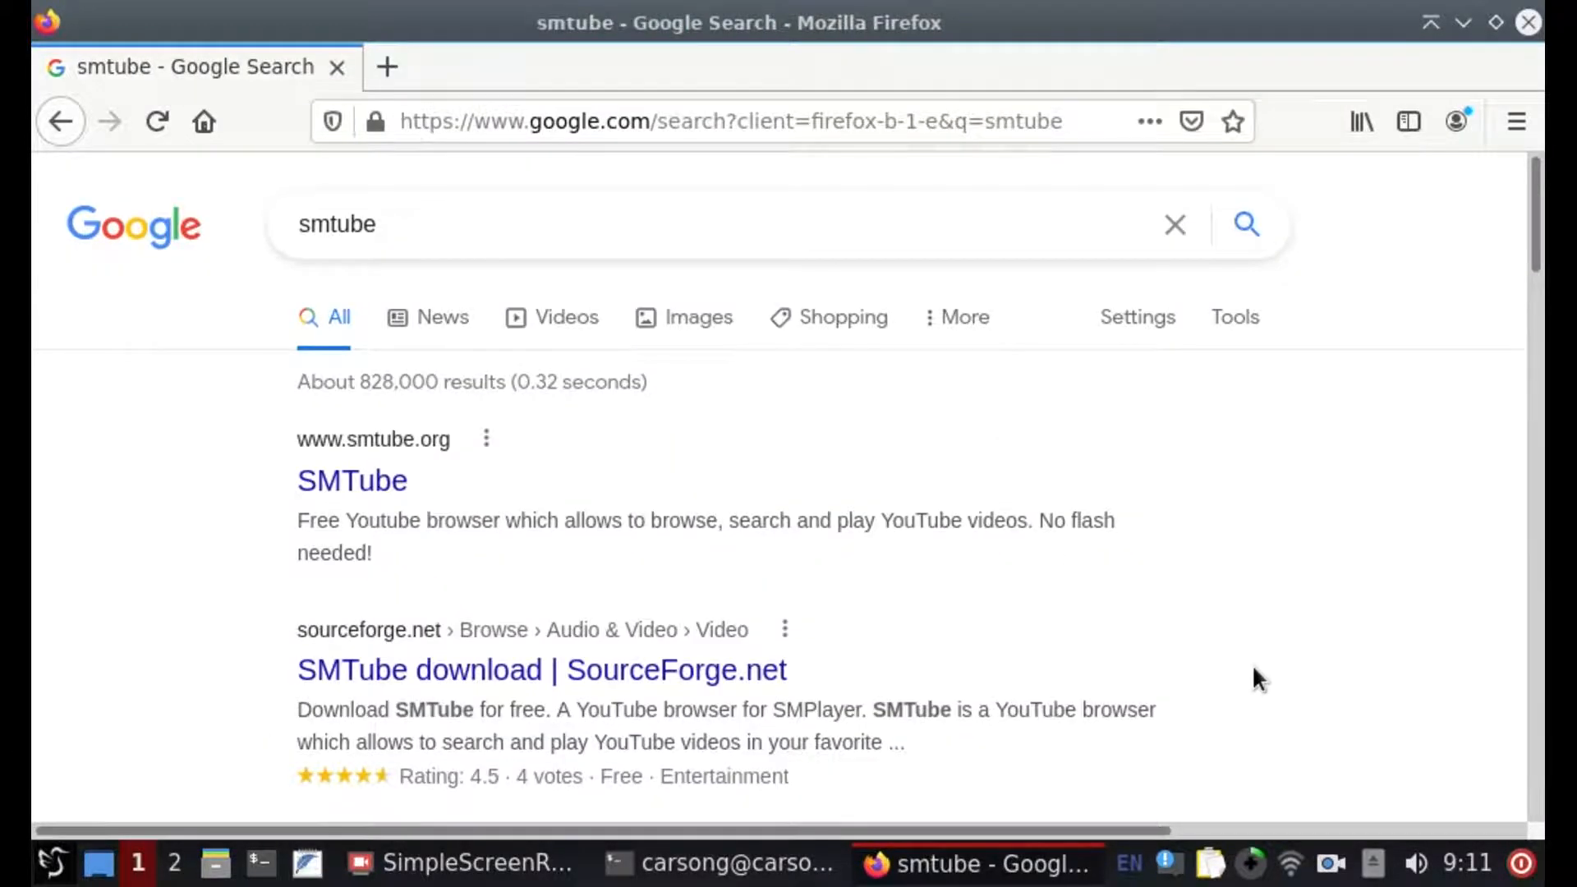
mouse_move(349, 486)
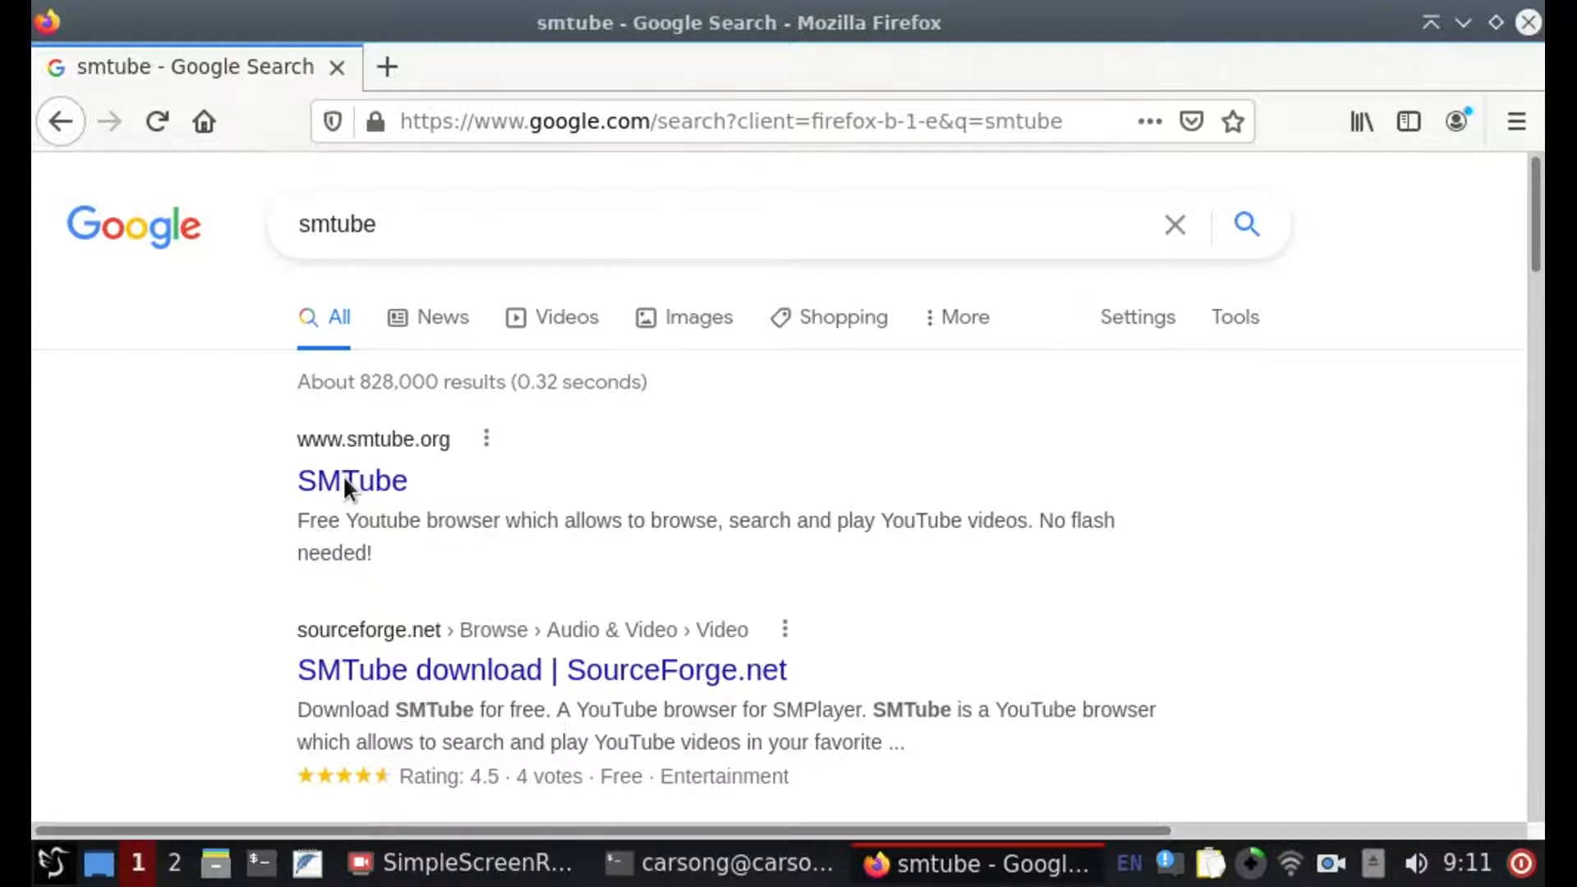
mouse_move(351, 483)
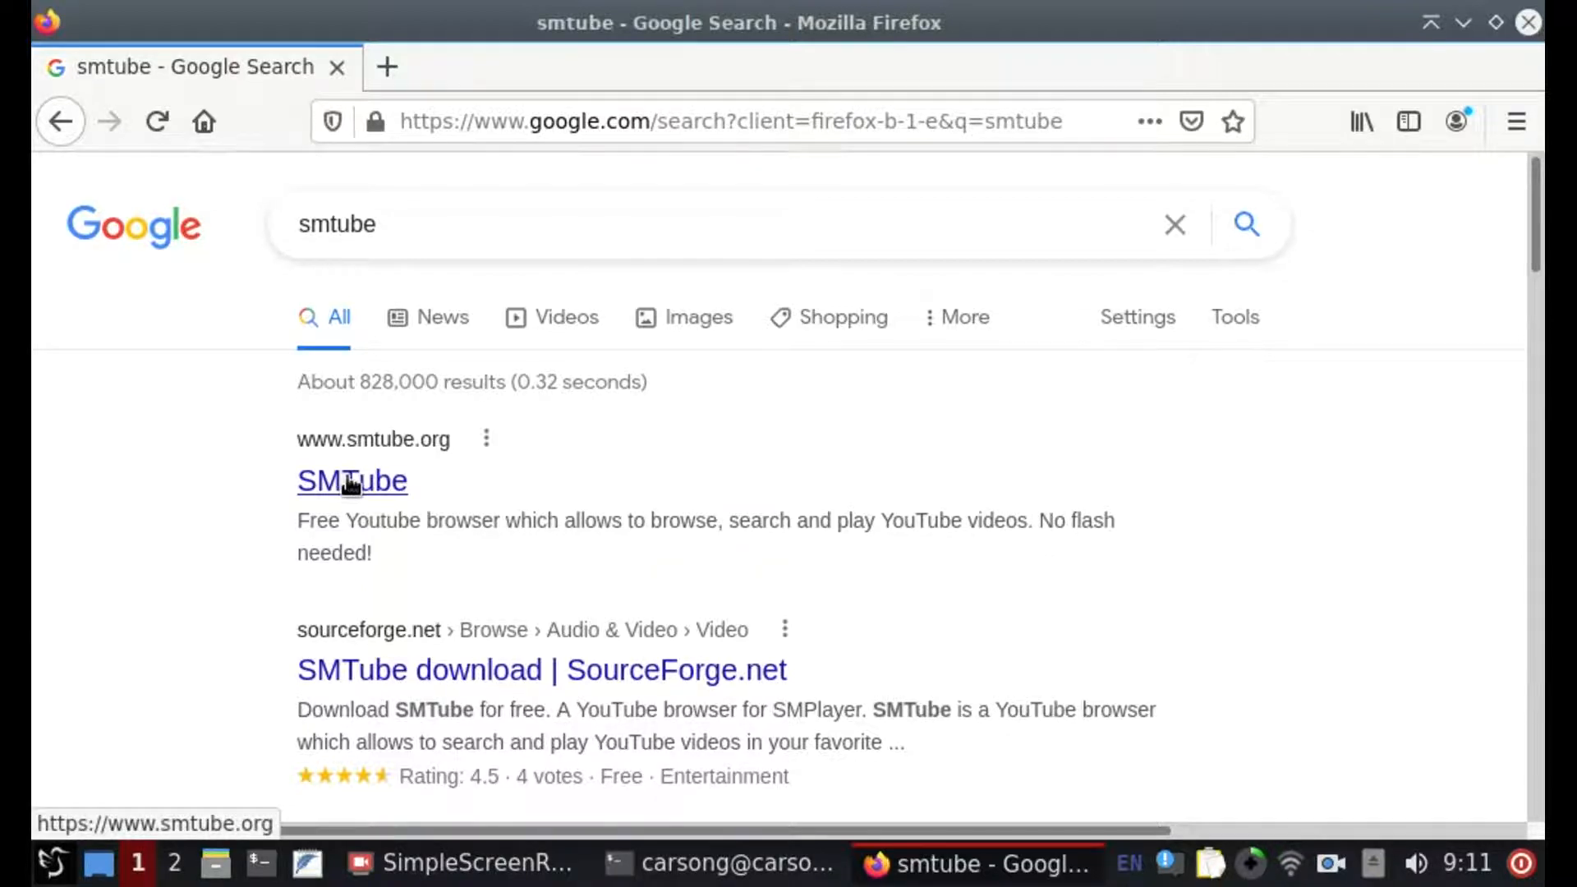
left_click(351, 481)
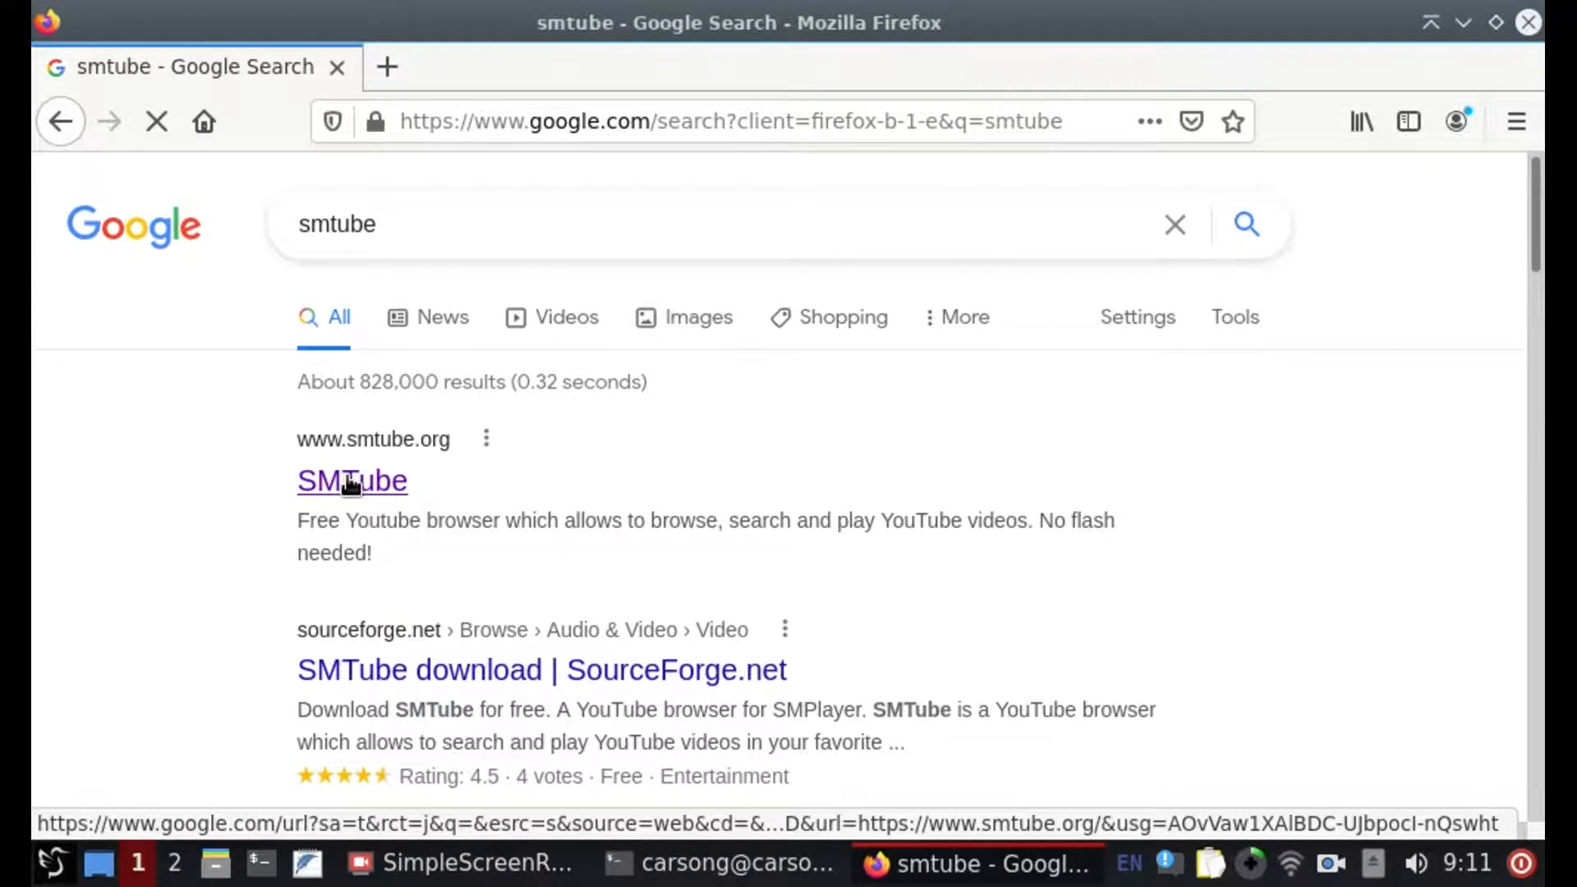
Step: Scroll the SMTube site to the Ubuntu install commands and highlight them
left_click(351, 479)
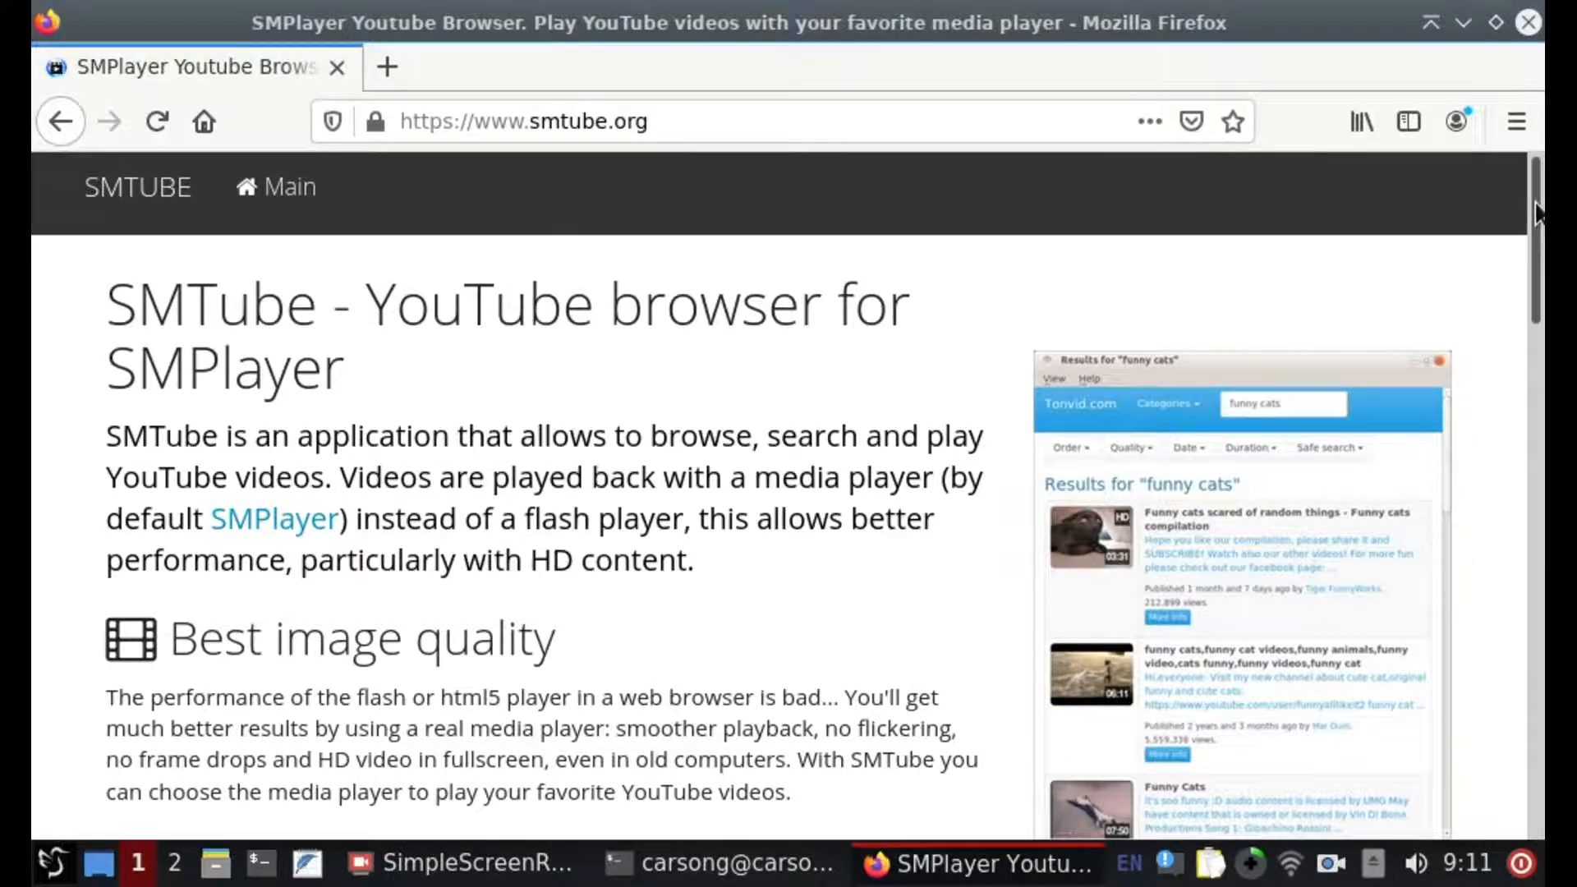
scroll("down", 3)
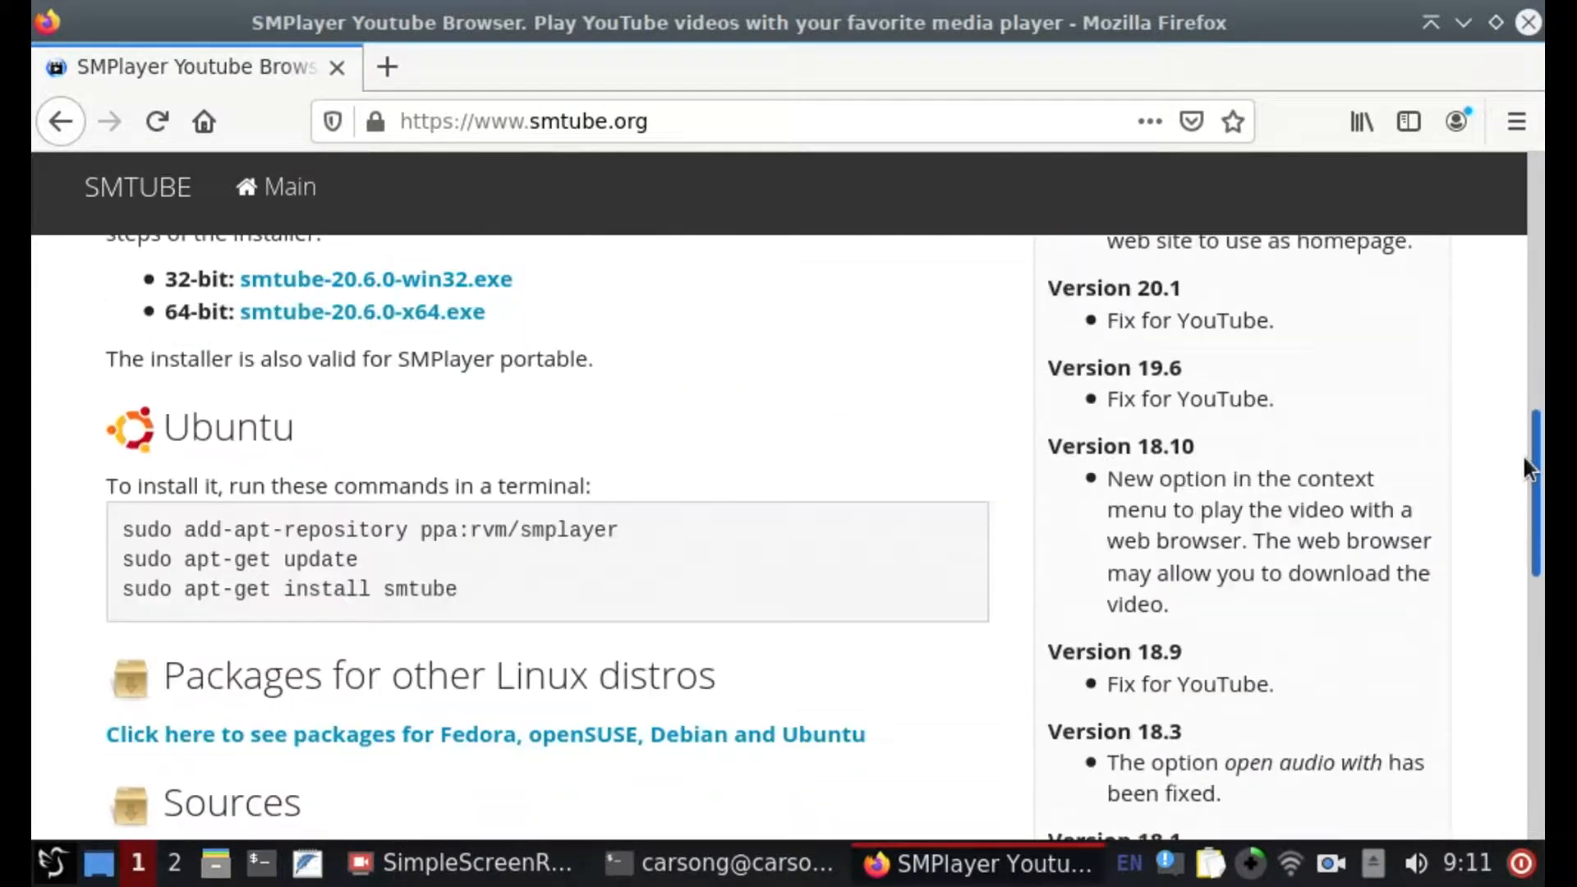
scroll("down", 3)
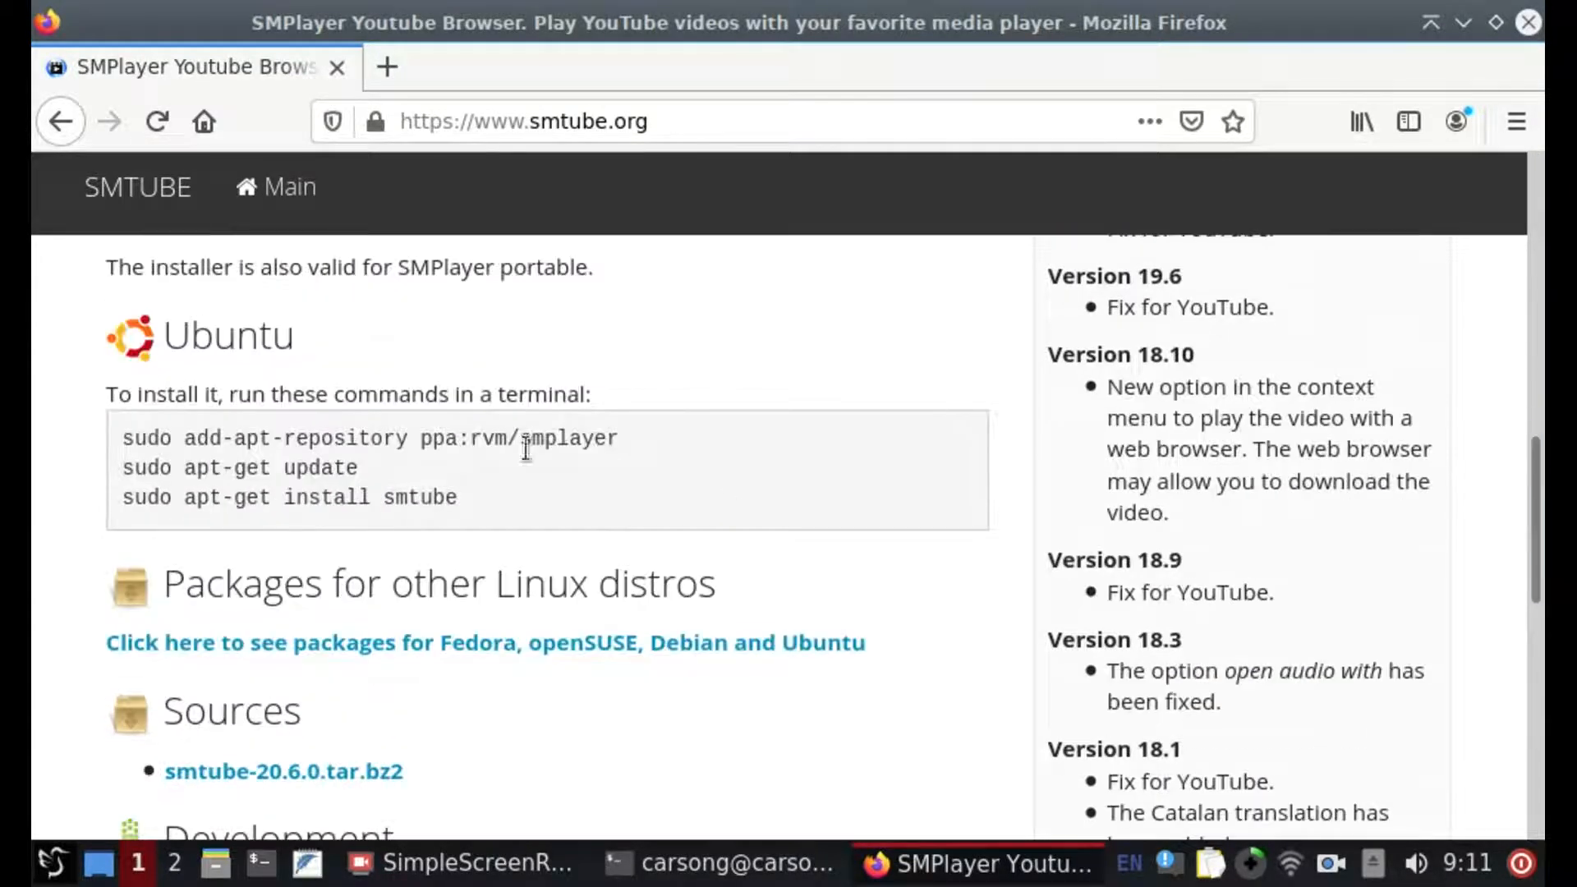
mouse_move(425, 496)
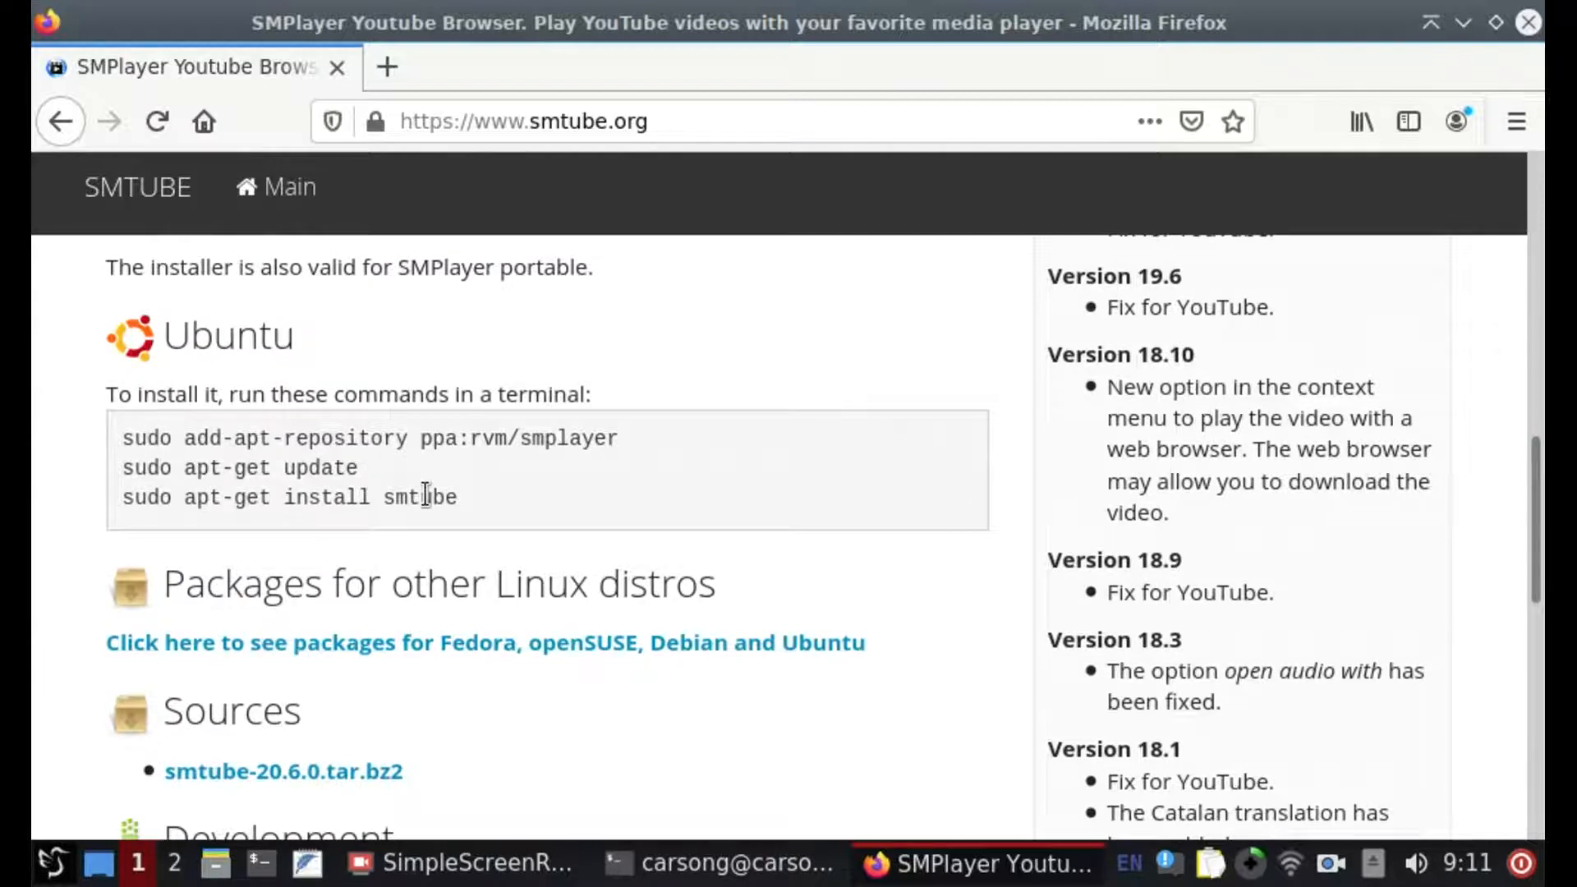
left_click_drag(133, 437, 455, 496)
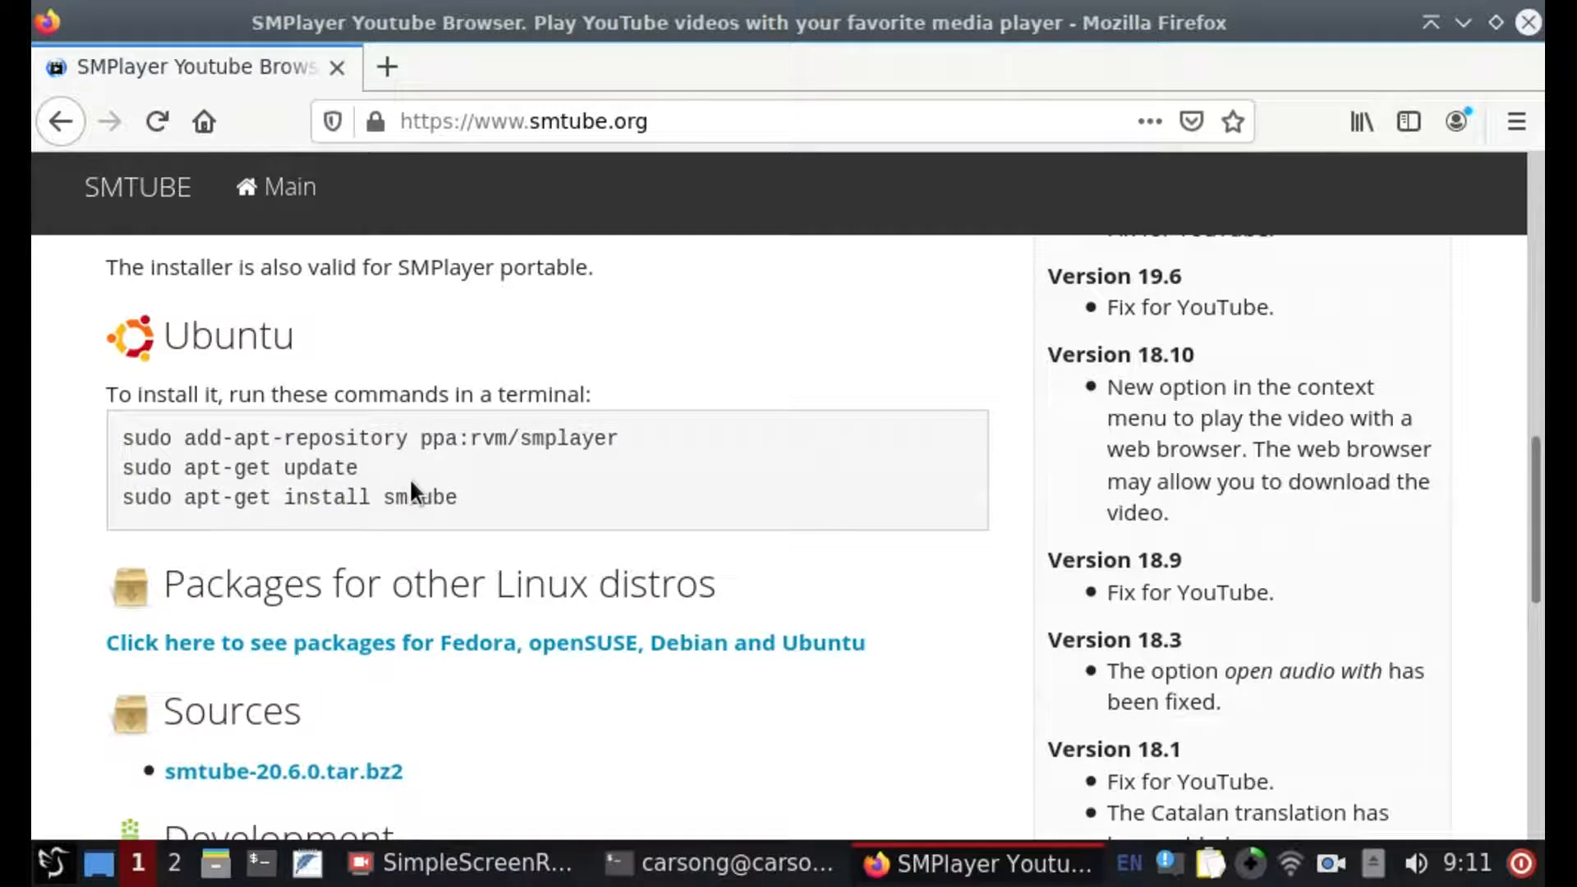
mouse_move(282, 583)
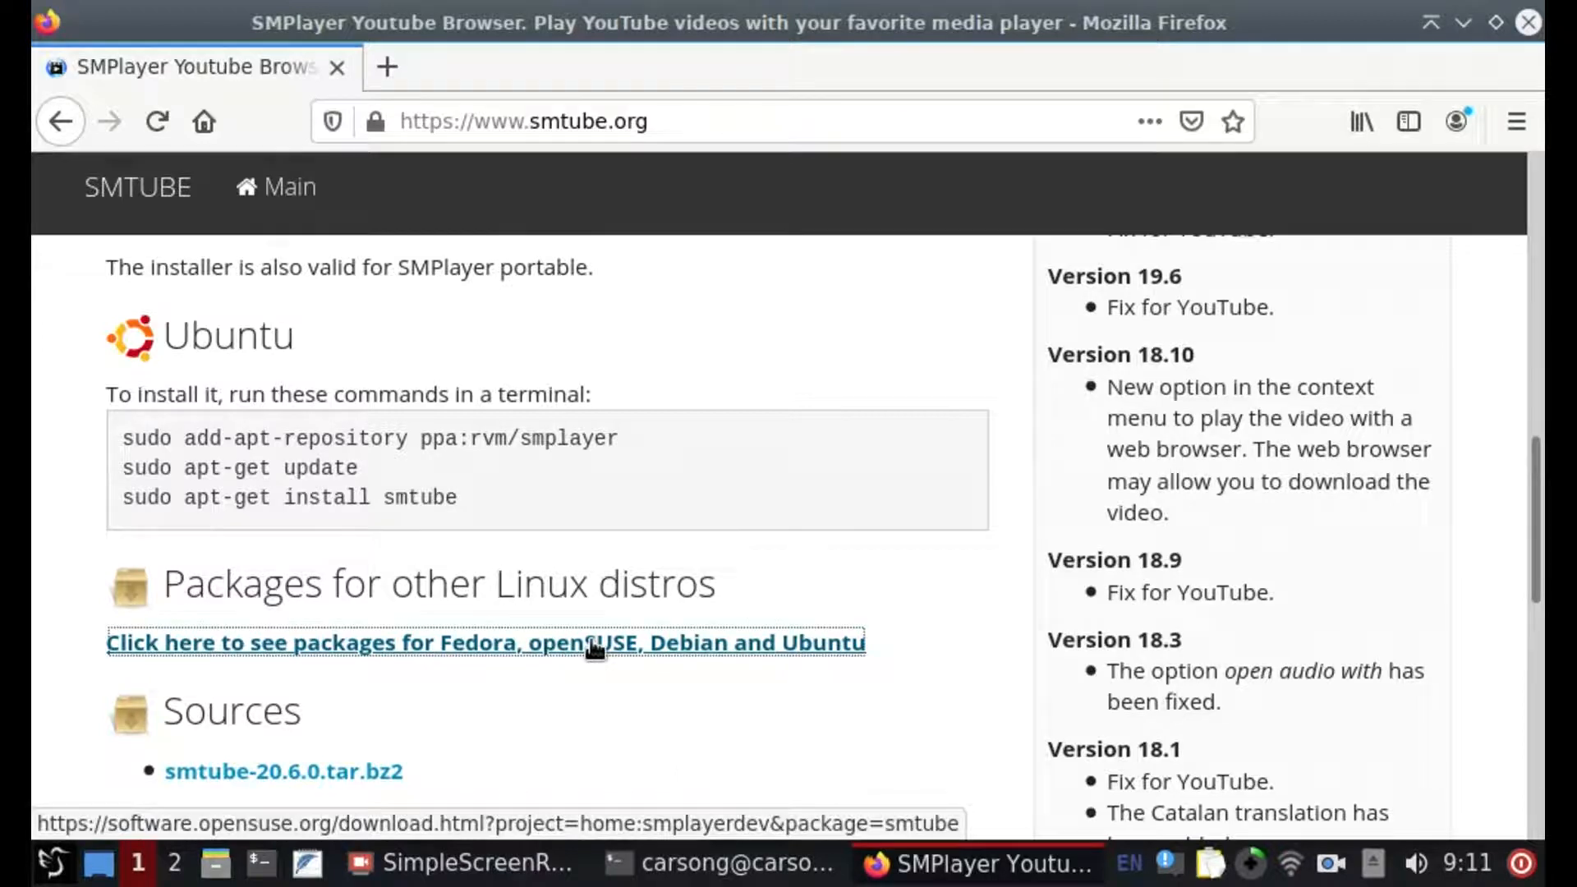
Step: Download smtube_20.6.0-1+2.5_i386.deb for Debian 10 from the openSUSE smplayerdev packages page
left_click(592, 644)
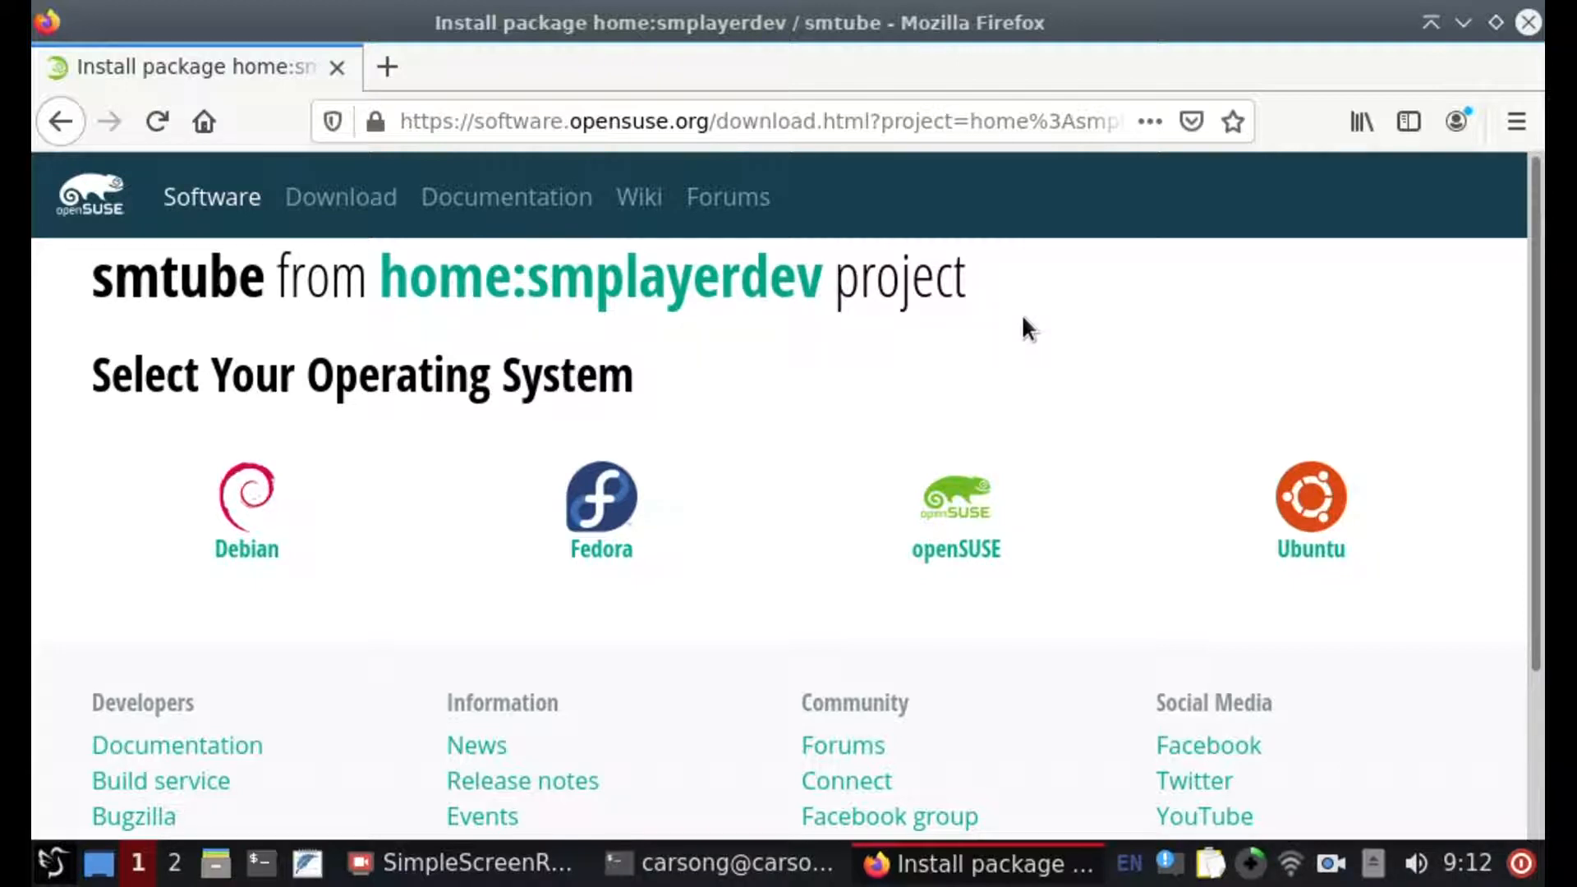
mouse_move(882, 437)
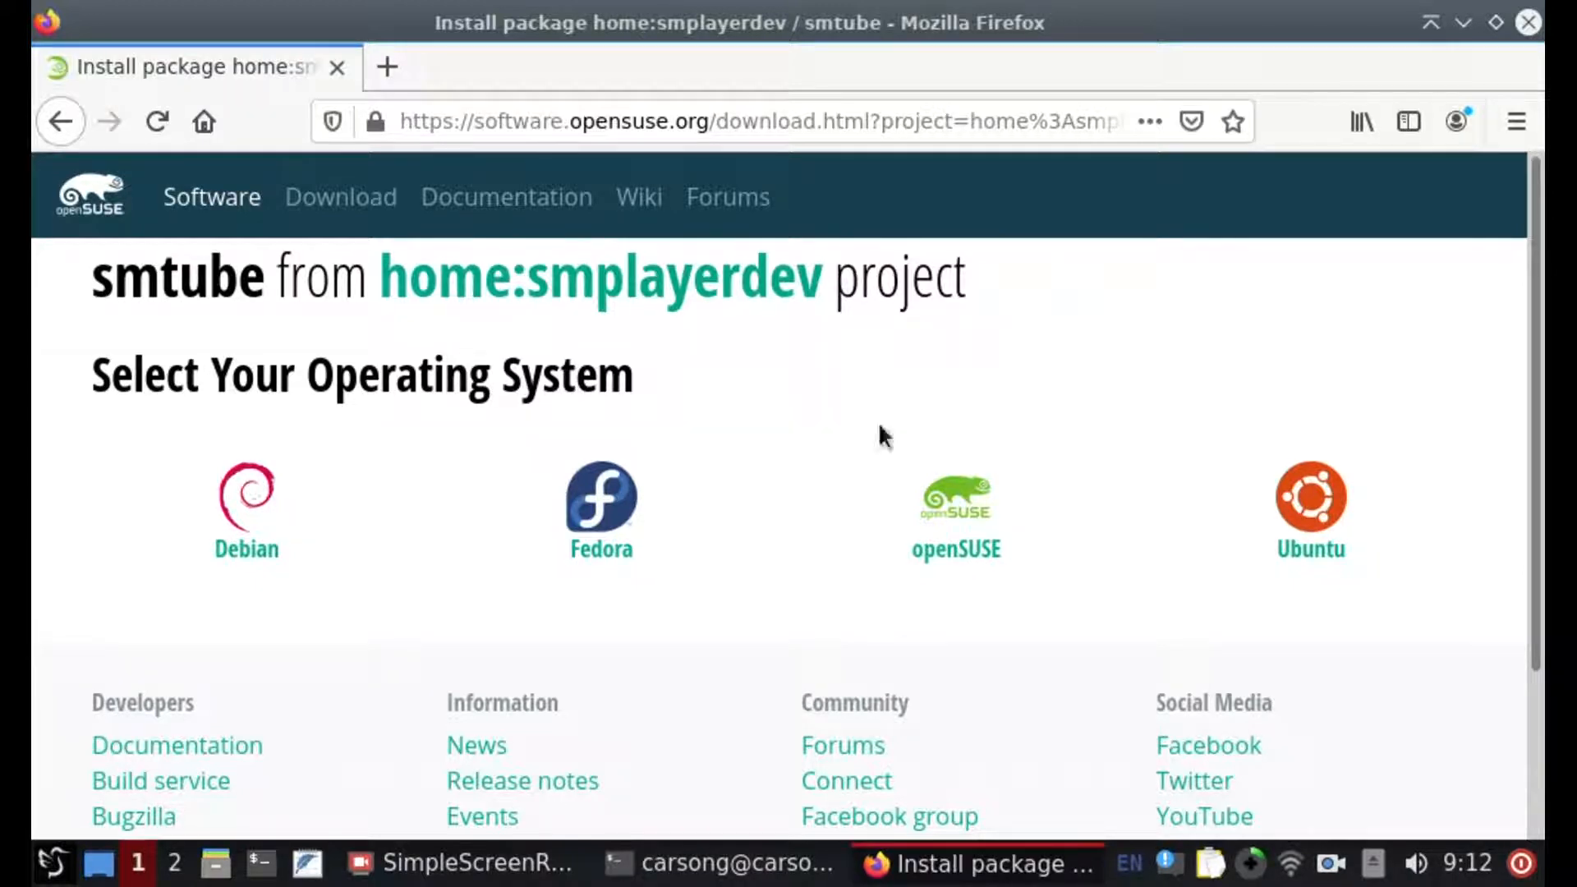
mouse_move(1028, 479)
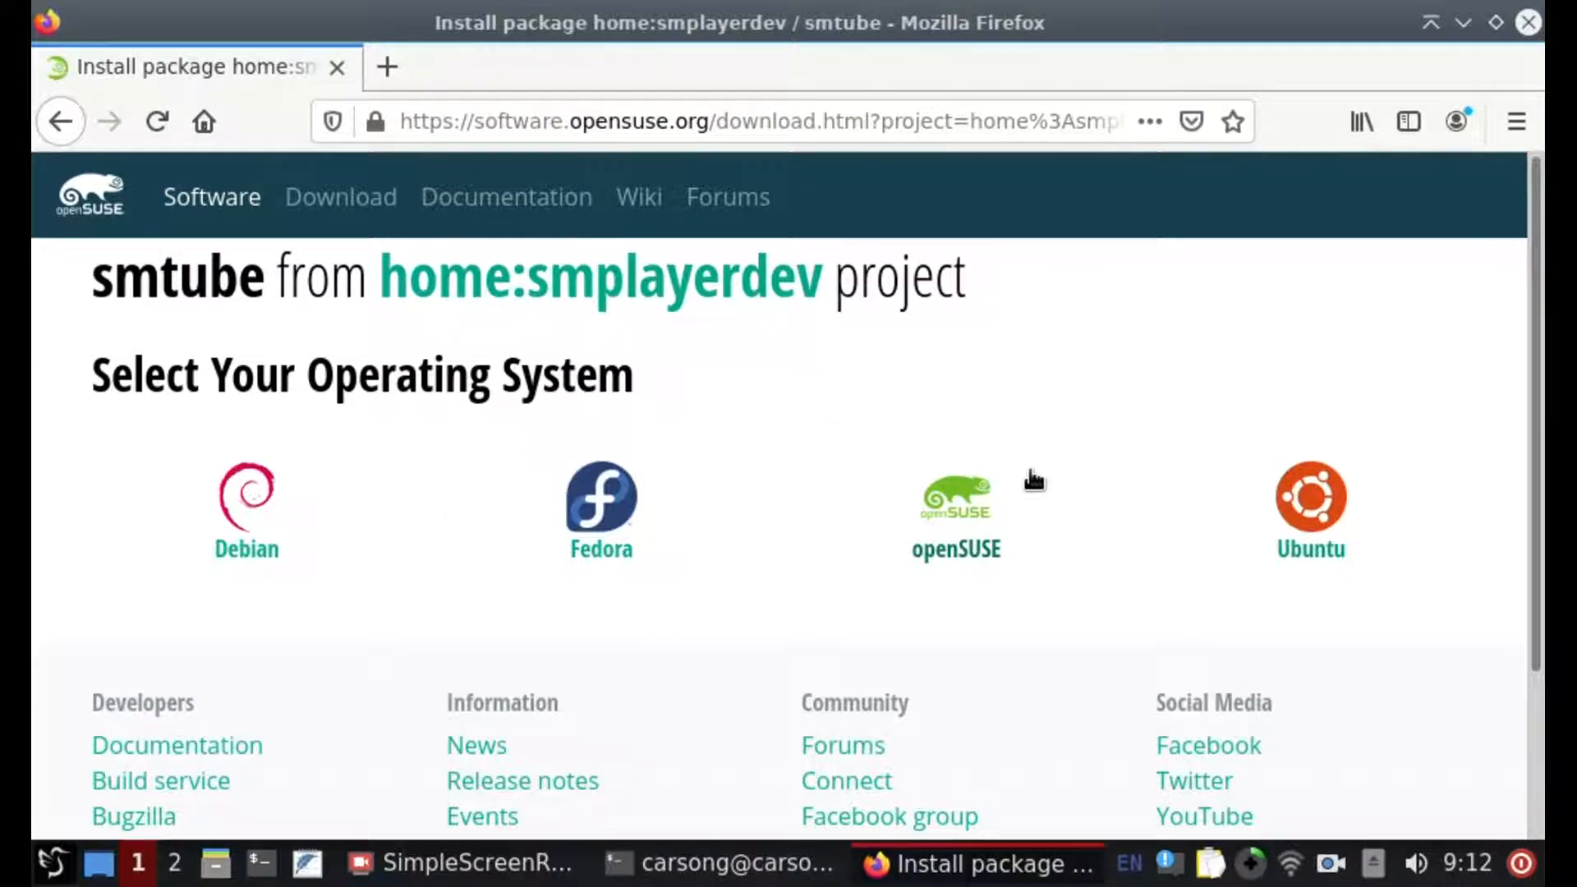
mouse_move(309, 560)
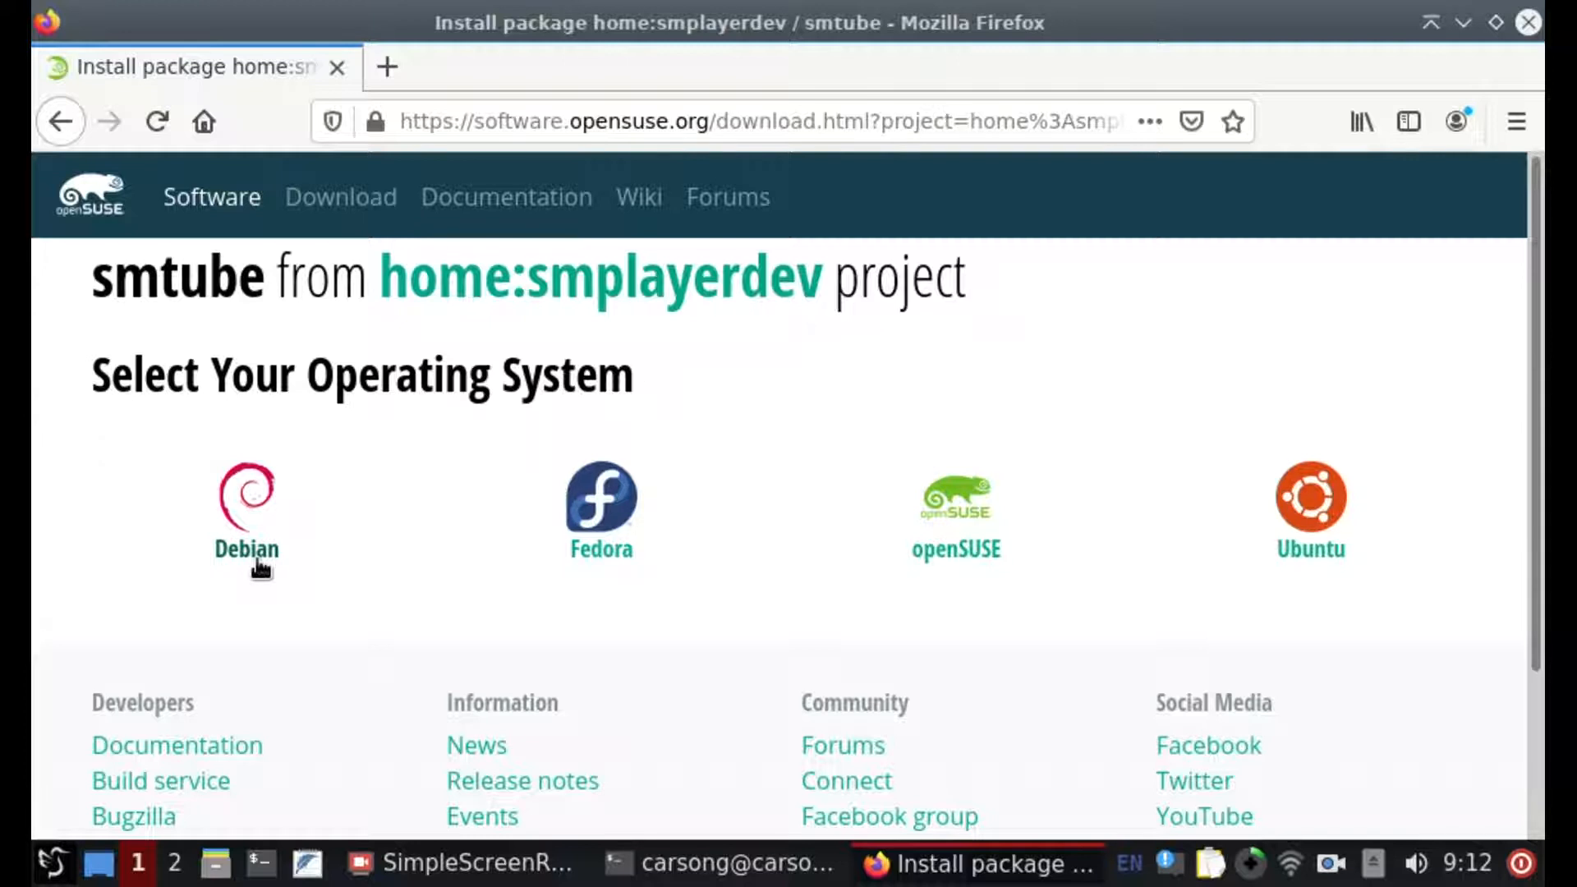
left_click(247, 500)
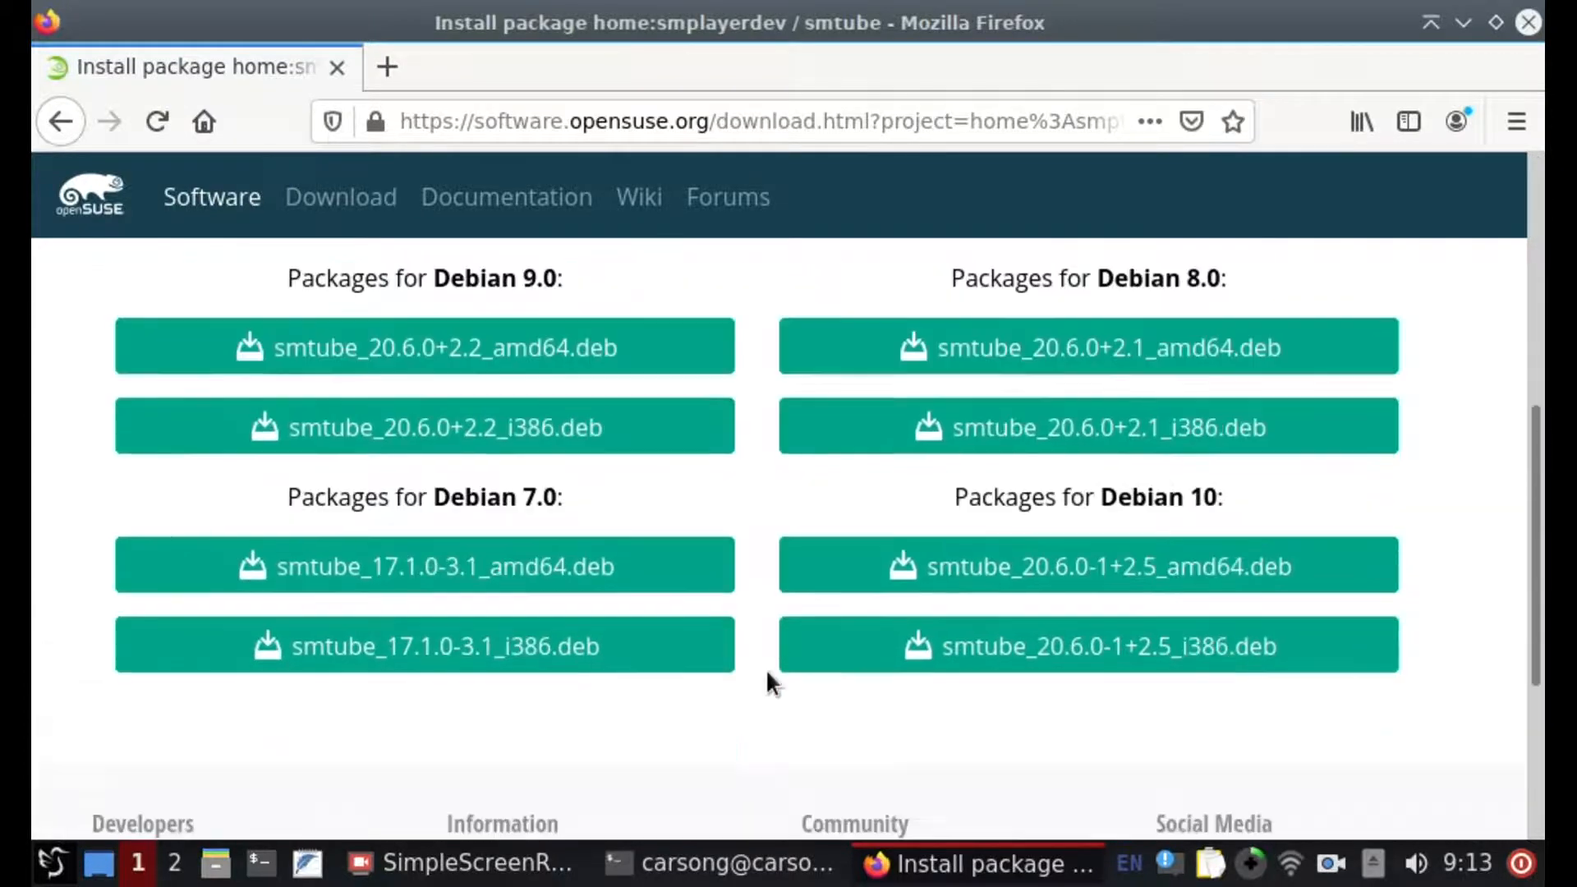
scroll("down", 3)
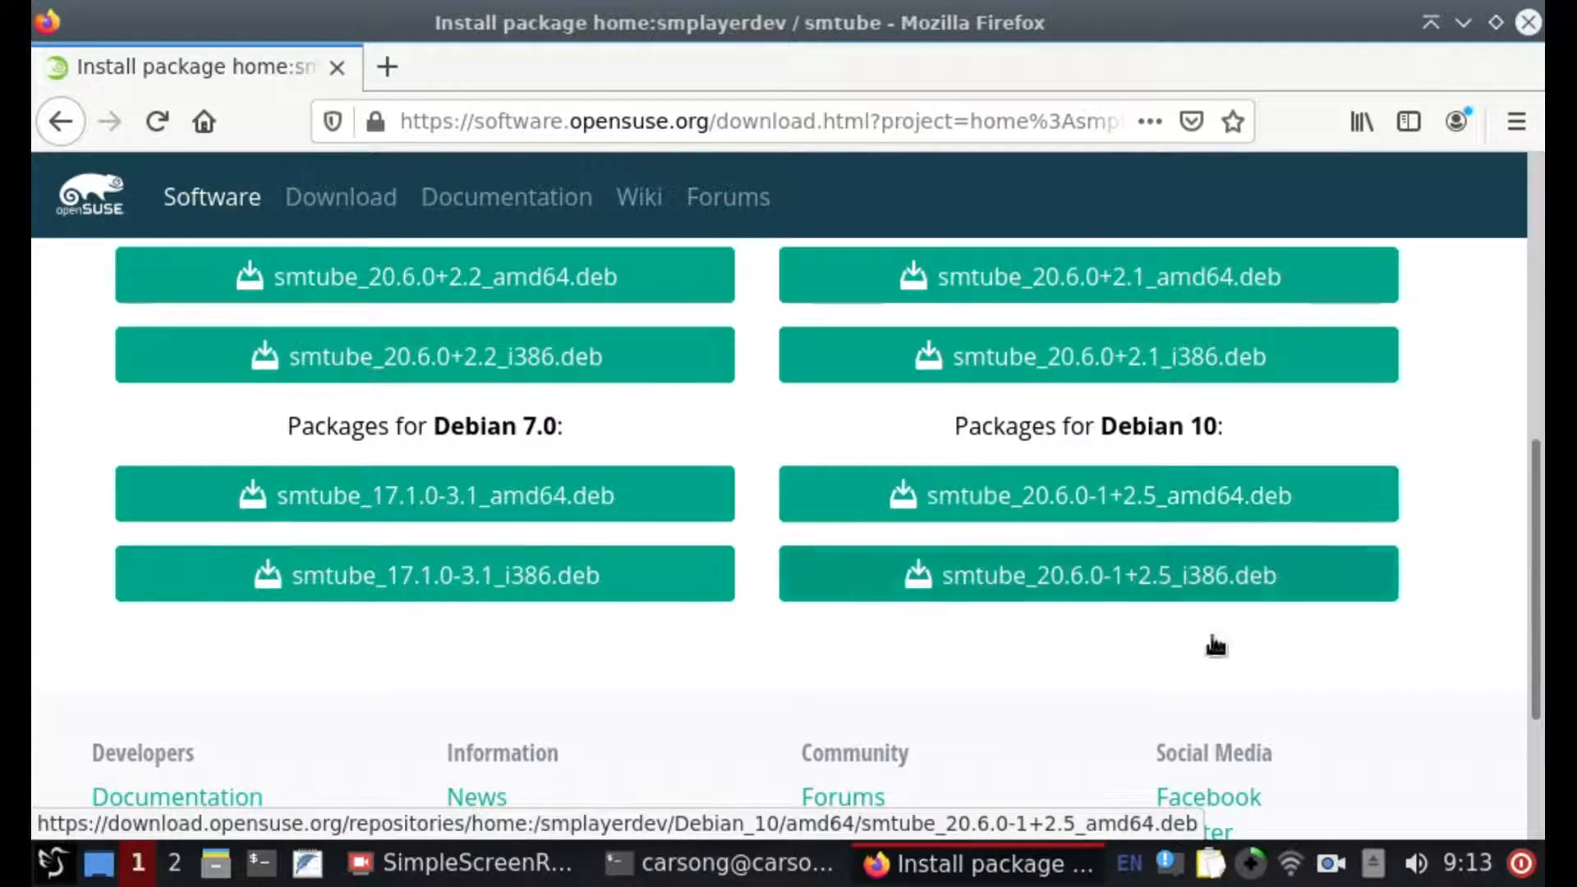
mouse_move(1010, 586)
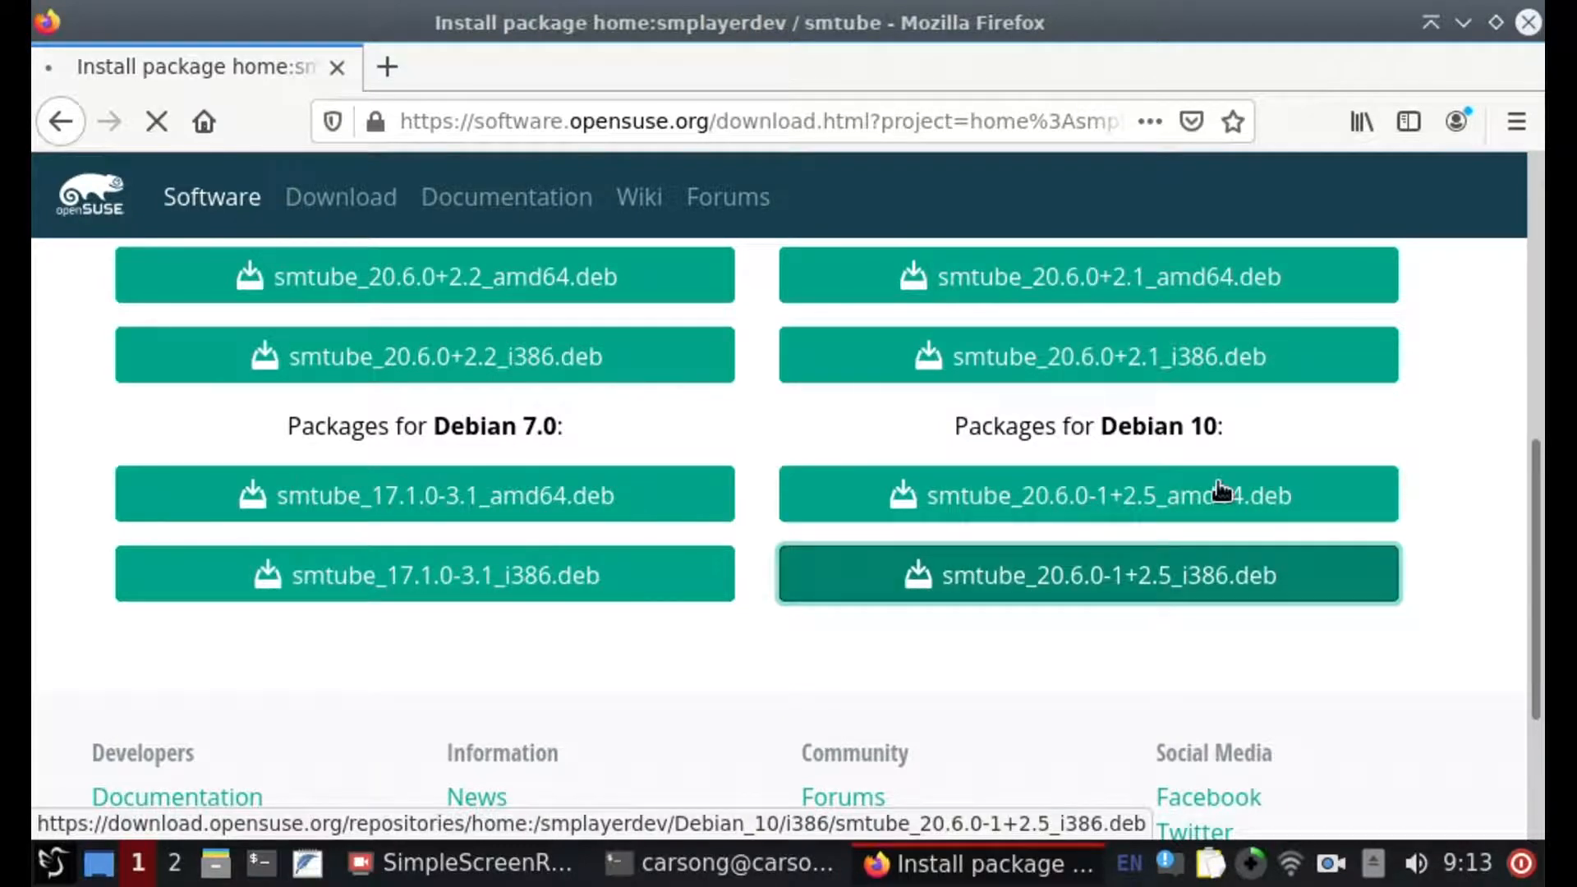
mouse_move(1189, 604)
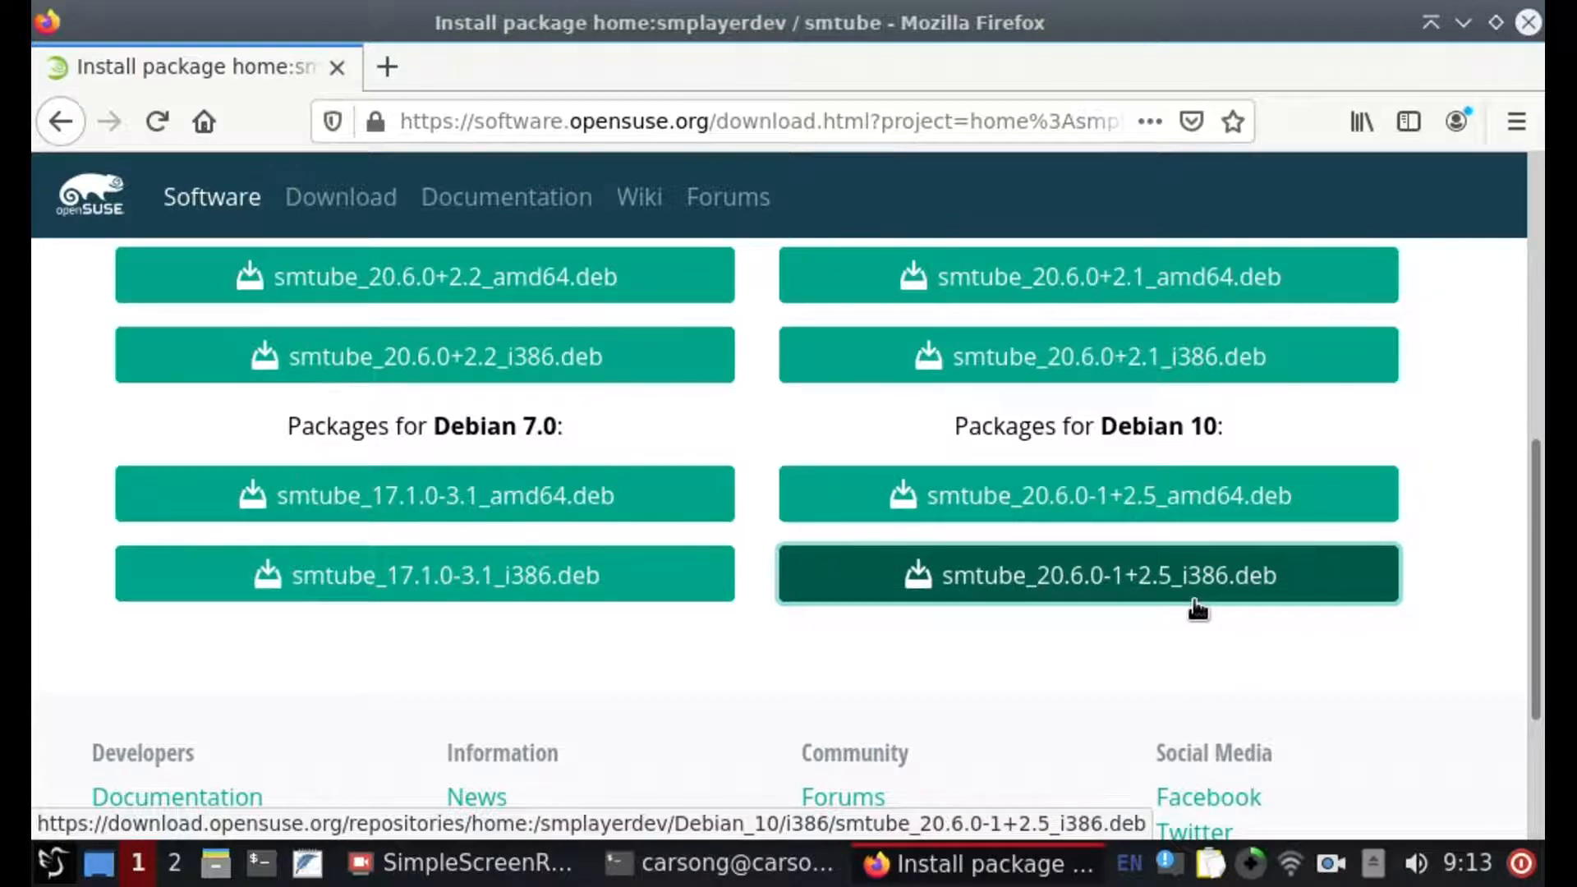
mouse_move(1127, 660)
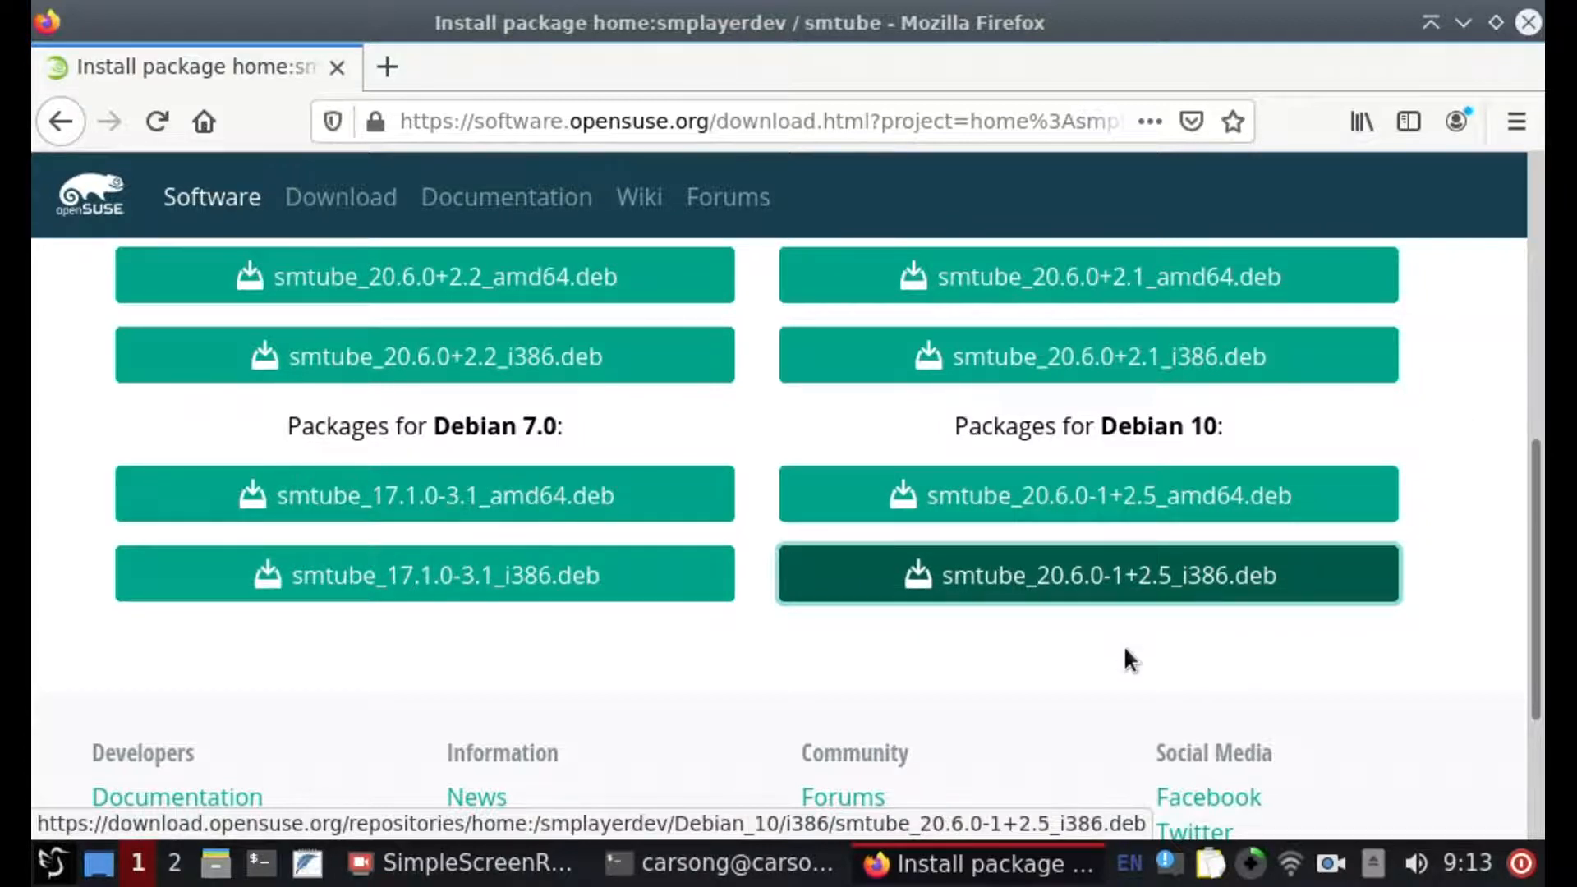
left_click(1110, 575)
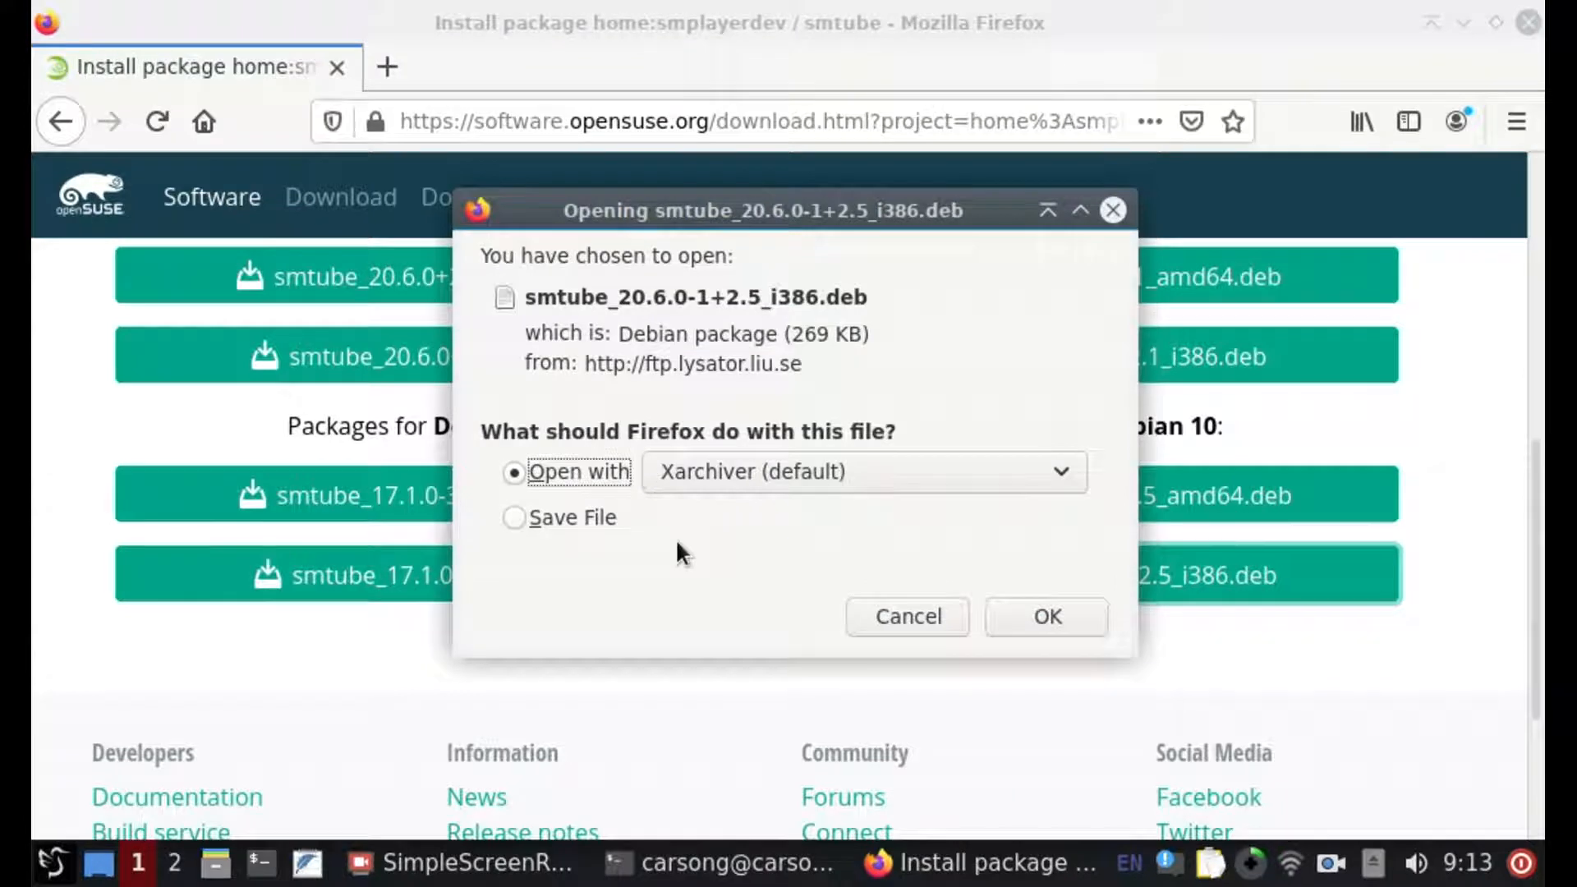
left_click(512, 518)
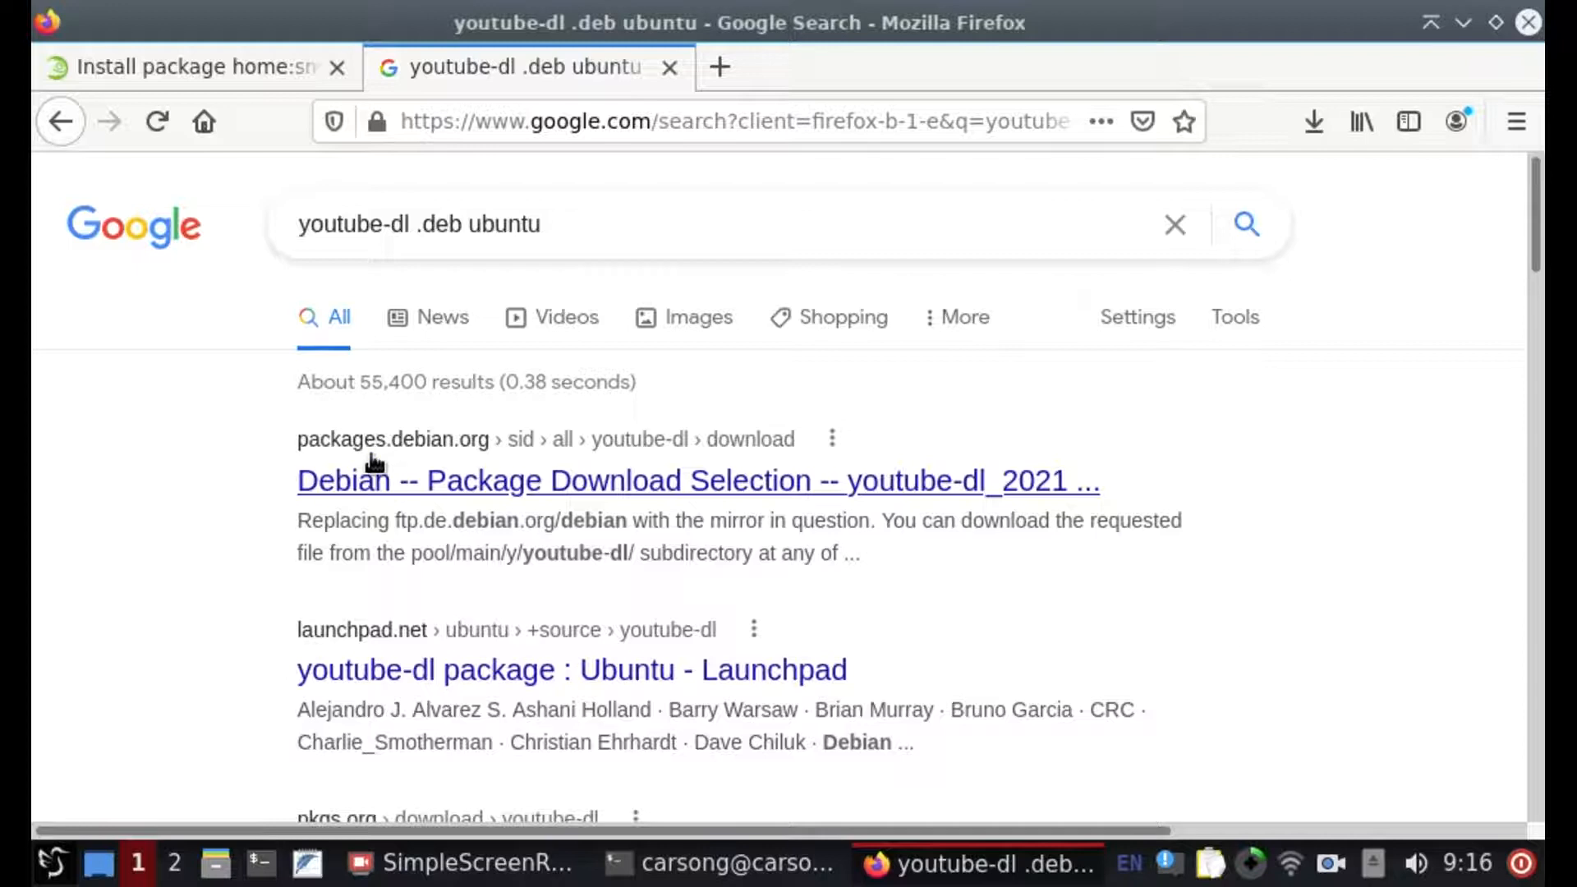
mouse_move(427, 486)
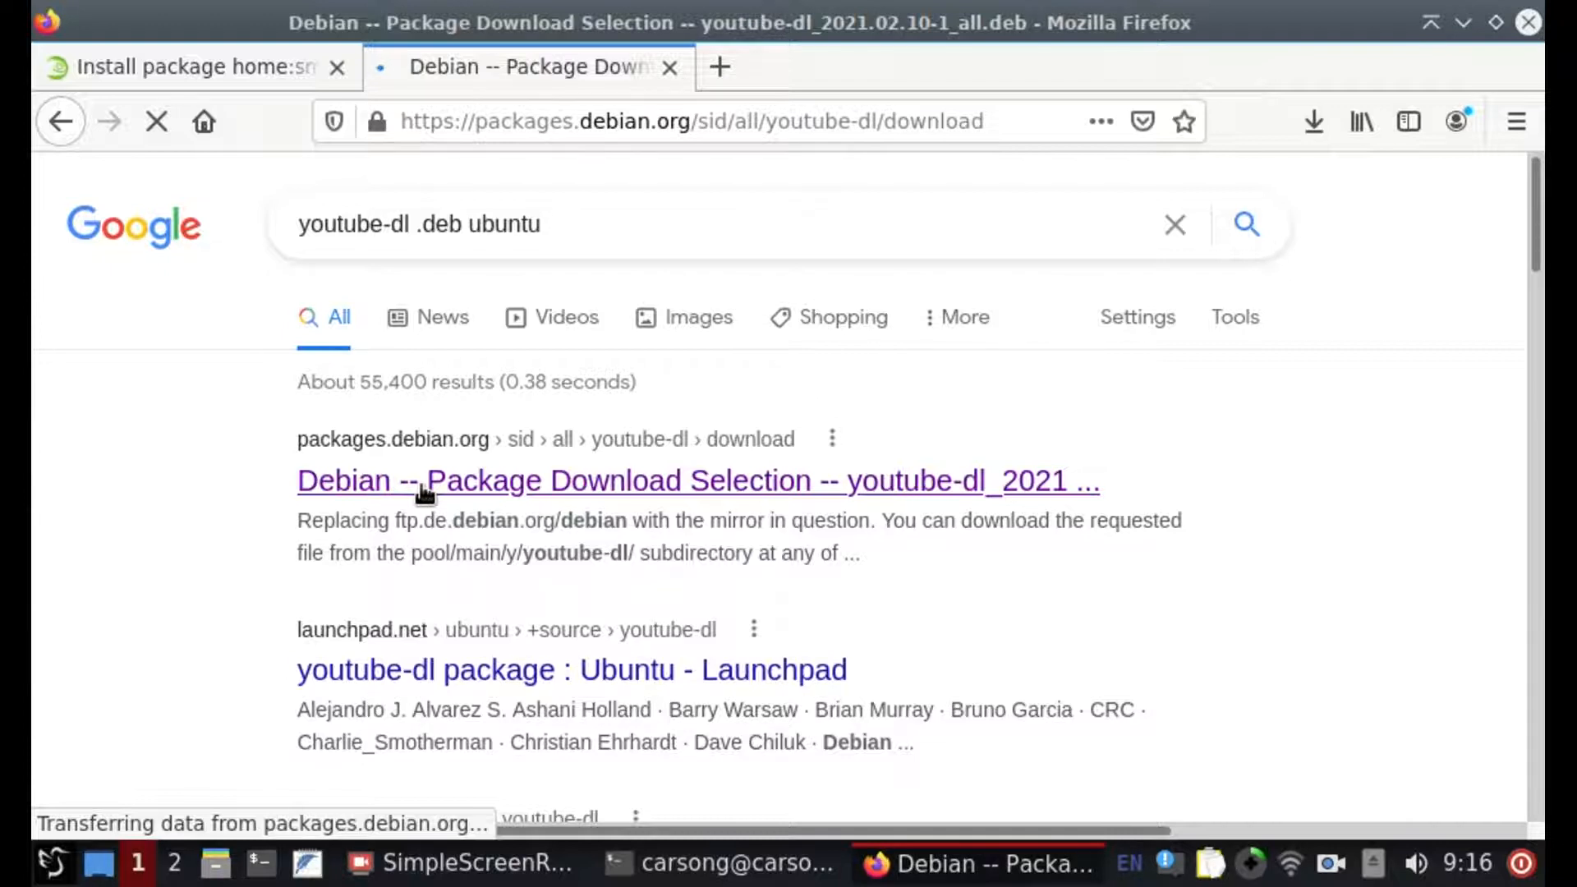
Step: Save youtube-dl_2021.02.10-1_all.deb from packages.debian.org via the http.us.debian.org mirror
left_click(450, 479)
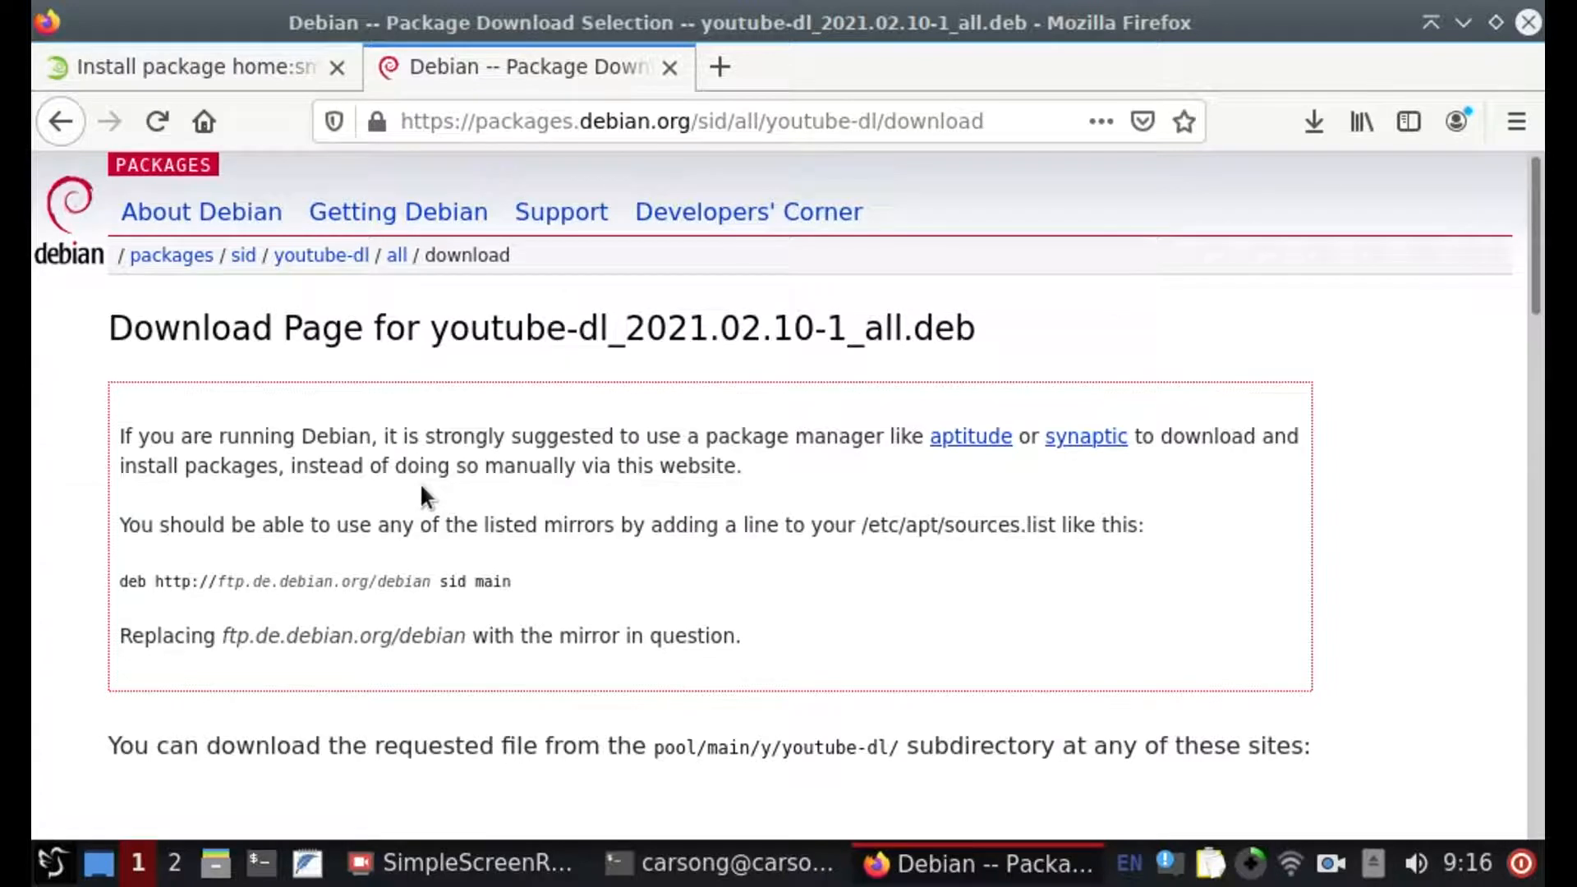
scroll("down", 3)
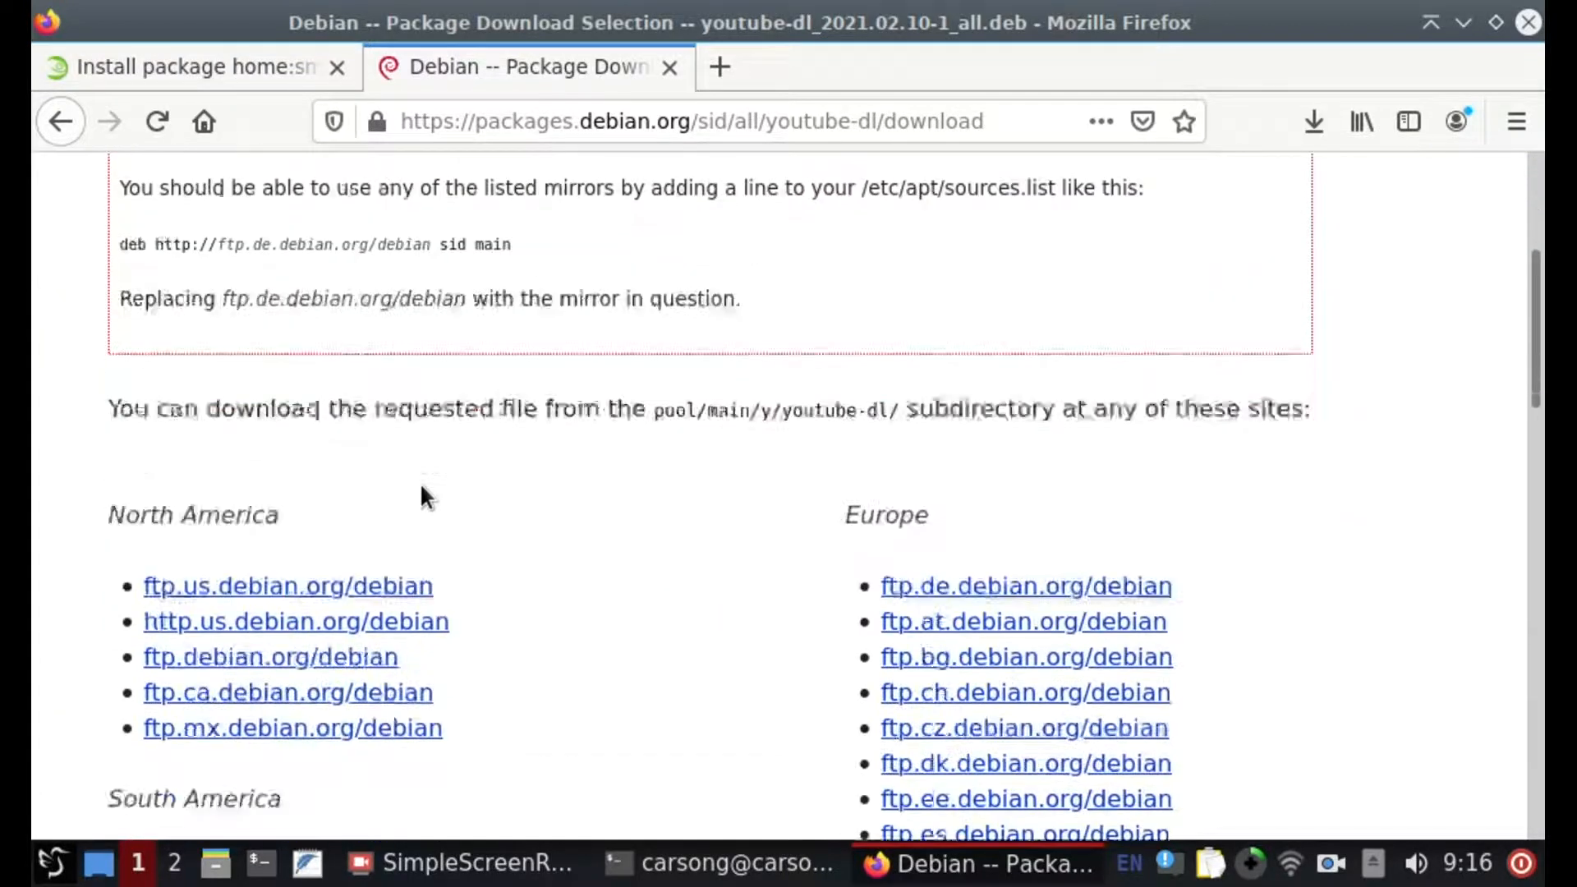
scroll("down", 3)
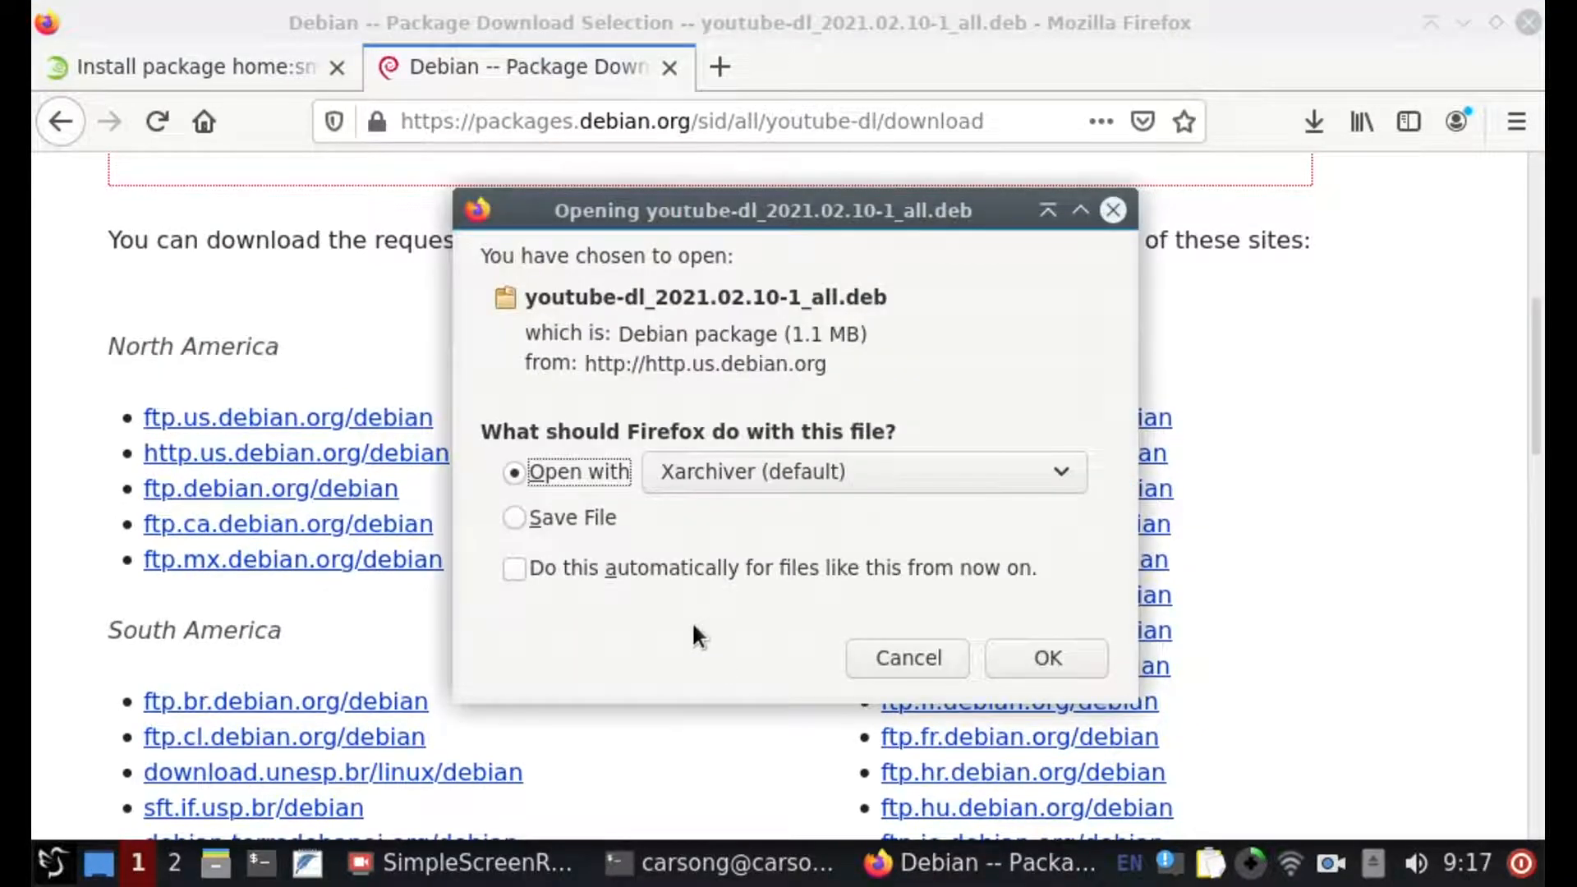
left_click(514, 517)
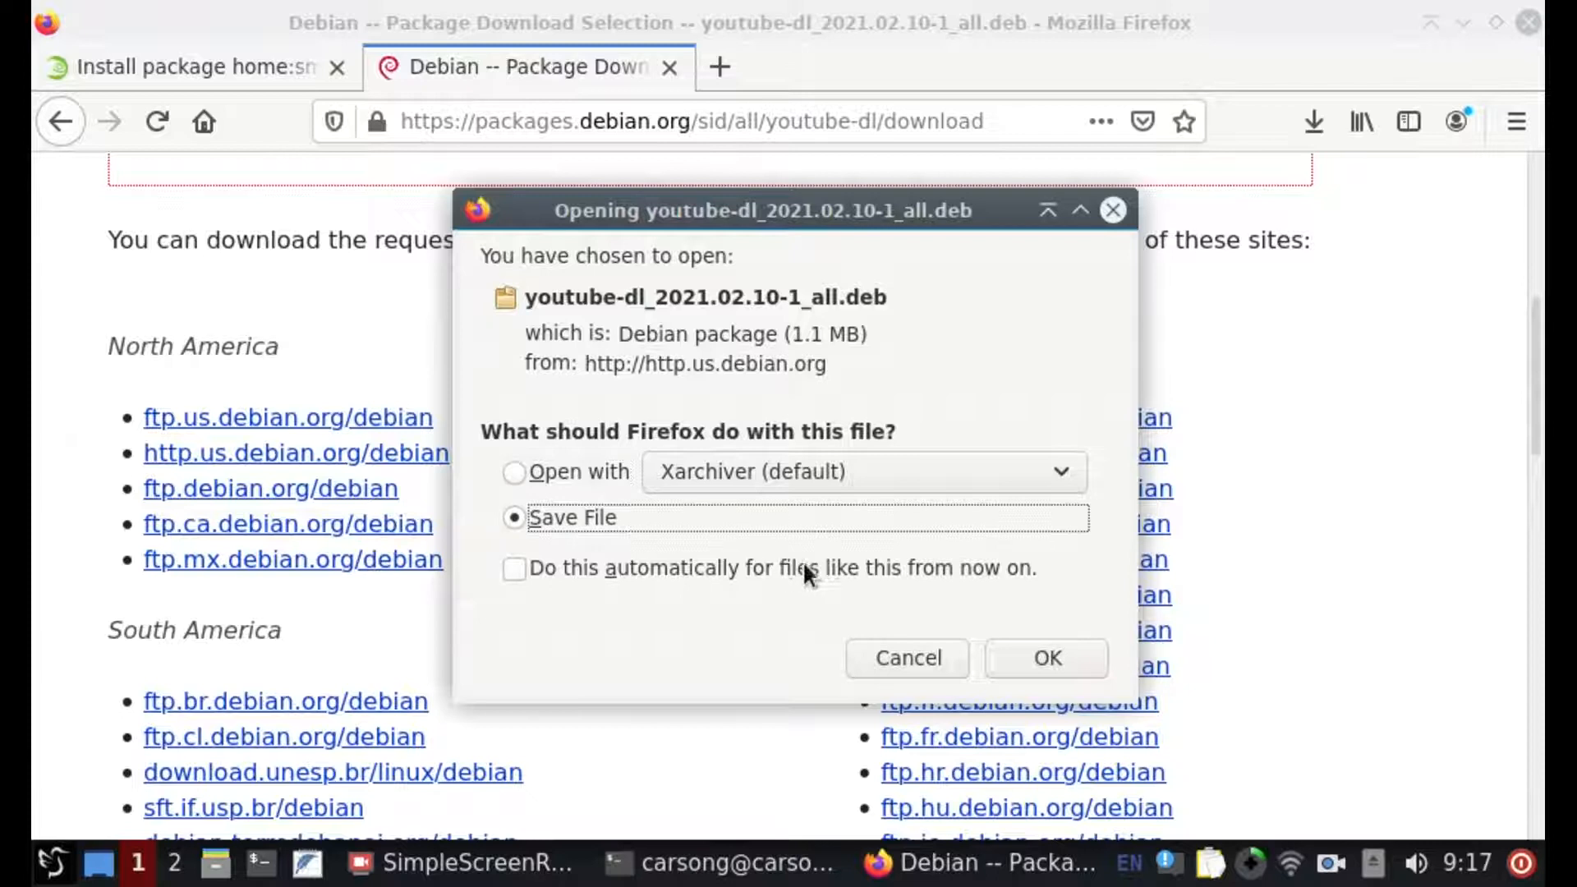
left_click(907, 657)
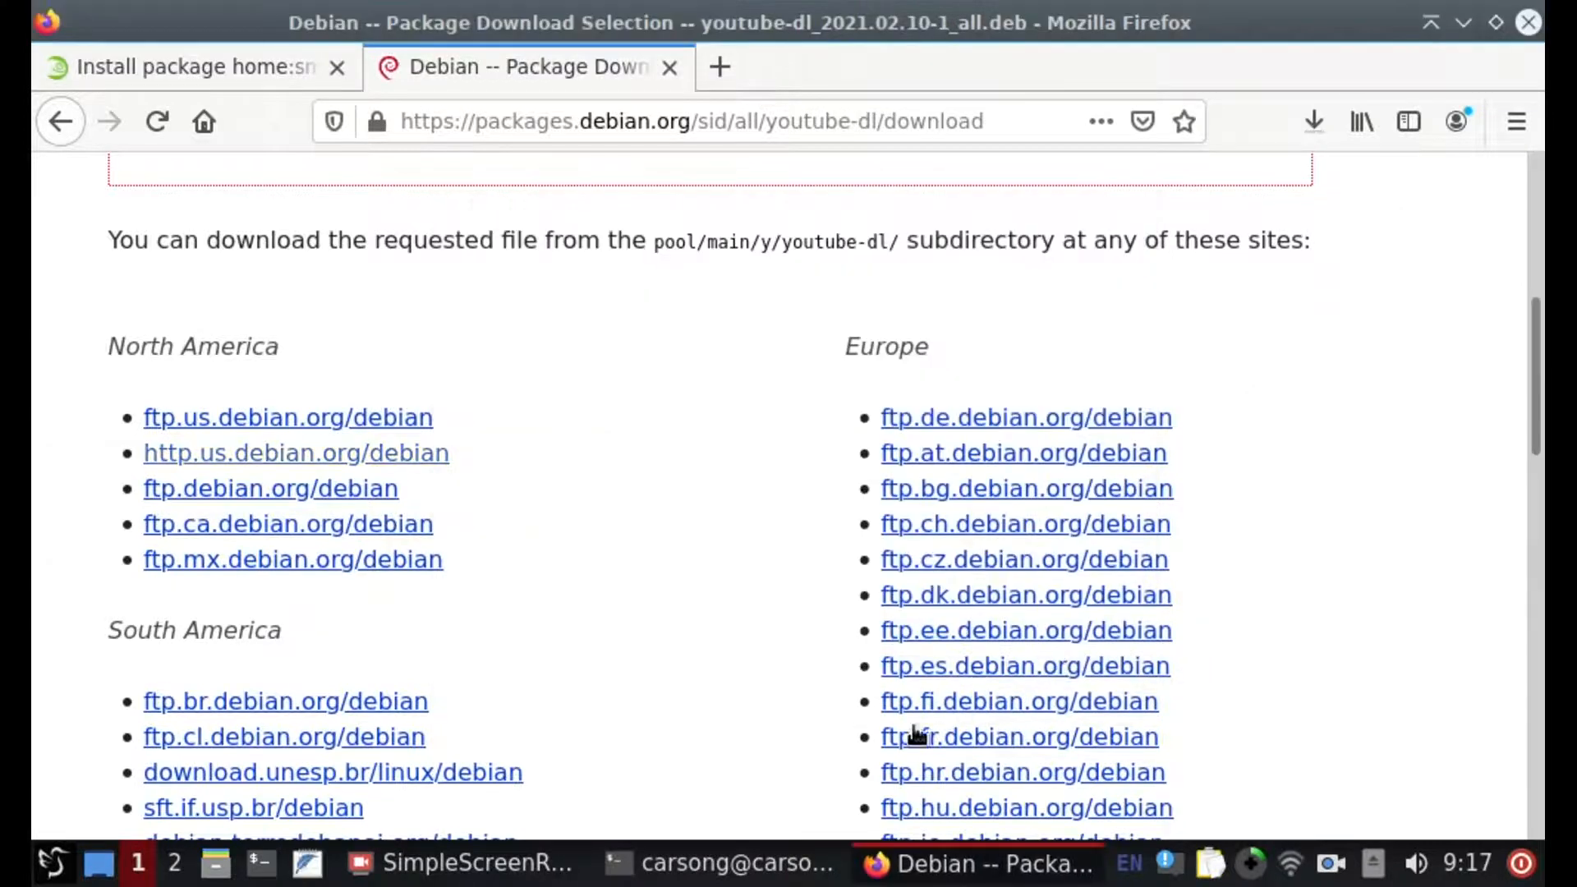
left_click(740, 864)
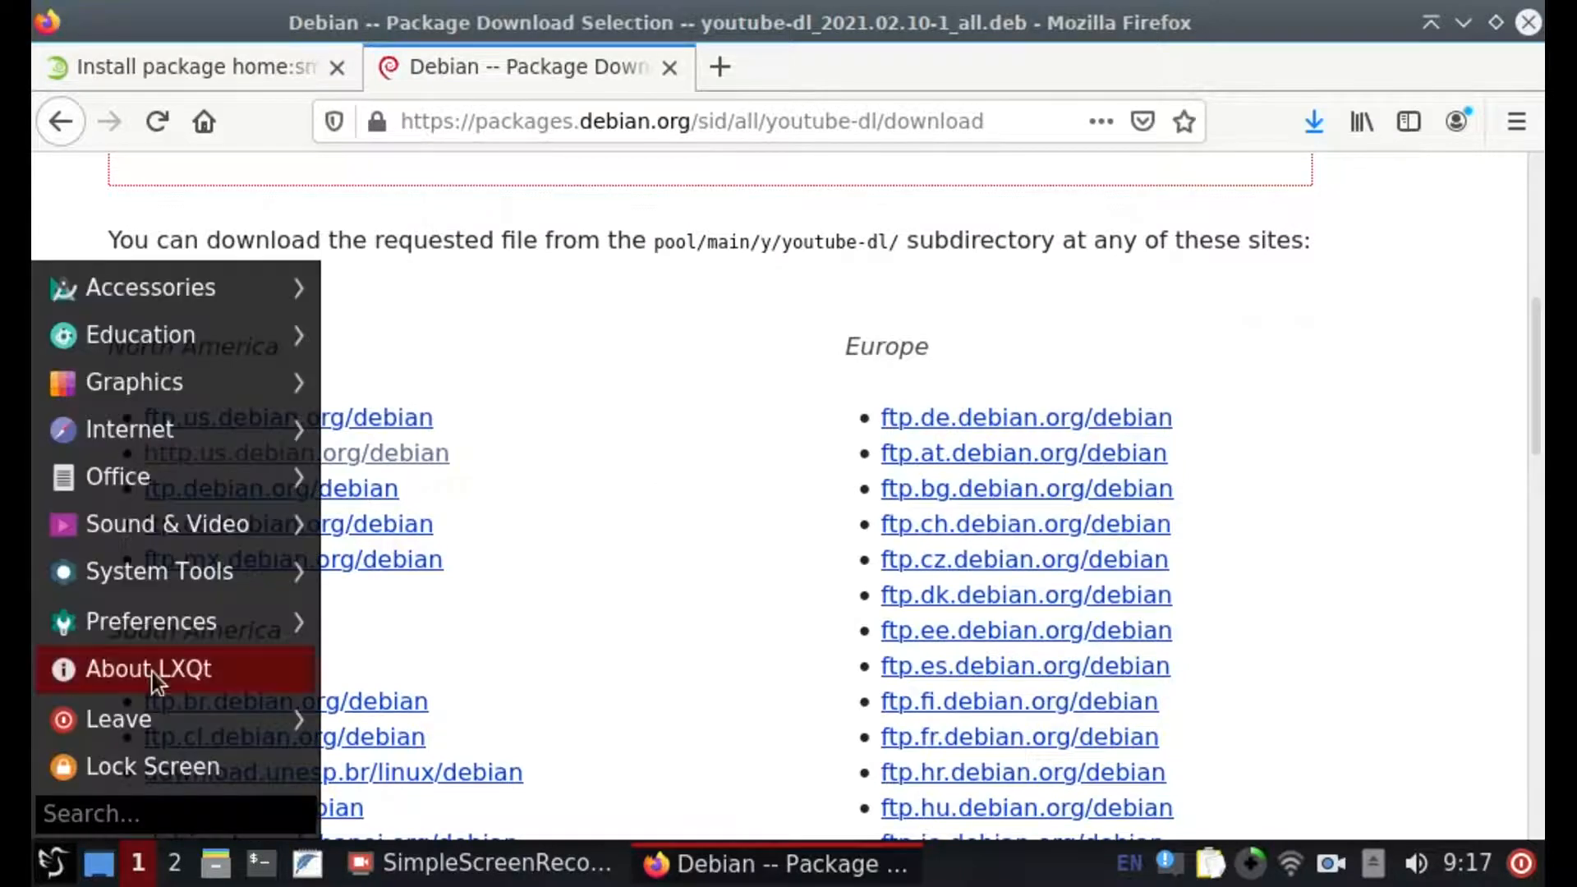
mouse_move(168, 621)
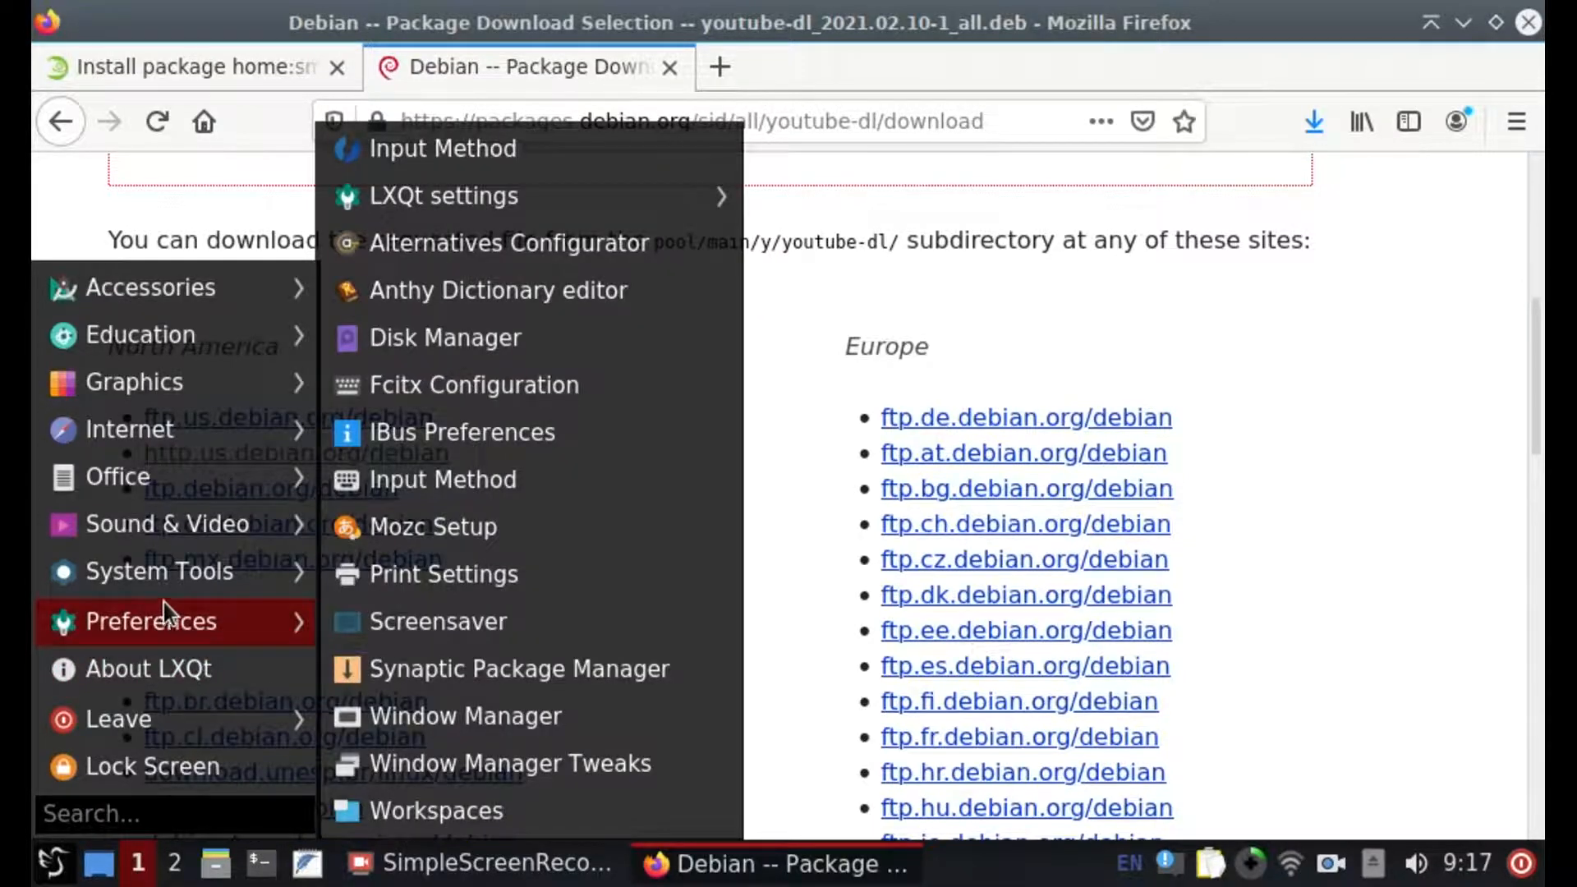
mouse_move(161, 572)
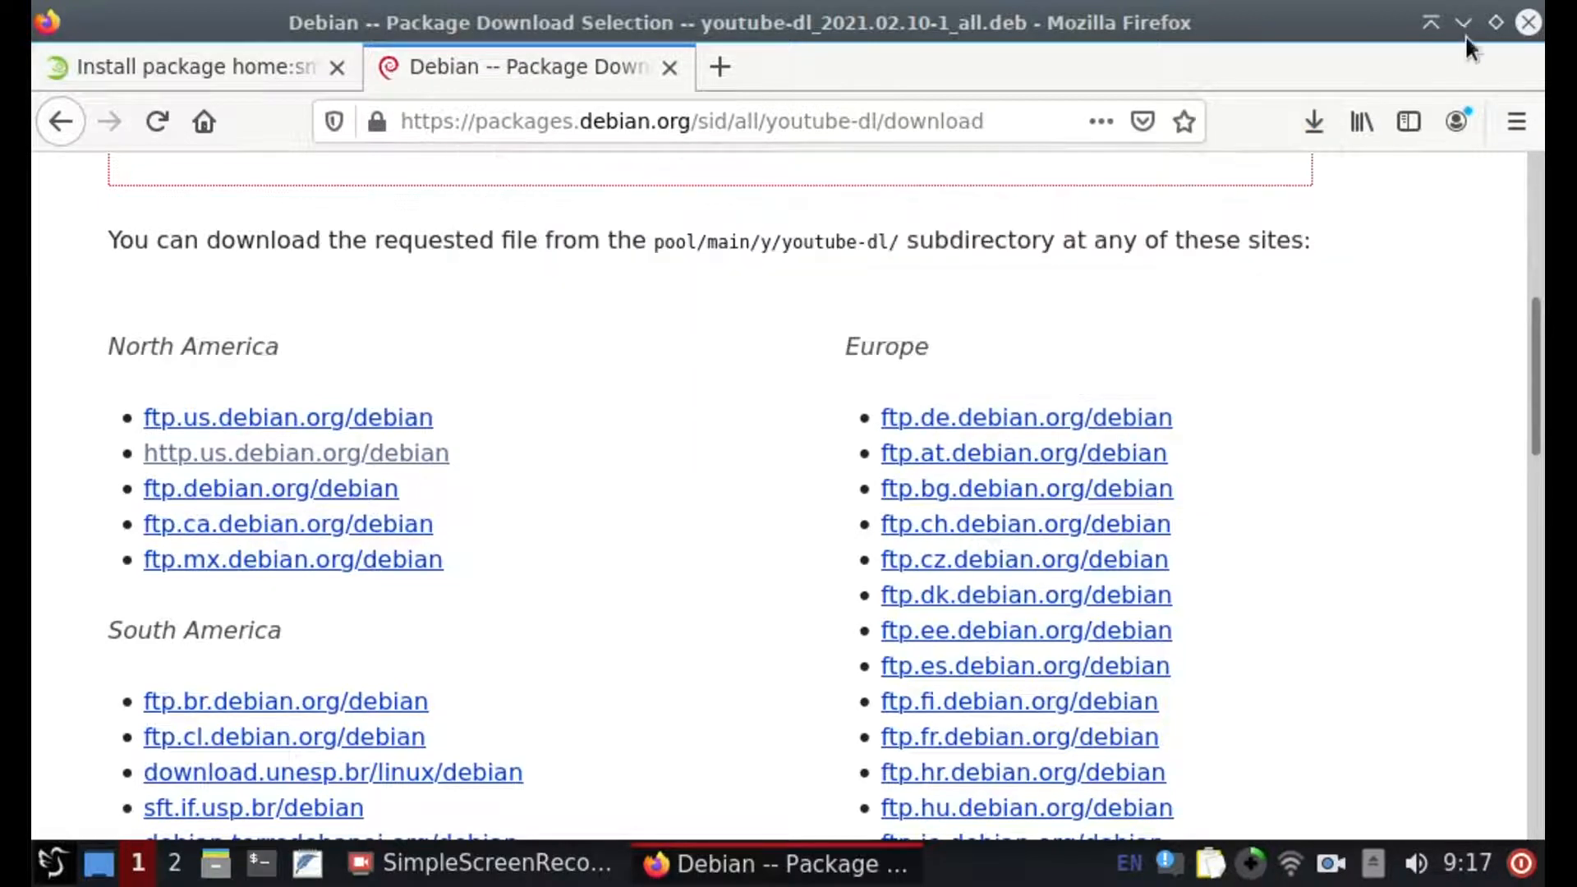
Step: Minimise the Firefox window from the taskbar to show the desktop
left_click(1457, 23)
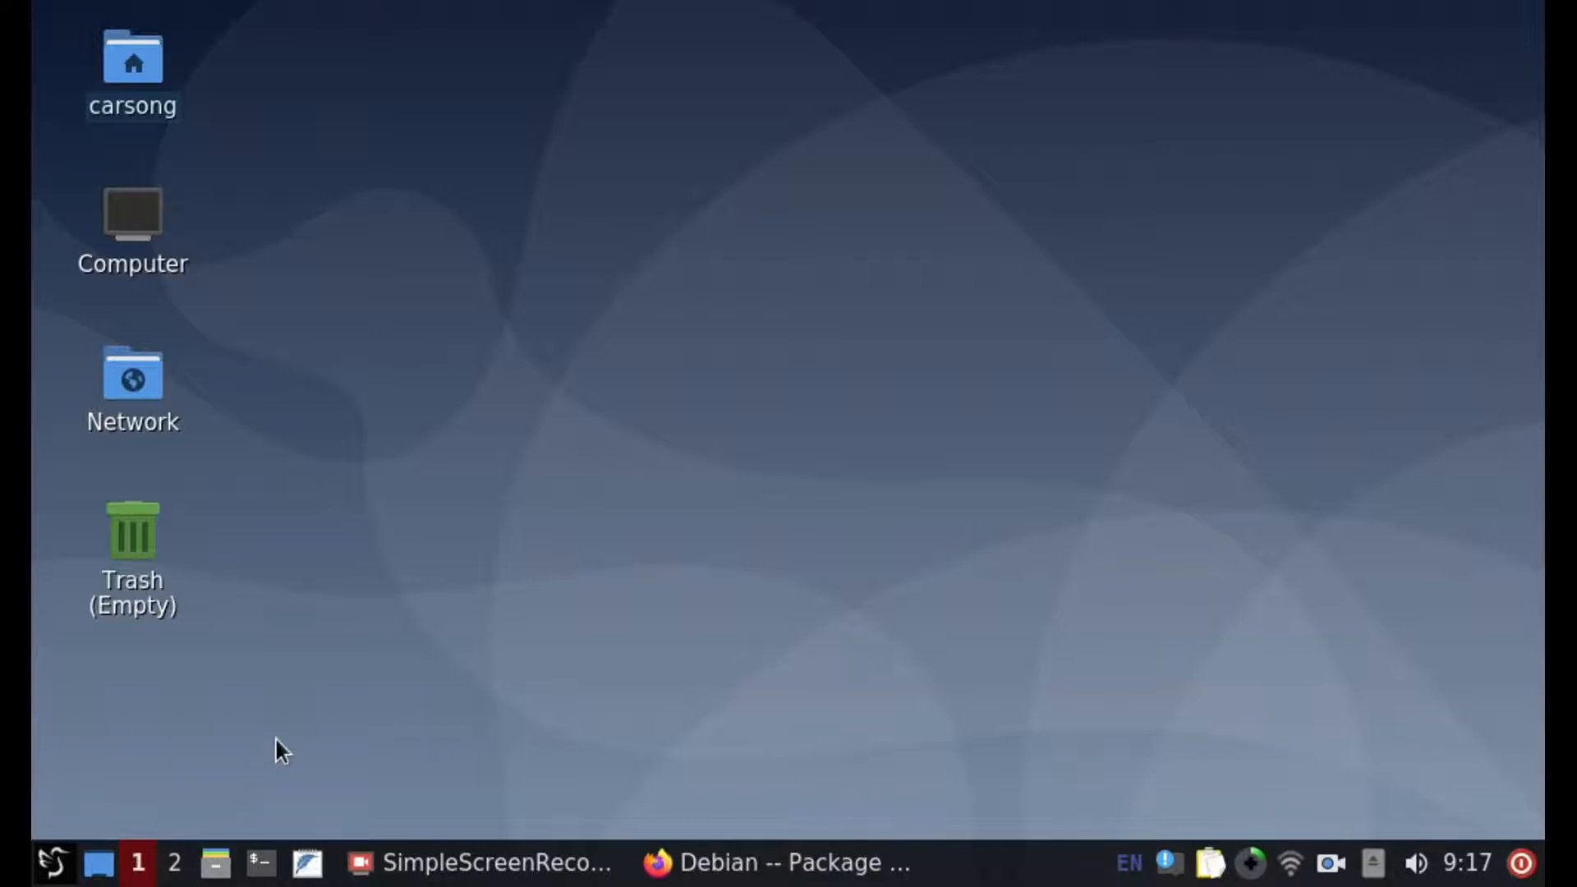
Step: Open Downloads from the home folder and dismiss GDebi's older-version warning for youtube-dl
double_click(133, 58)
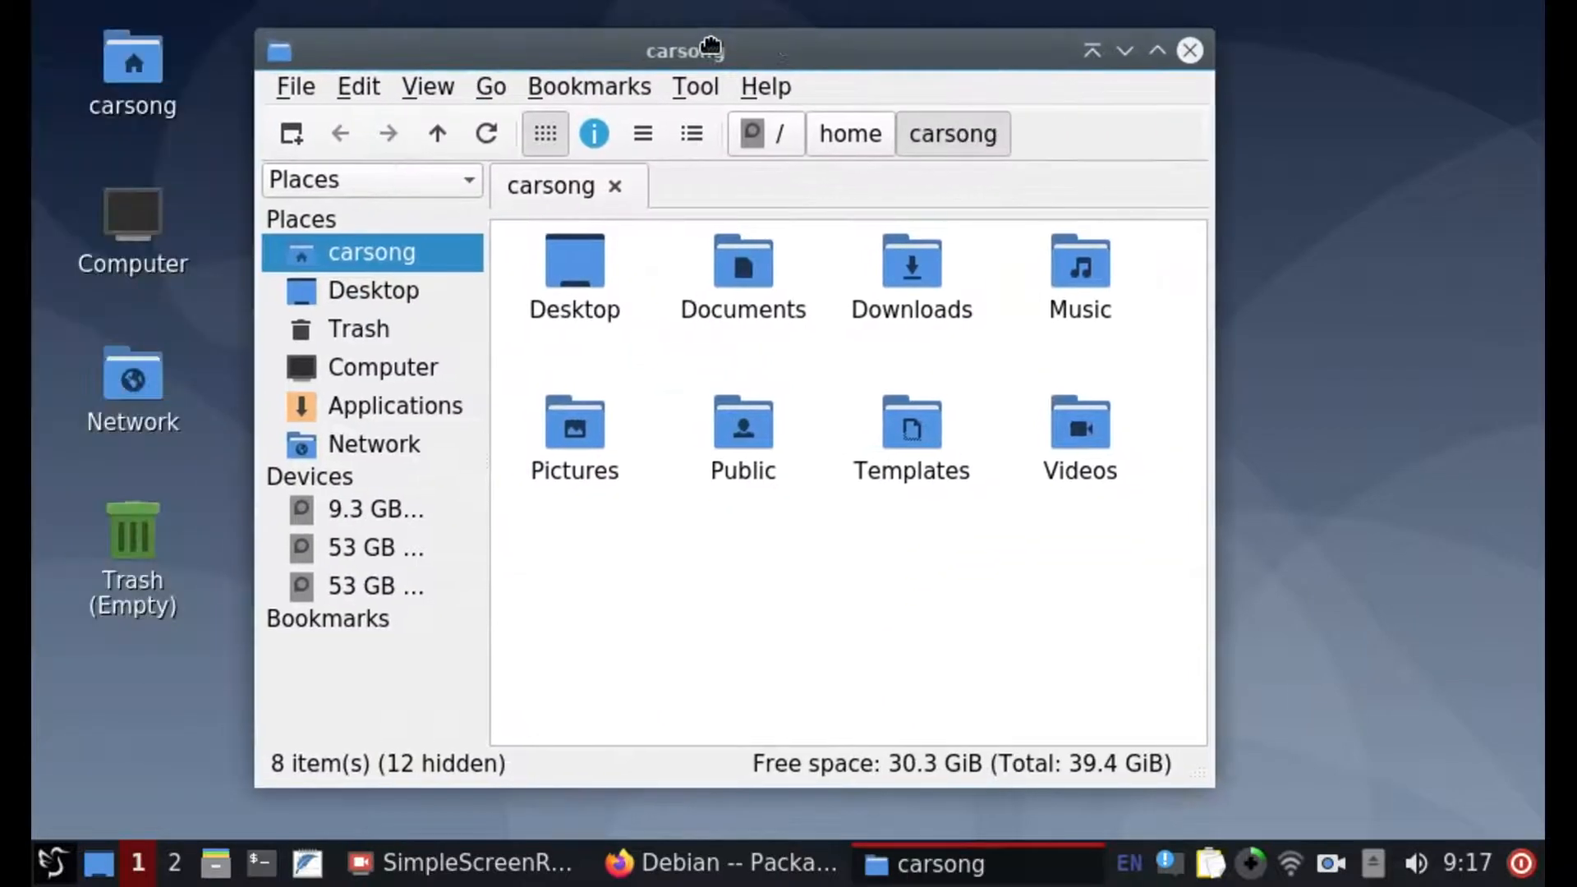
double_click(911, 261)
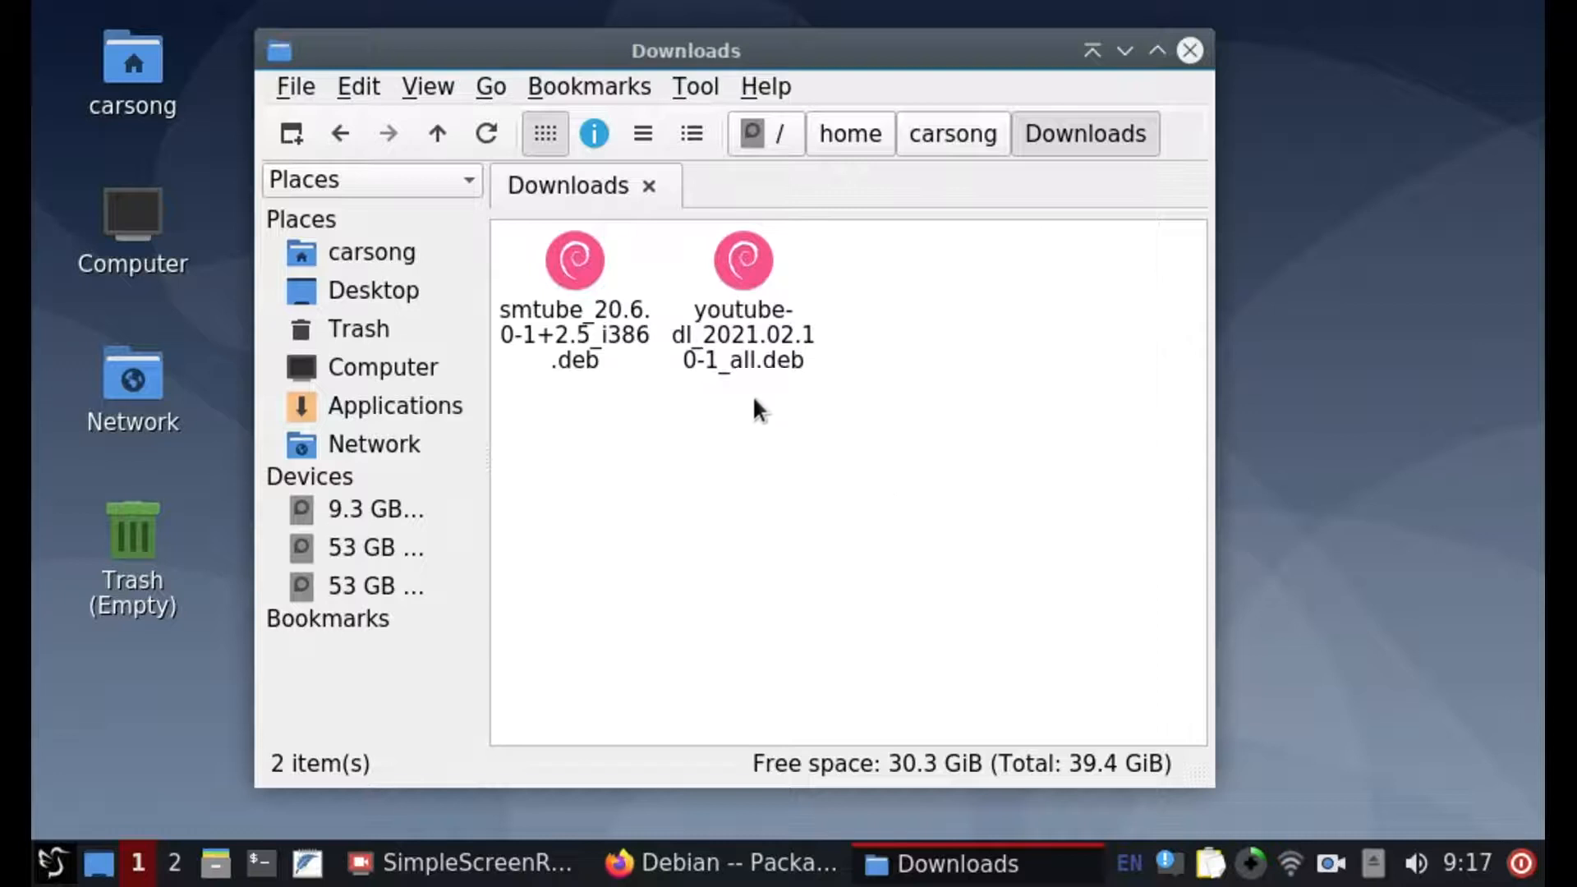
mouse_move(744, 340)
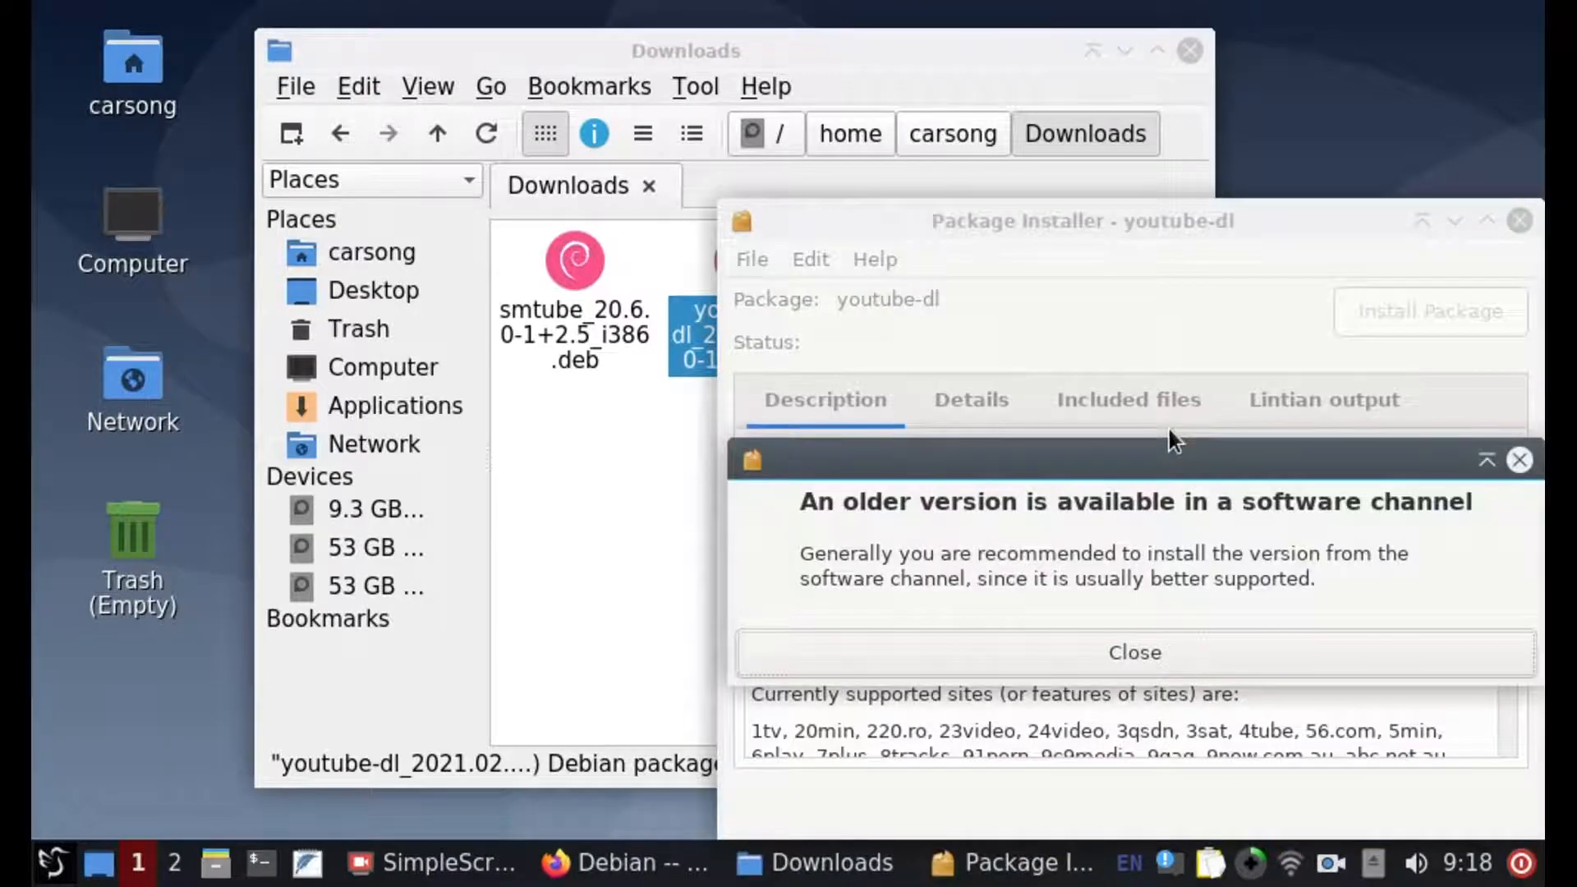
mouse_move(900, 526)
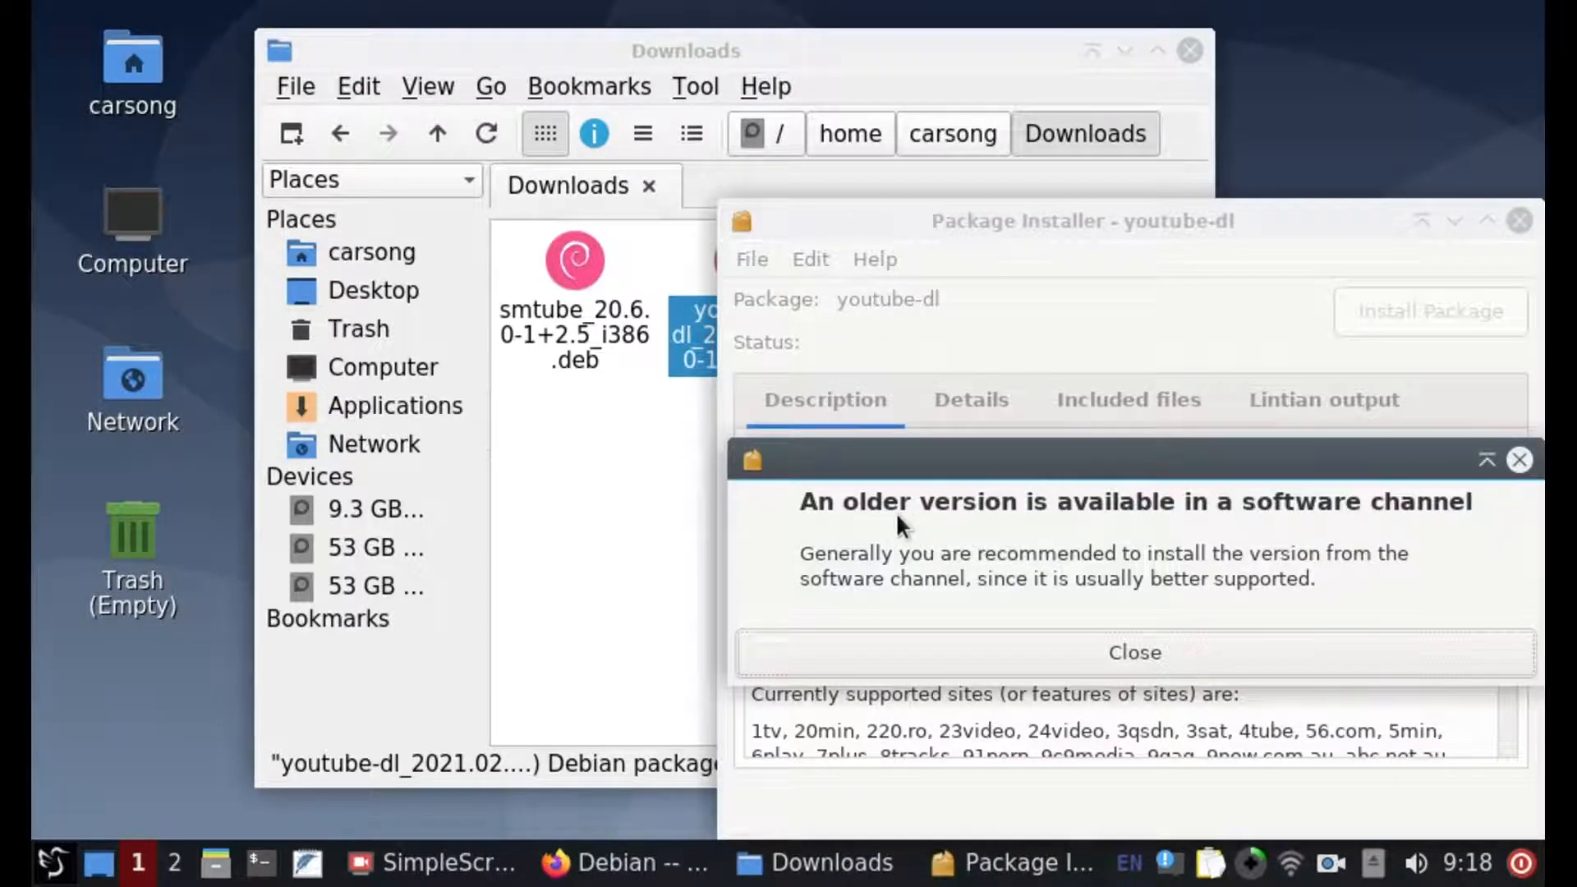
mouse_move(1253, 538)
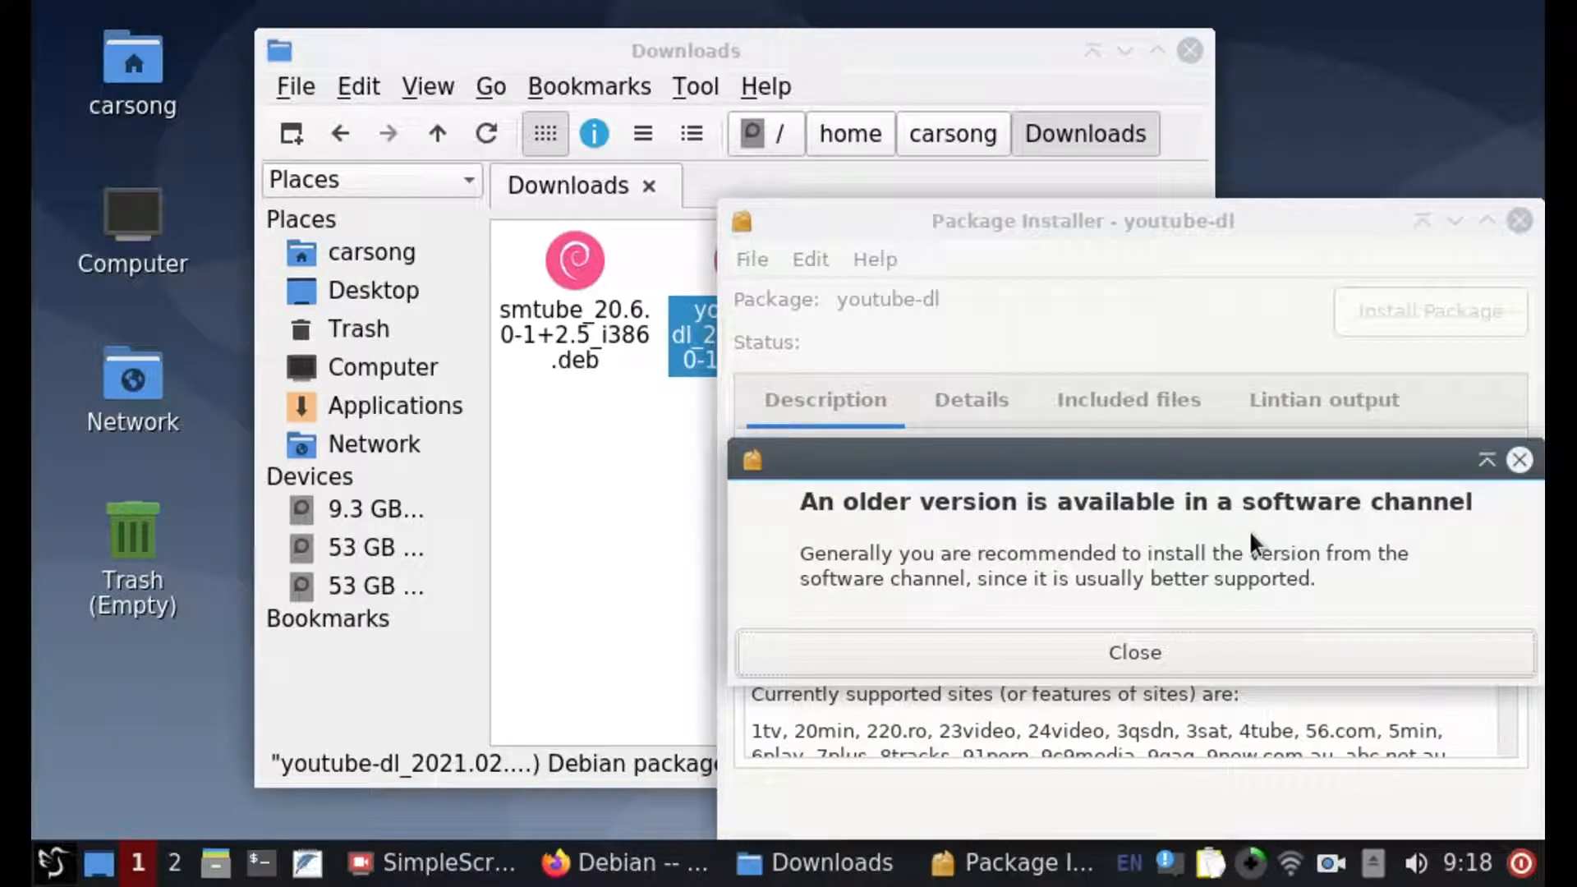
mouse_move(851, 527)
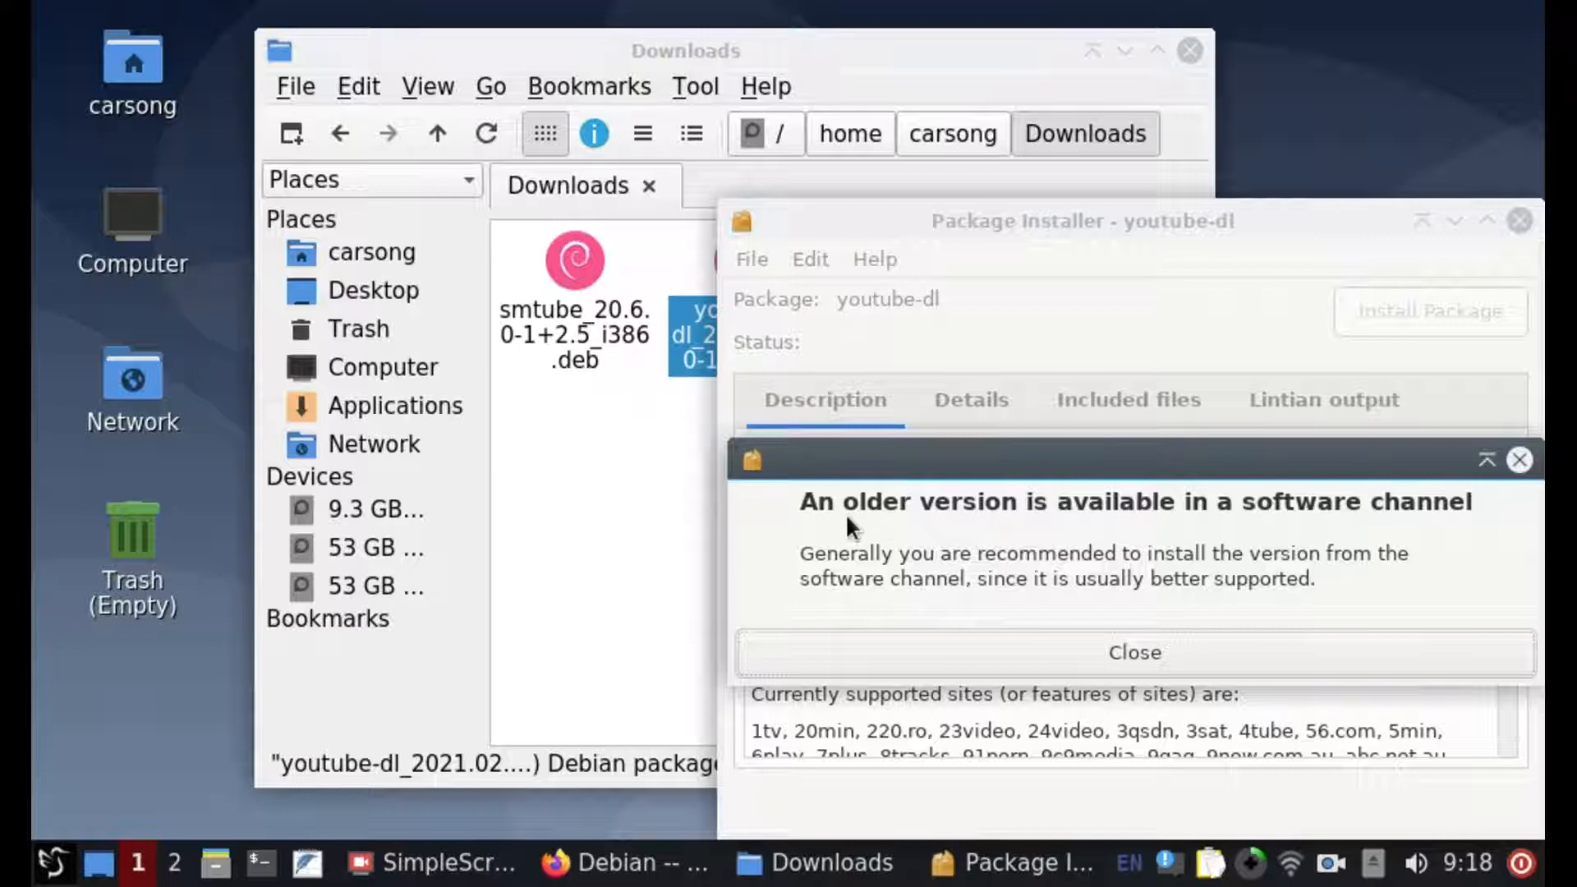
mouse_move(1097, 535)
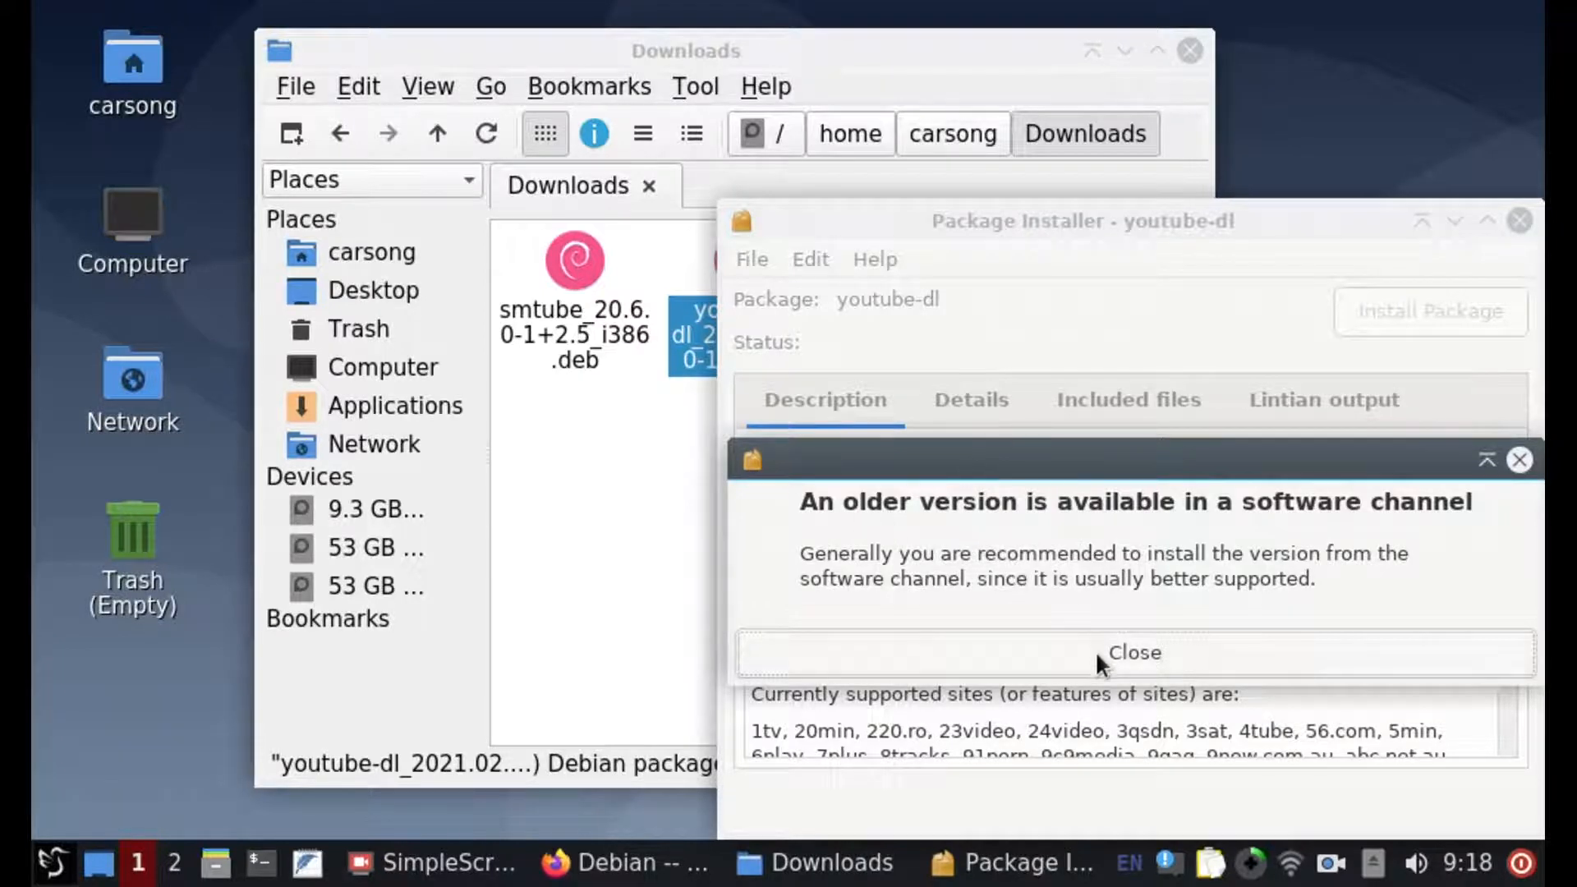
left_click(1133, 652)
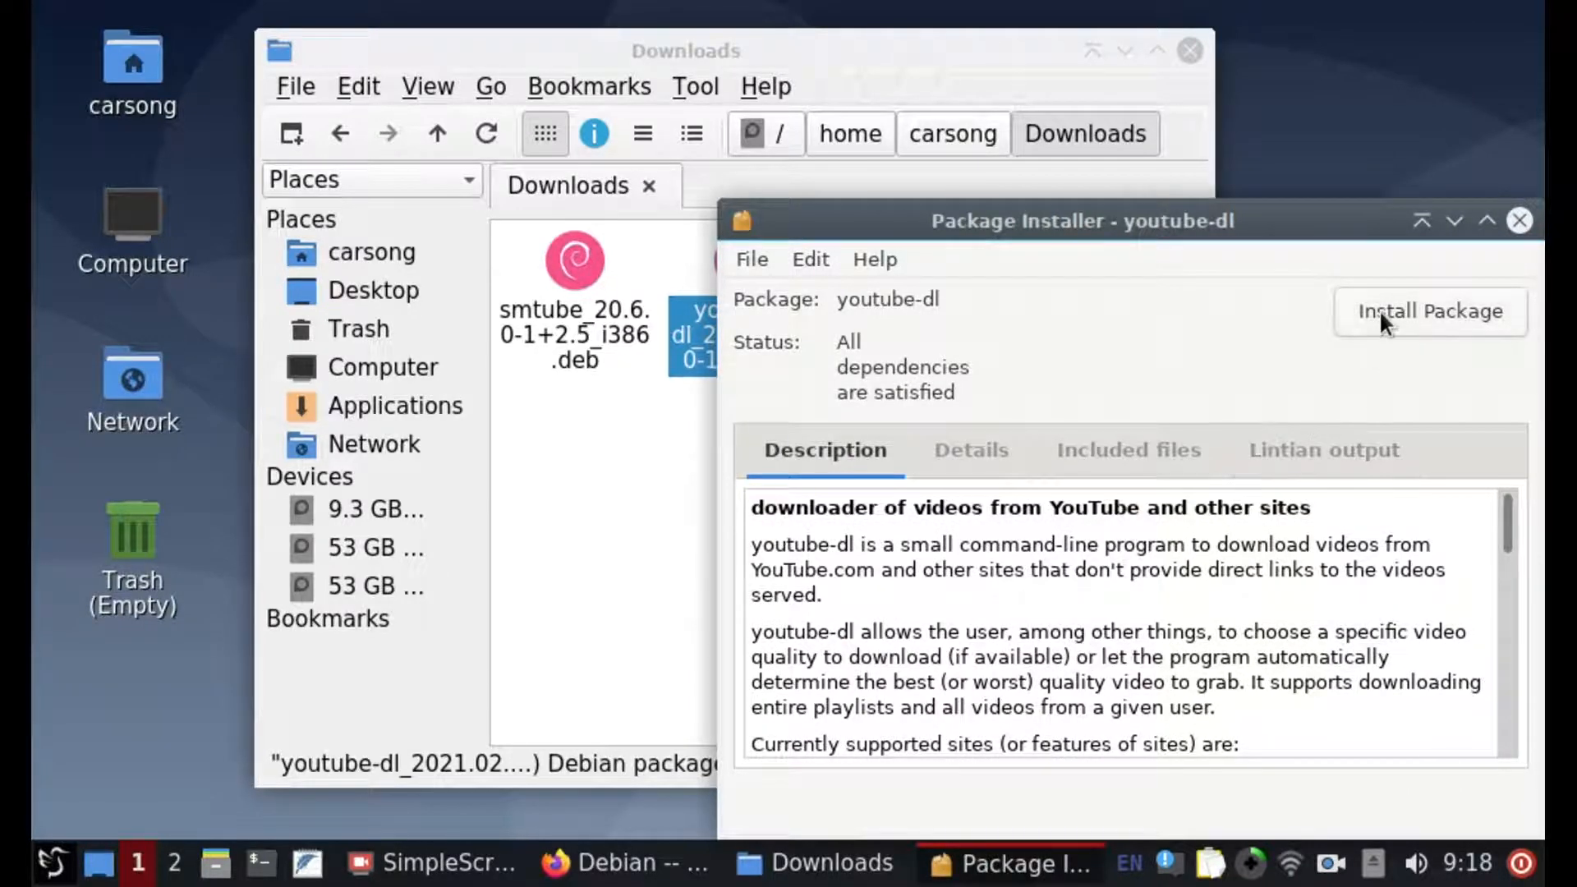
Step: Install youtube-dl_2021.02.10-1_all.deb in GDebi with the administrator password and close the finished notice
left_click(1524, 220)
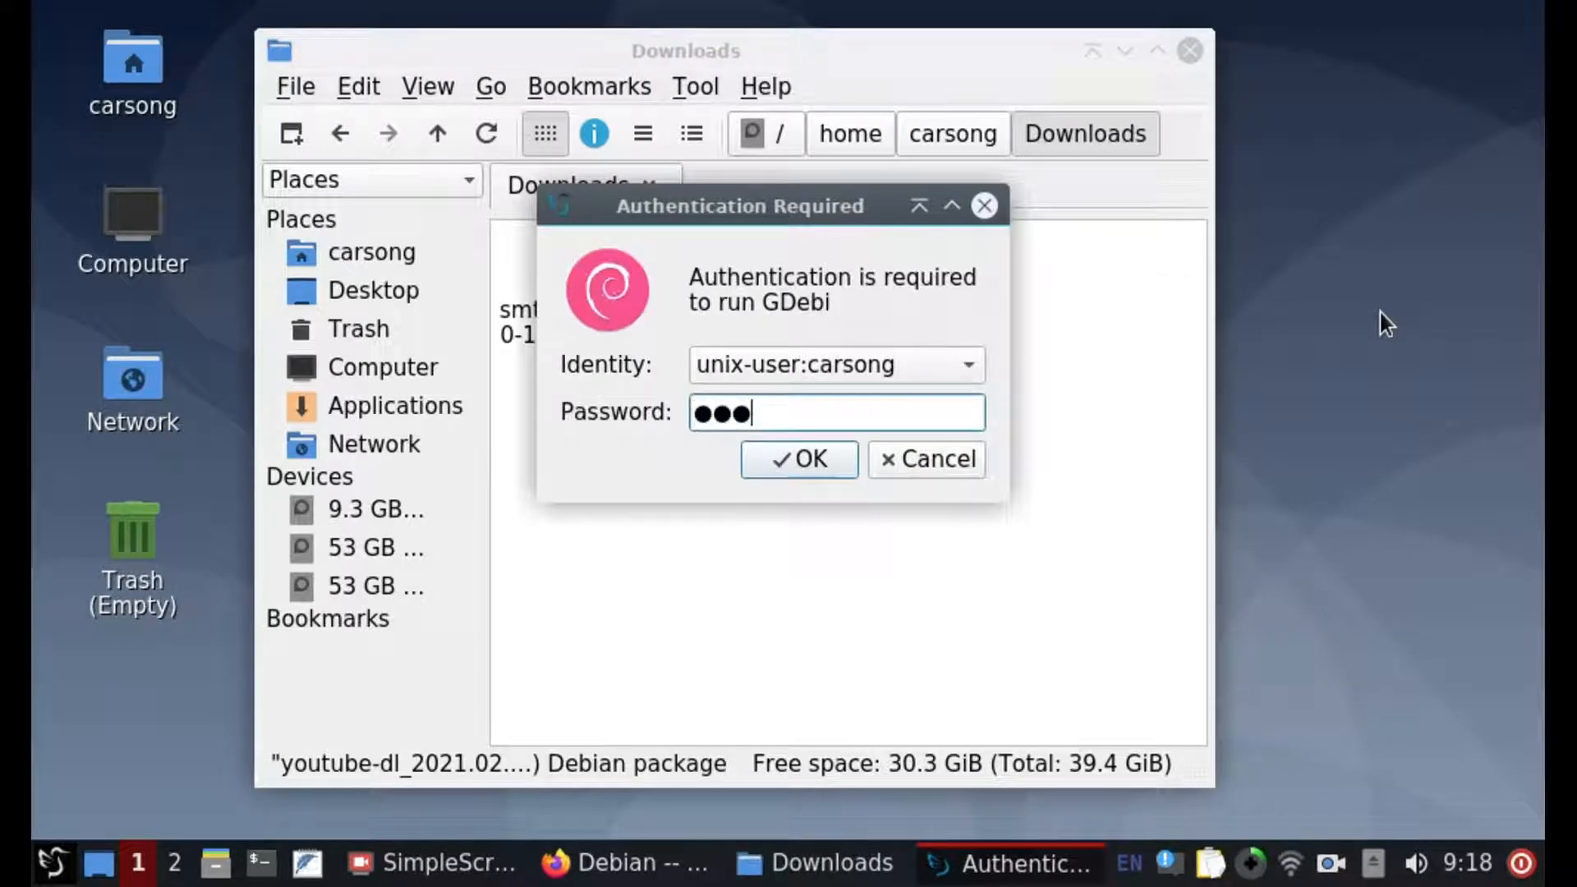
type("password")
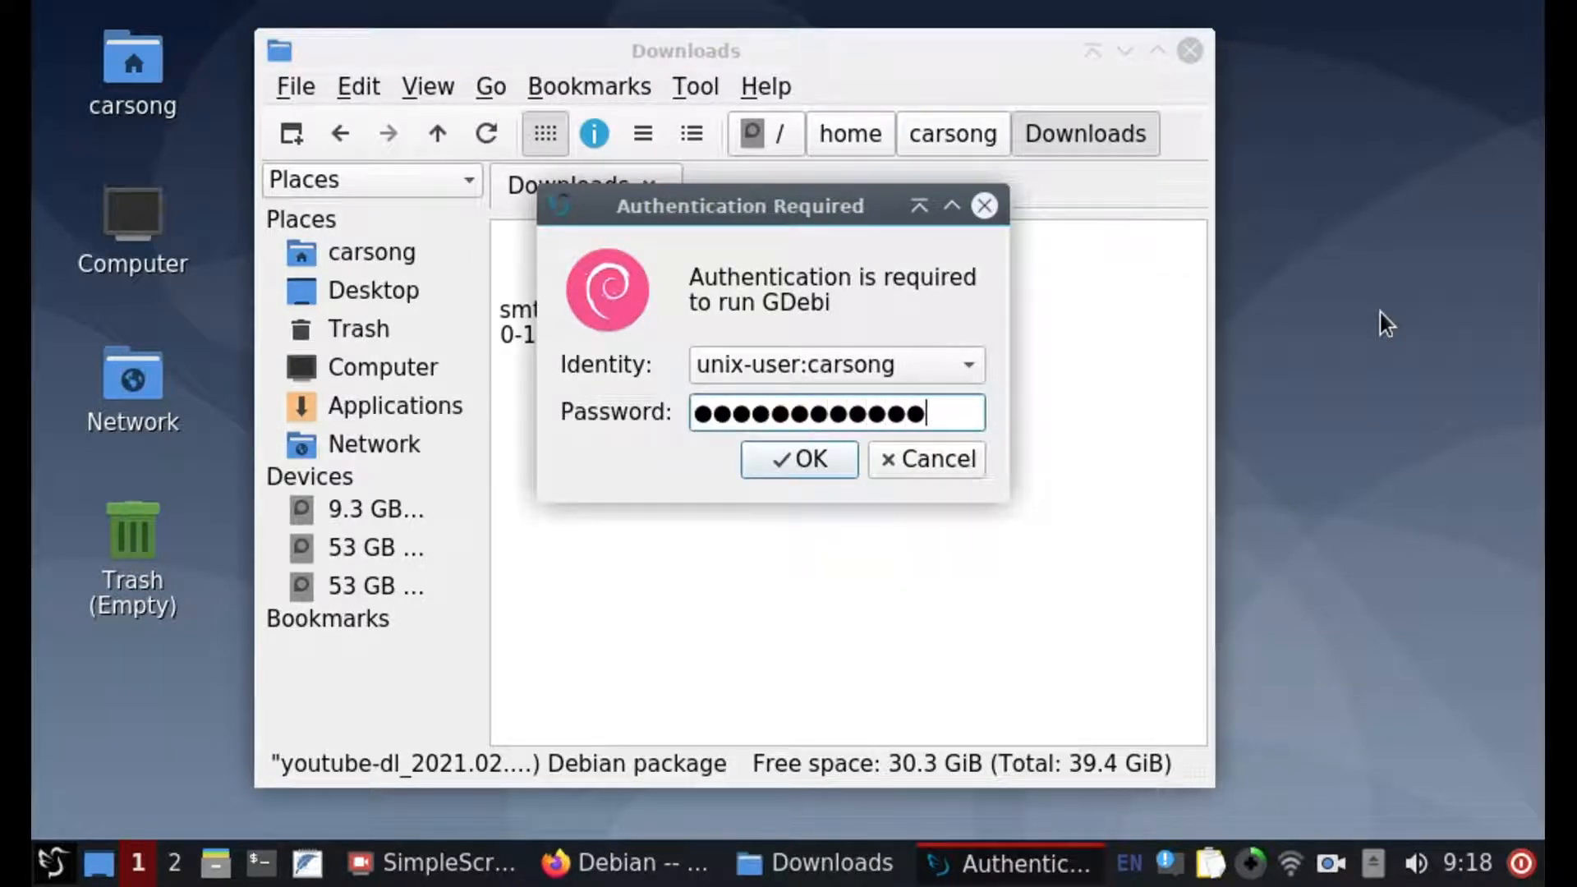
left_click(798, 459)
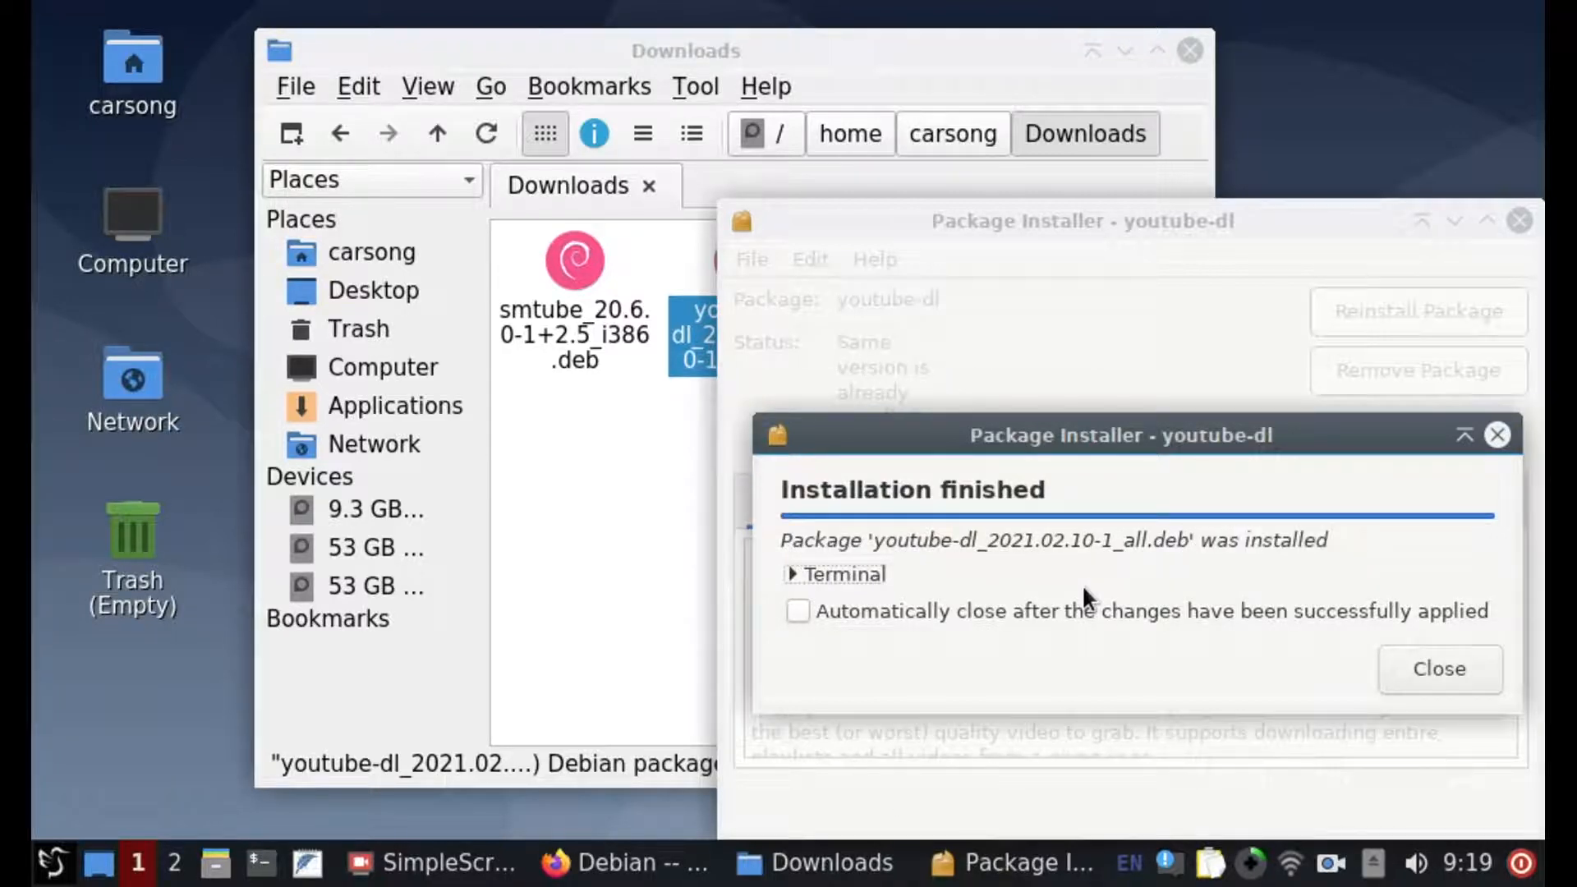
left_click(1439, 670)
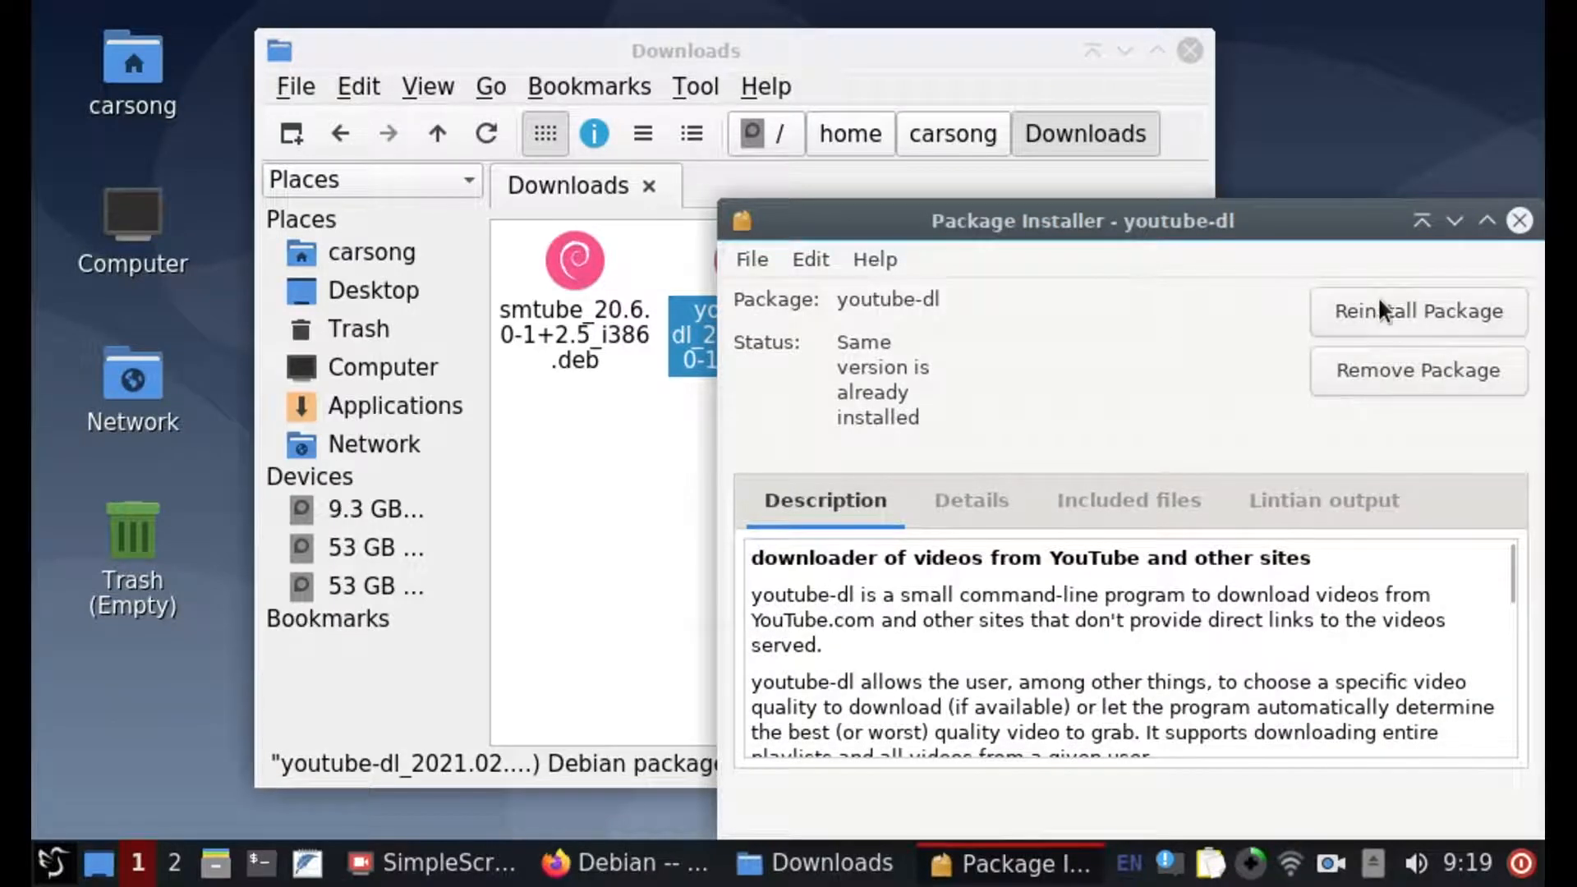
Step: Close the youtube-dl installer and load smtube_20.6.0-1+2.5_i386.deb in GDebi, dismissing the older-version warning
left_click(1519, 220)
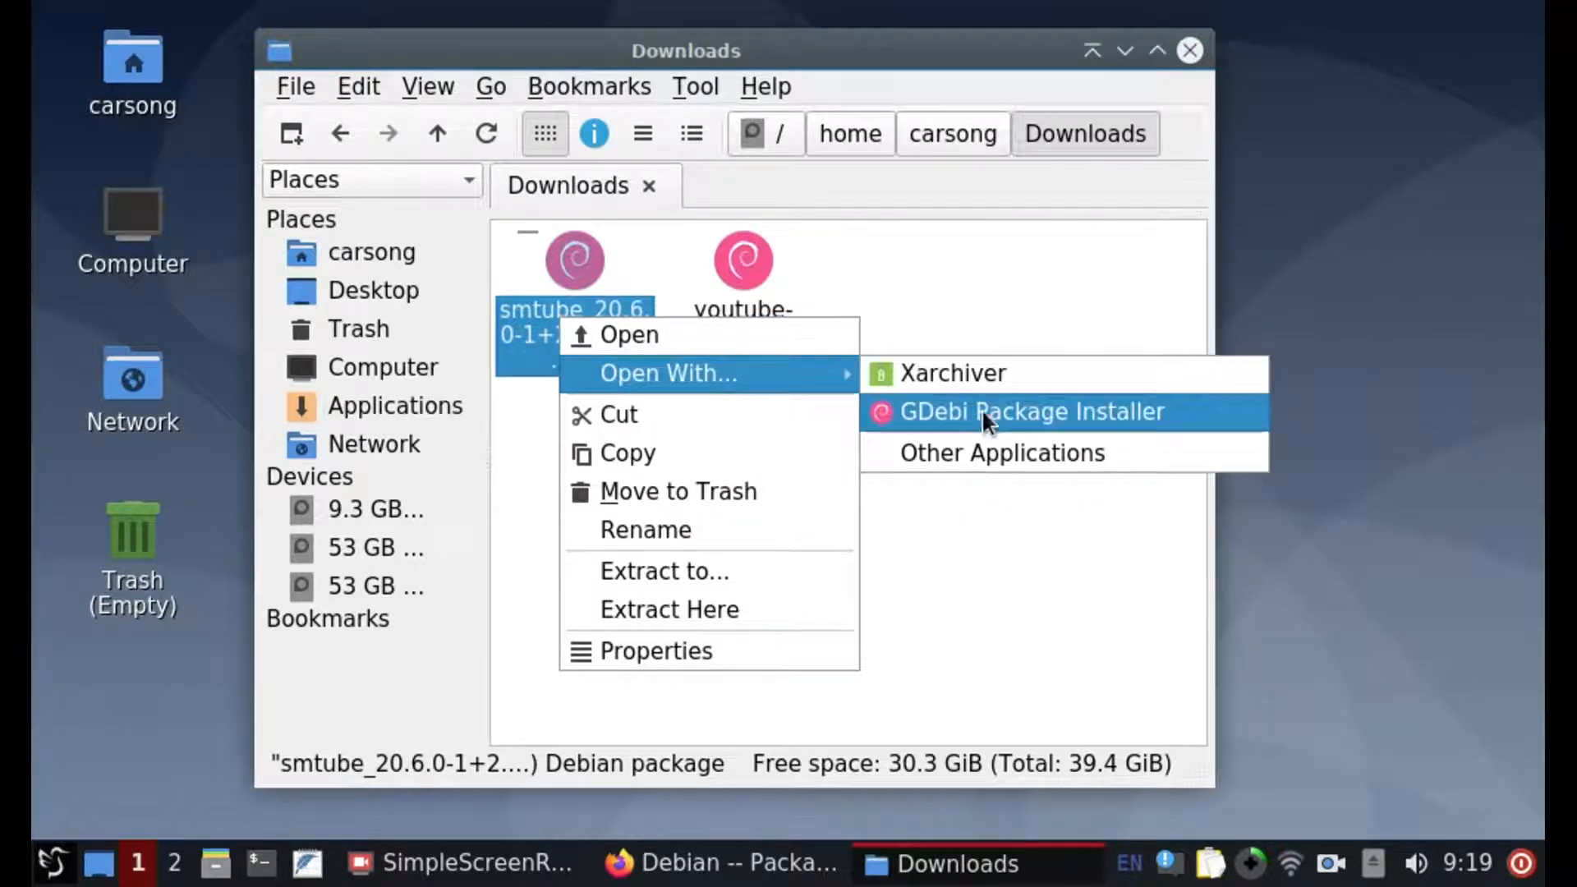
left_click(1031, 411)
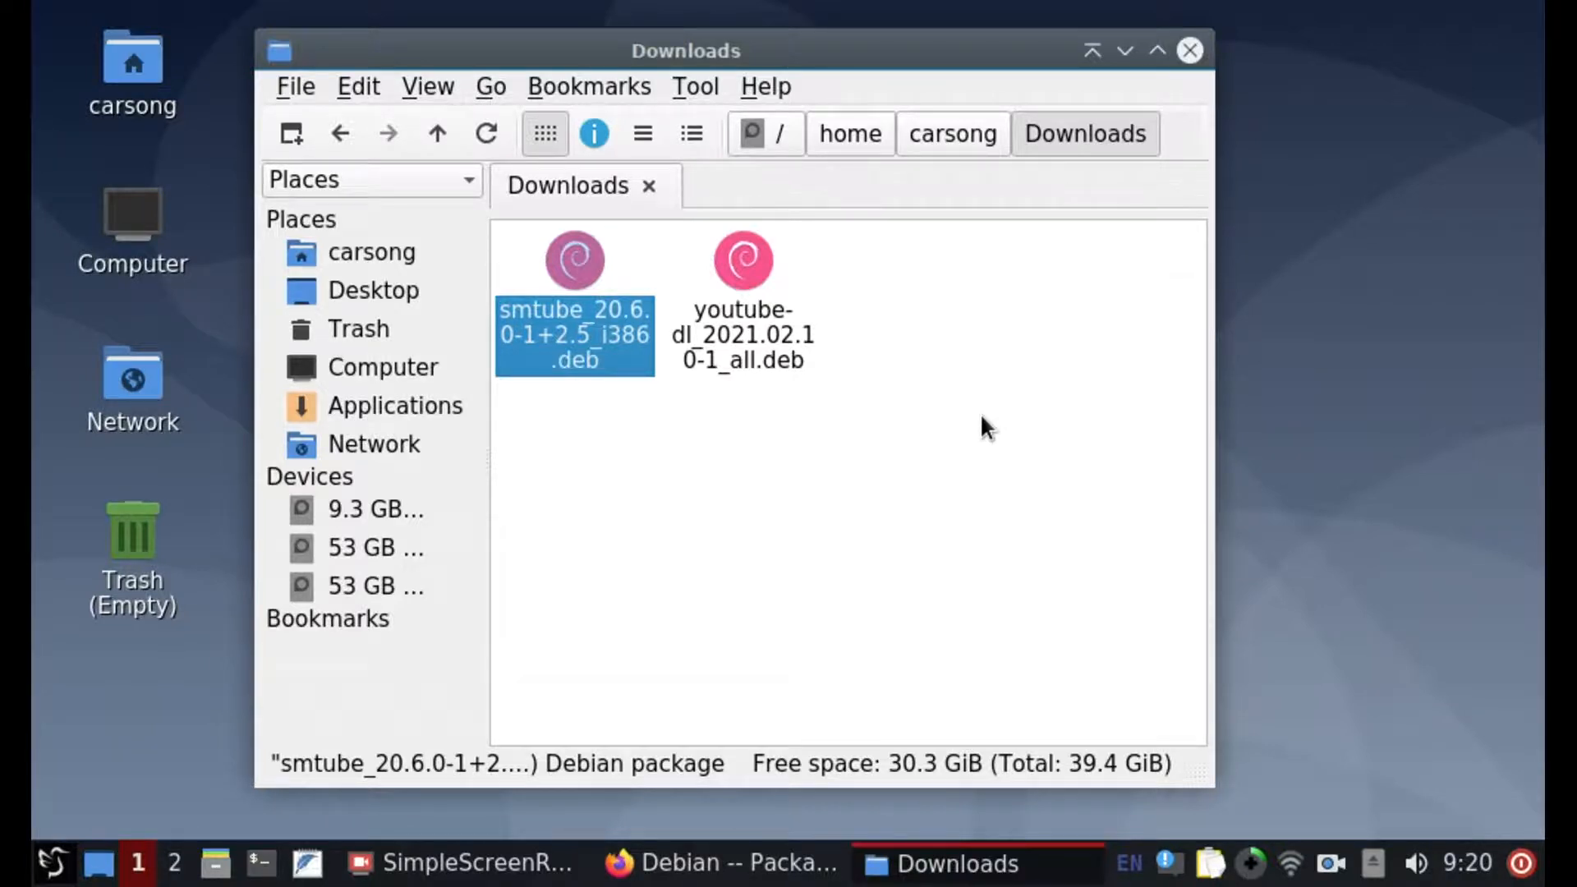
double_click(574, 260)
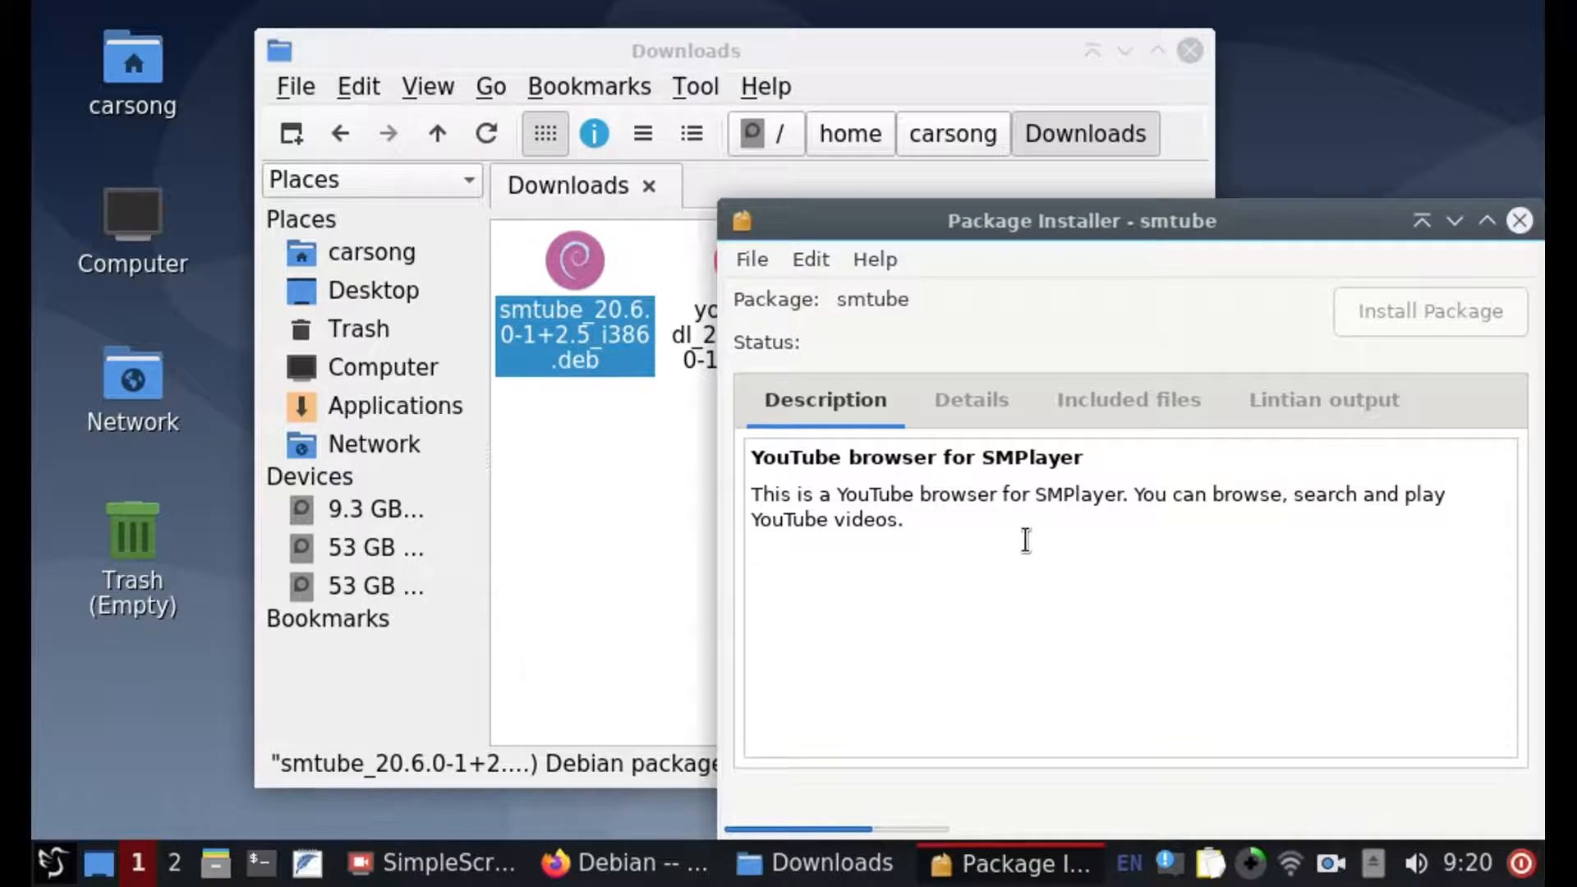
left_click(1429, 312)
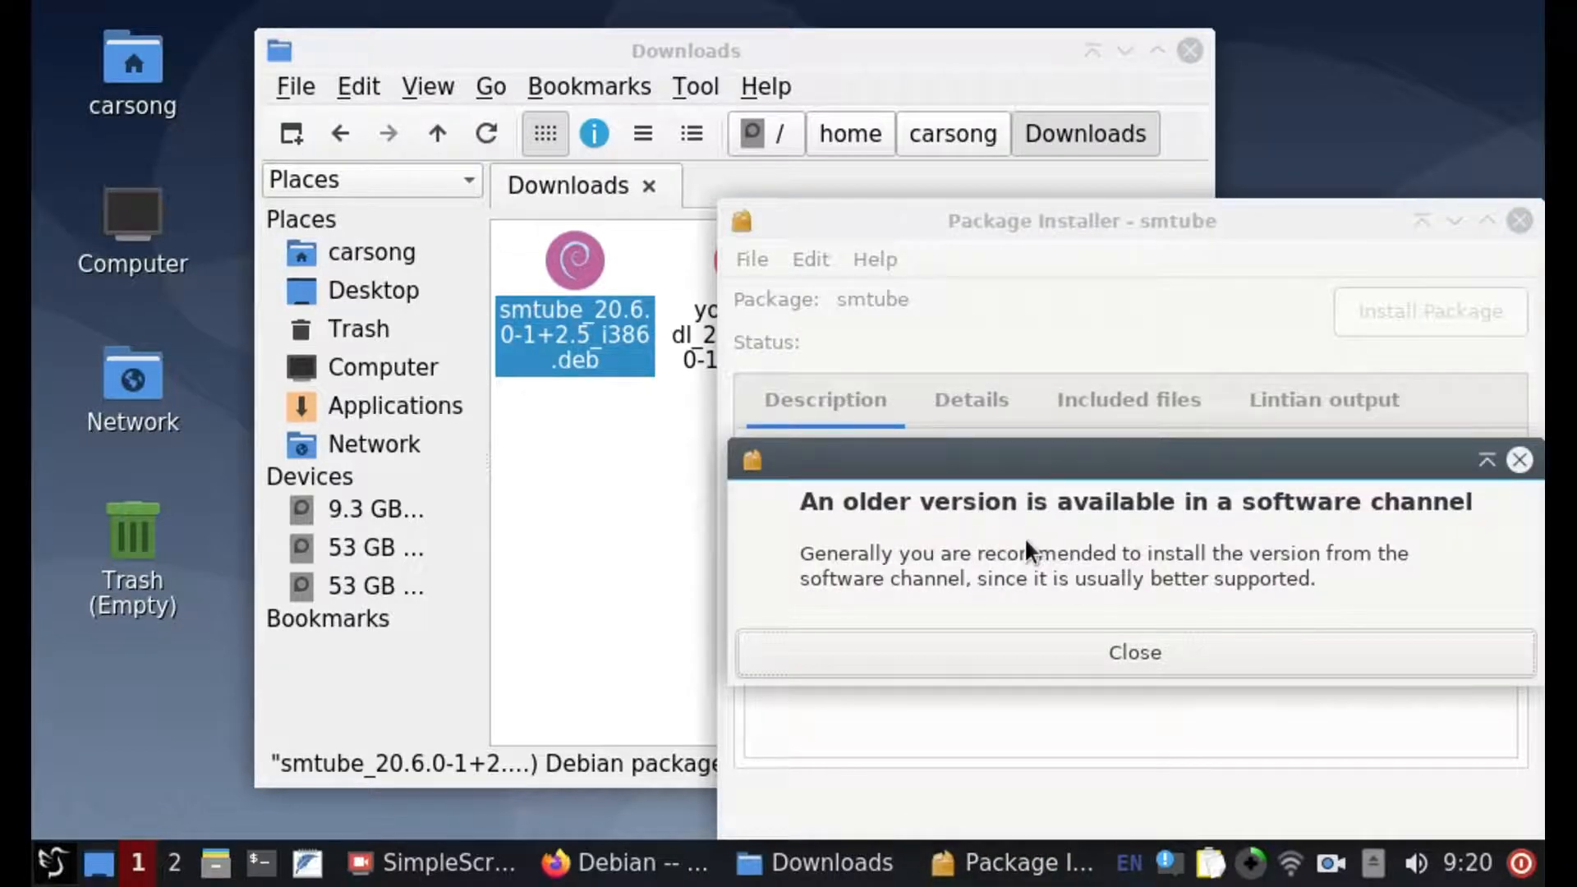
left_click(1134, 652)
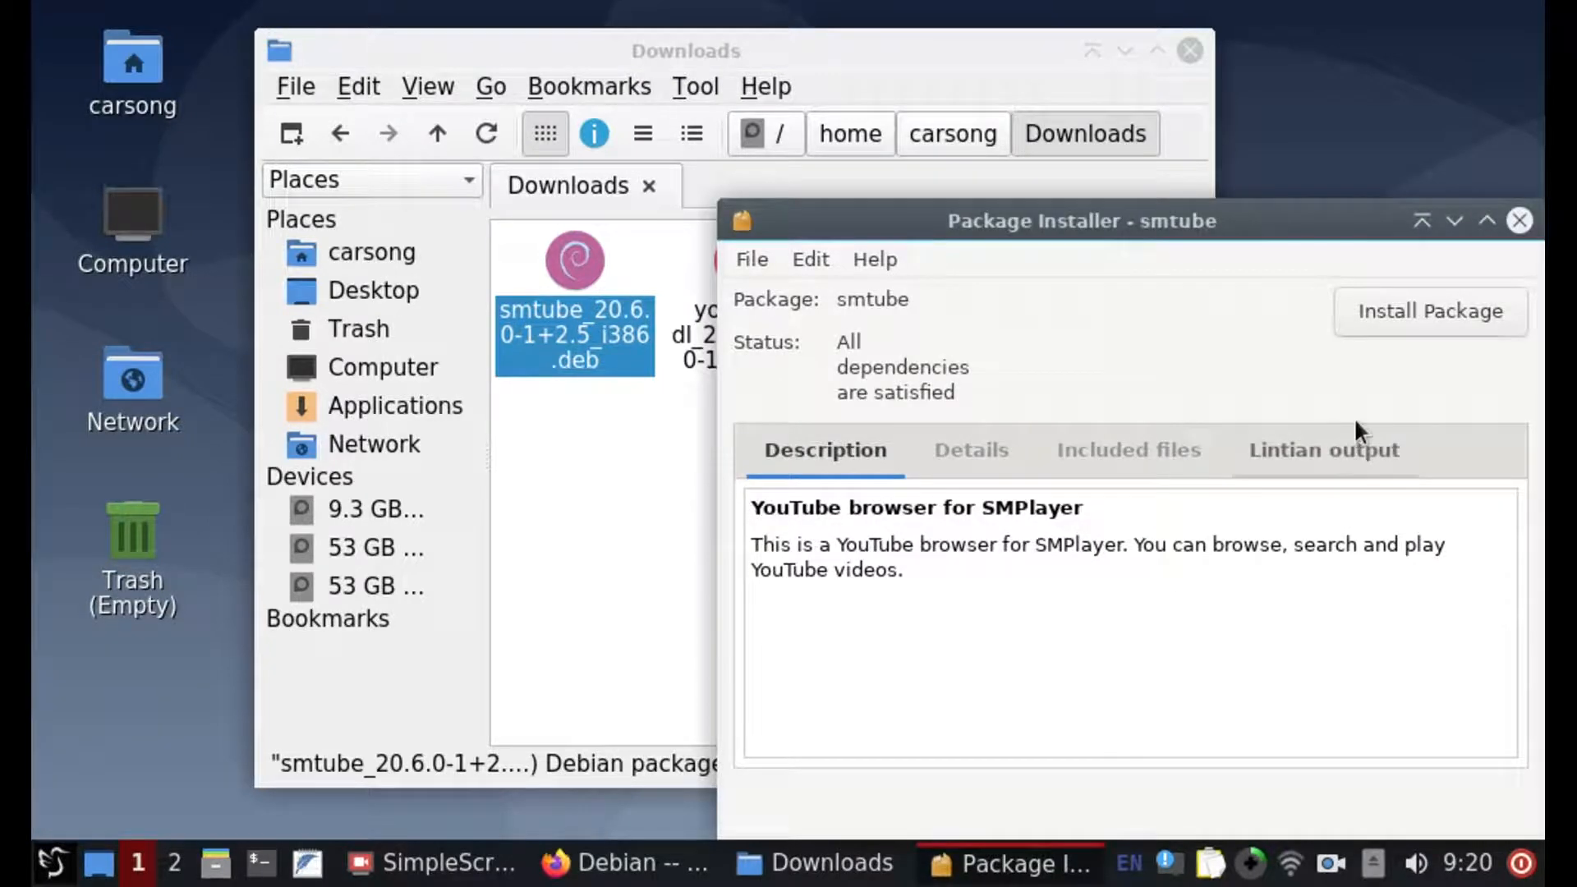
Step: Install the smtube package with administrator authentication and close GDebi when finished
left_click(1429, 312)
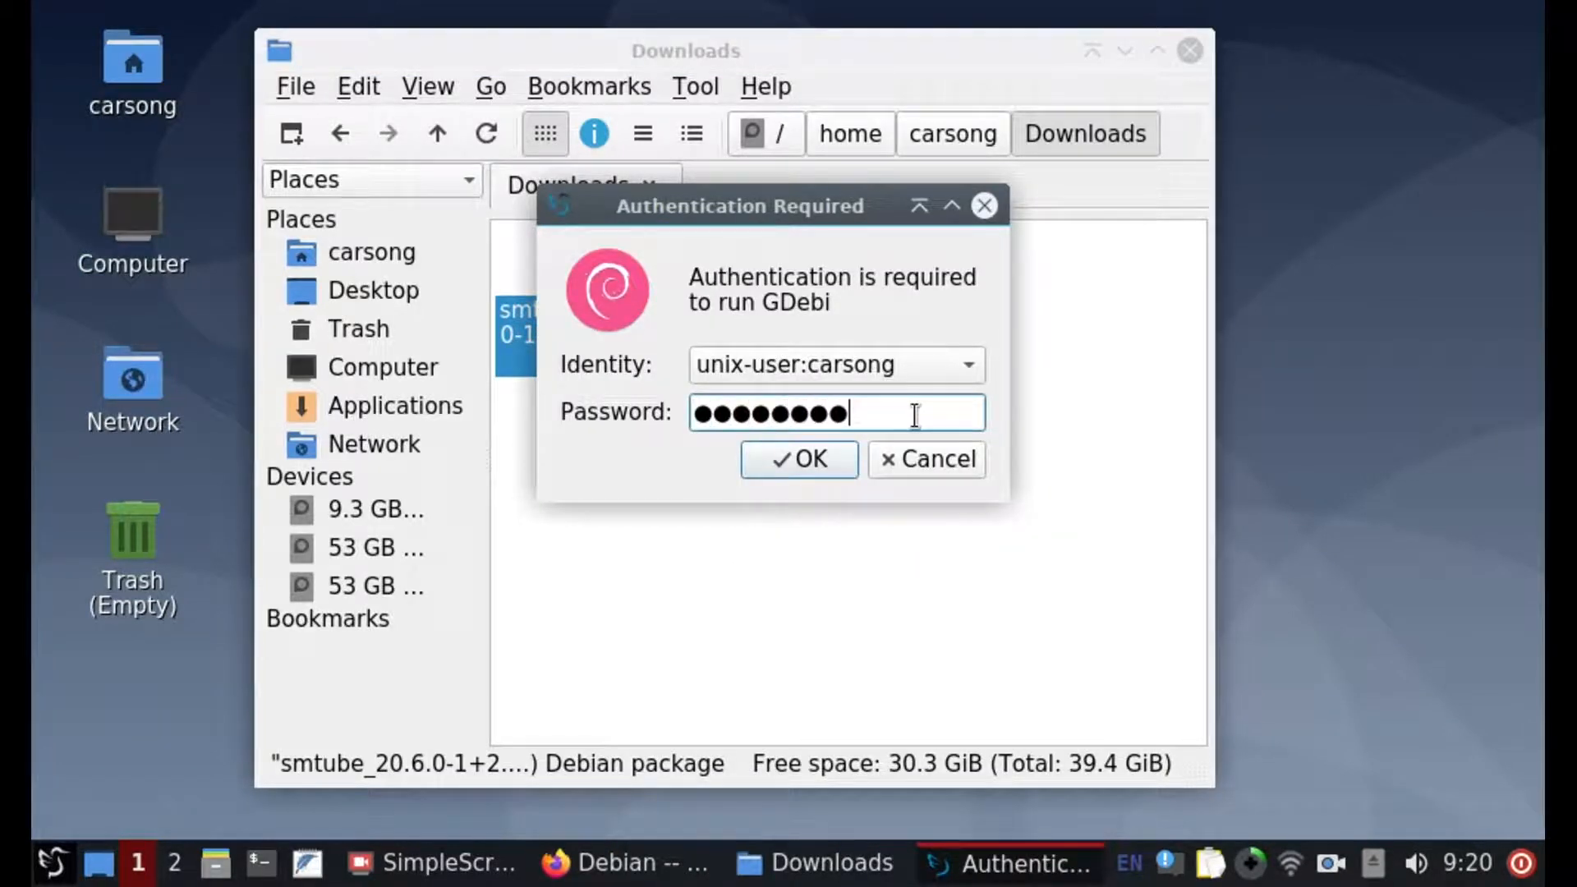
left_click(798, 460)
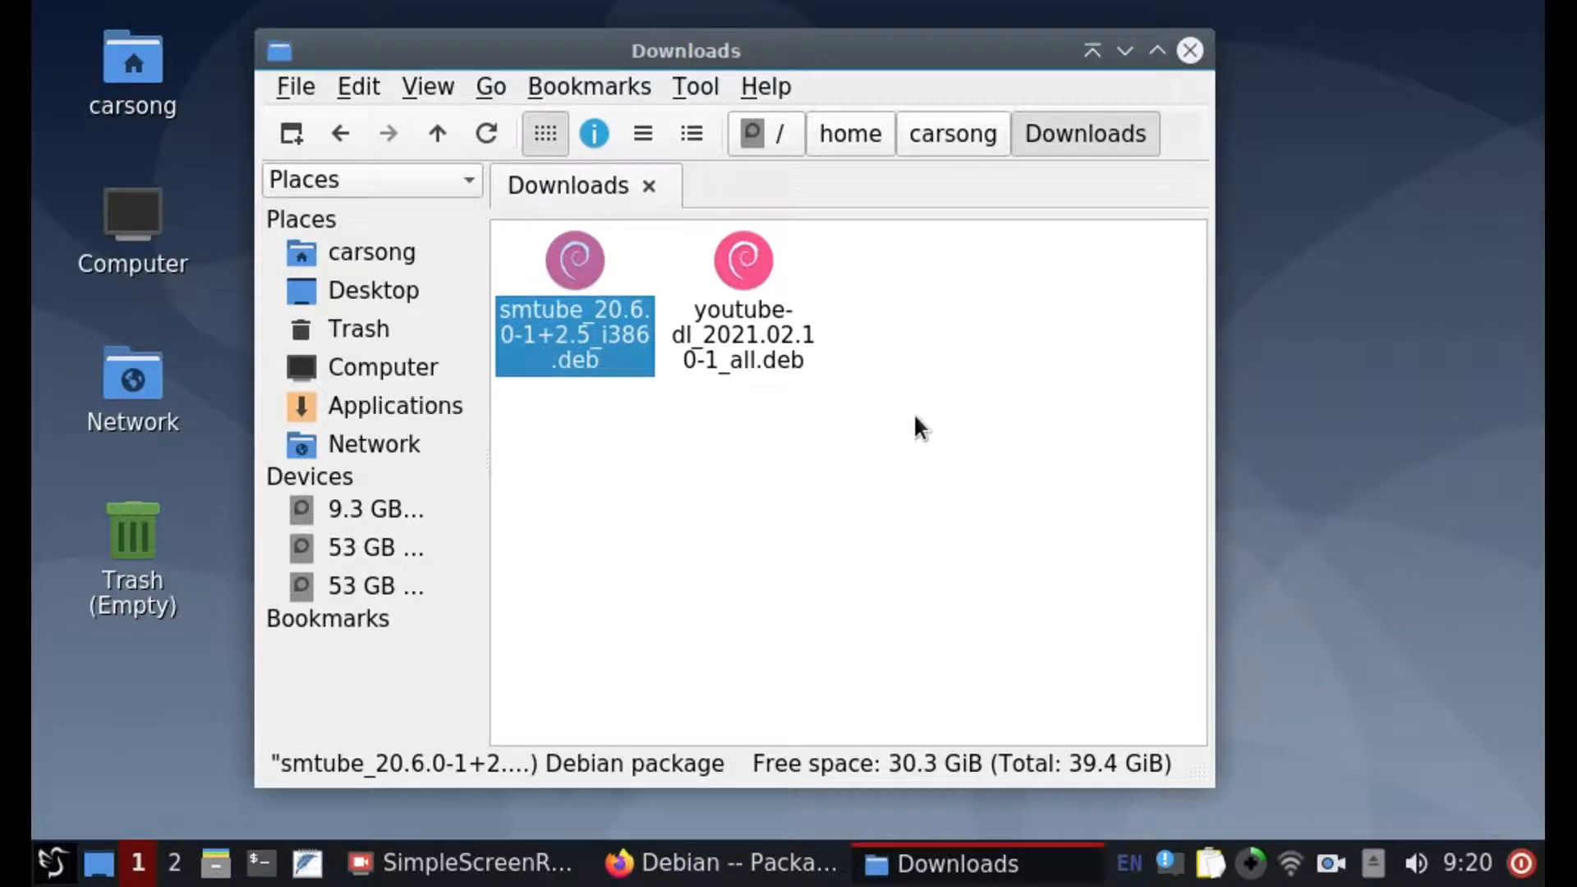
double_click(575, 260)
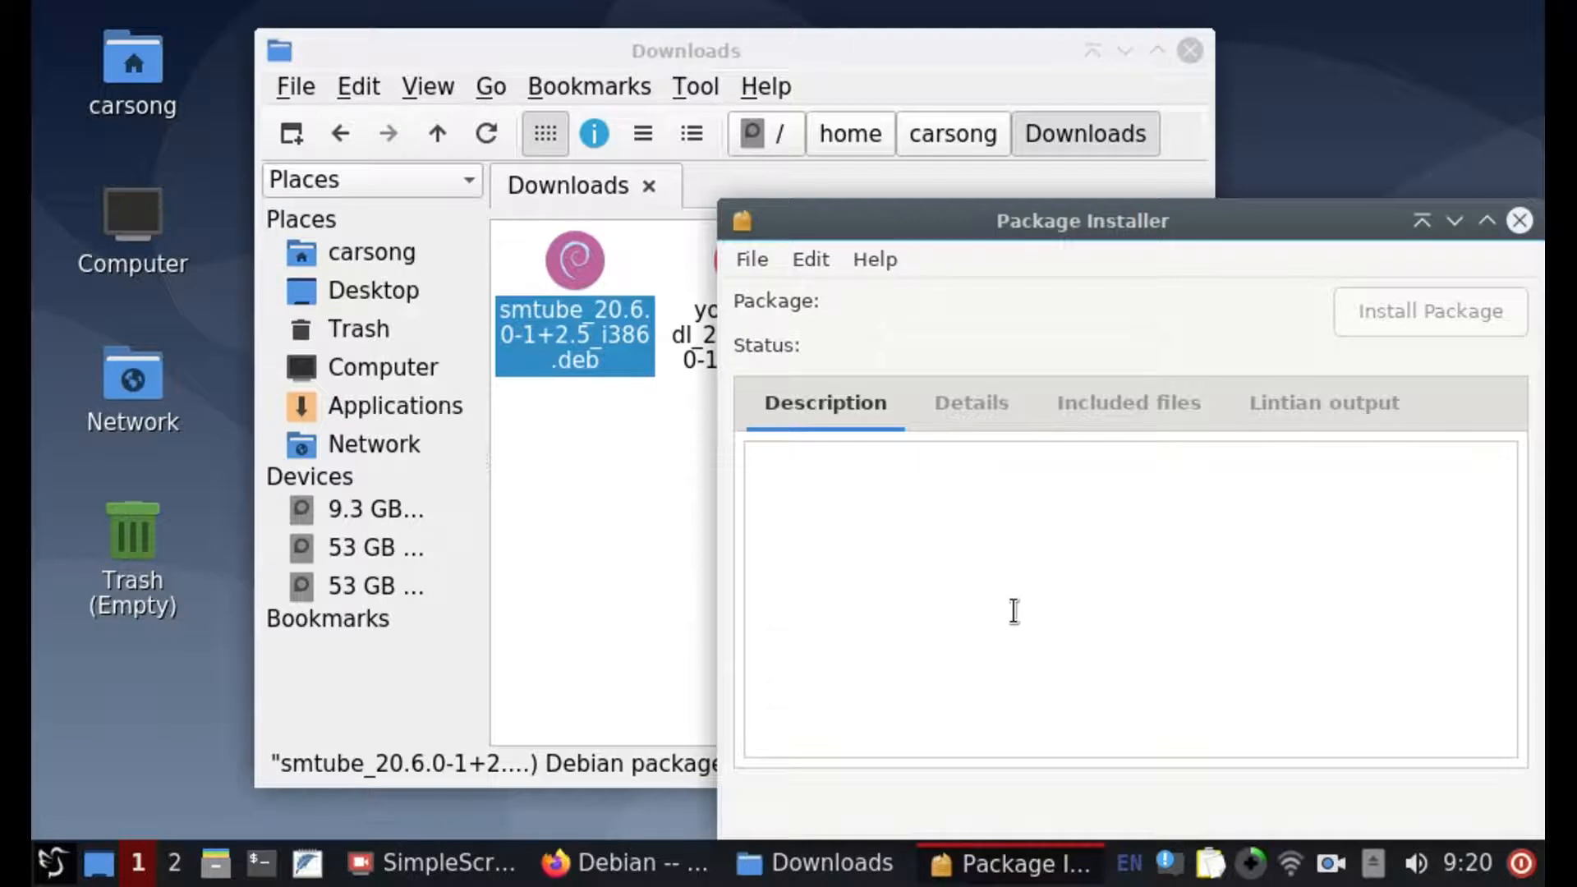
left_click(1431, 312)
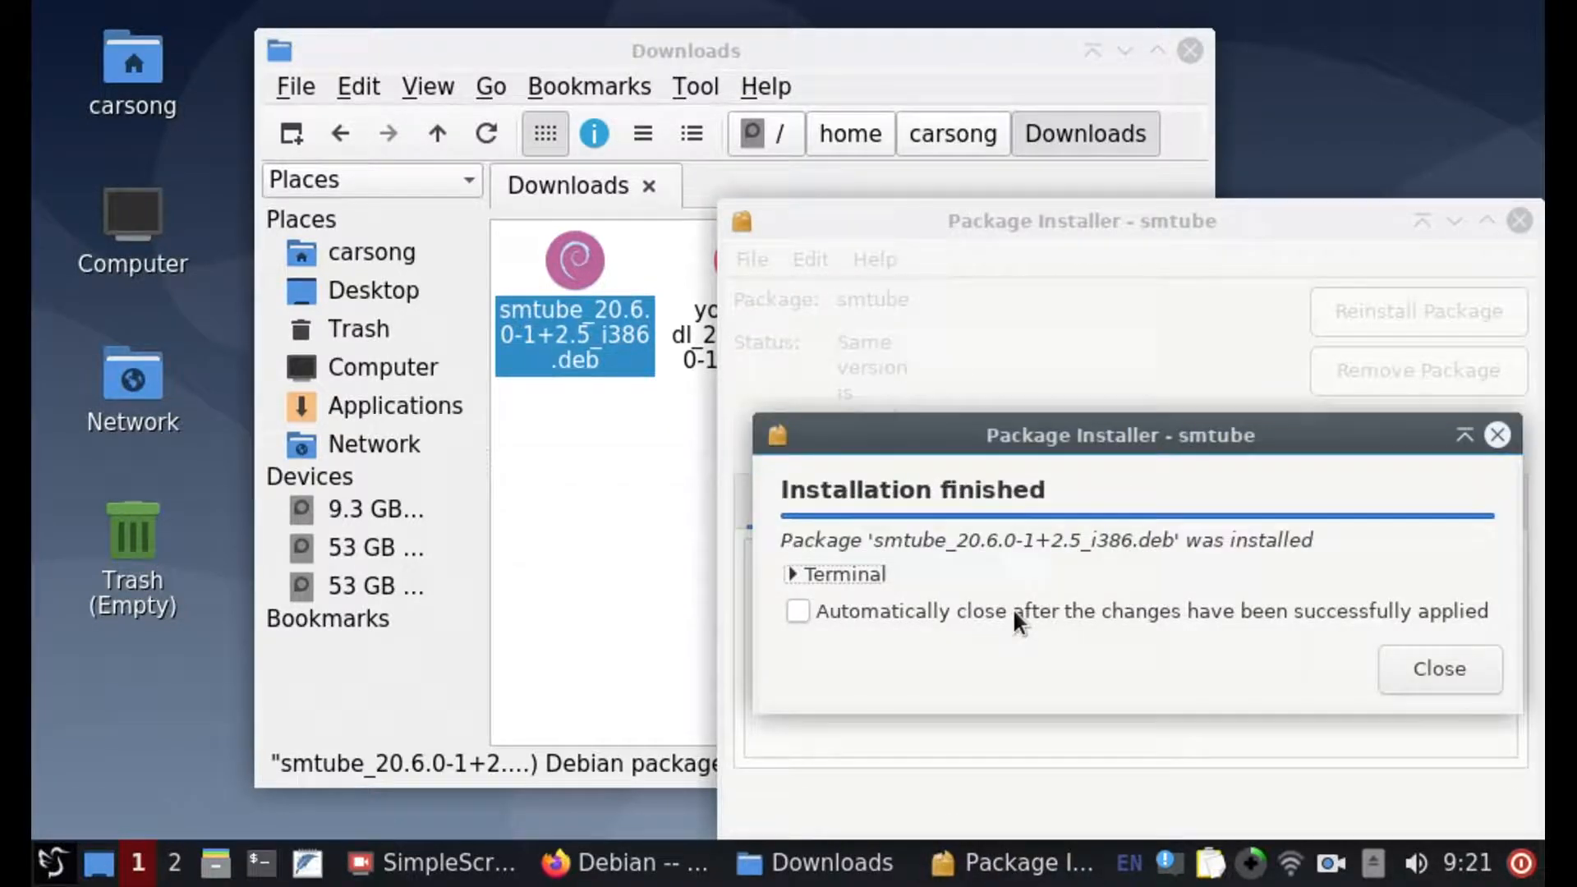
left_click(1442, 670)
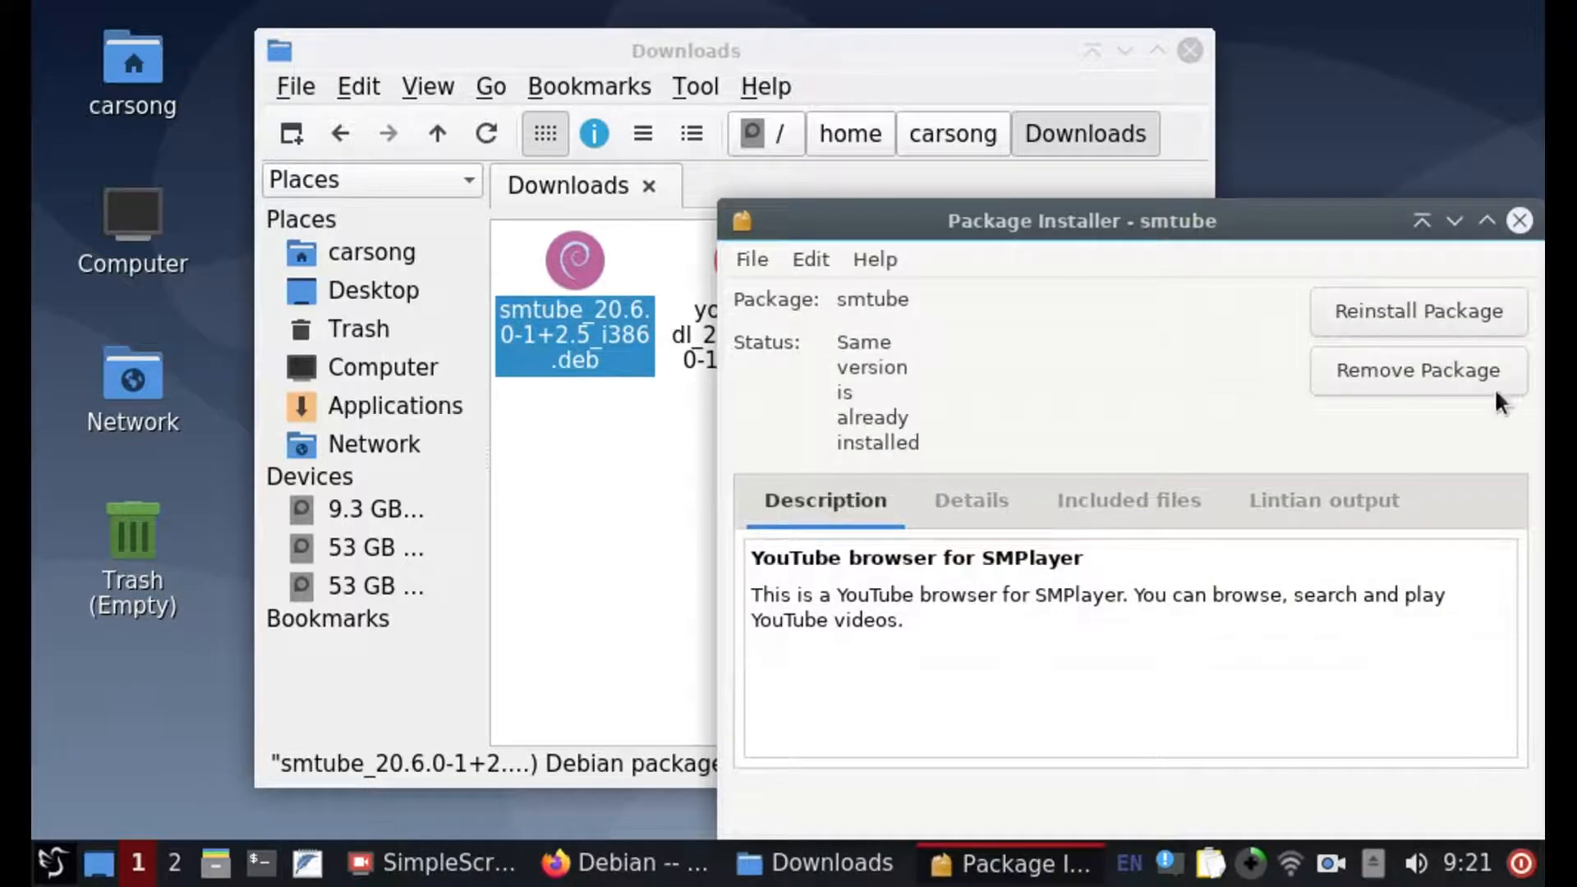
left_click(1519, 220)
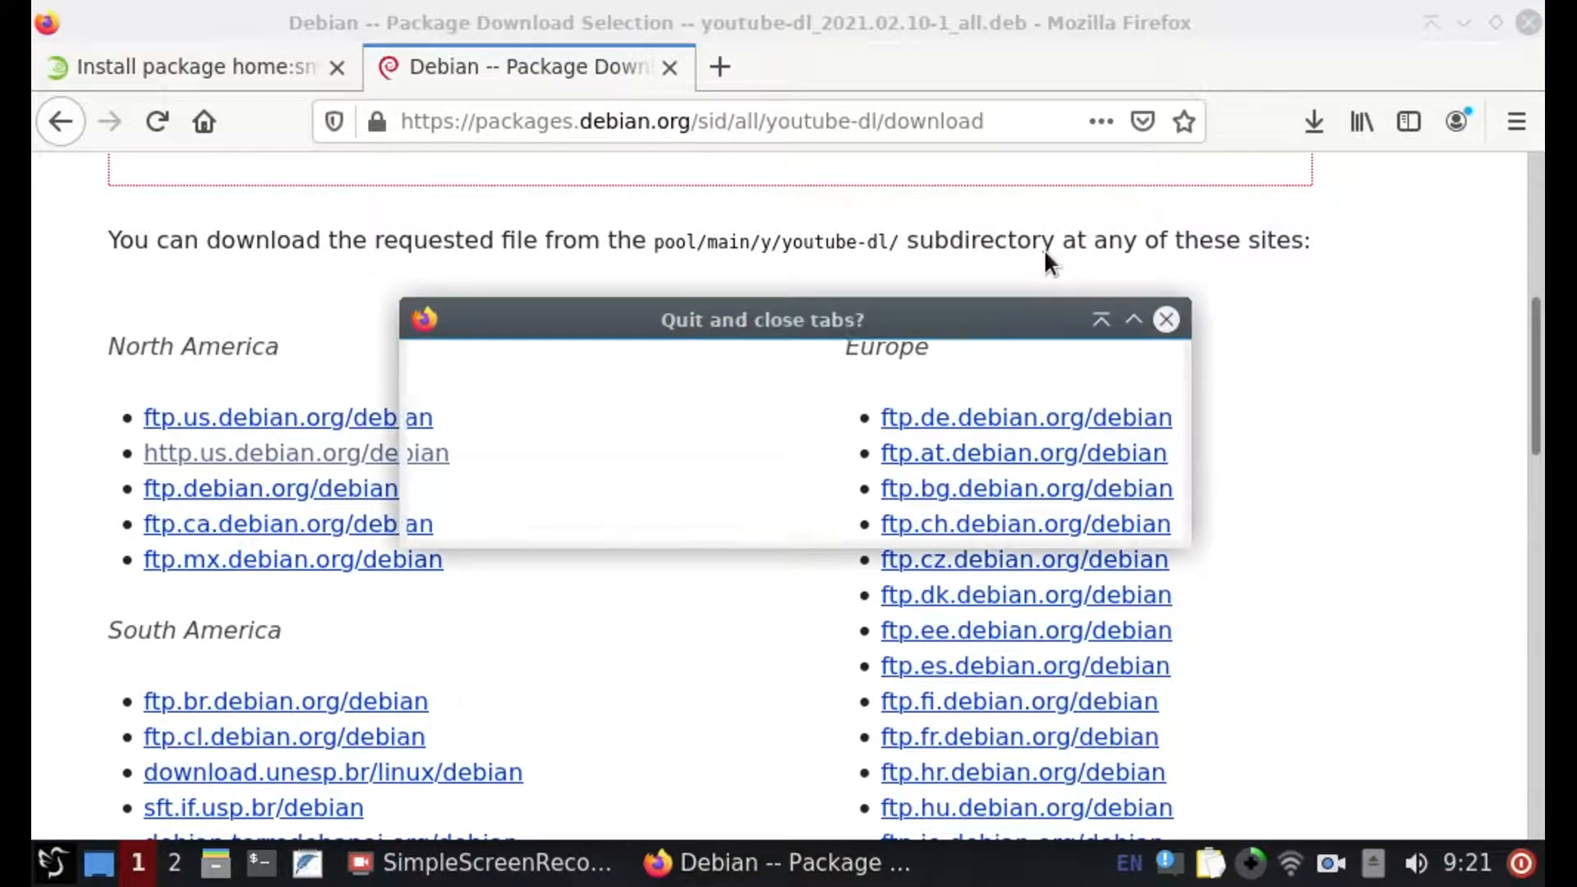
Step: Cancel quitting Firefox and bring up the LXQt application menu to launch SMTube
left_click(1166, 319)
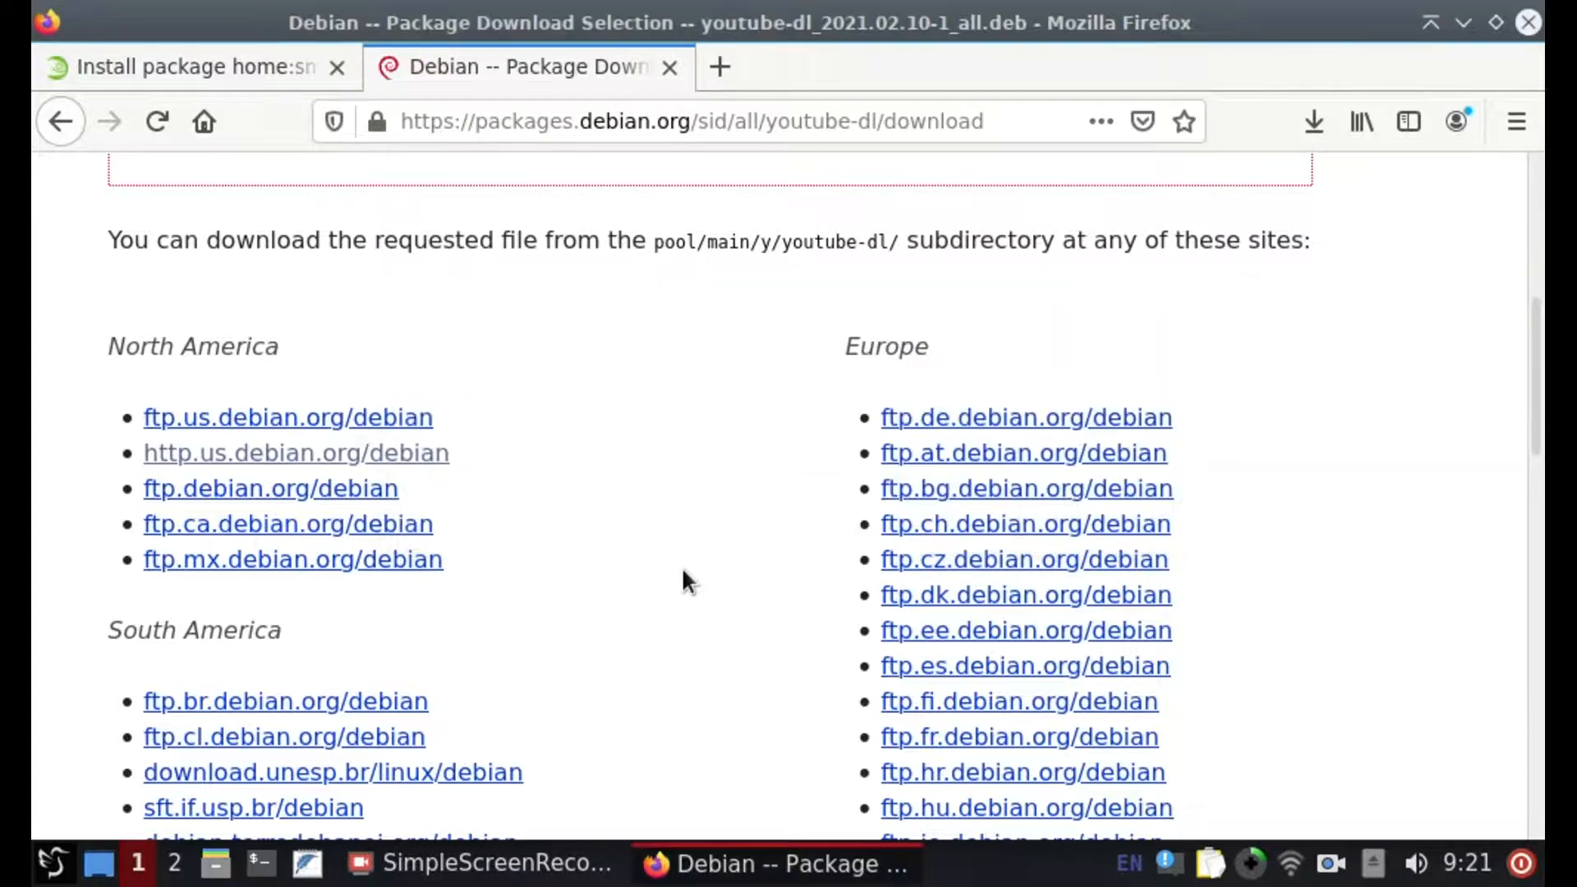
mouse_move(51, 863)
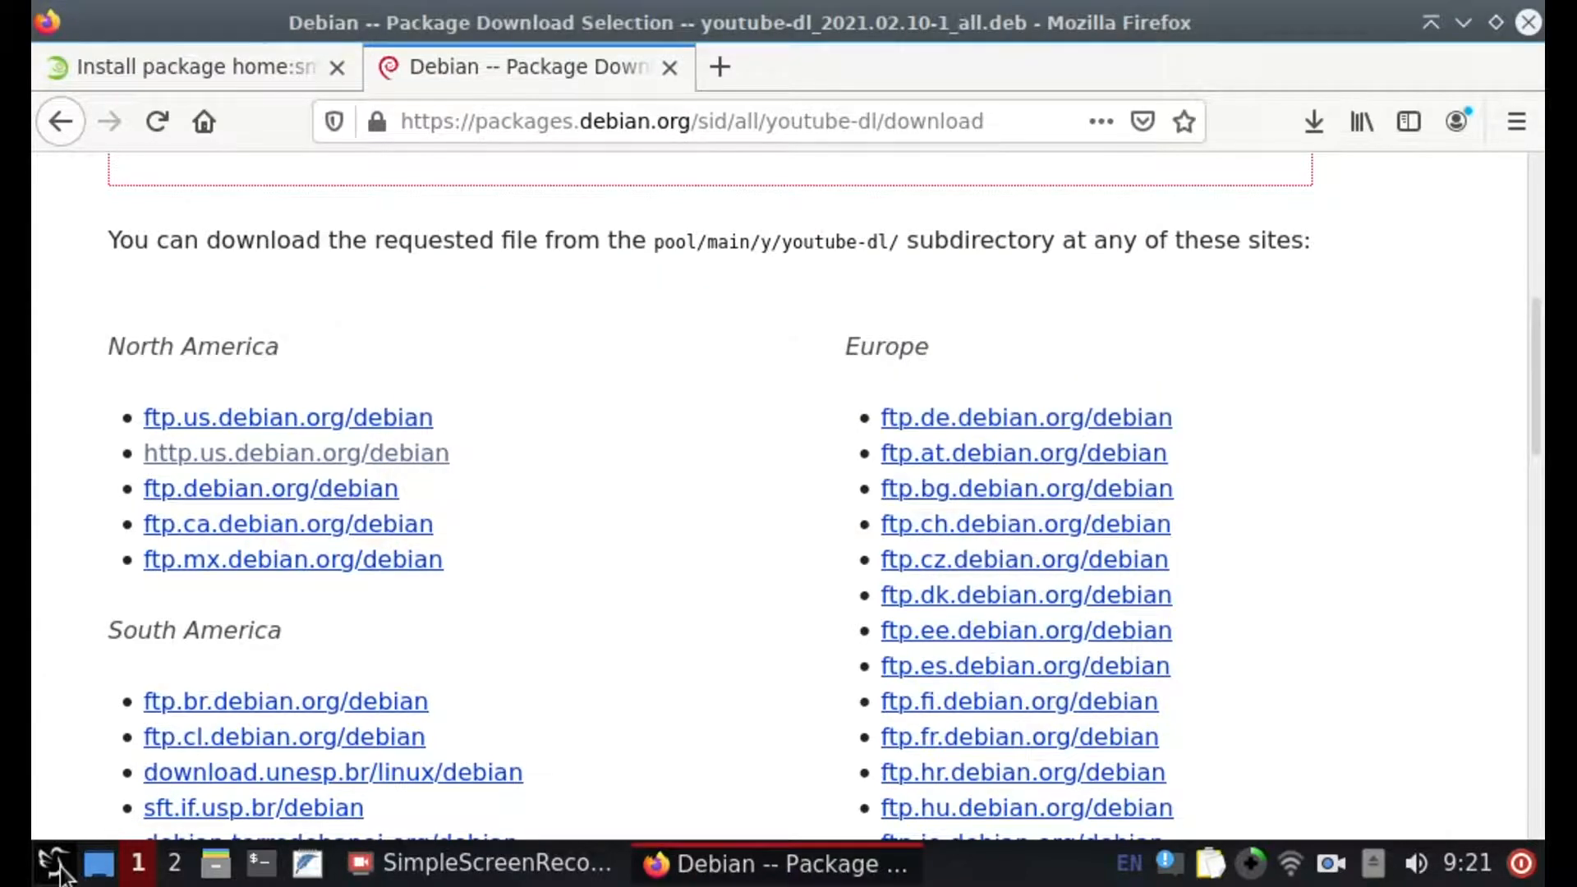
left_click(49, 864)
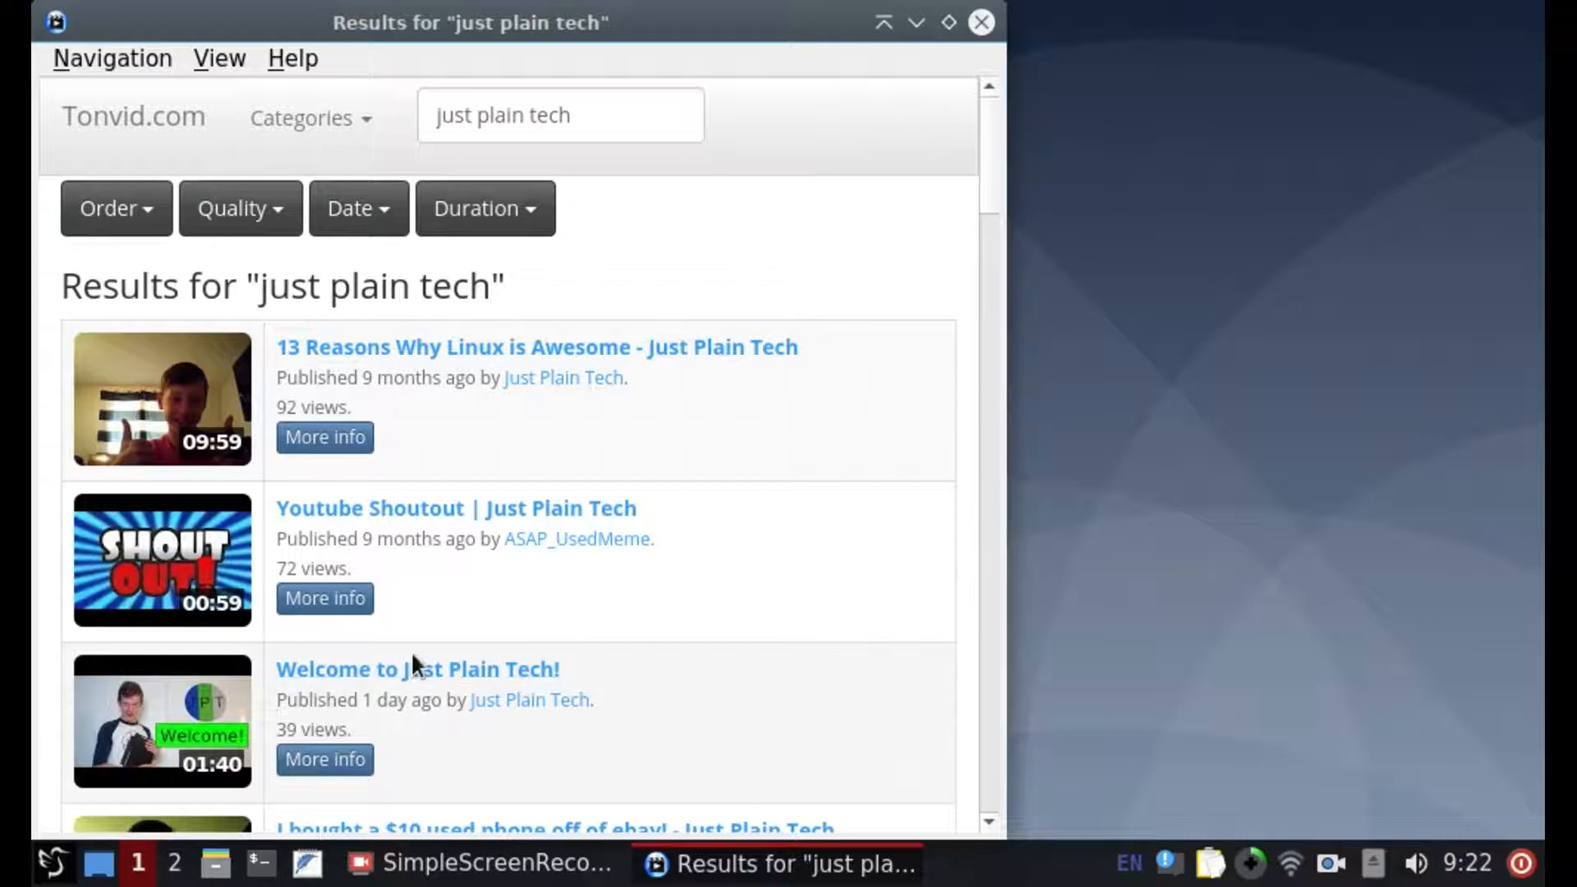
mouse_move(600, 690)
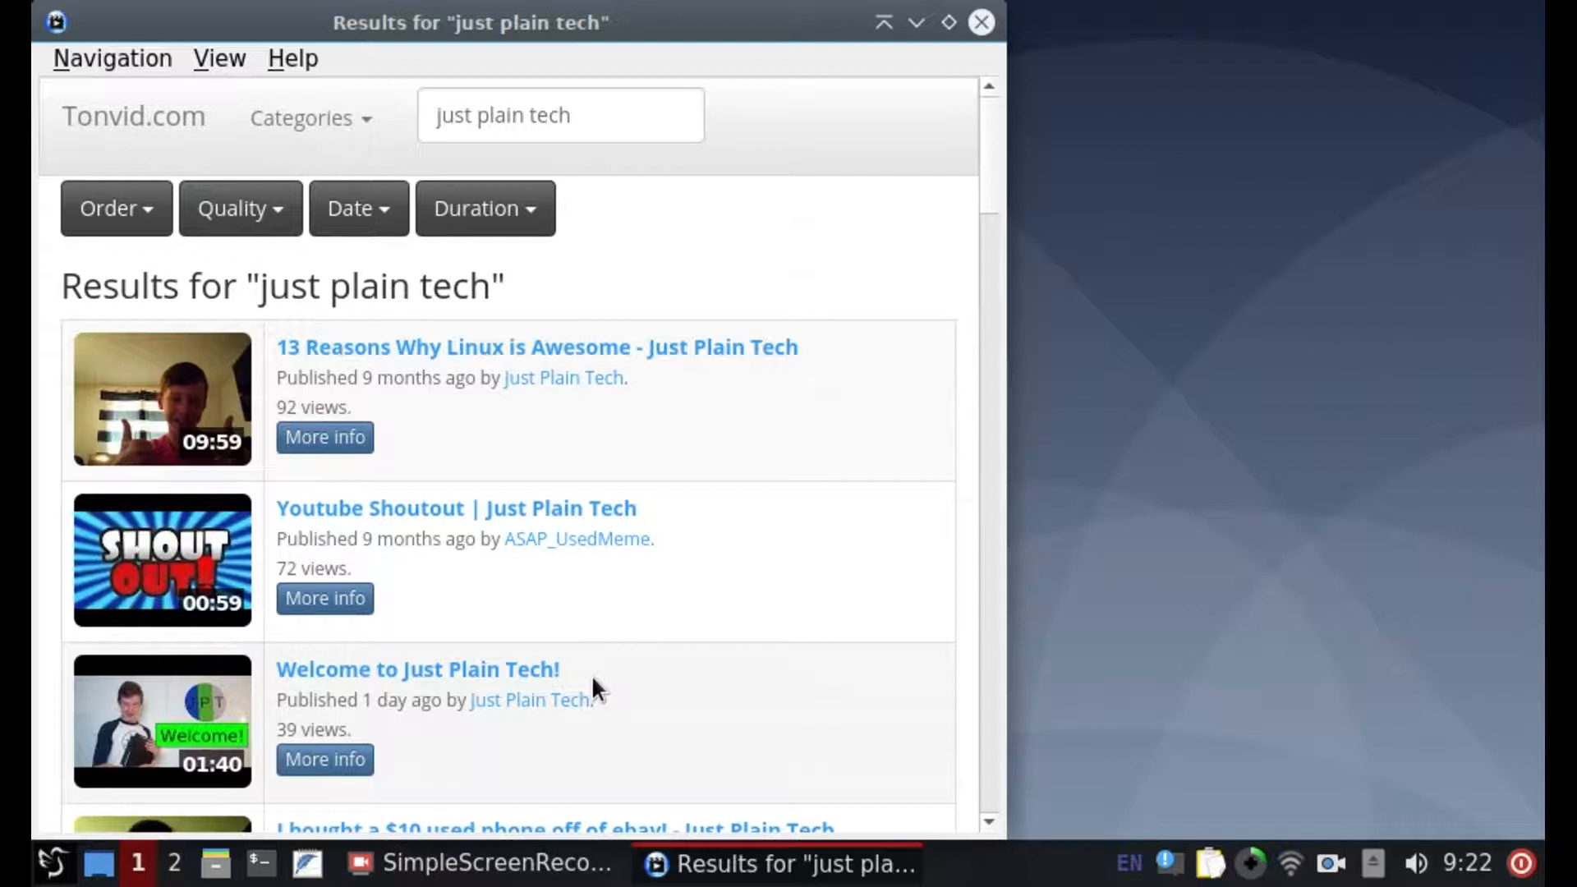
left_click(417, 670)
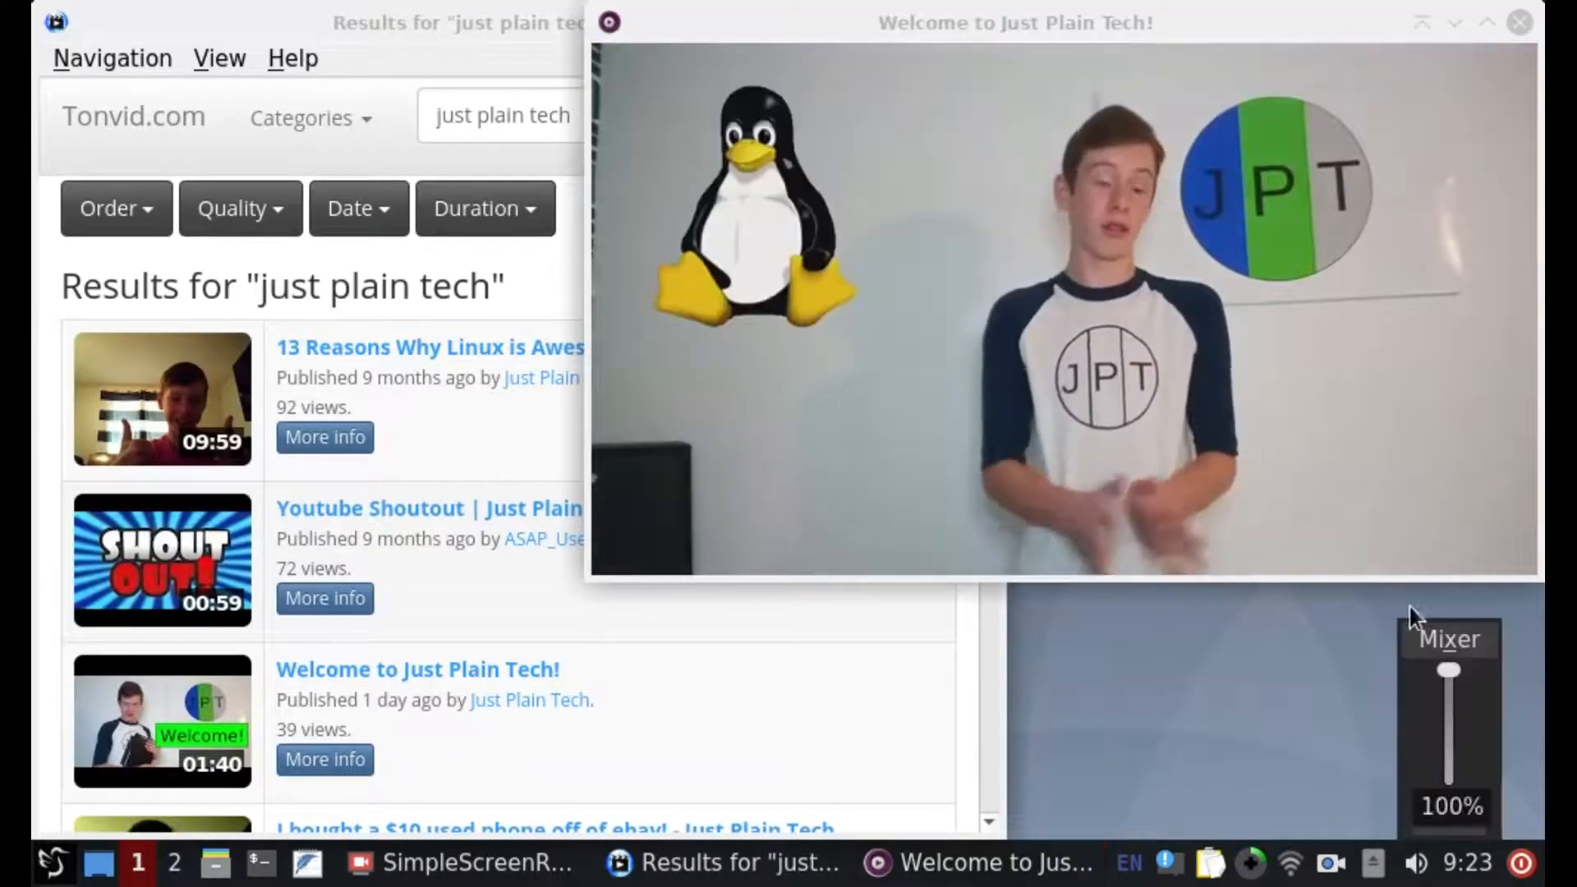
left_click_drag(1447, 670, 1417, 734)
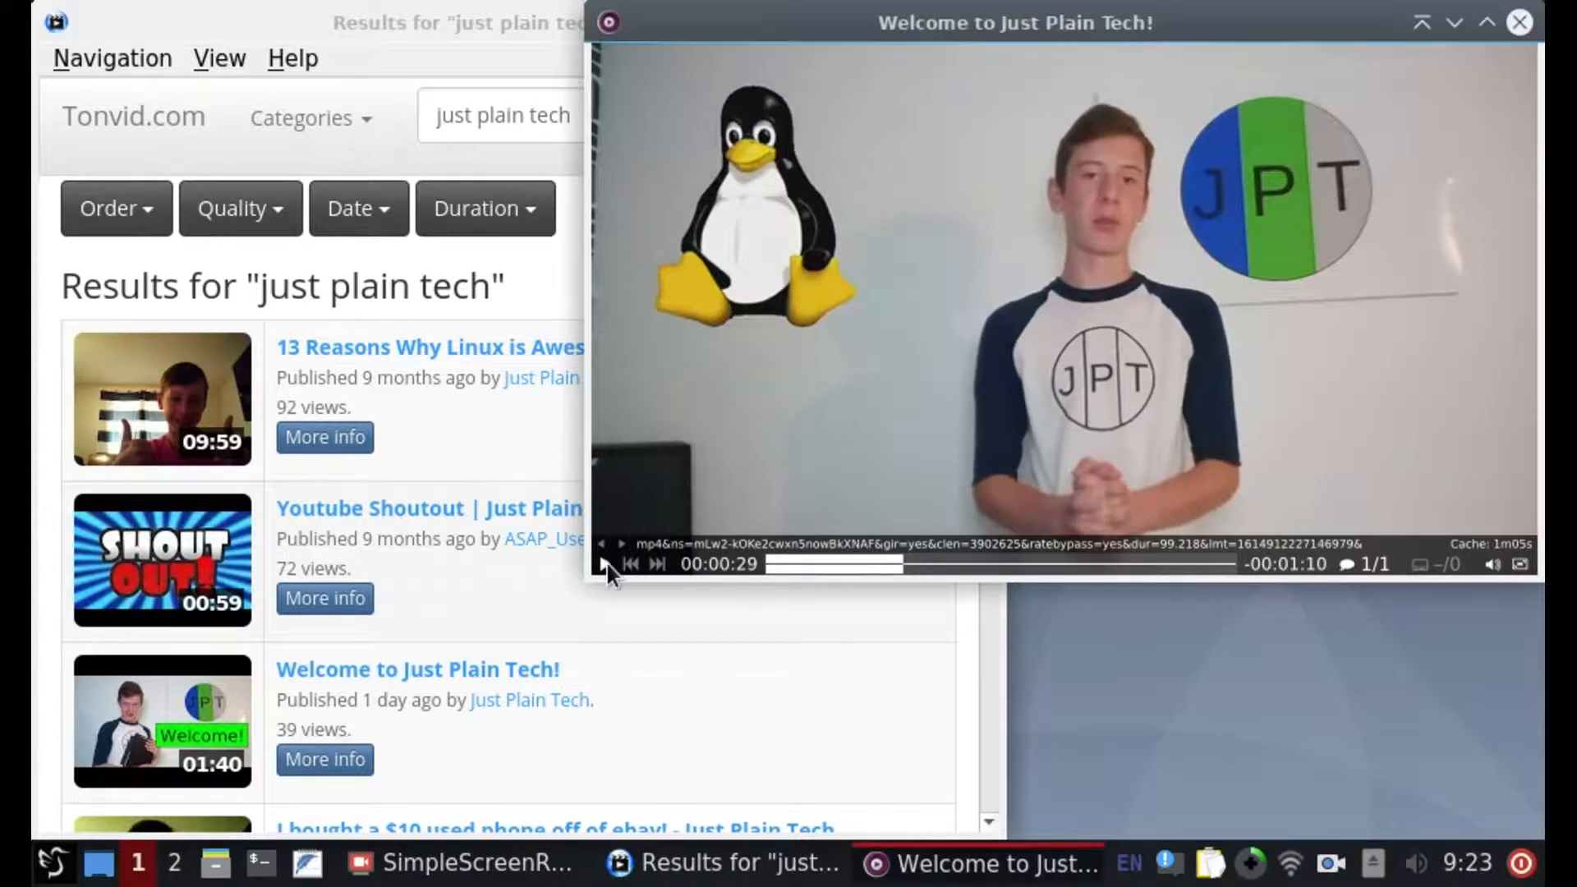
left_click(606, 565)
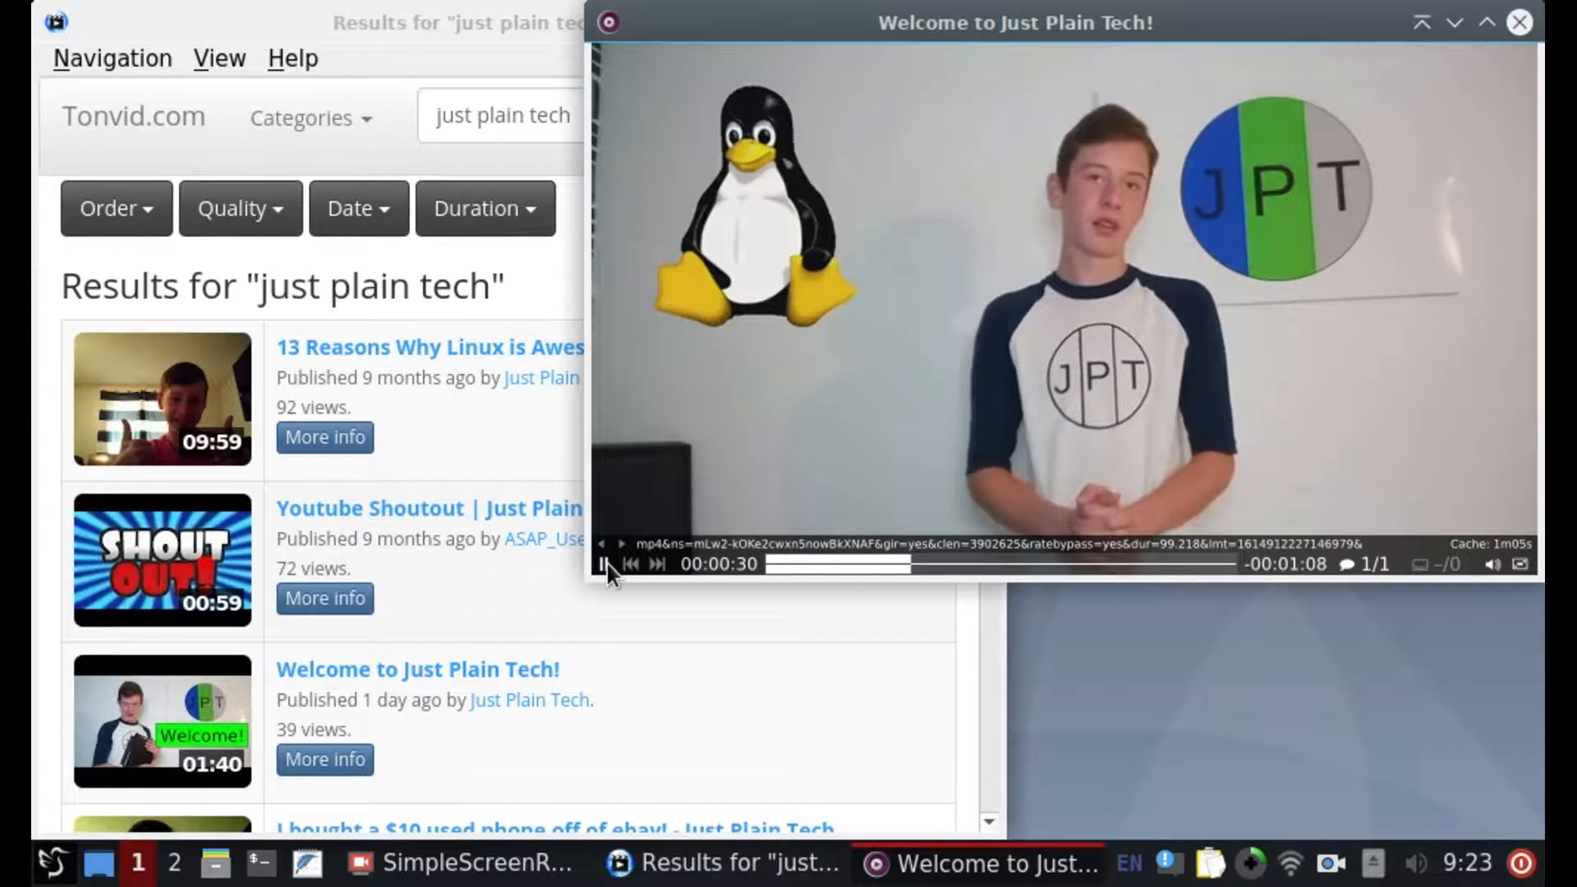
left_click(1514, 23)
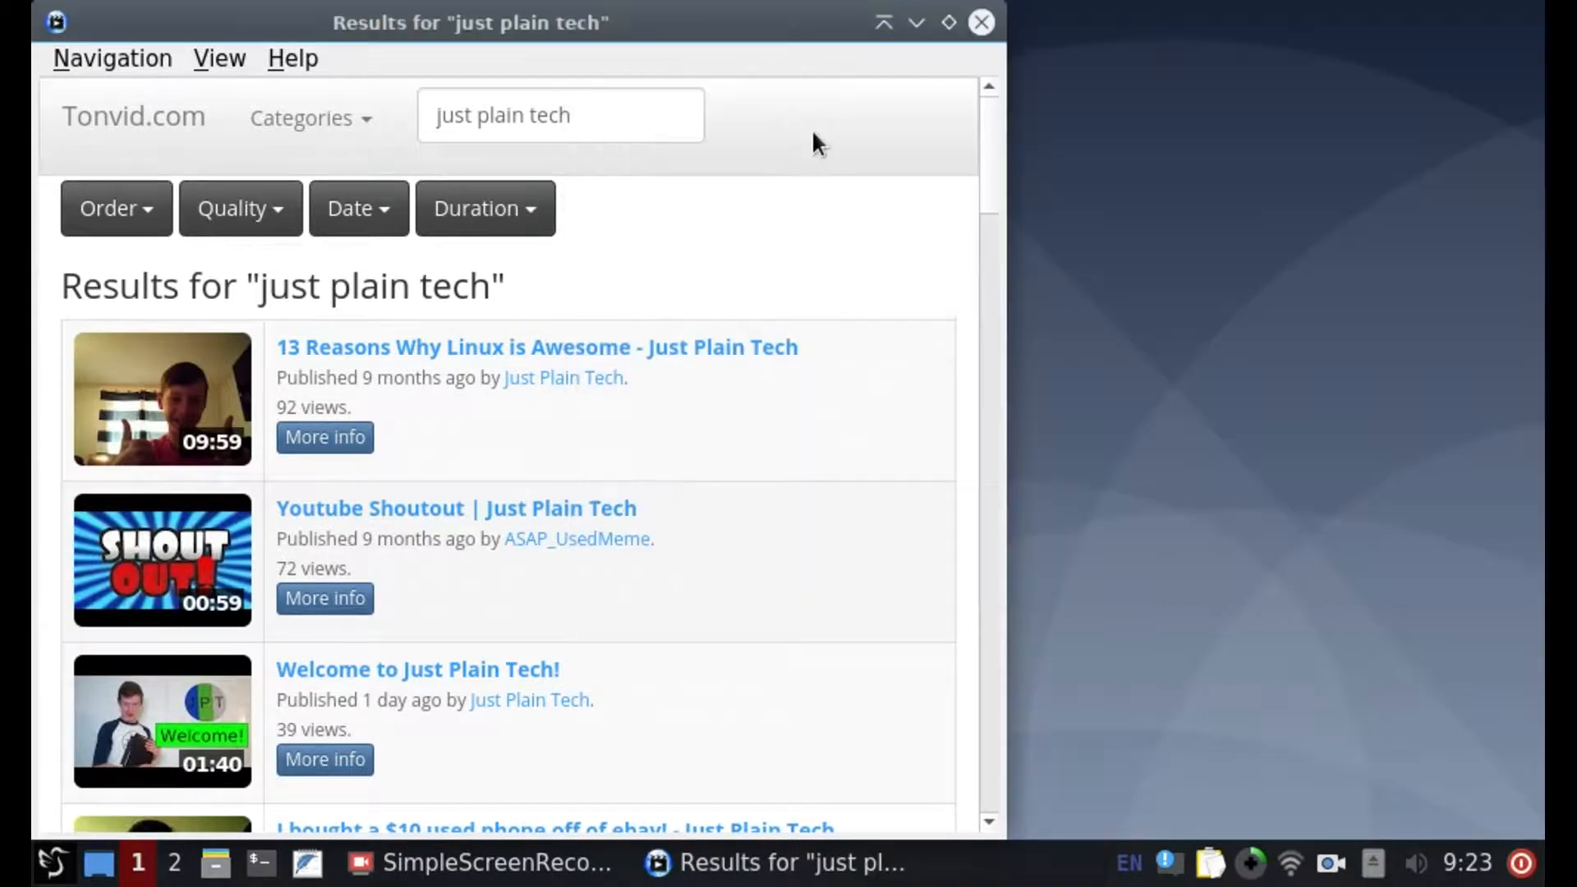
Step: In SMTube Settings > Players, move SMPlayer to the top of the preferred players and save
left_click(218, 57)
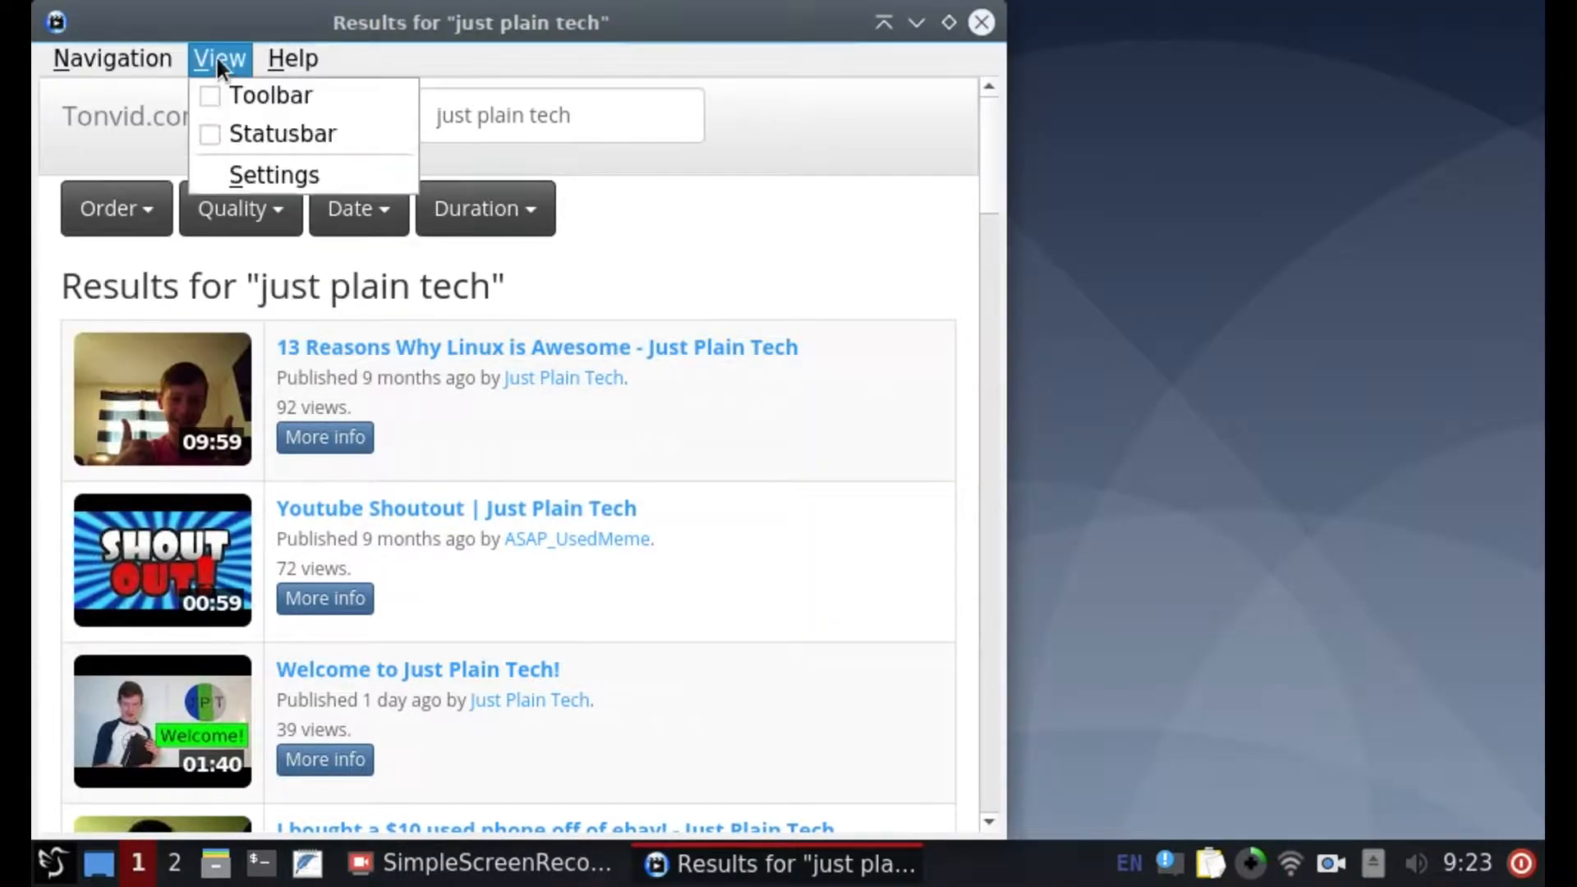
left_click(273, 174)
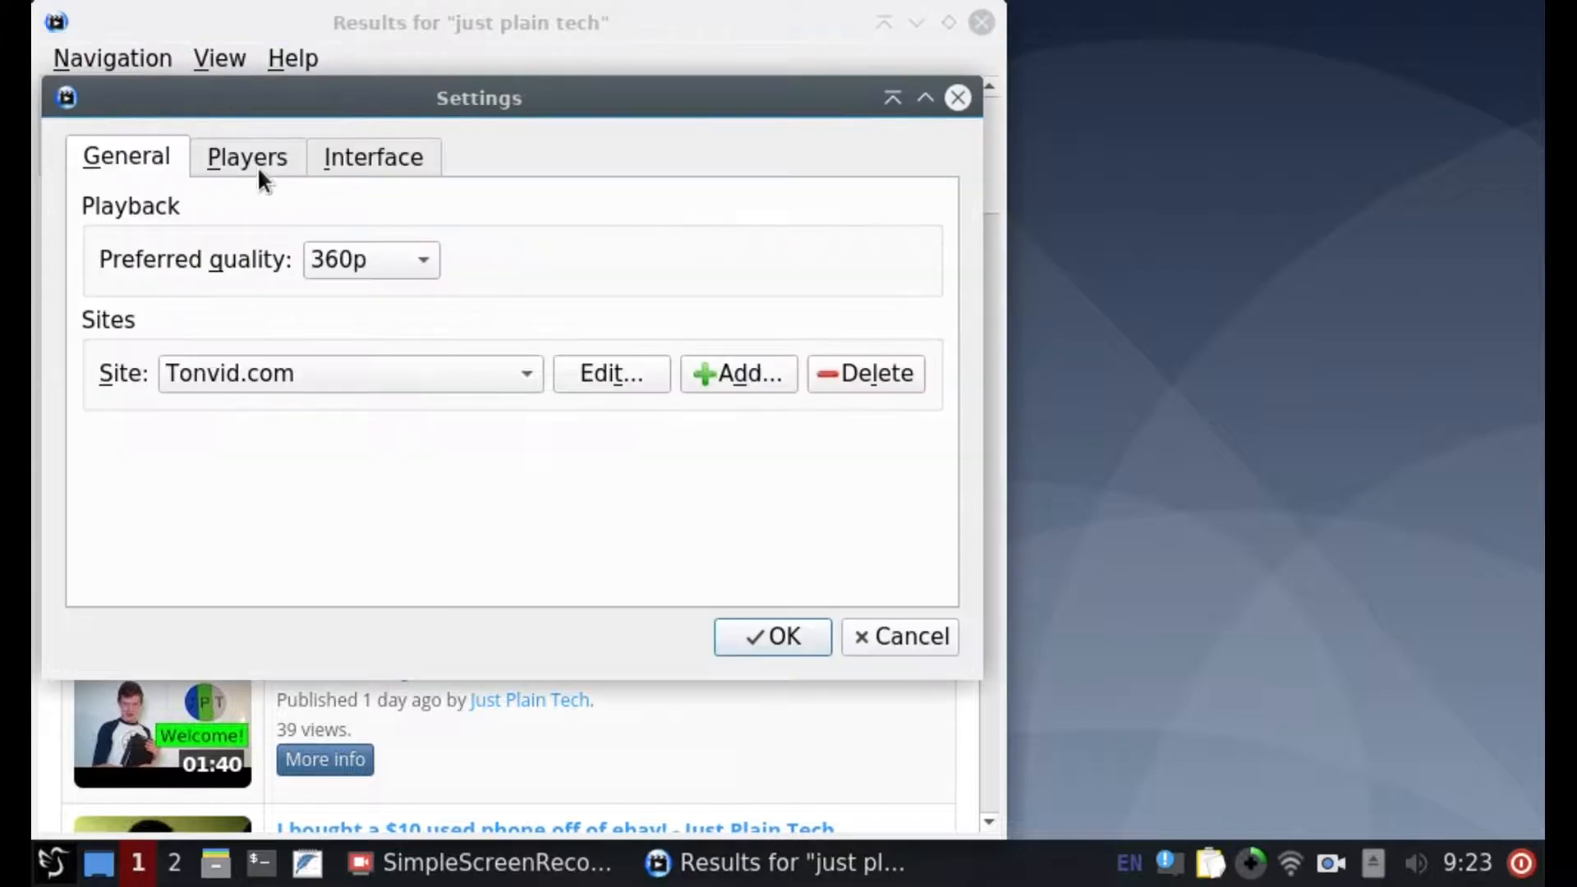
left_click(247, 158)
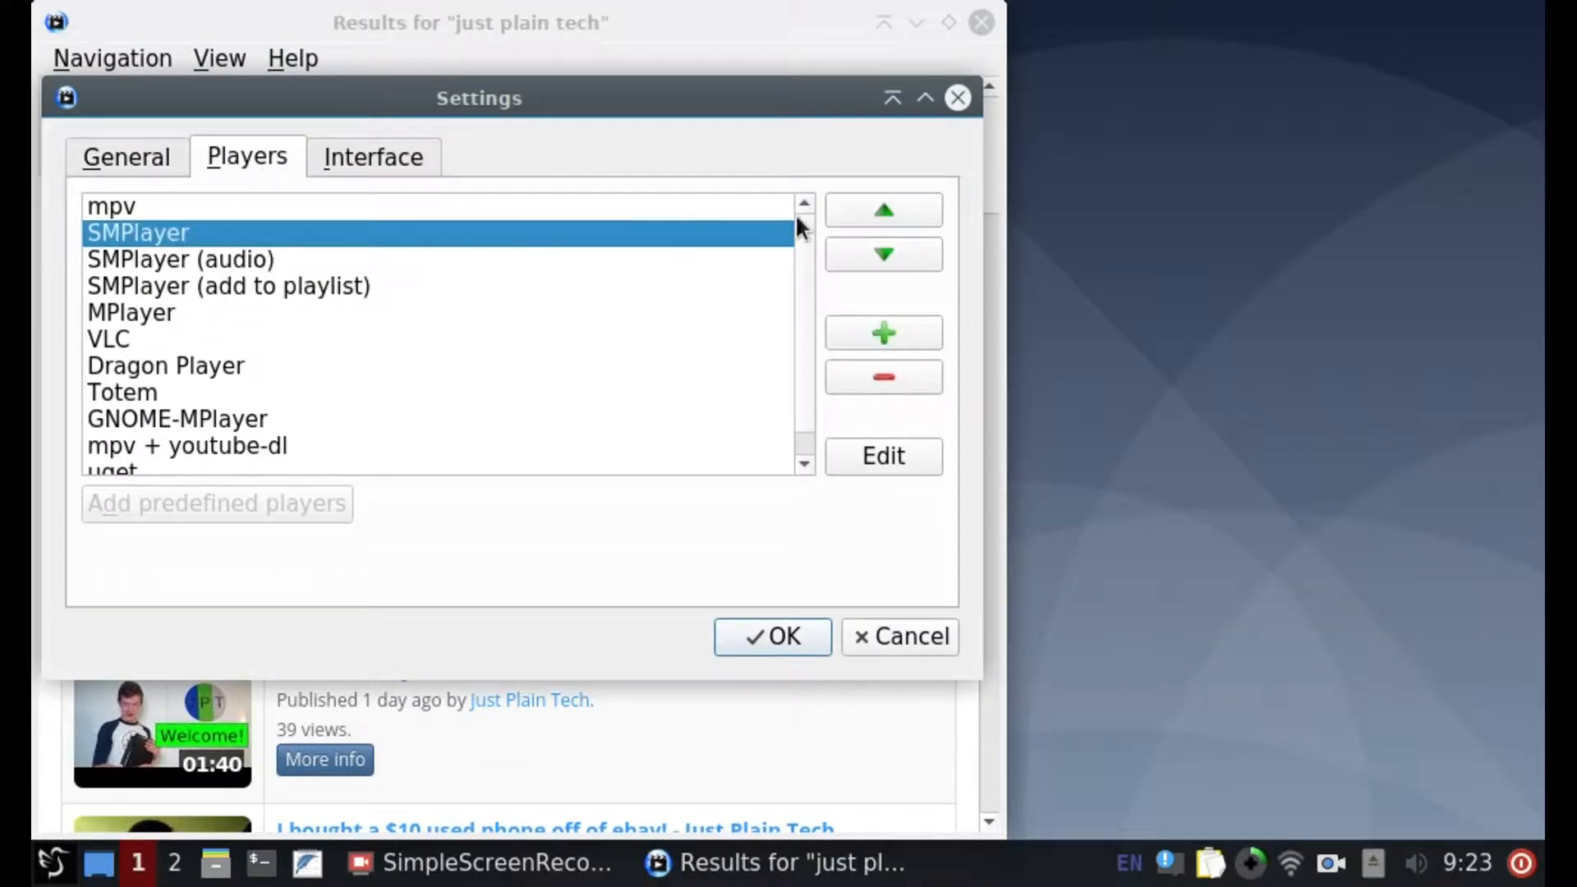
left_click(882, 210)
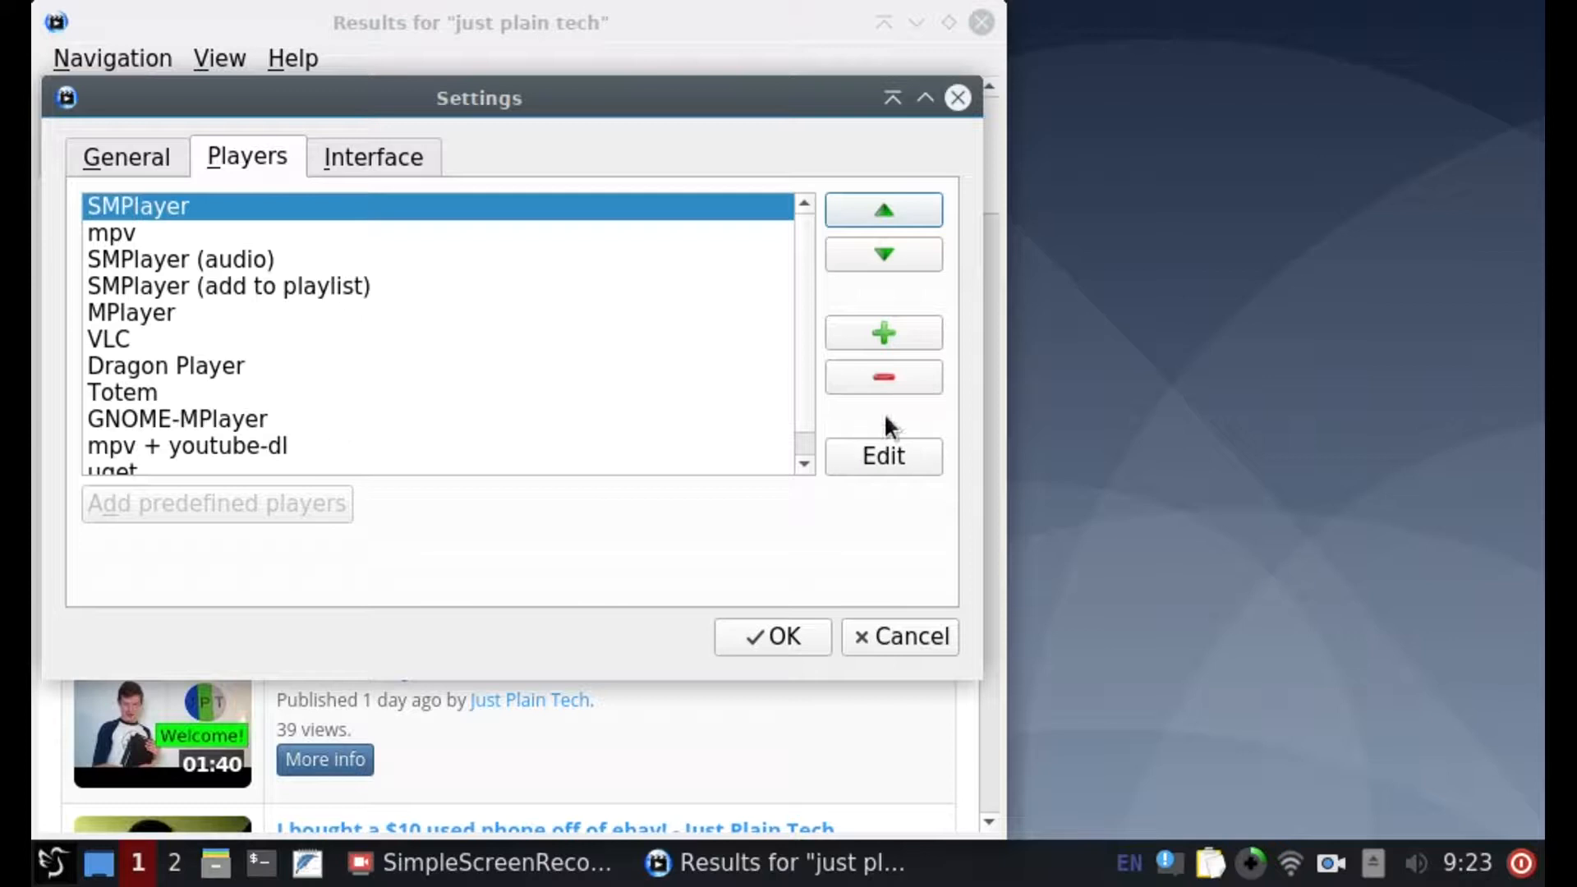
left_click(772, 637)
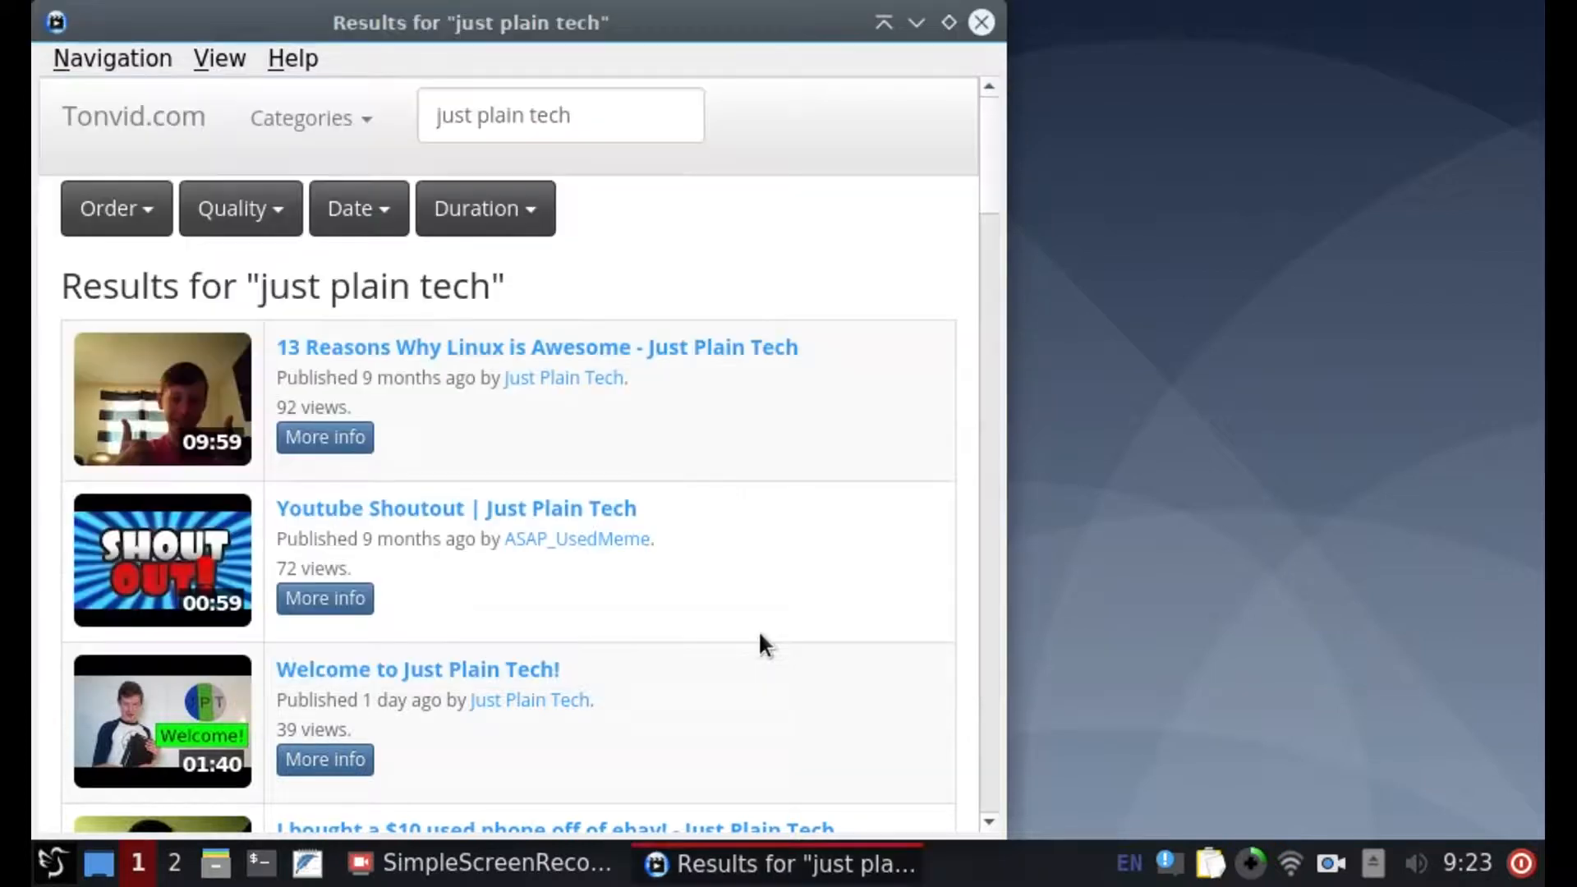
mouse_move(432, 673)
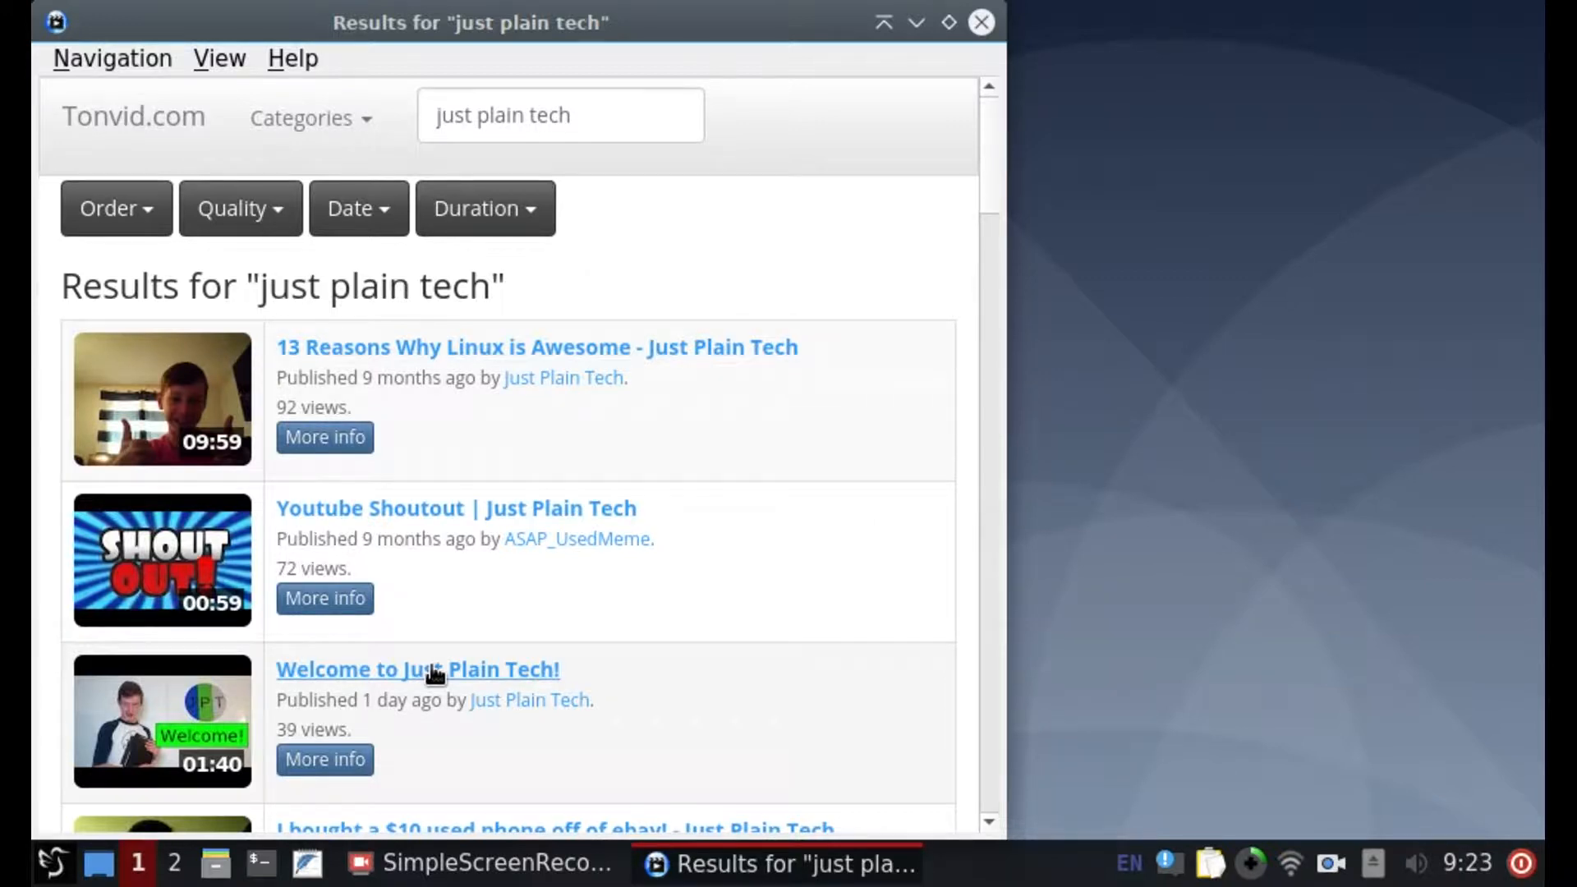
Step: Test the Welcome to Just Plain Tech! video, close the empty SMPlayer, and reopen Settings selecting mpv
left_click(432, 670)
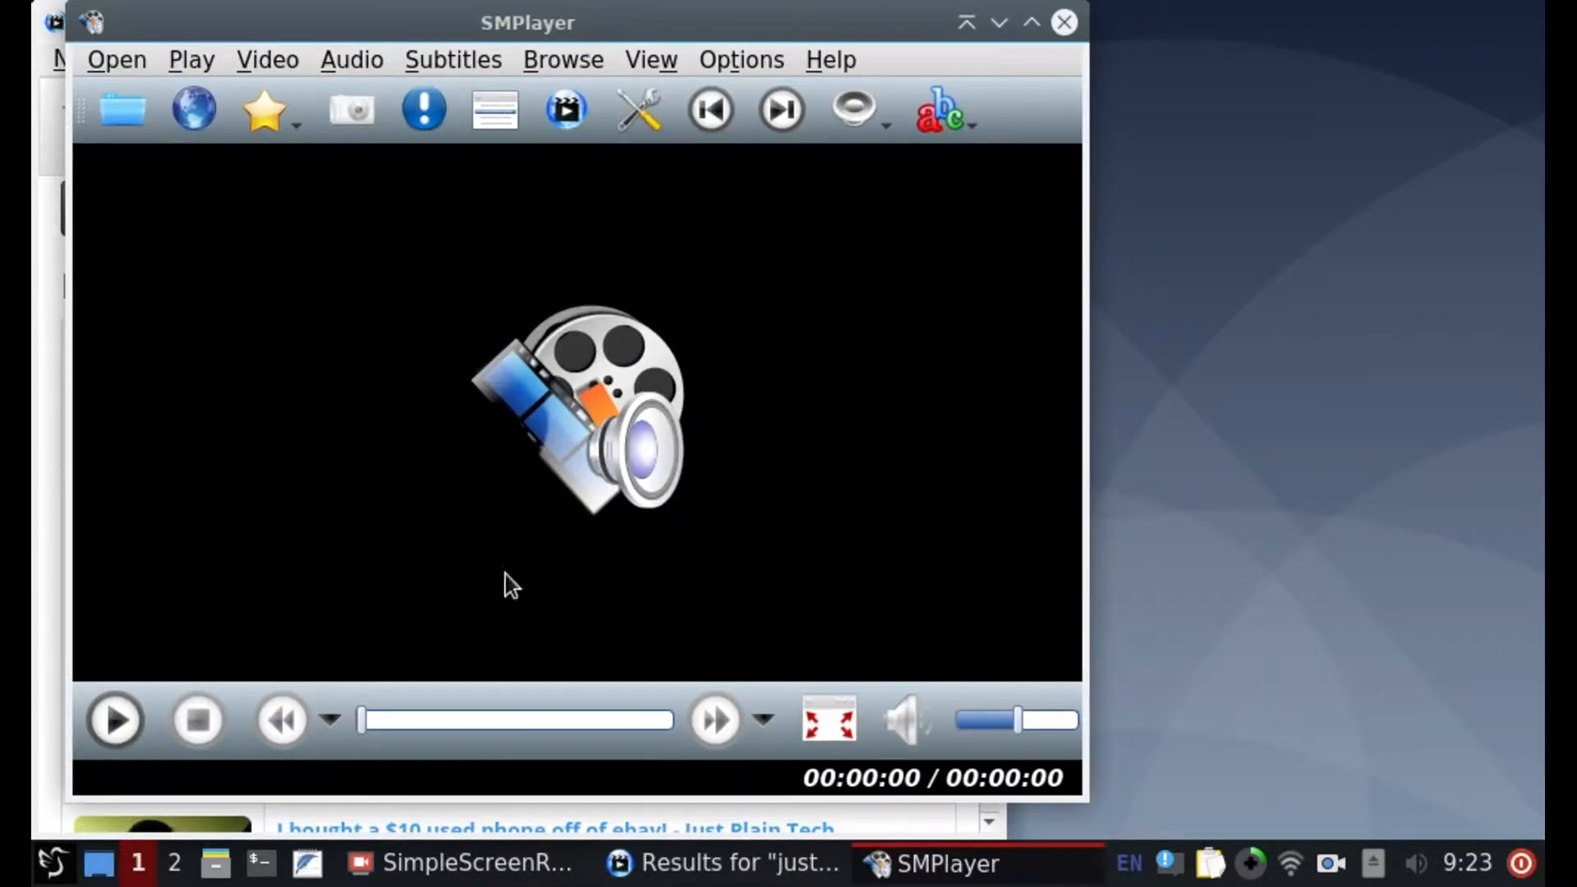
left_click(746, 860)
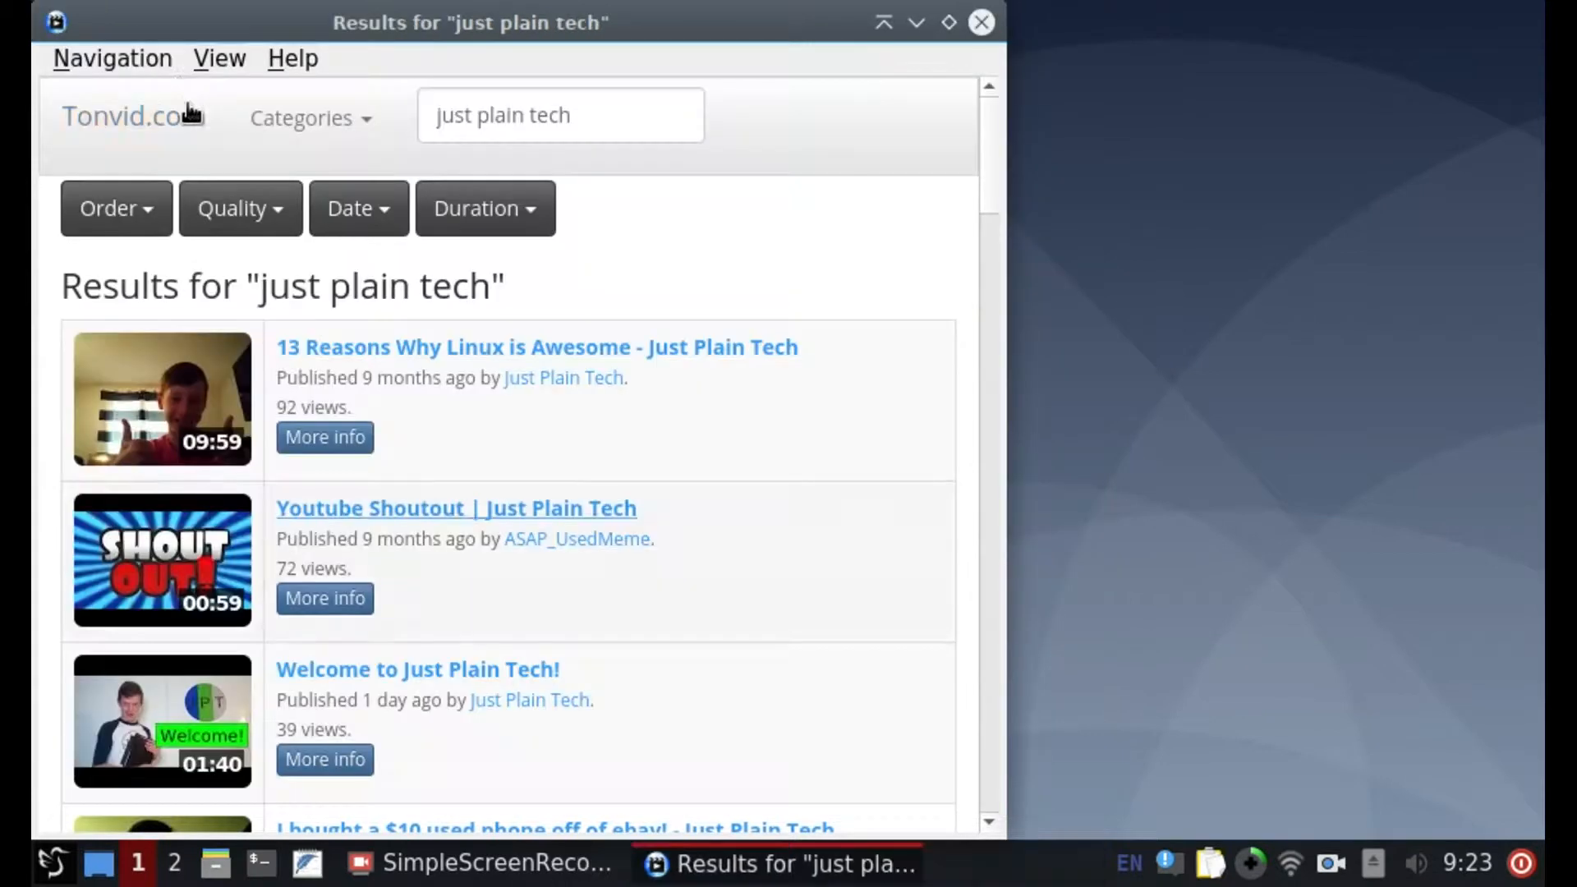
left_click(218, 57)
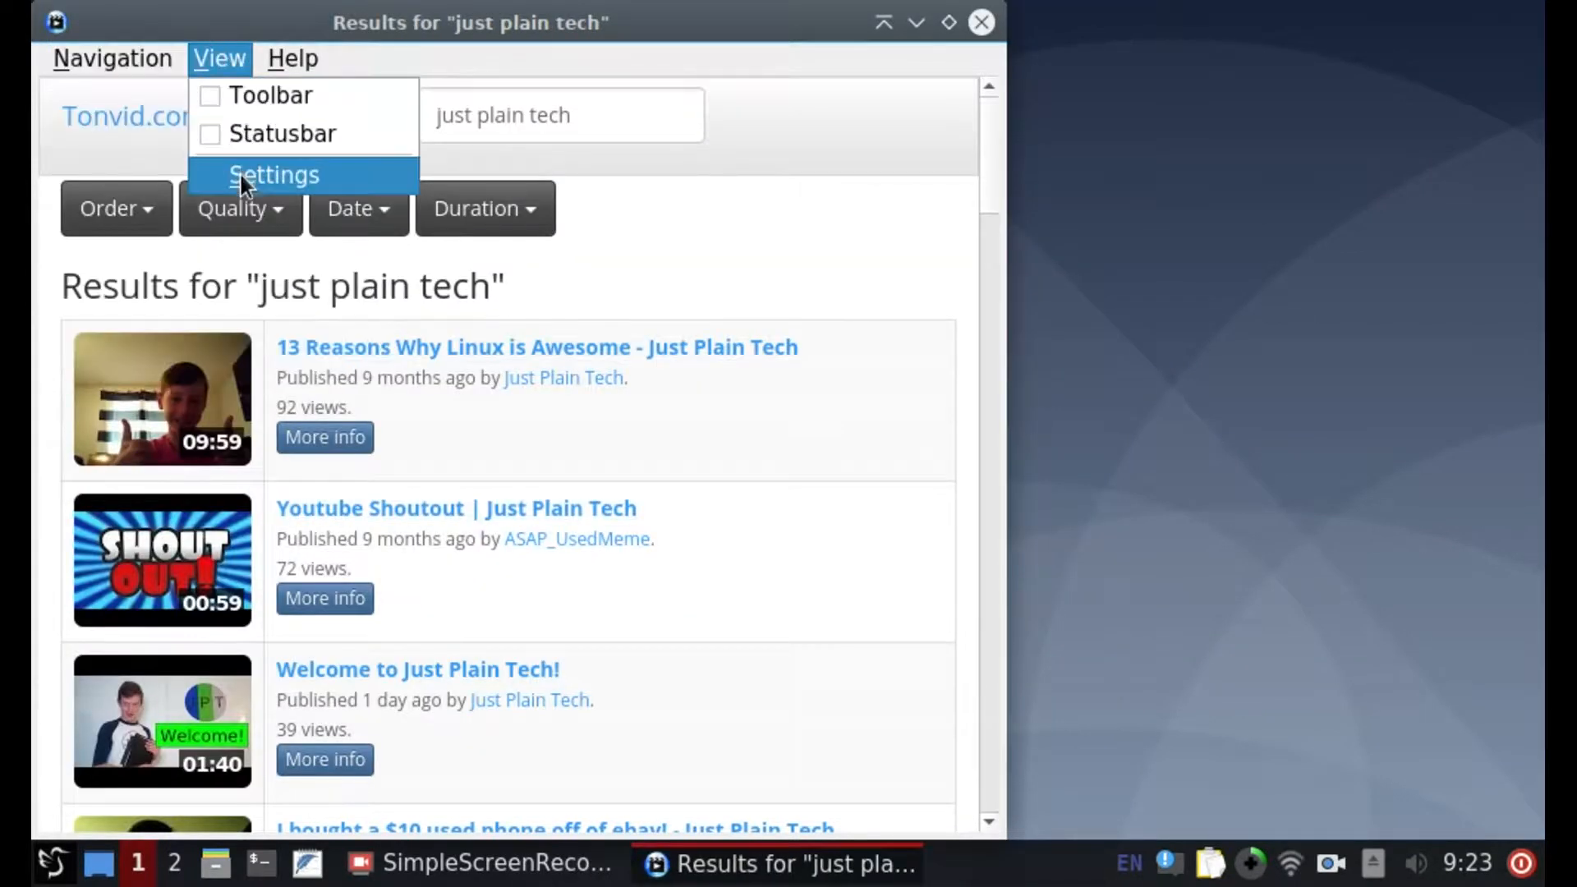
left_click(273, 174)
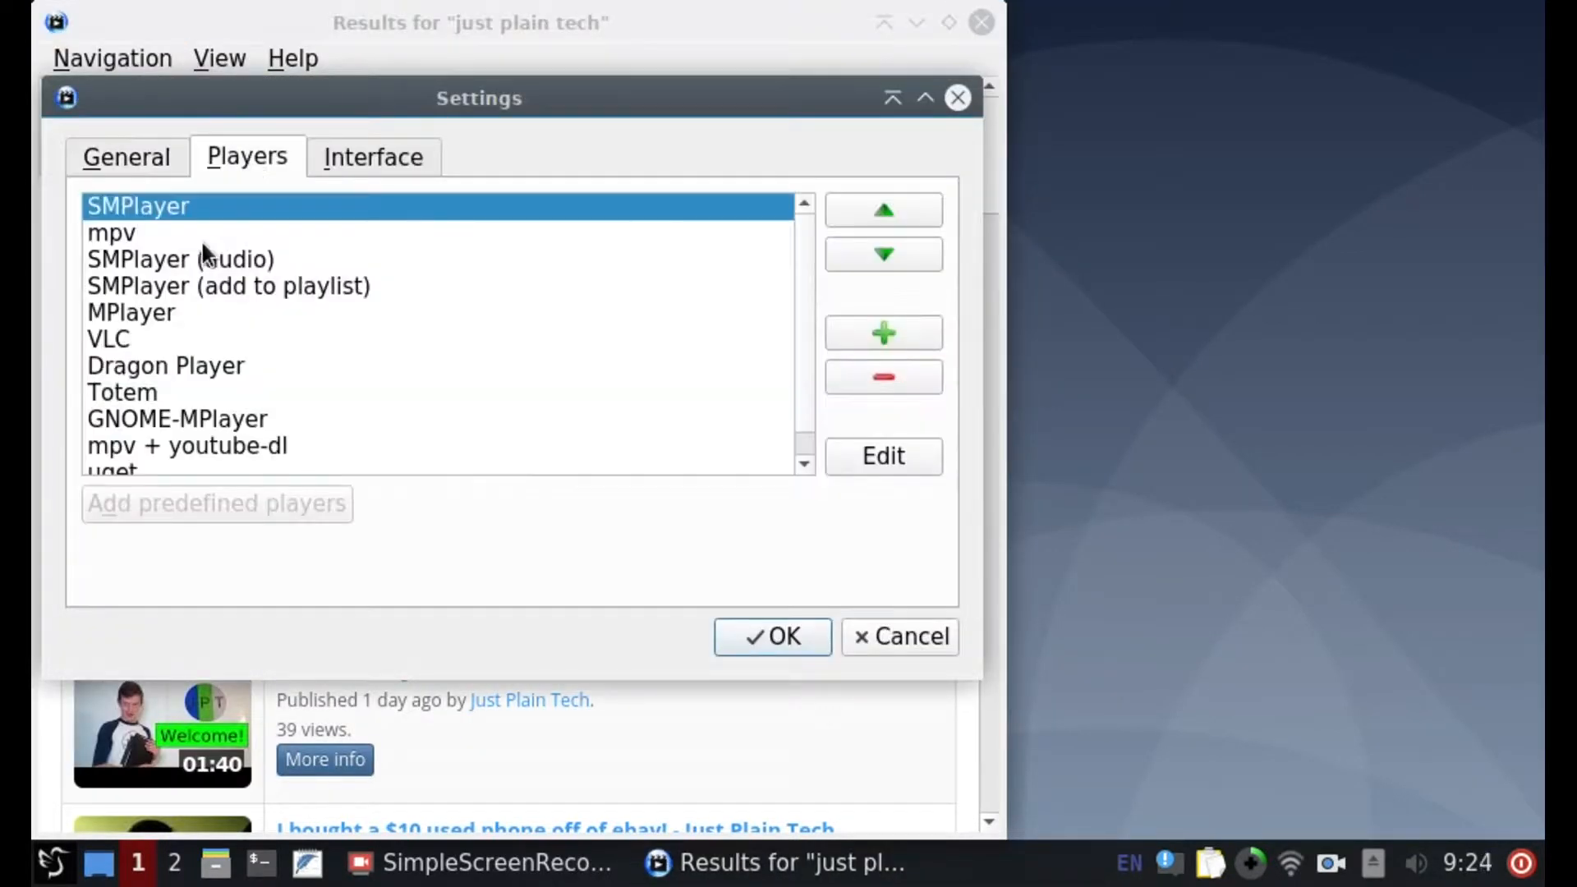
left_click(110, 234)
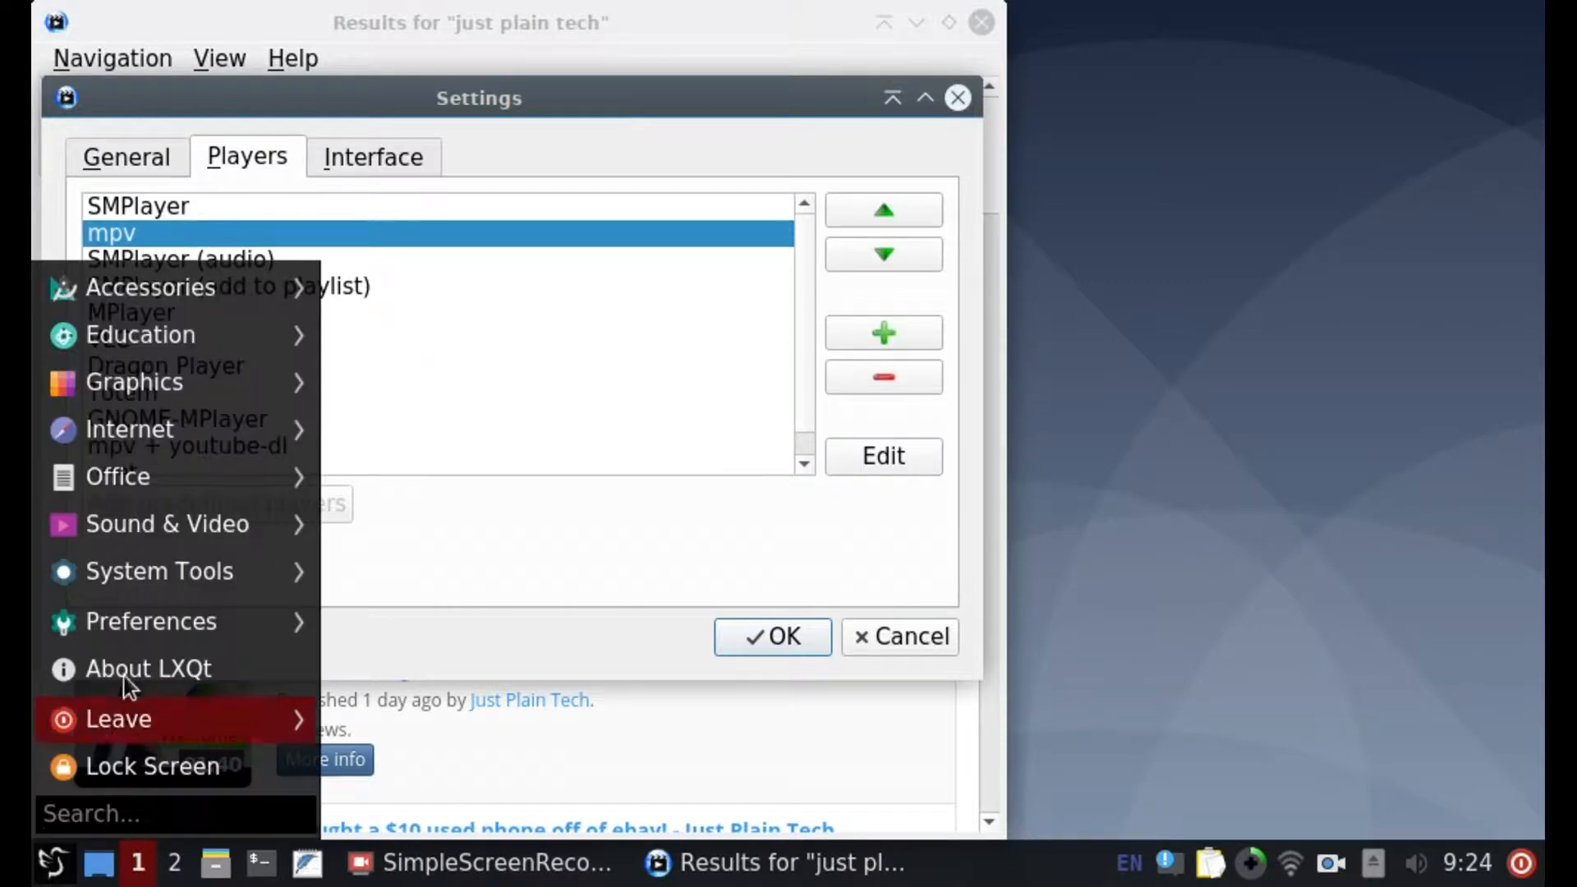
mouse_move(168, 524)
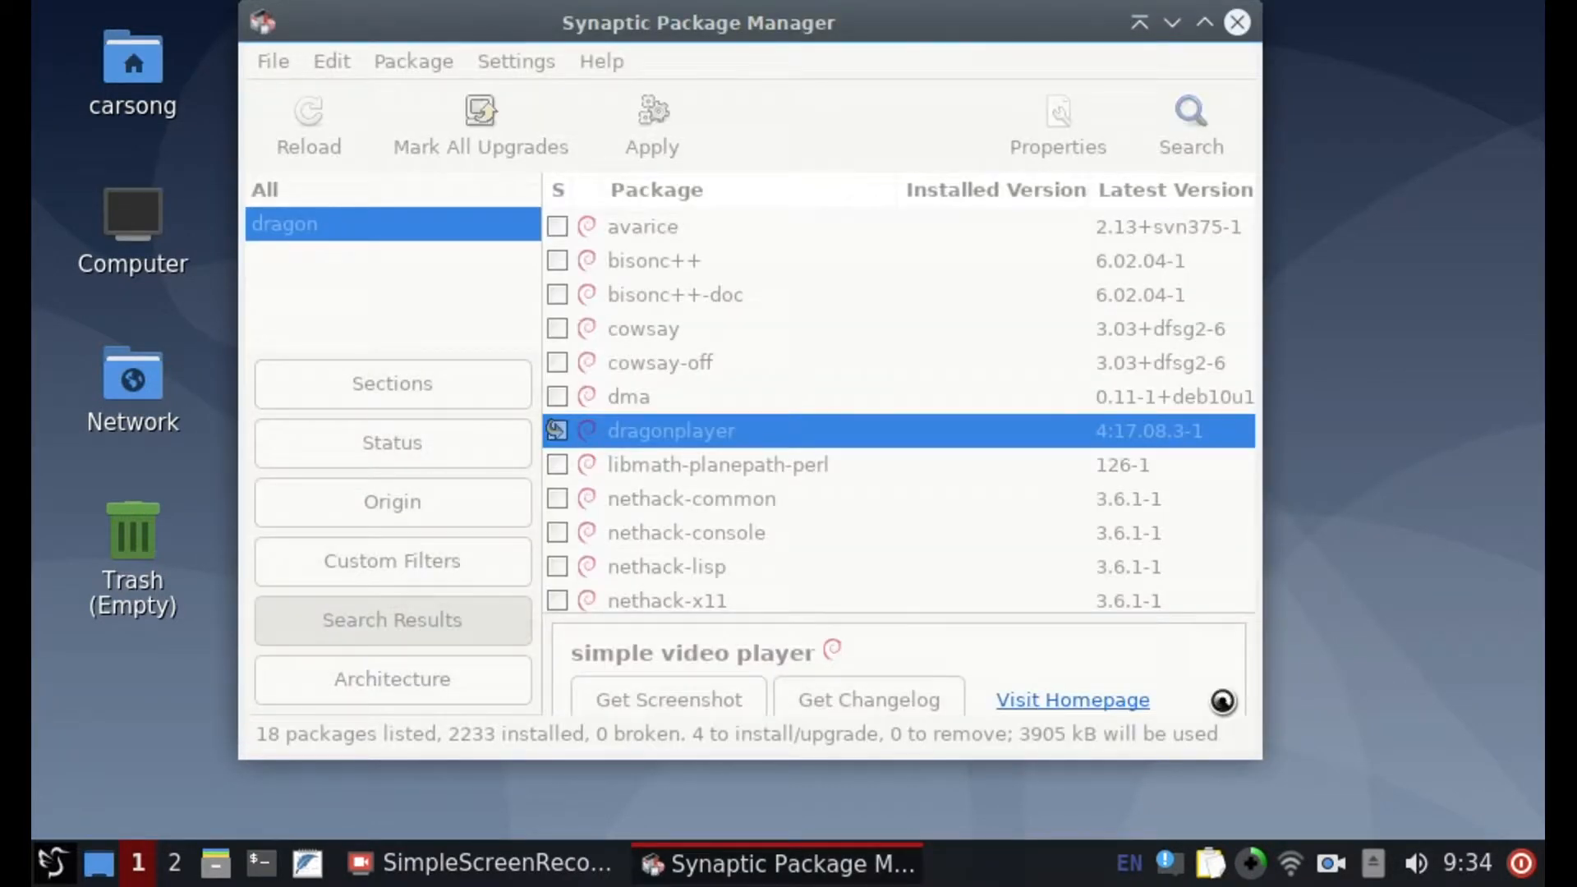
Step: Mark dragonplayer for installation in Synaptic Package Manager
left_click(652, 115)
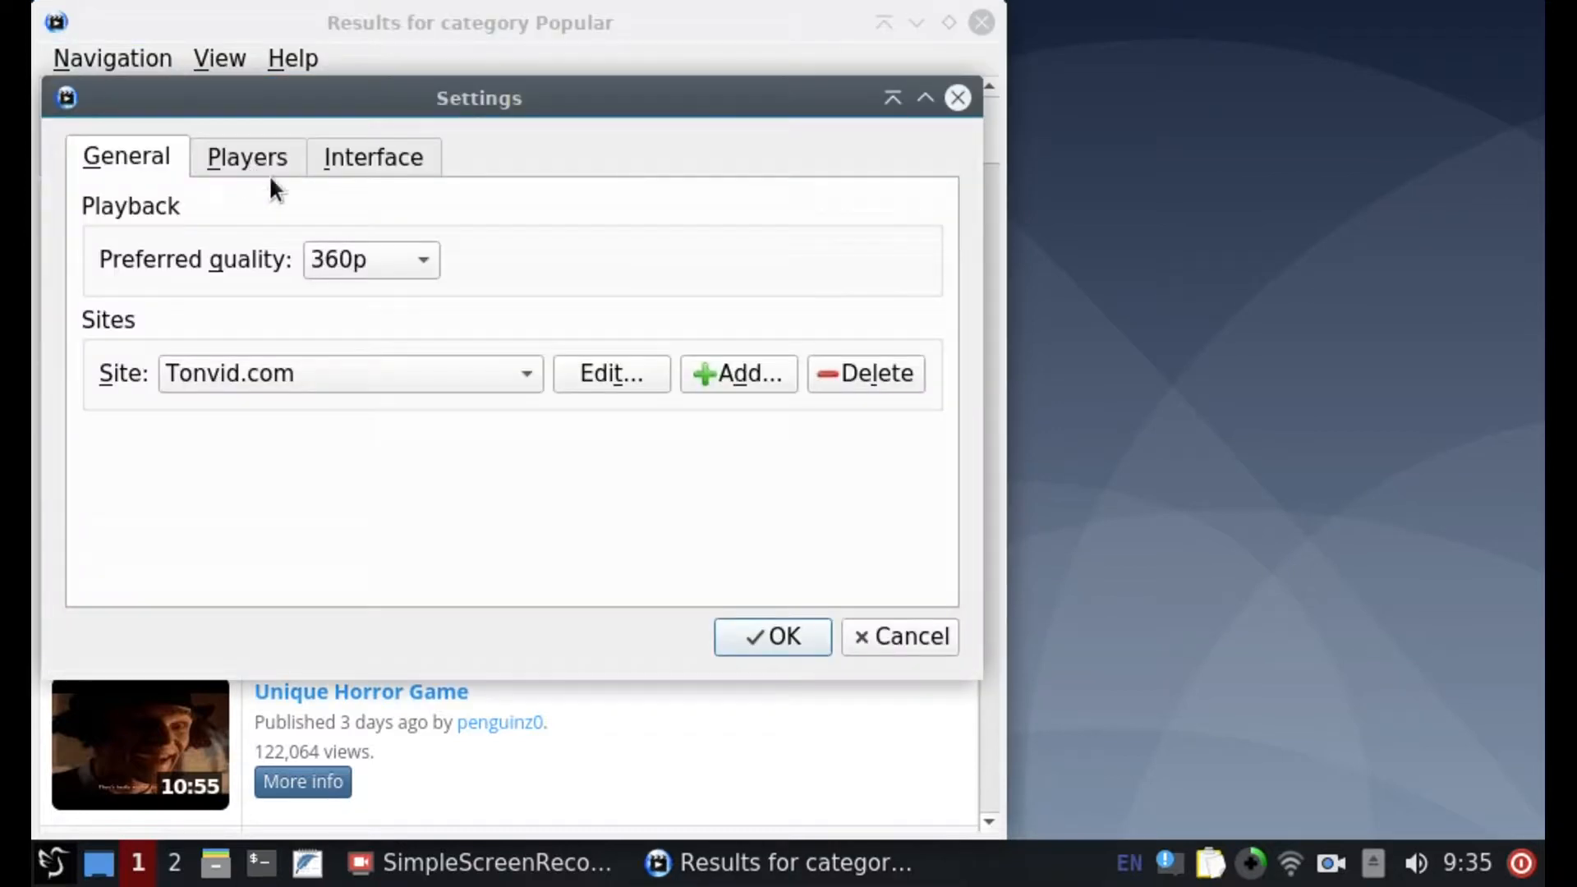
Step: Set preferred quality to 480p and move Dragon Player to the top of the preferred players list
left_click(371, 259)
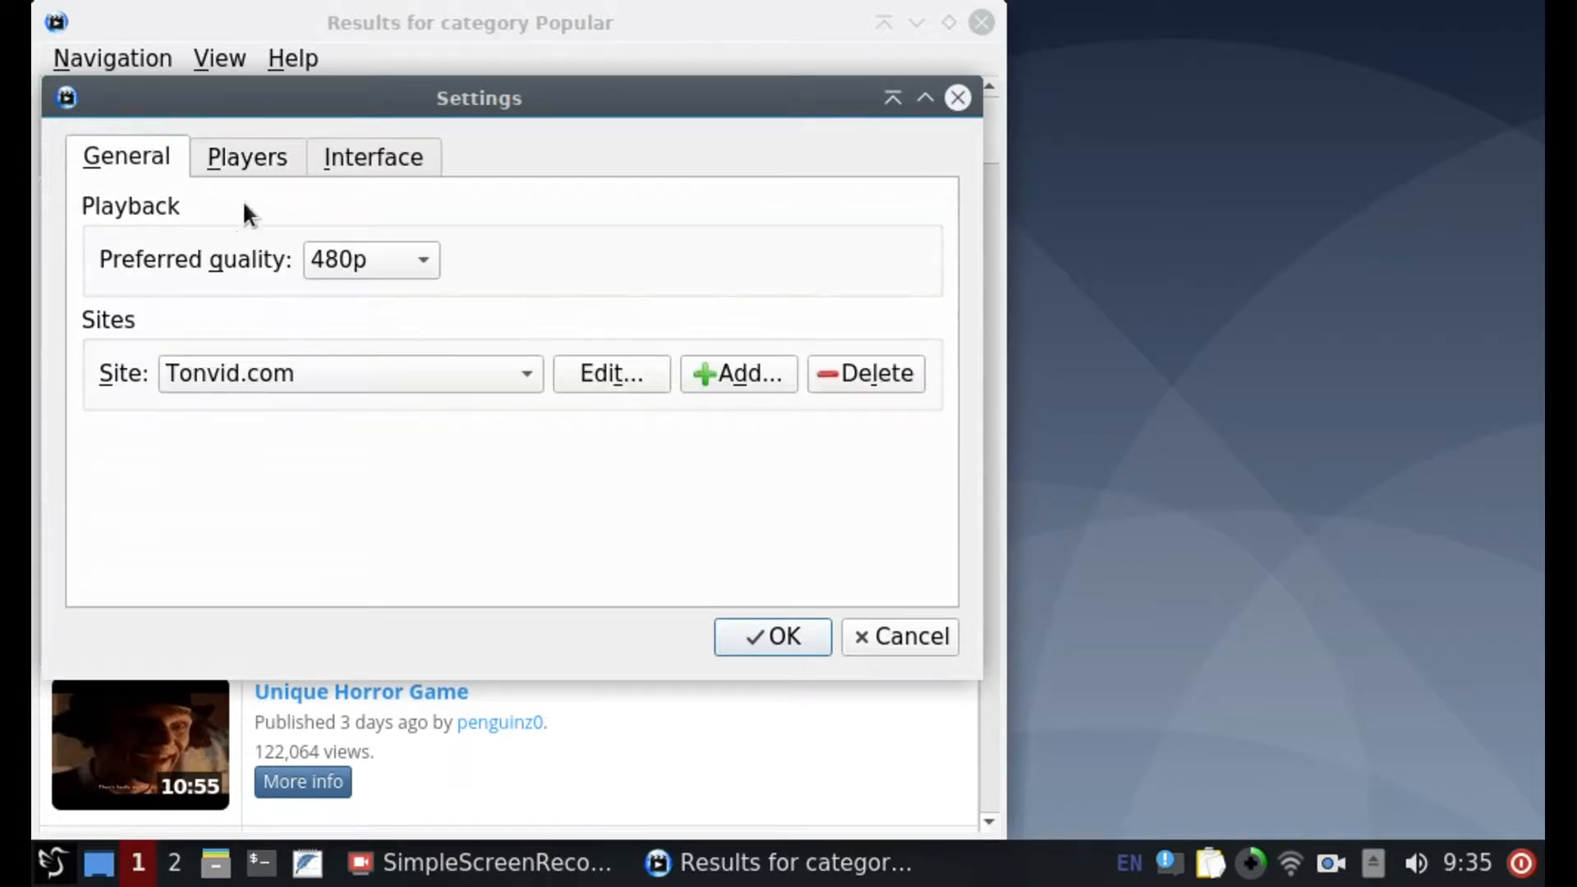
left_click(246, 157)
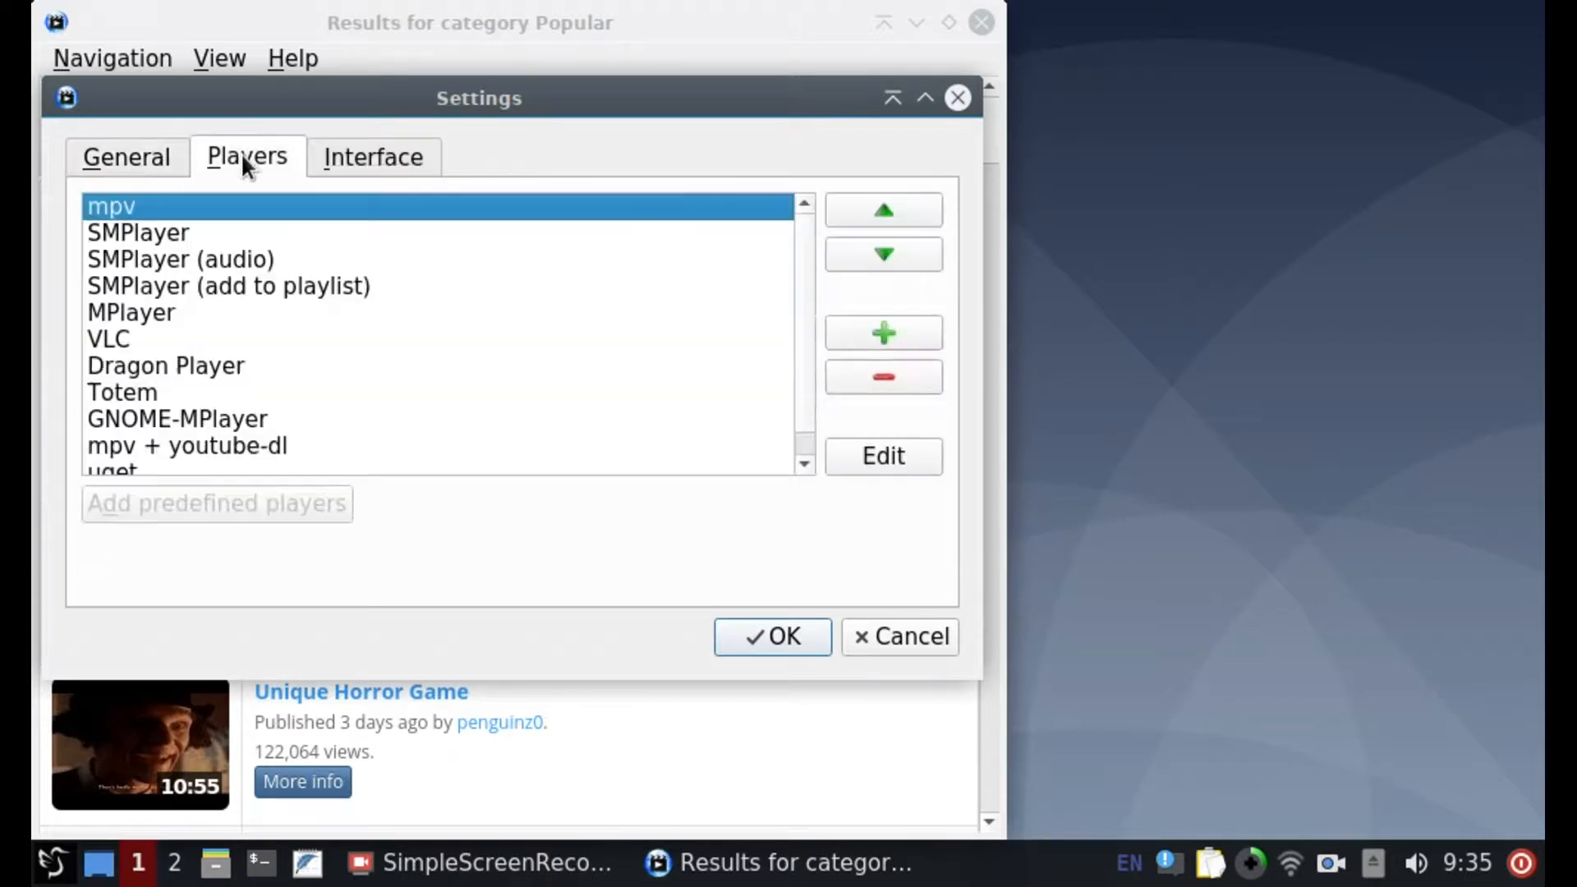
left_click(165, 366)
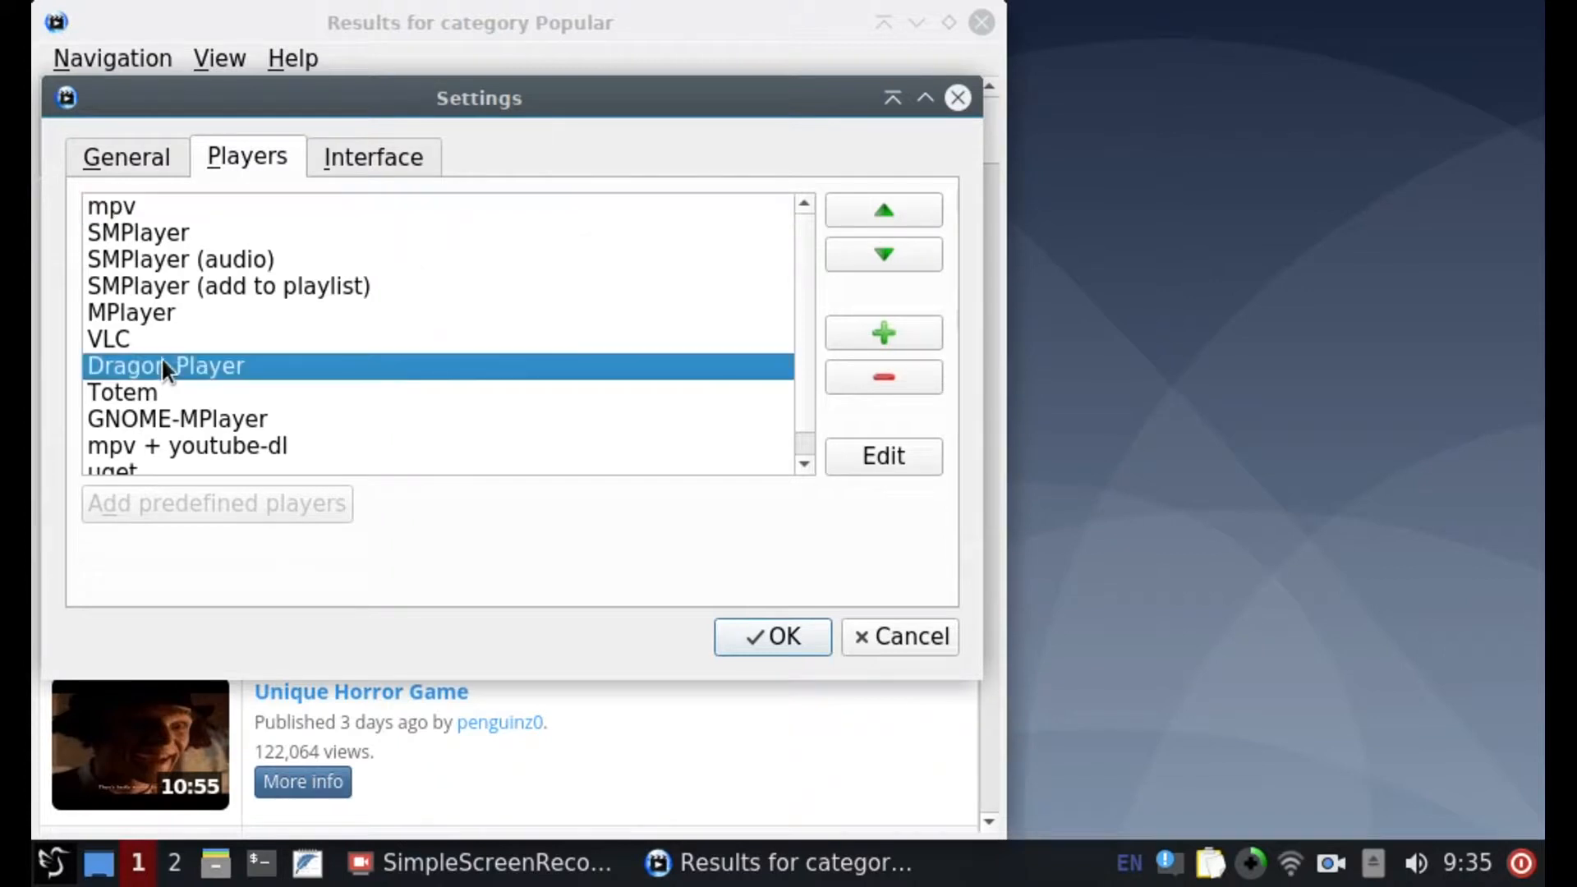
scroll("down", 3)
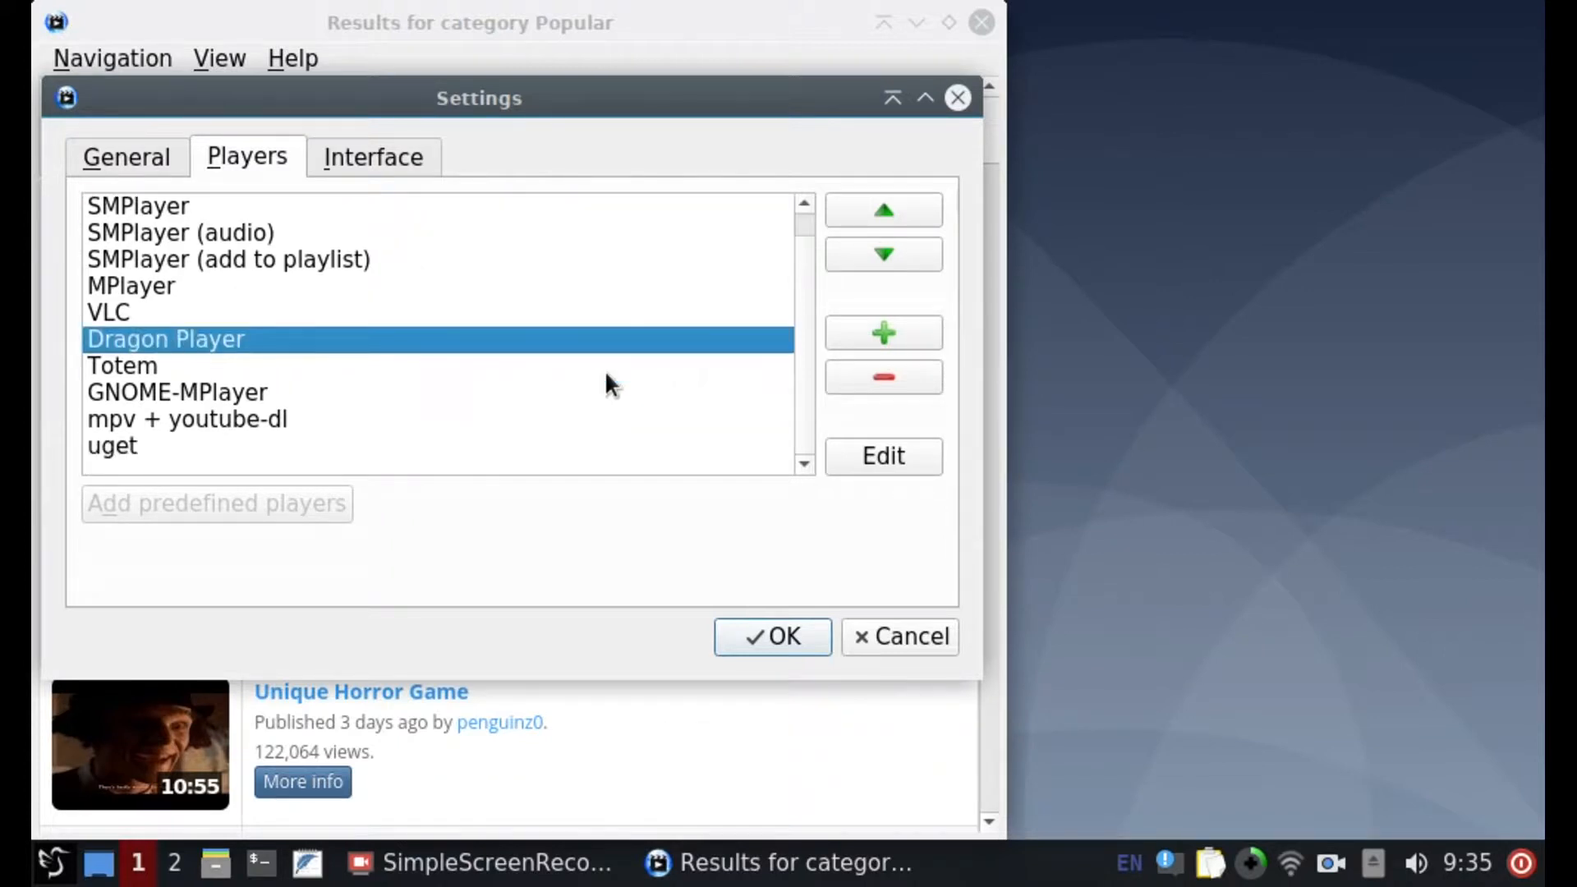
left_click(884, 211)
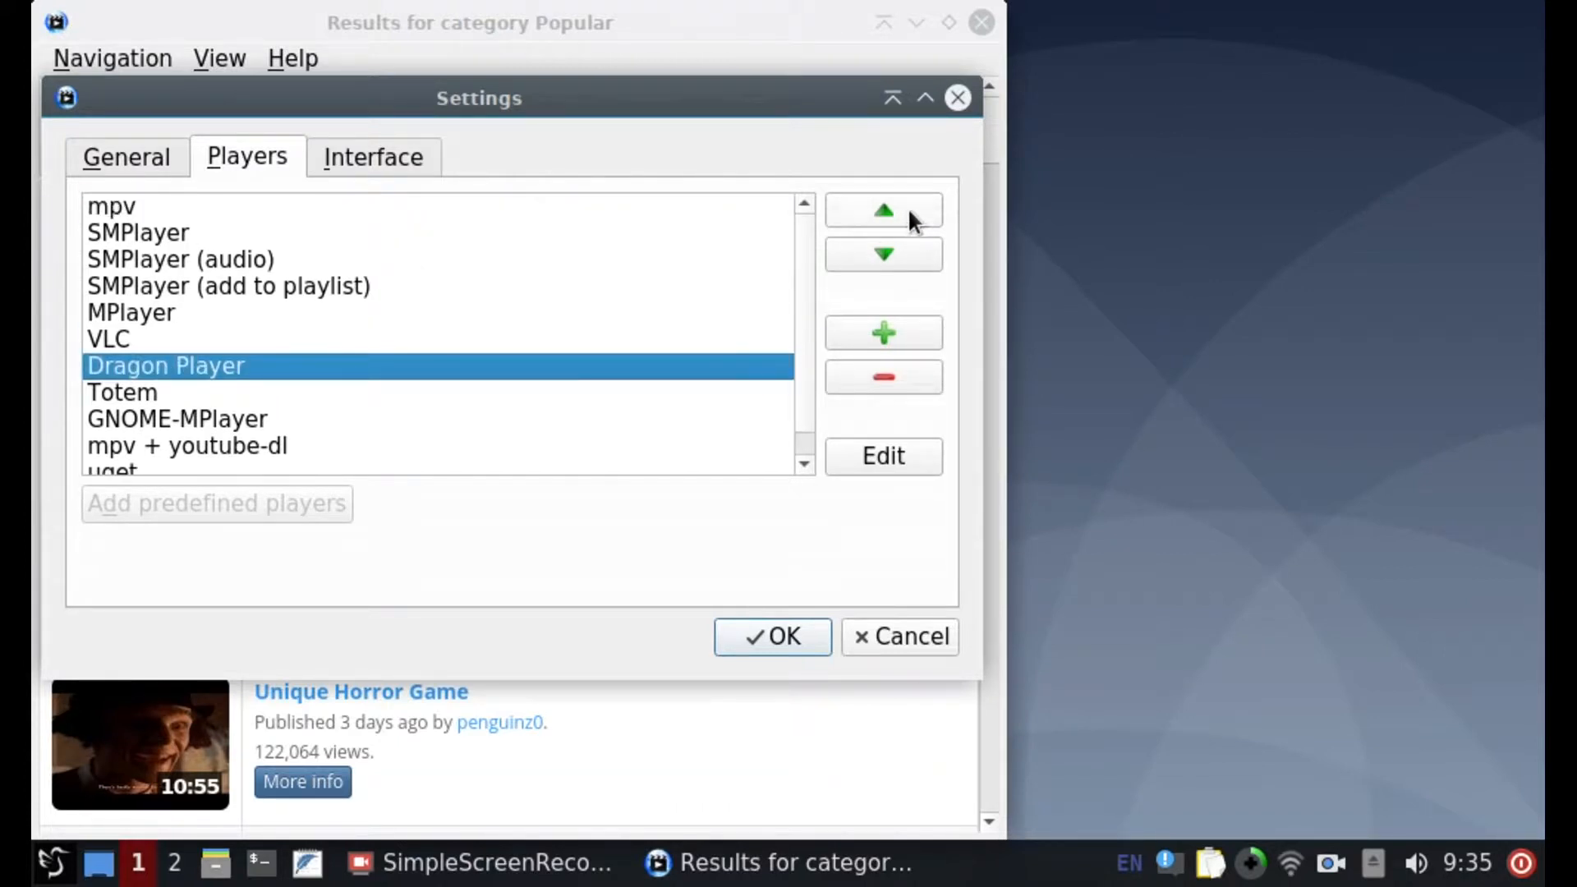
left_click(882, 210)
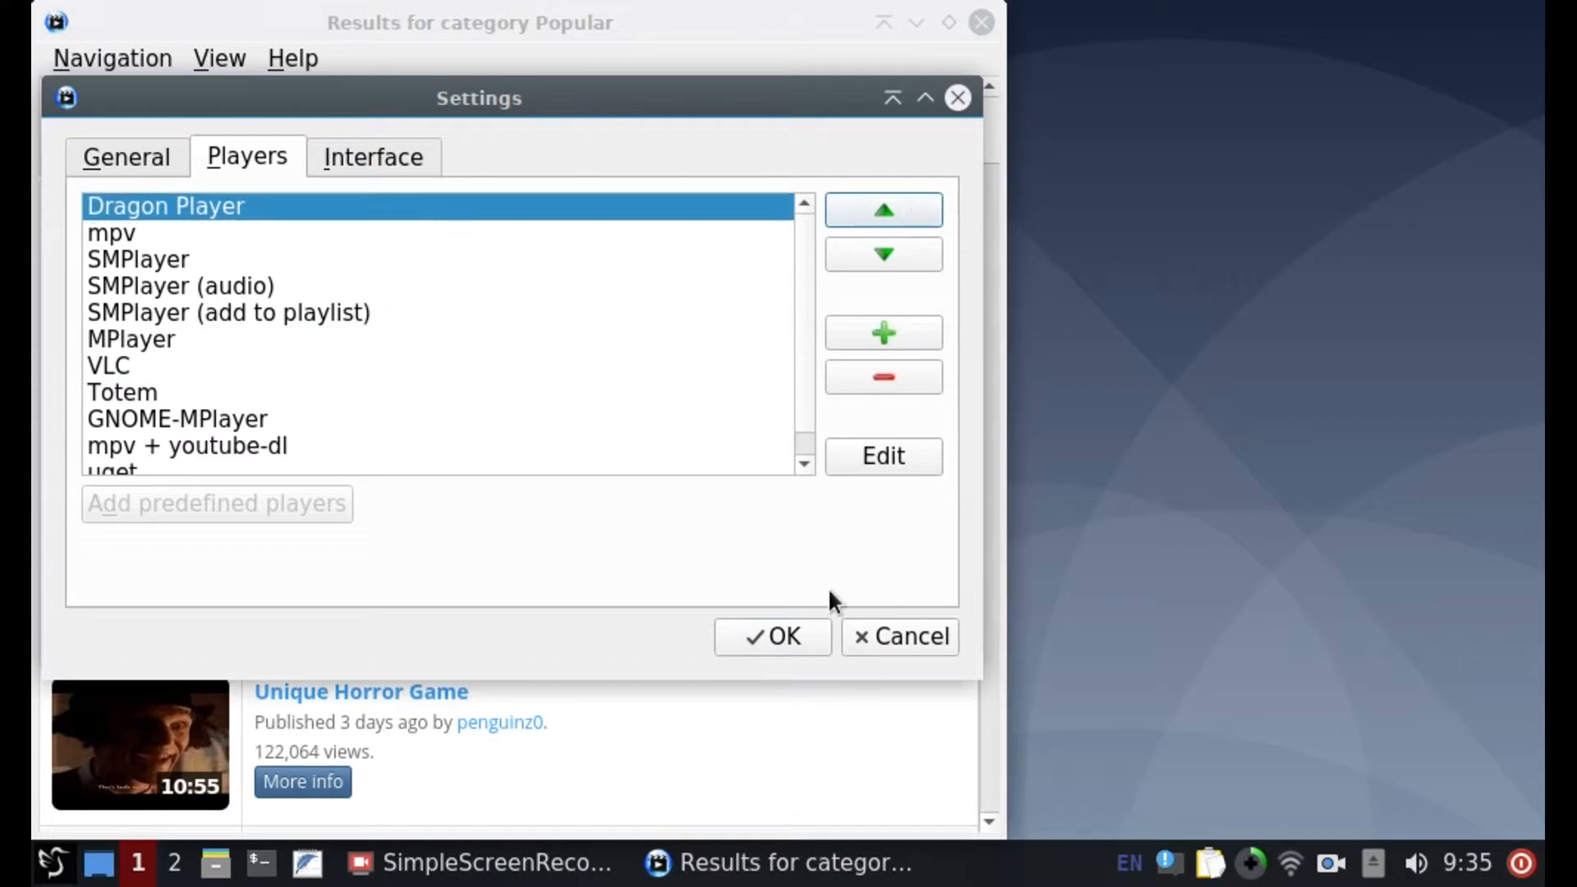